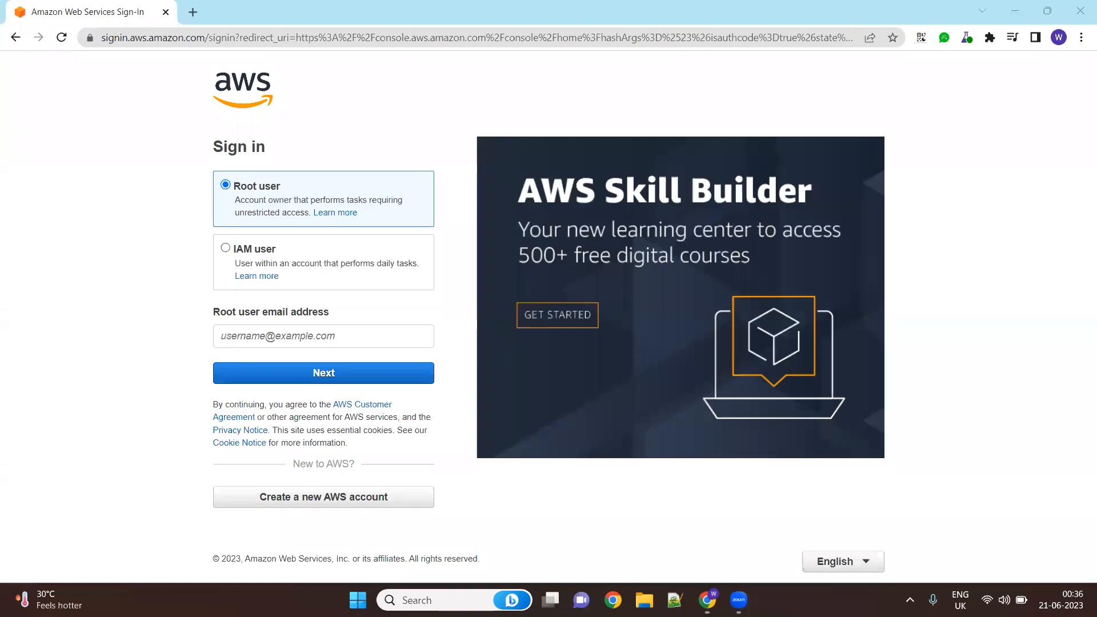
{"action": "mouse_move", "coordinate": [915, 257]}
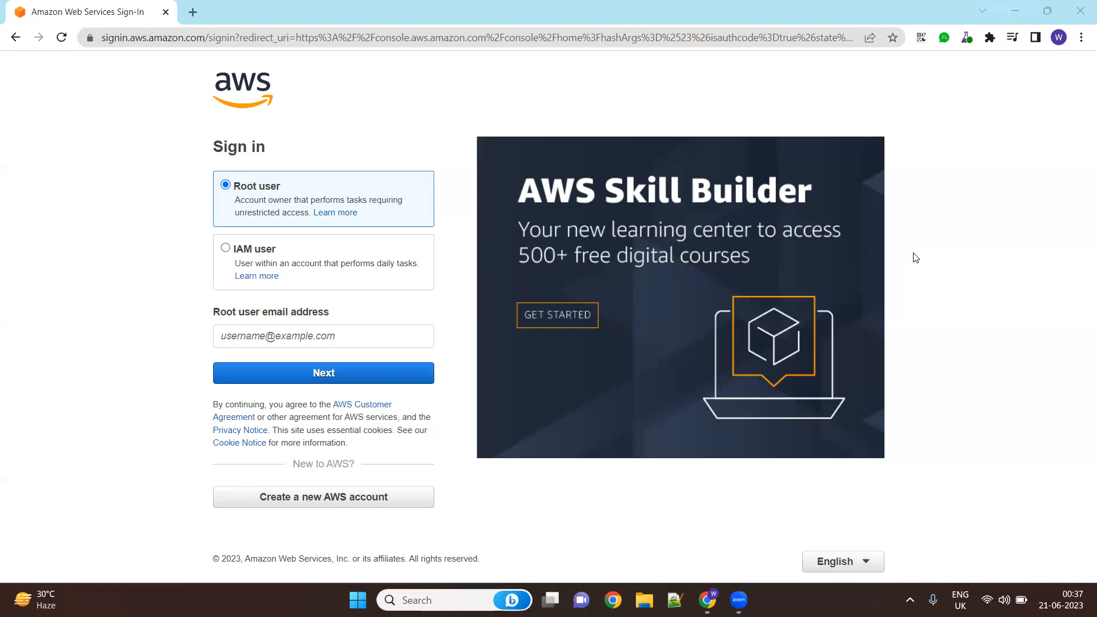
{"action": "mouse_move", "coordinate": [335, 6]}
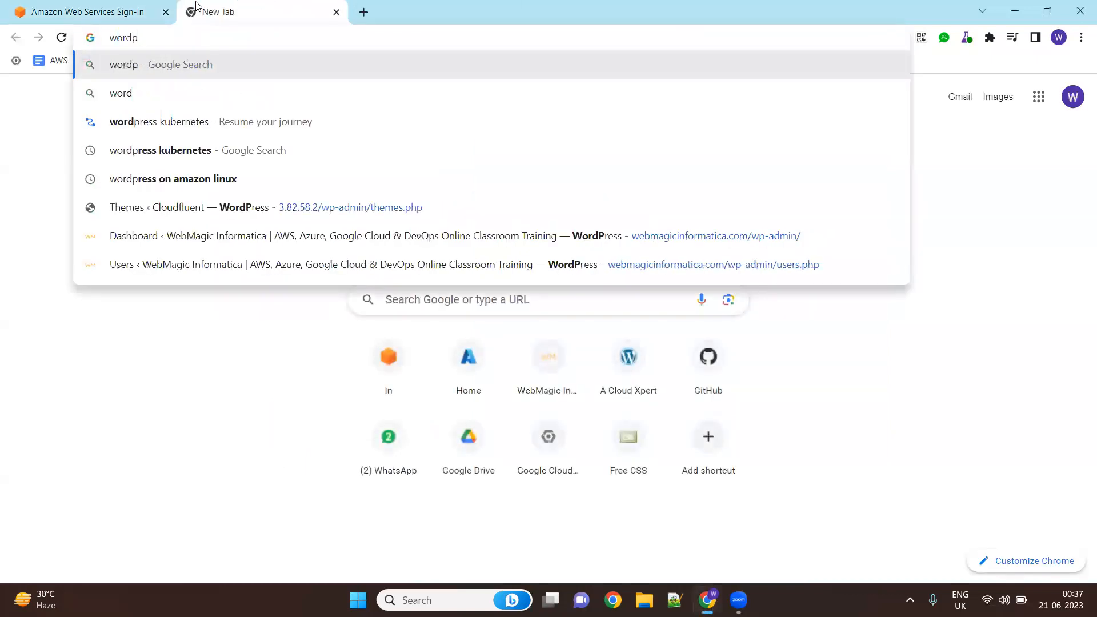
- Search Google for wordpress, then magento, and switch to image results
{"action": "key", "text": "Return"}
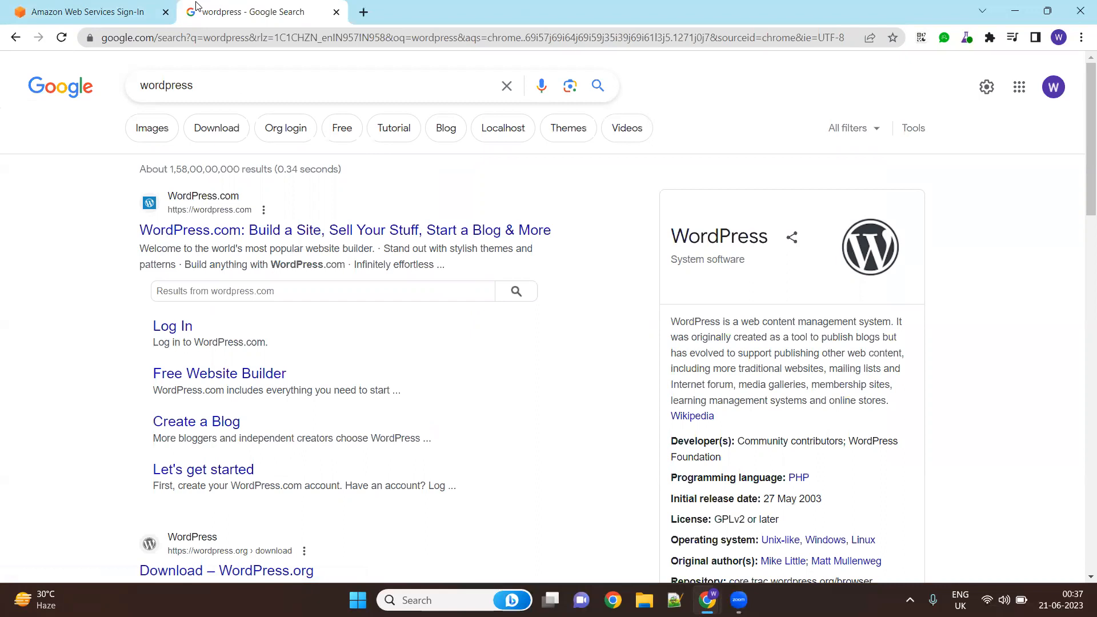
{"action": "mouse_move", "coordinate": [51, 104]}
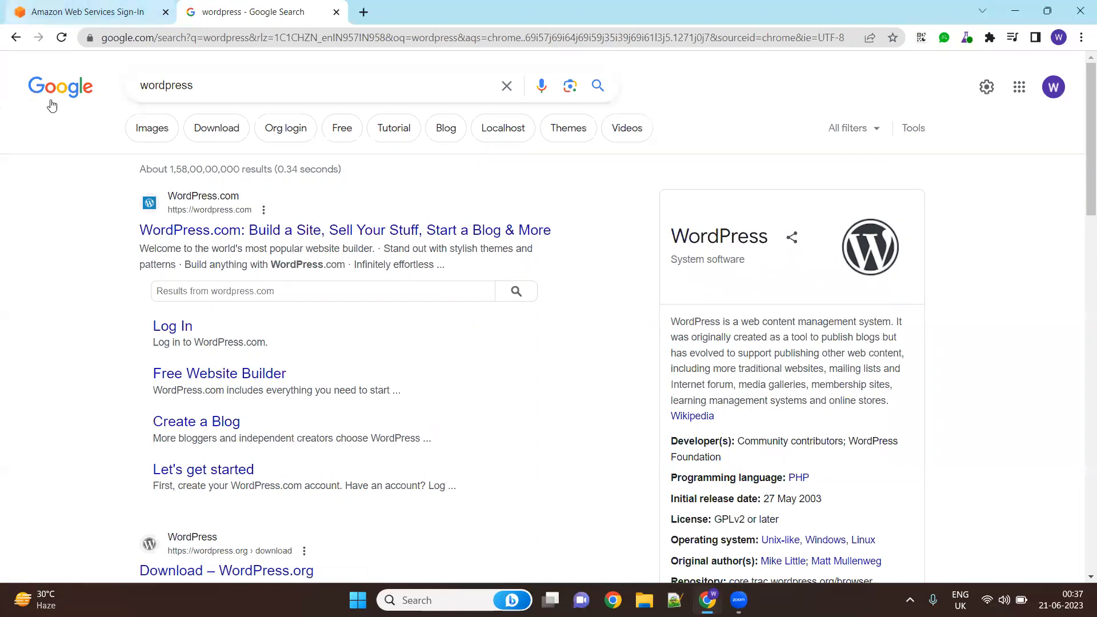
{"action": "type", "text": "m"}
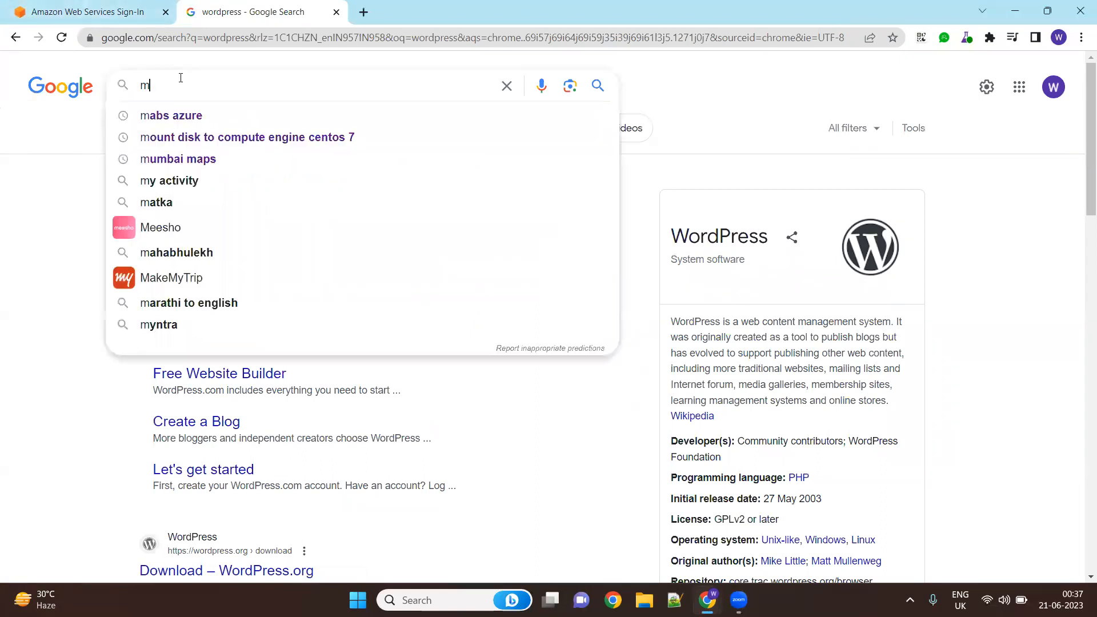
{"action": "type", "text": "age"}
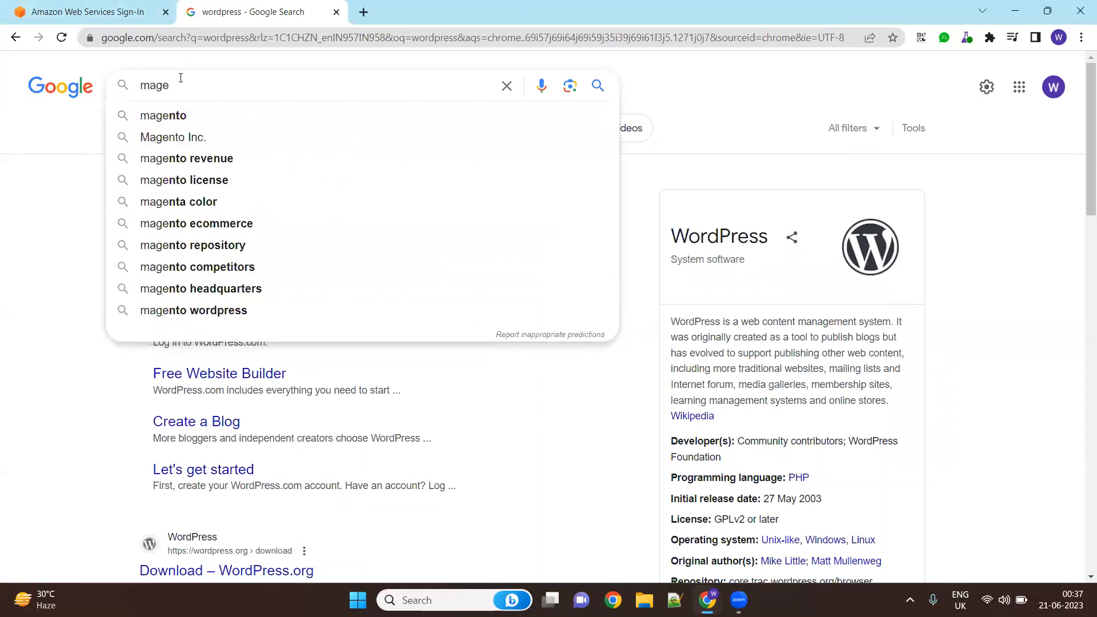
{"action": "left_click", "coordinate": [164, 115]}
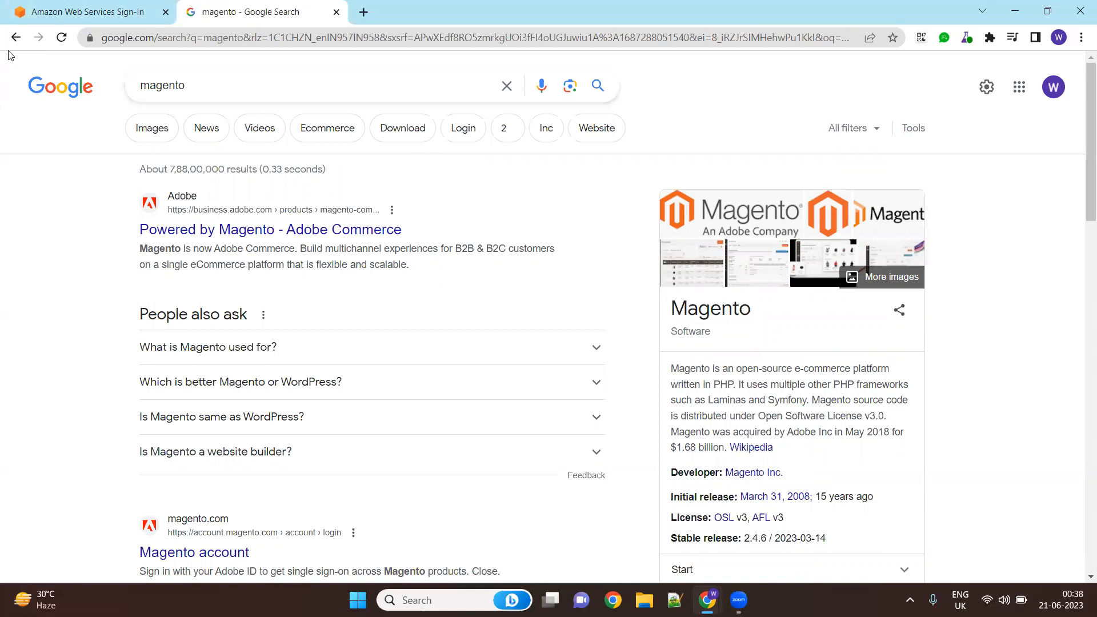
{"action": "left_click", "coordinate": [151, 128]}
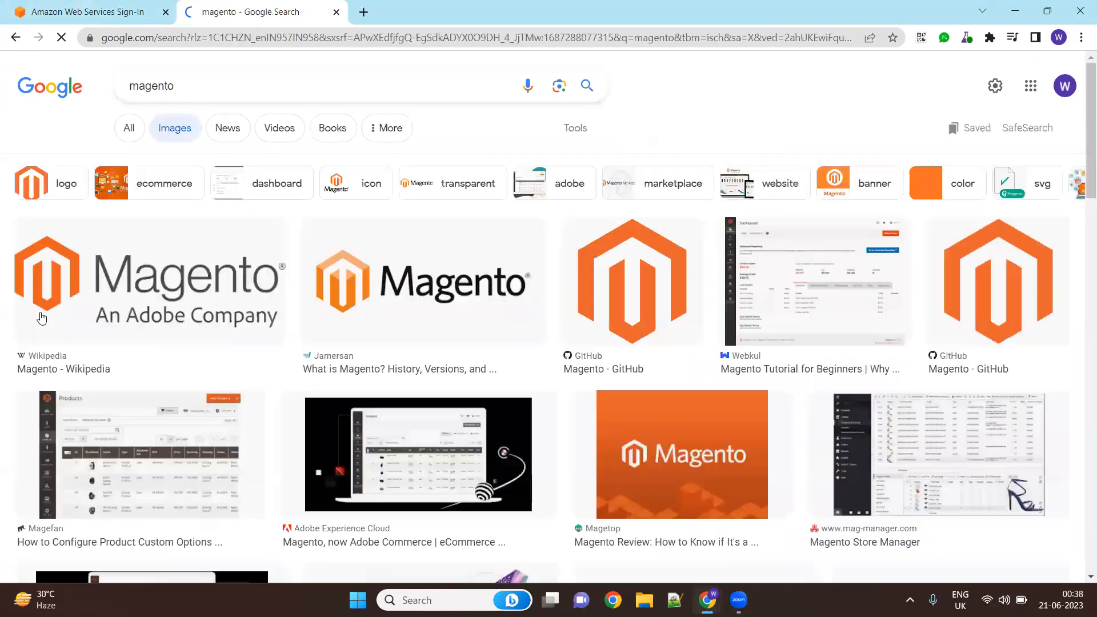
- Refine the image search to 'magento website' and browse the Page Builder results
{"action": "scroll", "scroll_direction": "down", "scroll_amount": 3}
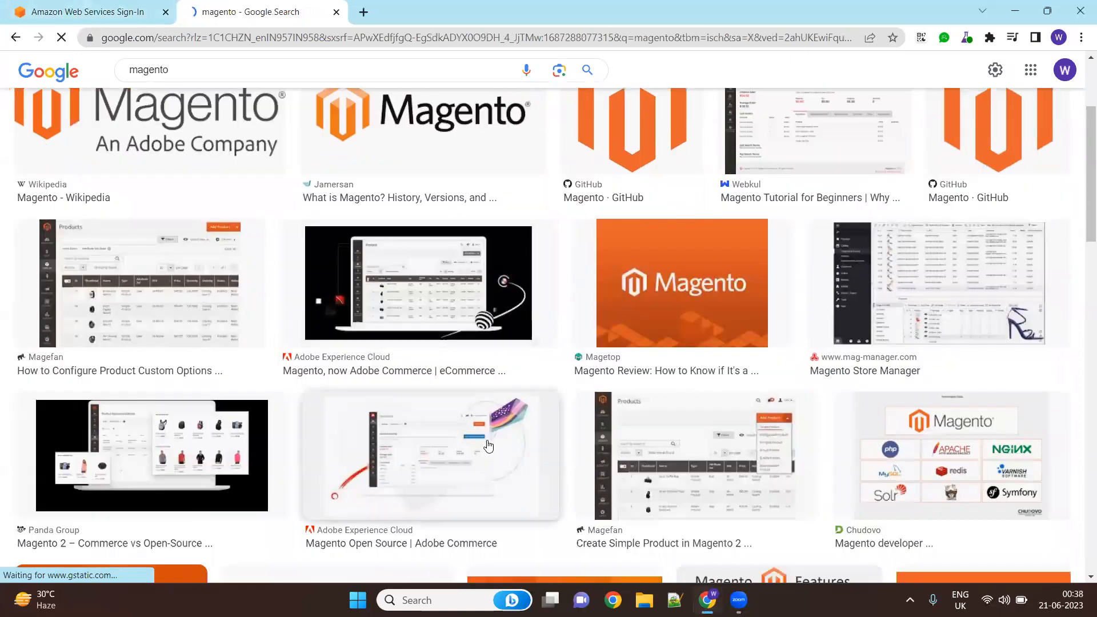
{"action": "scroll", "scroll_direction": "down", "scroll_amount": 3}
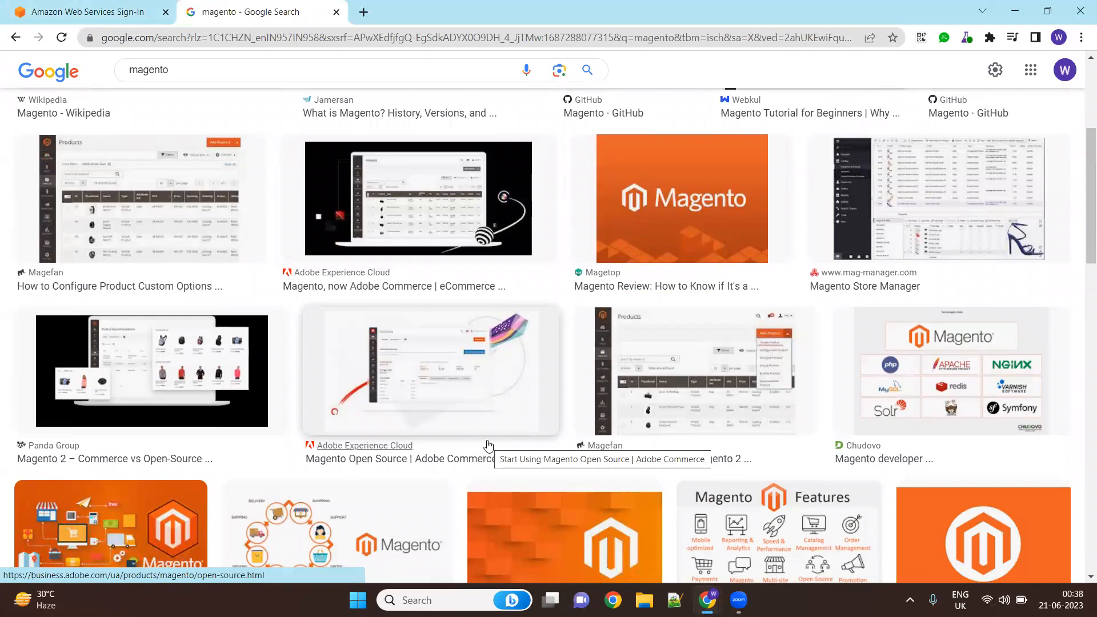
{"action": "scroll", "scroll_direction": "up", "scroll_amount": 3}
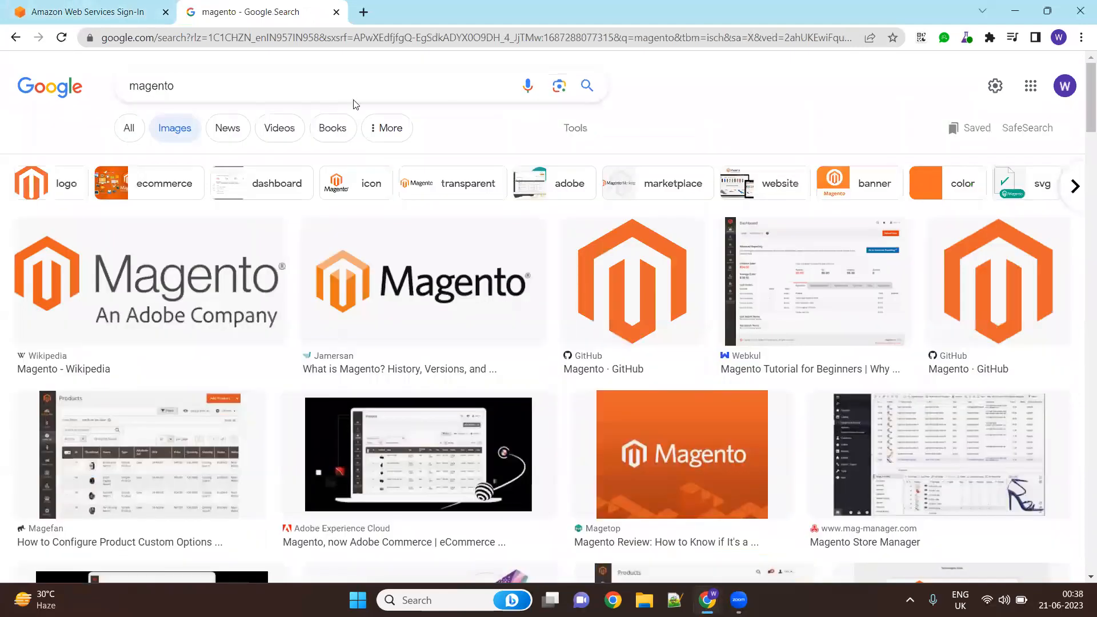
{"action": "type", "text": "website"}
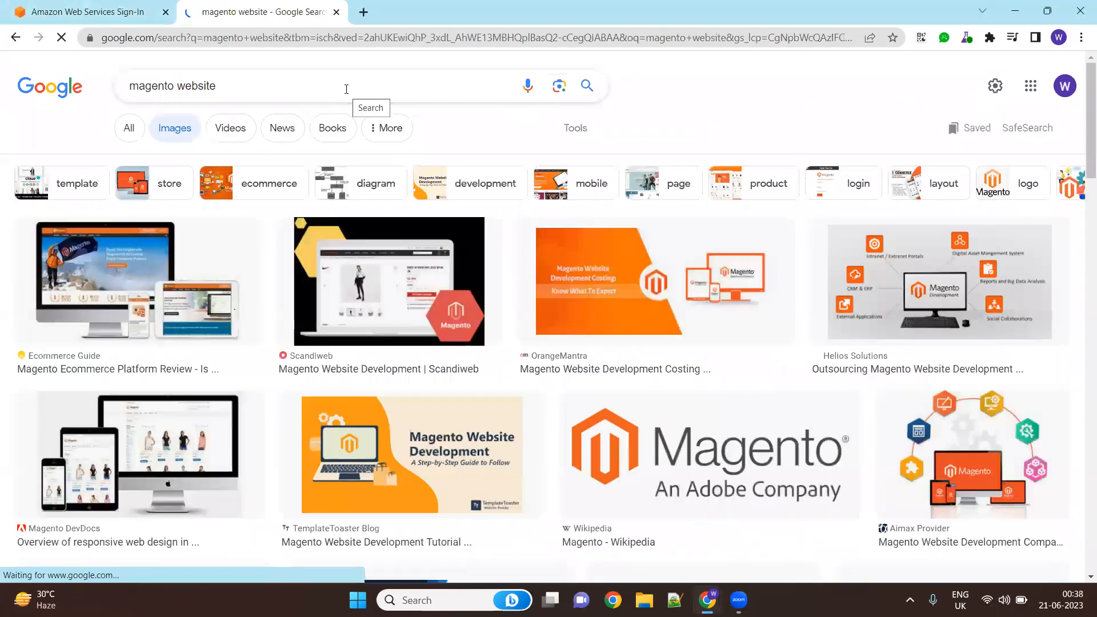
{"action": "scroll", "scroll_direction": "down", "scroll_amount": 3}
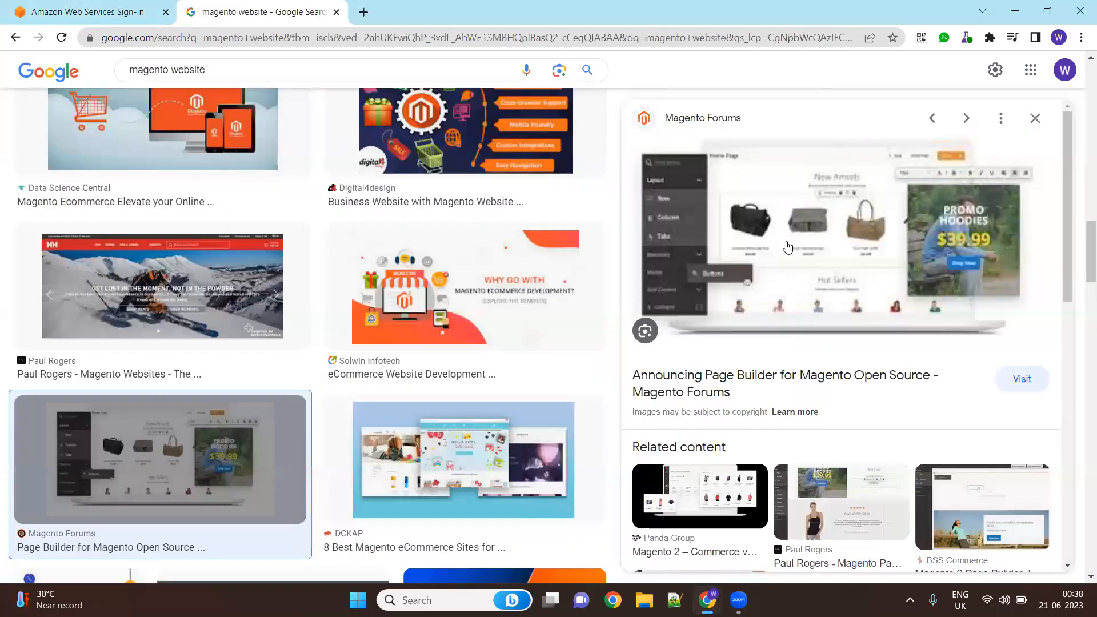
{"action": "mouse_move", "coordinate": [787, 247]}
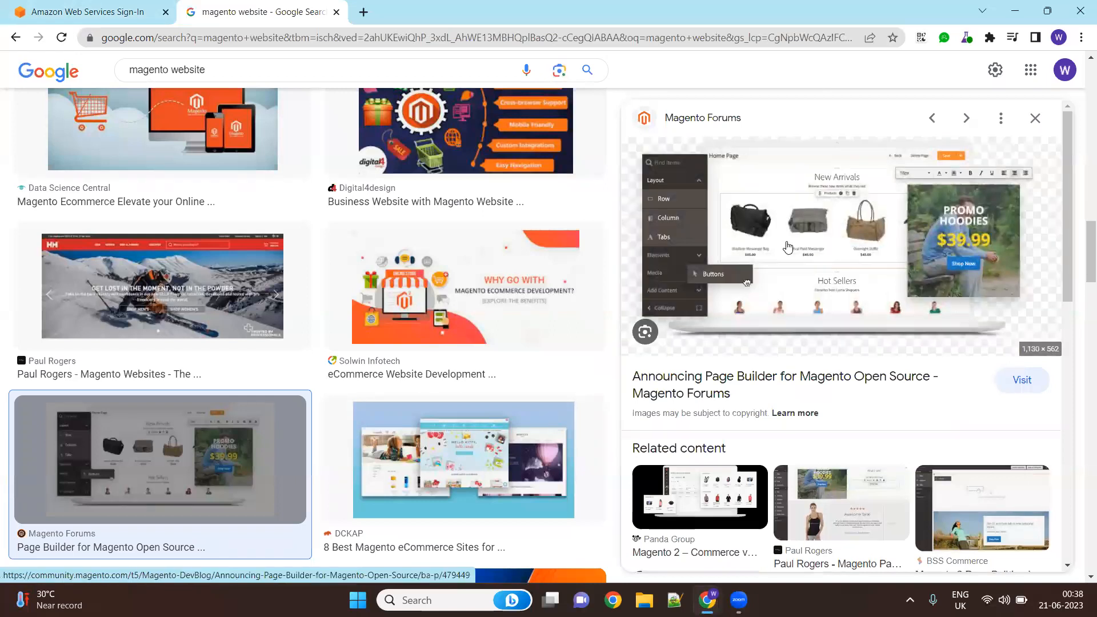
{"action": "mouse_move", "coordinate": [820, 302]}
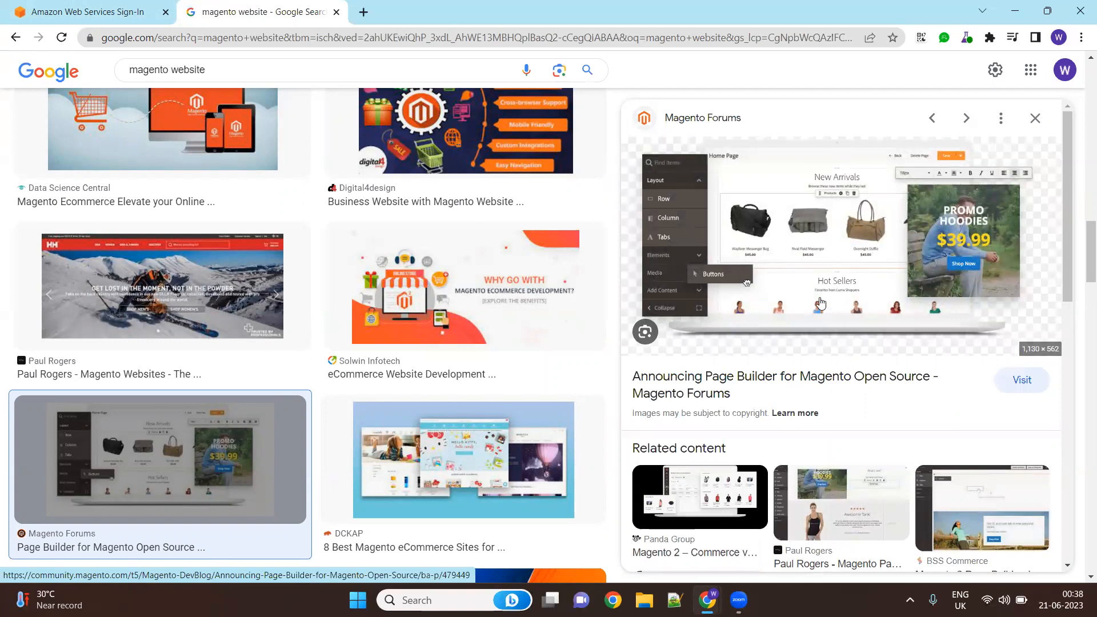
- Enter the saved root user email and submit the password on the AWS sign-in page
{"action": "left_click", "coordinate": [83, 12]}
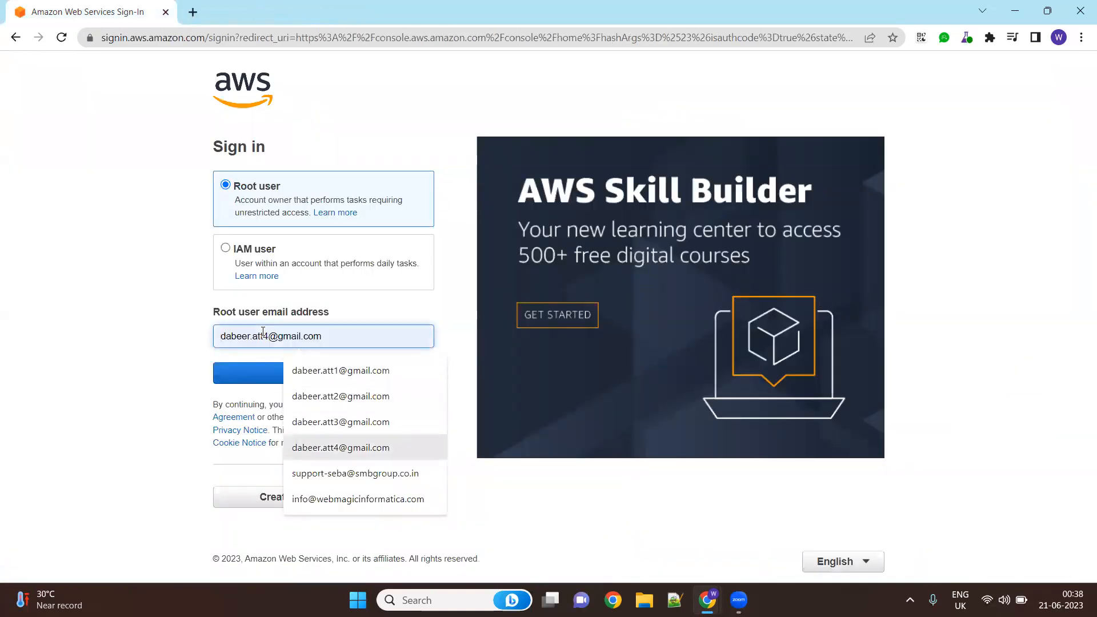
{"action": "left_click", "coordinate": [340, 447]}
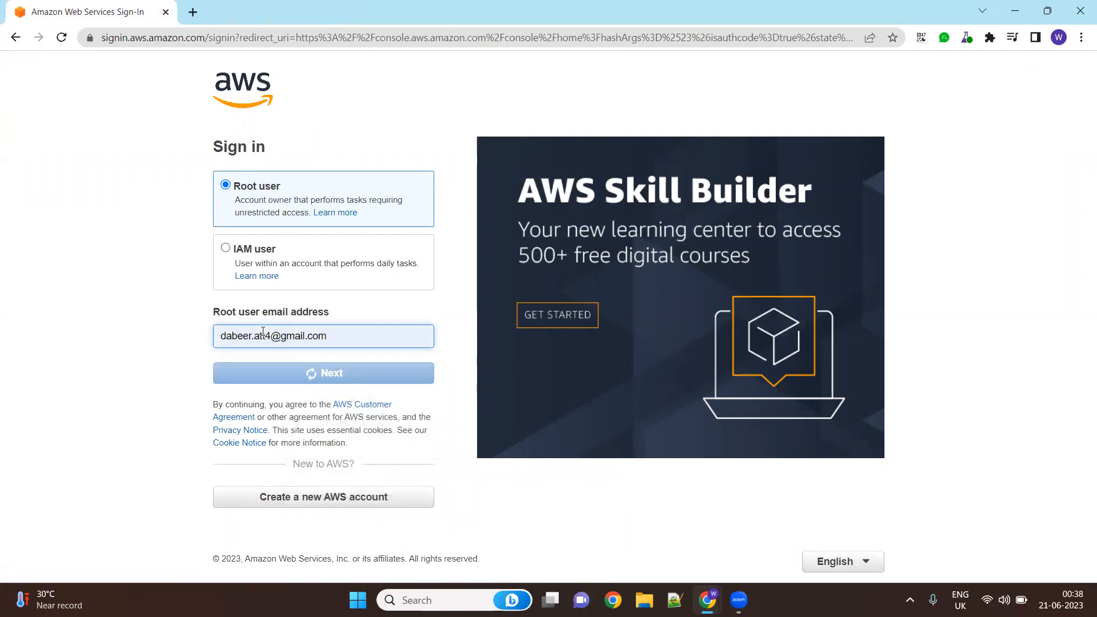
{"action": "left_click", "coordinate": [323, 373]}
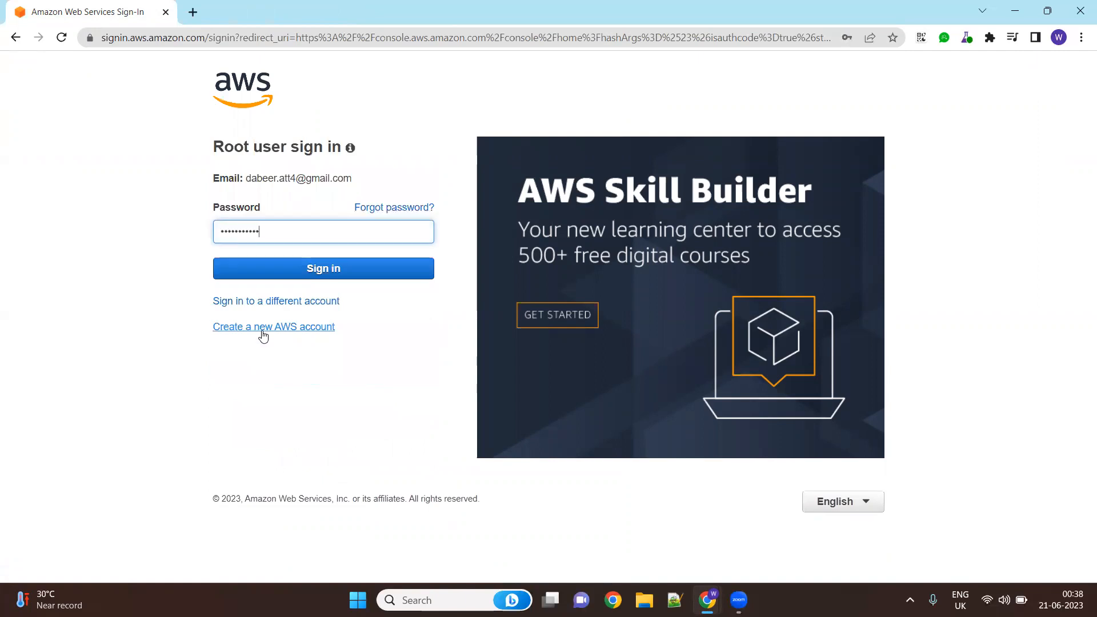
{"action": "left_click", "coordinate": [322, 267]}
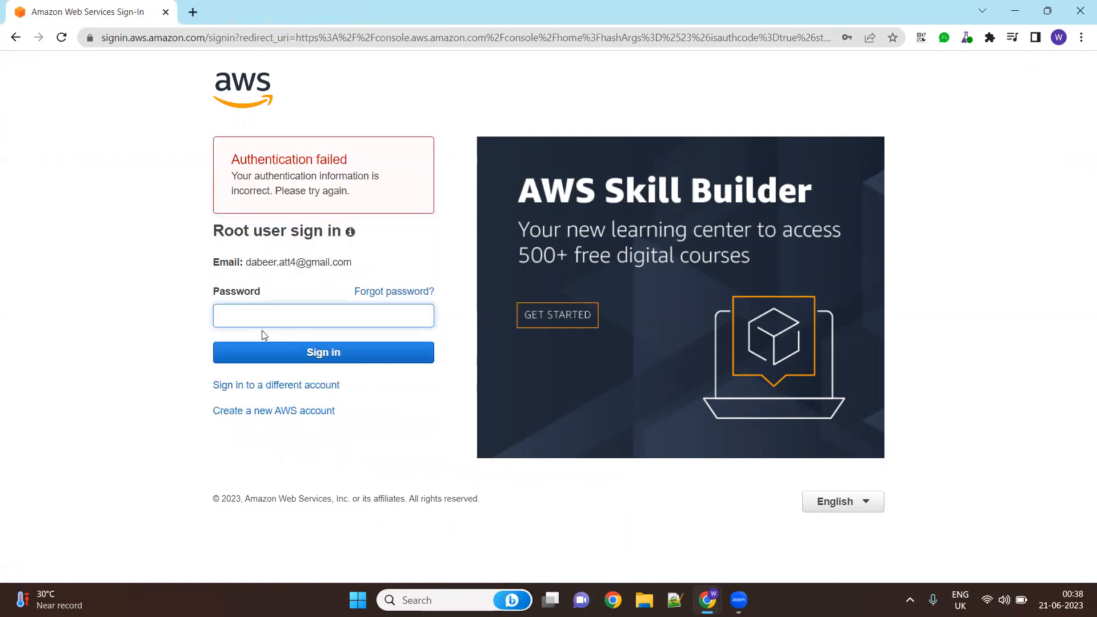
{"action": "type", "text": "•"}
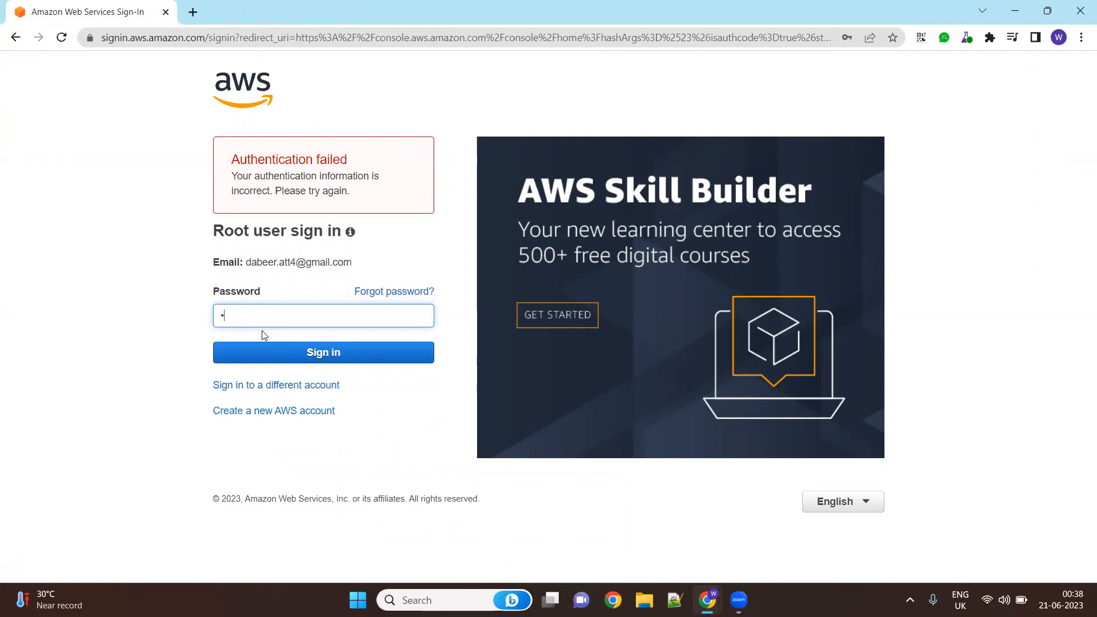
{"action": "left_click", "coordinate": [322, 352]}
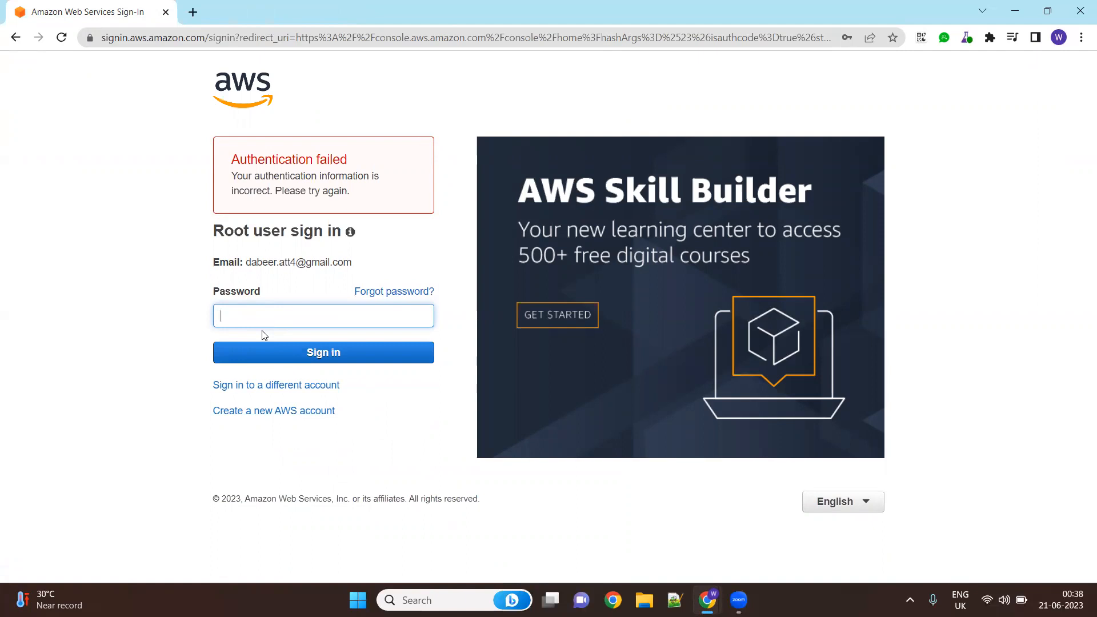
{"action": "type", "text": "password"}
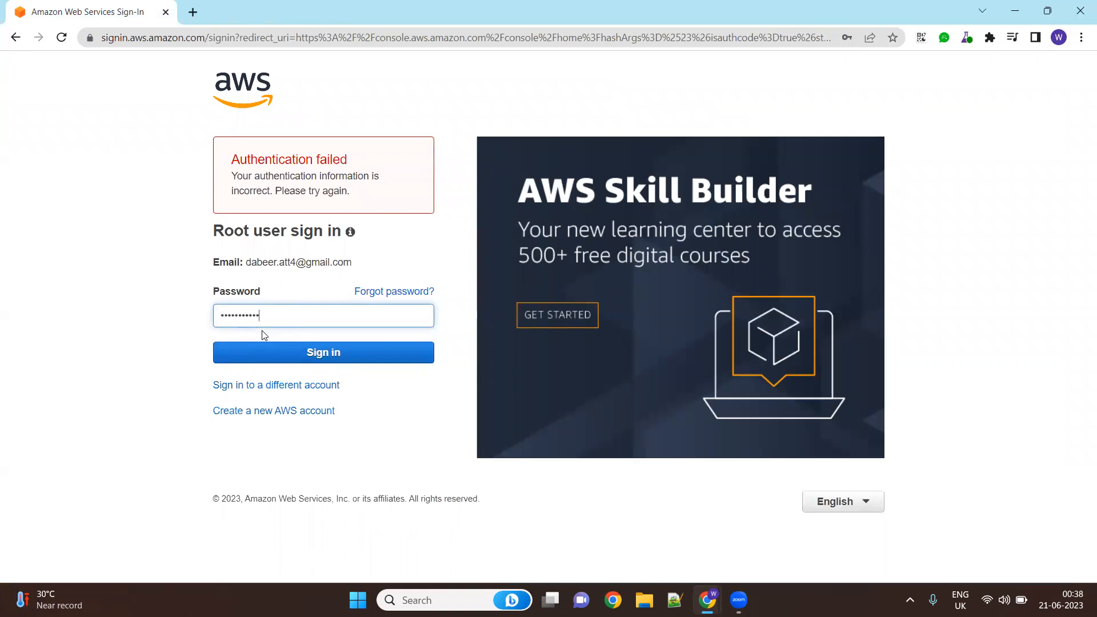
{"action": "left_click", "coordinate": [323, 352]}
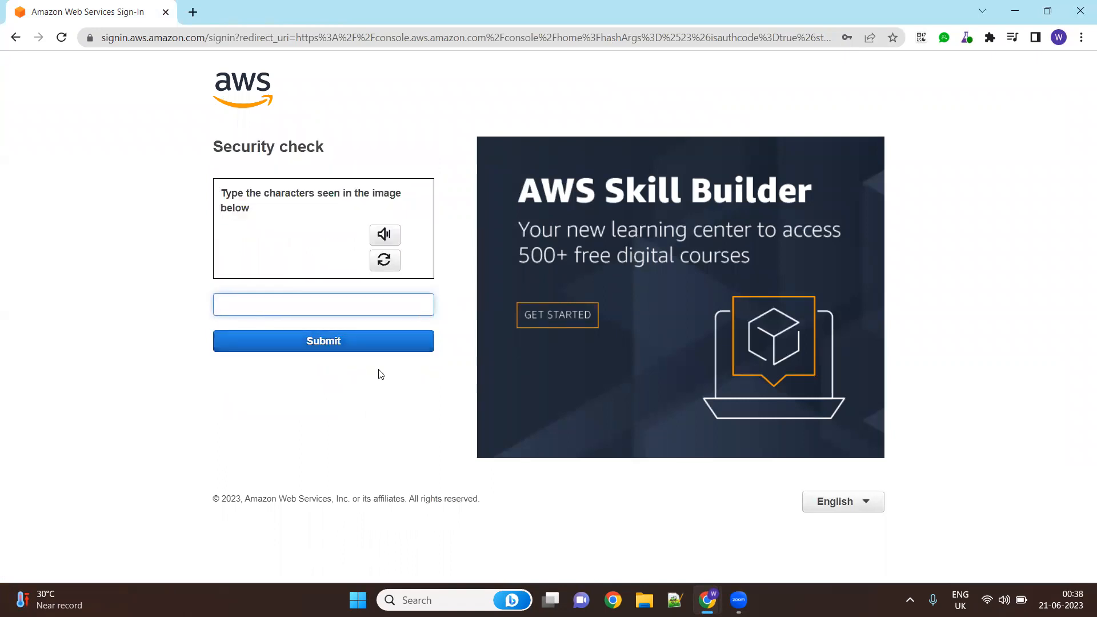
{"action": "mouse_move", "coordinate": [411, 457]}
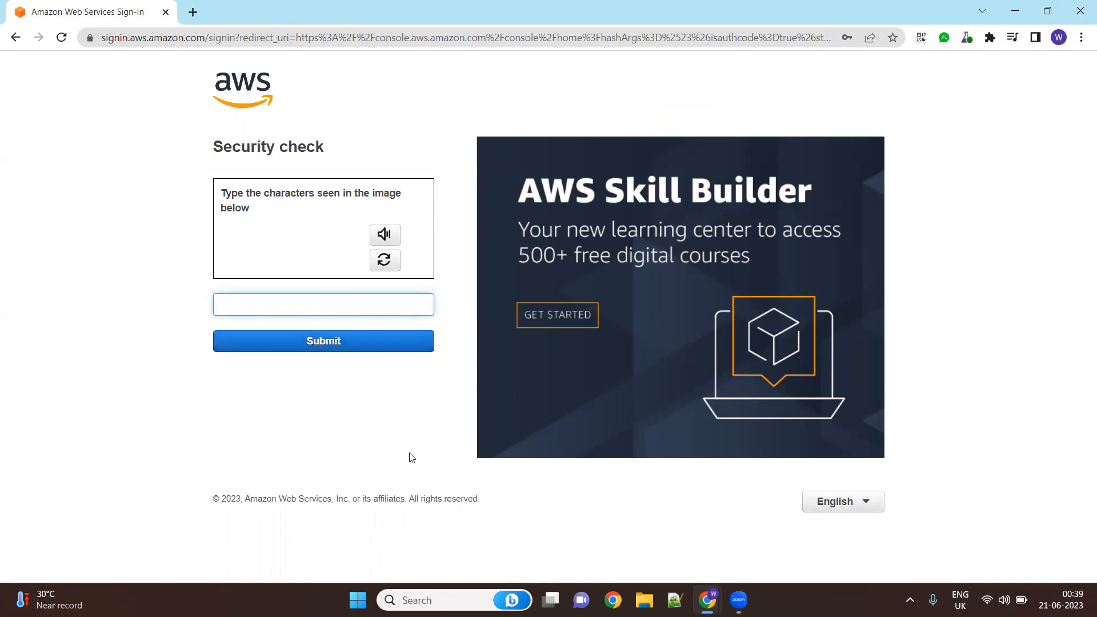
- Answer the captcha challenges repeatedly, ending with an authentication failed message
{"action": "type", "text": "xh"}
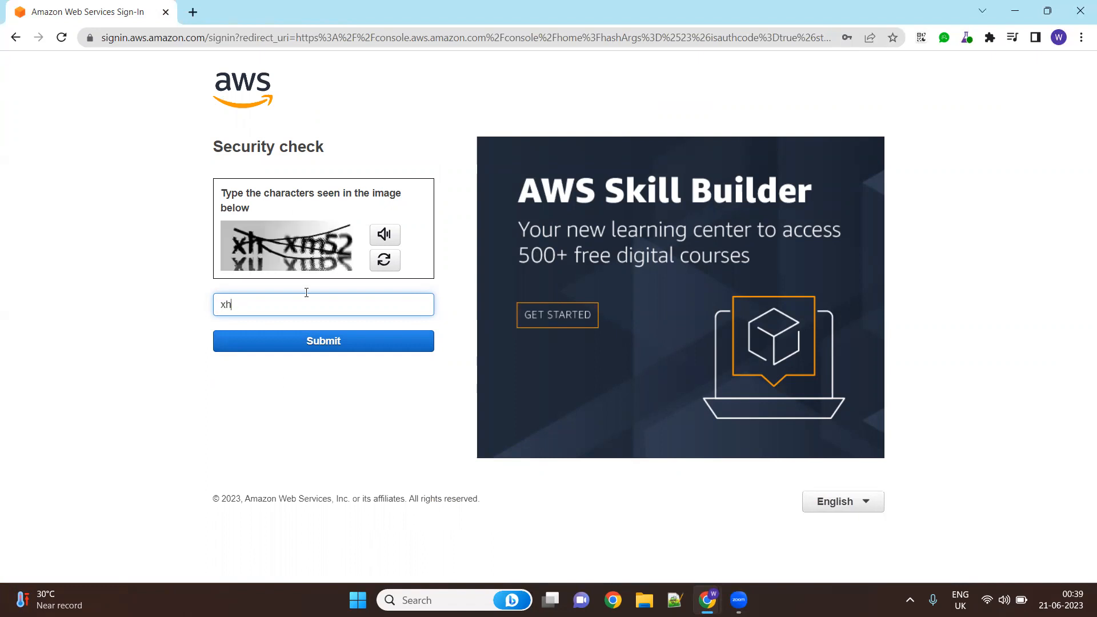
{"action": "type", "text": "xm52"}
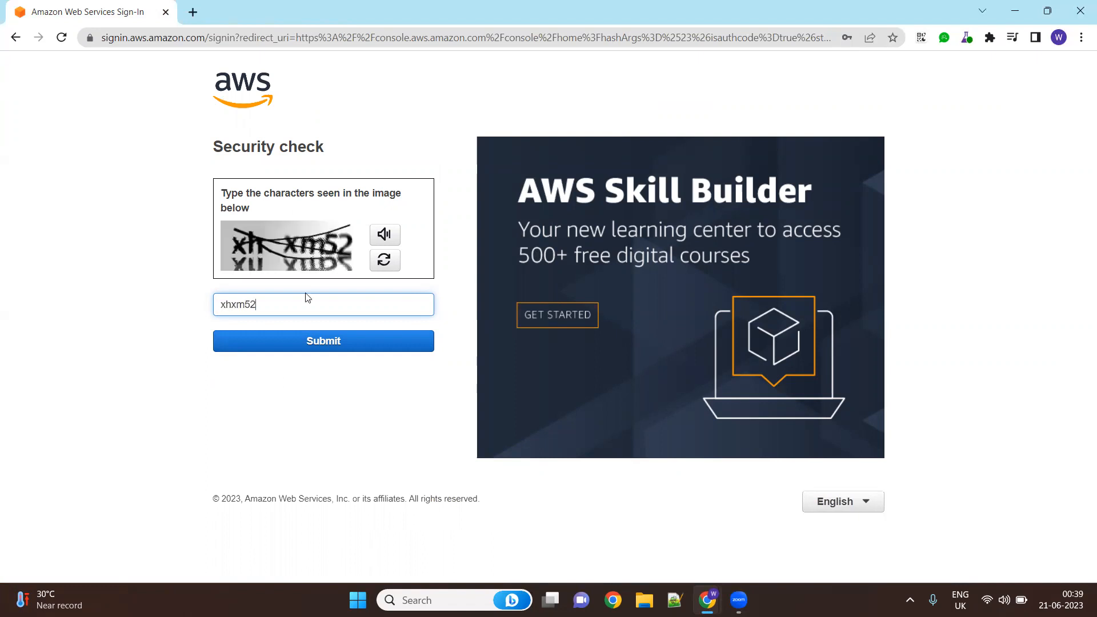
{"action": "left_click", "coordinate": [322, 341]}
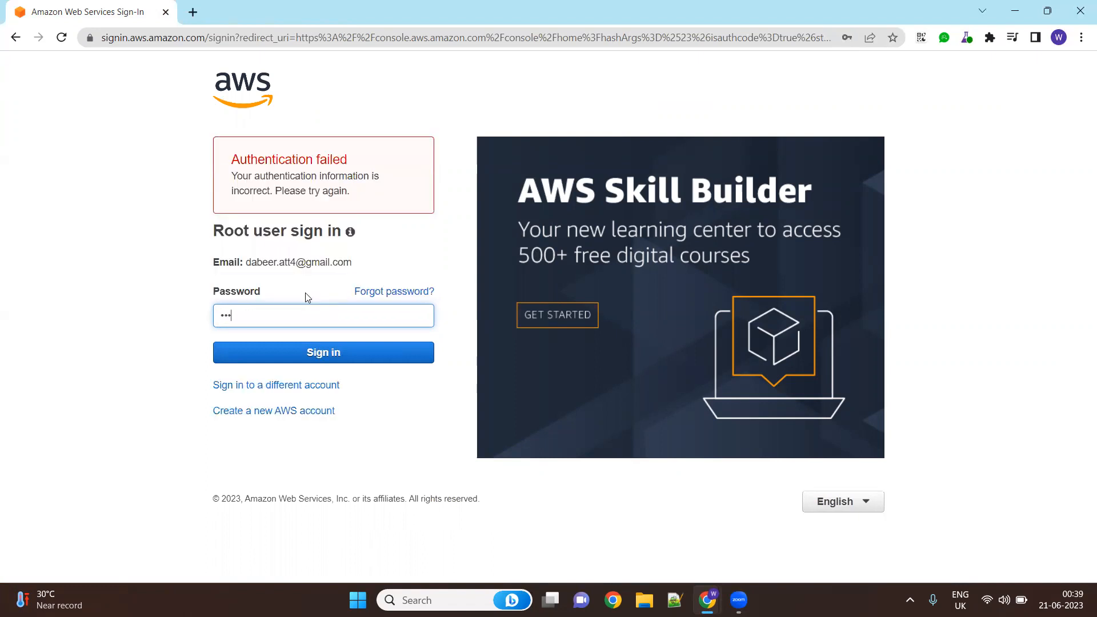
{"action": "left_click", "coordinate": [322, 352]}
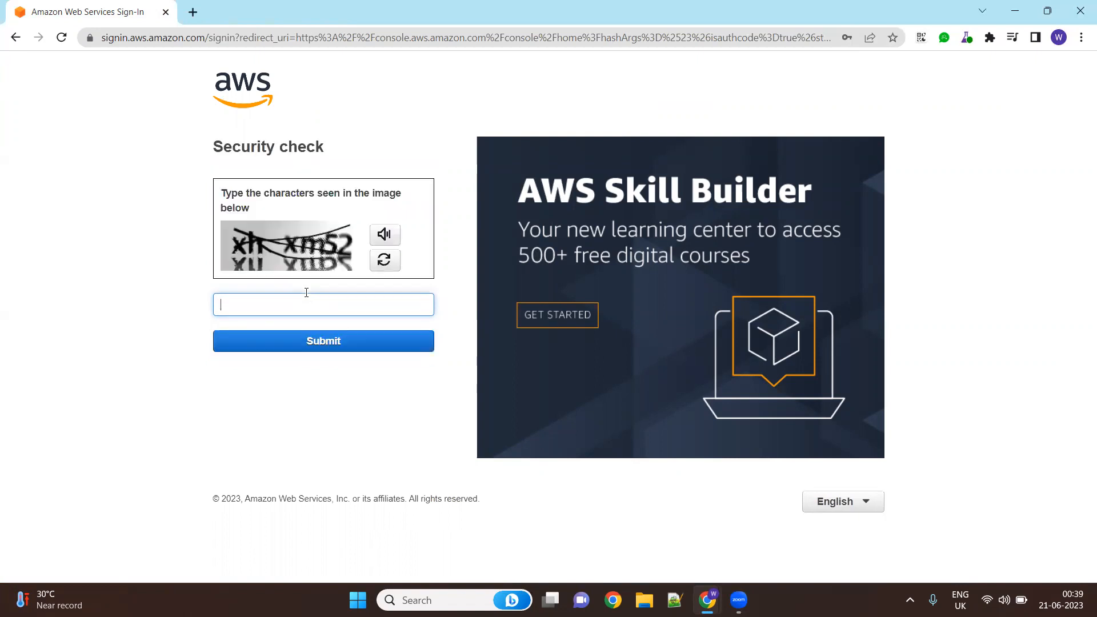
{"action": "left_click", "coordinate": [384, 259]}
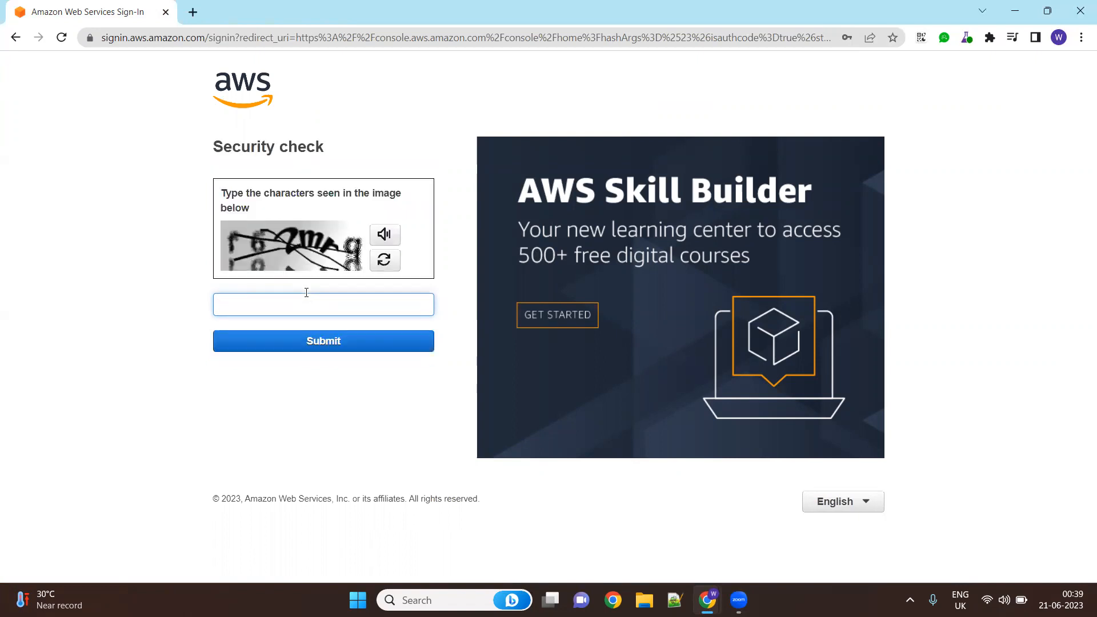
{"action": "type", "text": "f62m"}
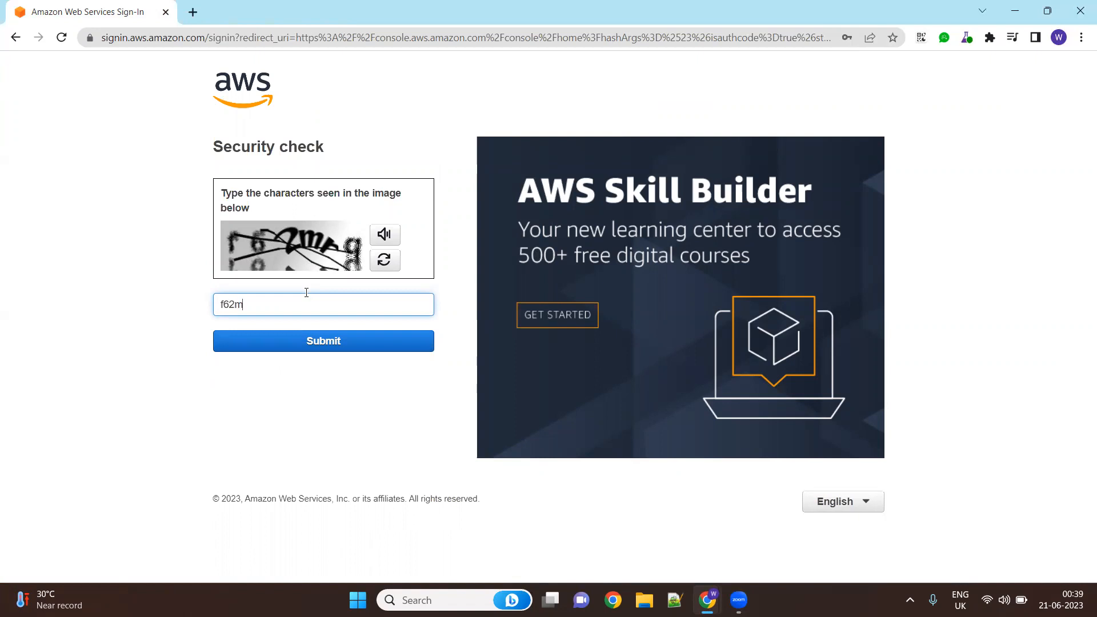
{"action": "left_click", "coordinate": [322, 340]}
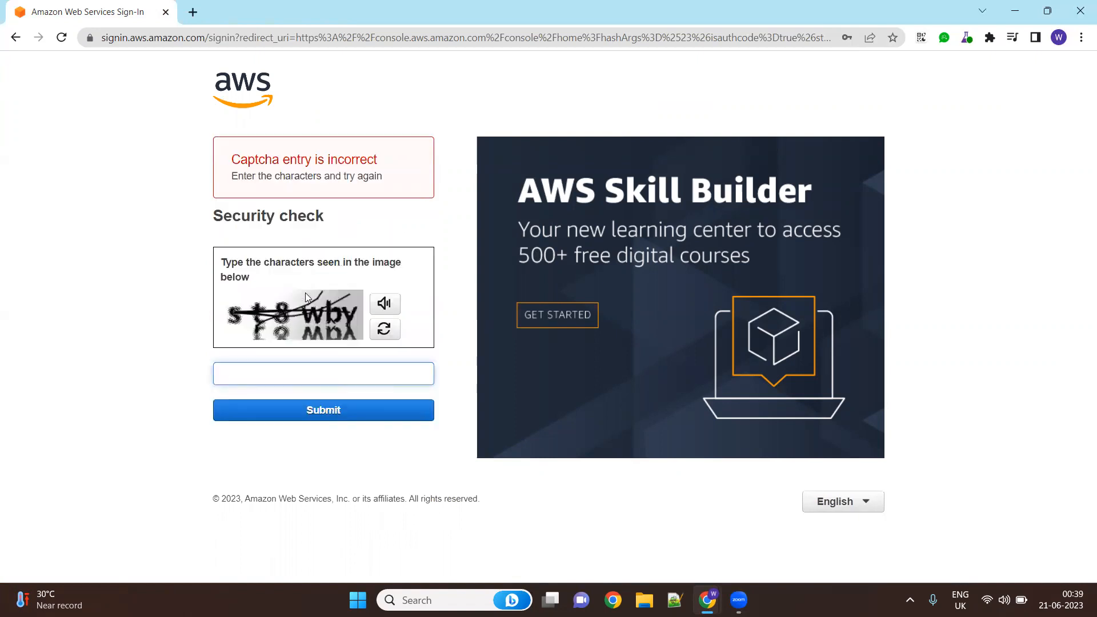
{"action": "type", "text": "st"}
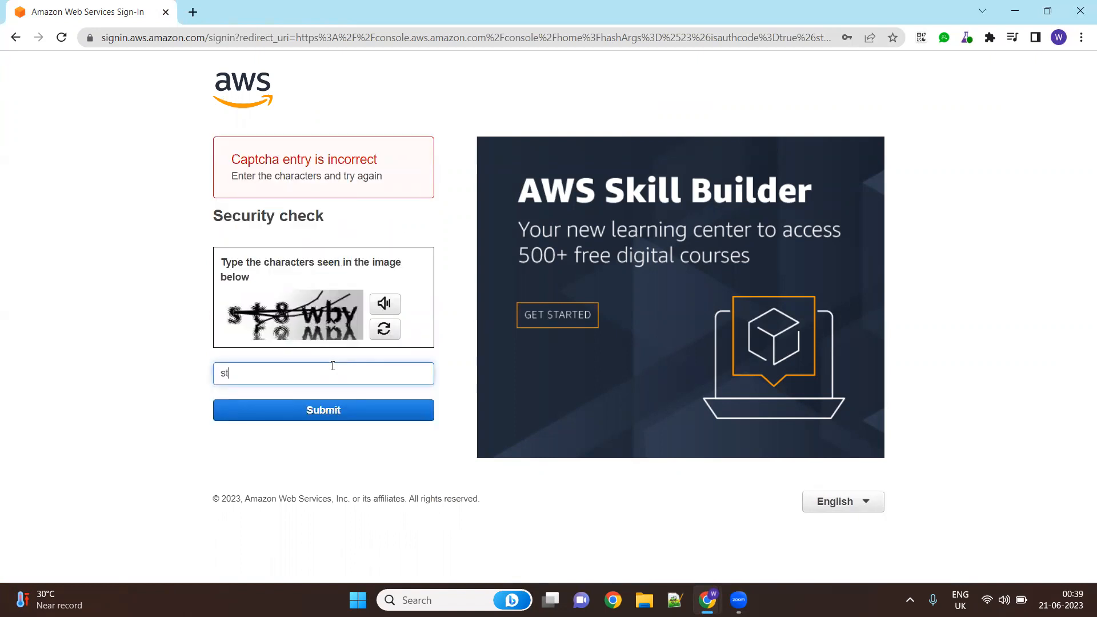
{"action": "left_click", "coordinate": [323, 410]}
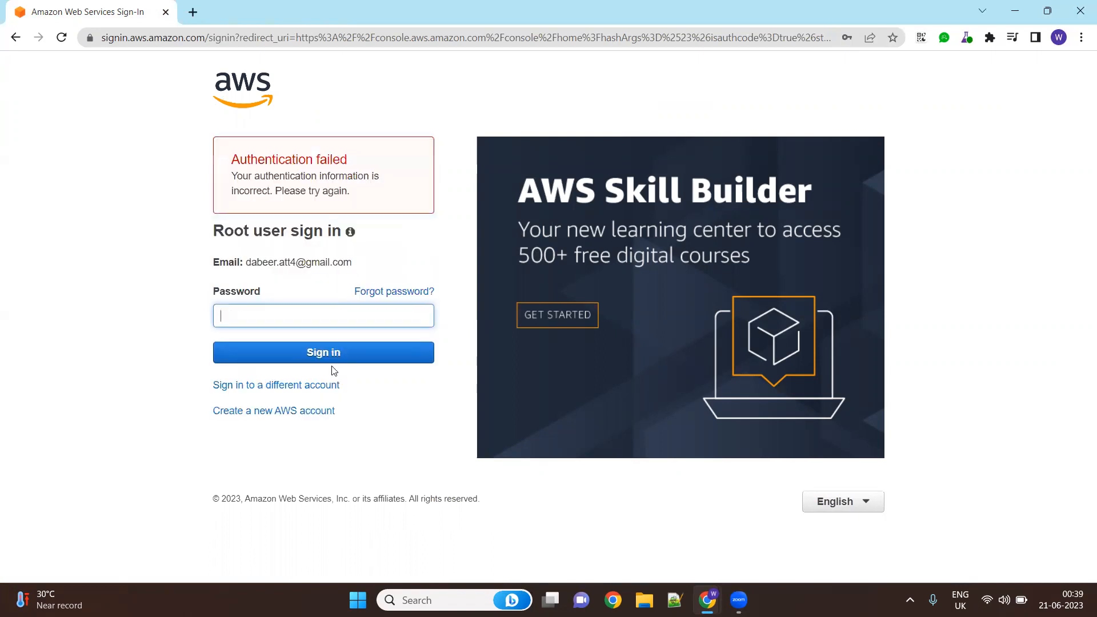
{"action": "mouse_move", "coordinate": [839, 514]}
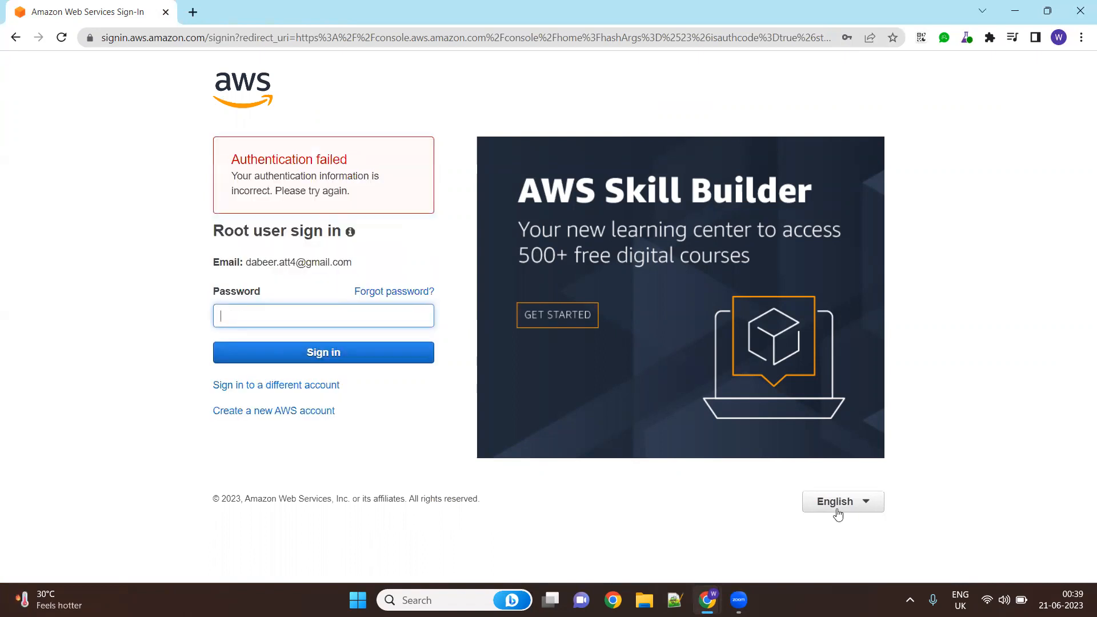
- Sign in to the console and start launching a new EC2 instance from the Instances list
{"action": "left_click", "coordinate": [322, 352]}
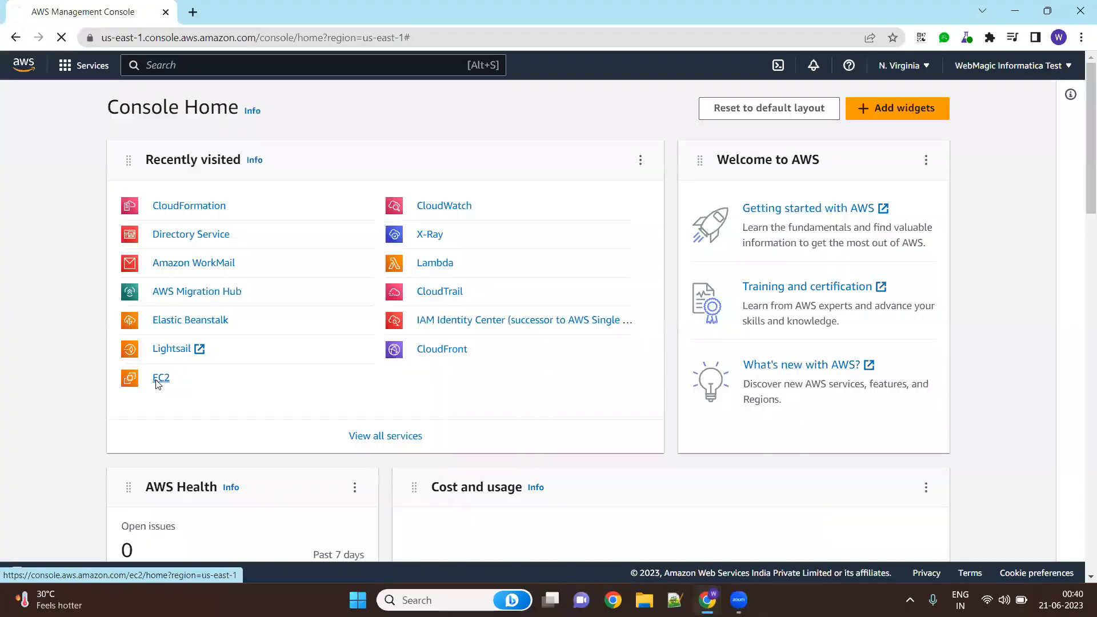
{"action": "left_click", "coordinate": [161, 378]}
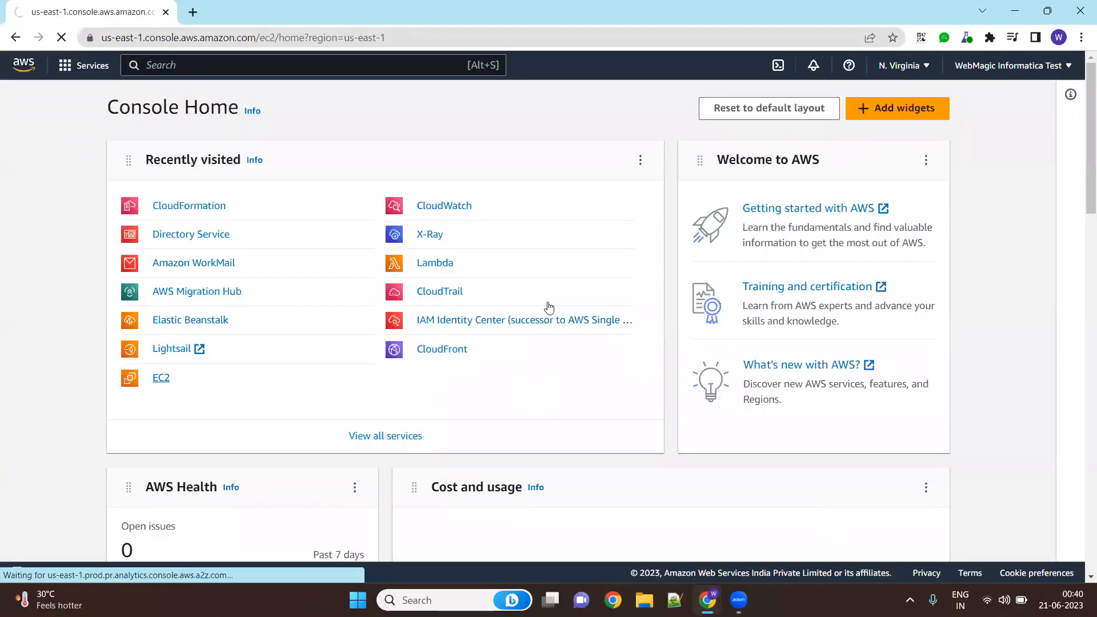
{"action": "left_click", "coordinate": [161, 377]}
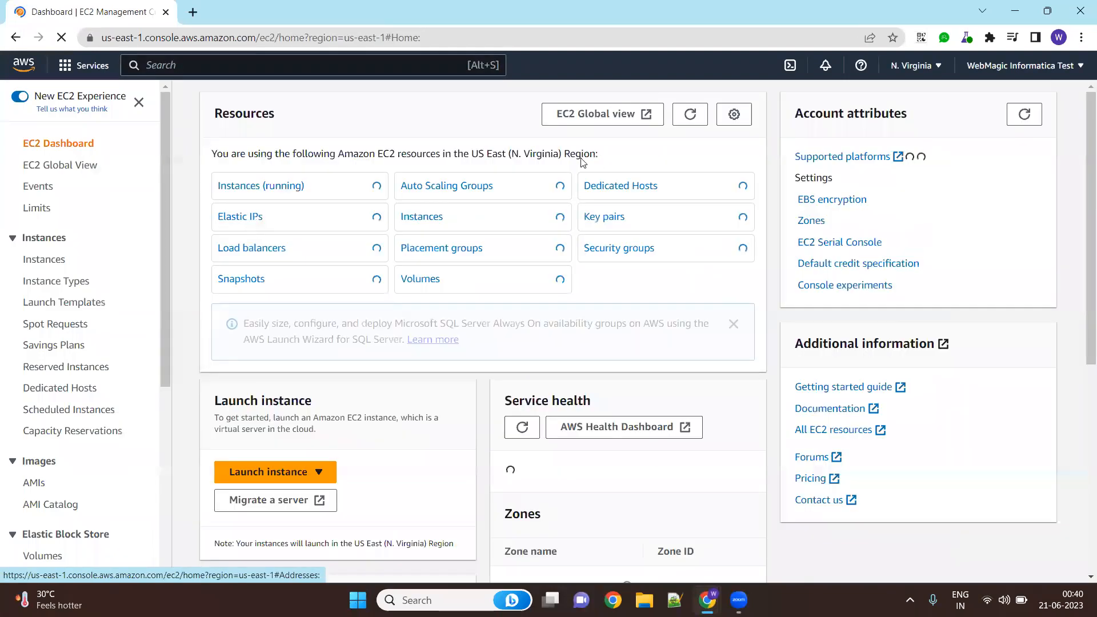
{"action": "left_click", "coordinate": [261, 185]}
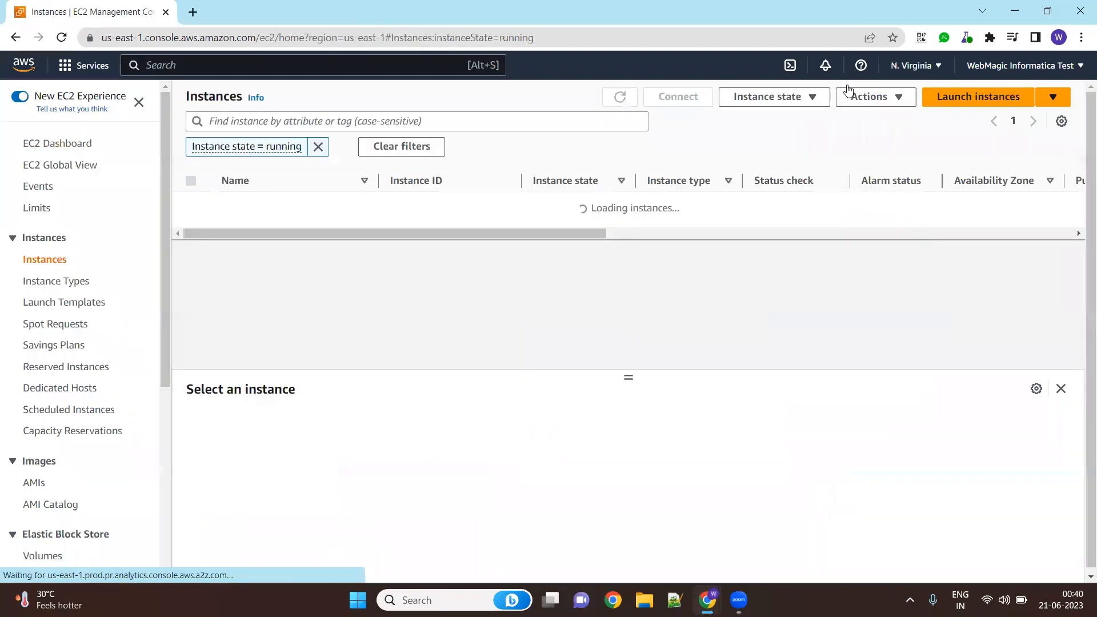
{"action": "left_click", "coordinate": [976, 95]}
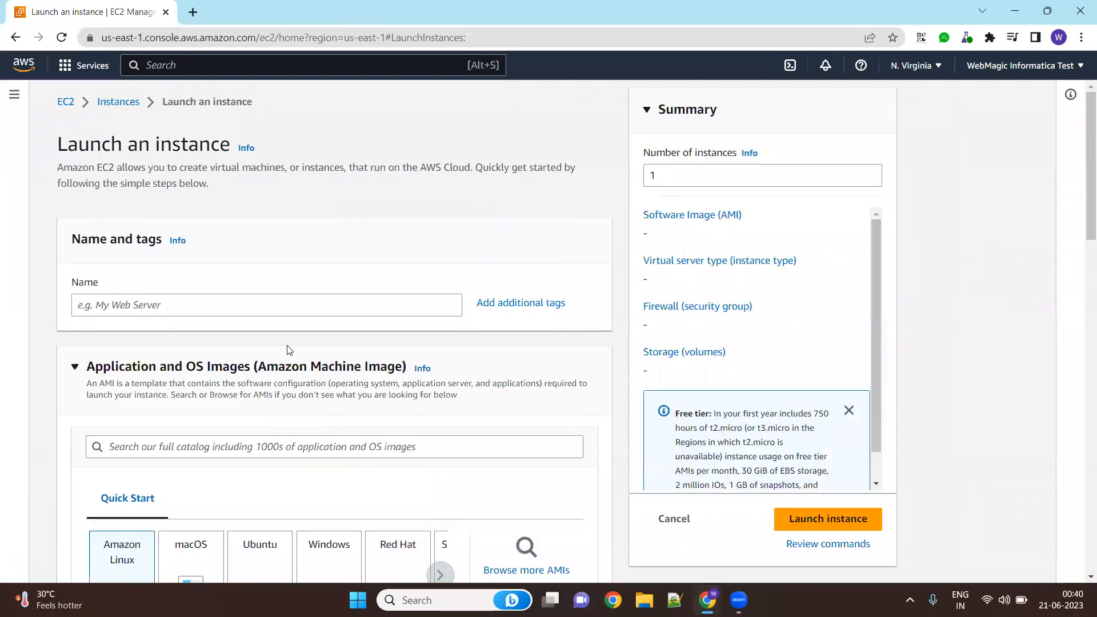
- Name the instance lamp-server, choose the Amazon Linux 2 AMI and the 2023 key pair
{"action": "left_click", "coordinate": [266, 304]}
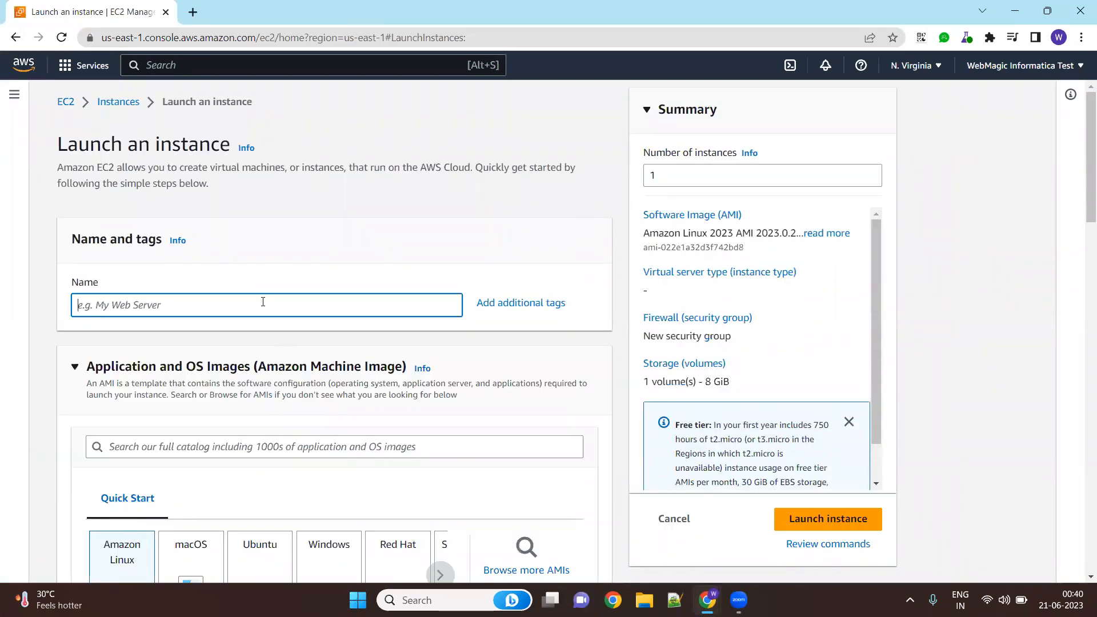
{"action": "type", "text": "lampse"}
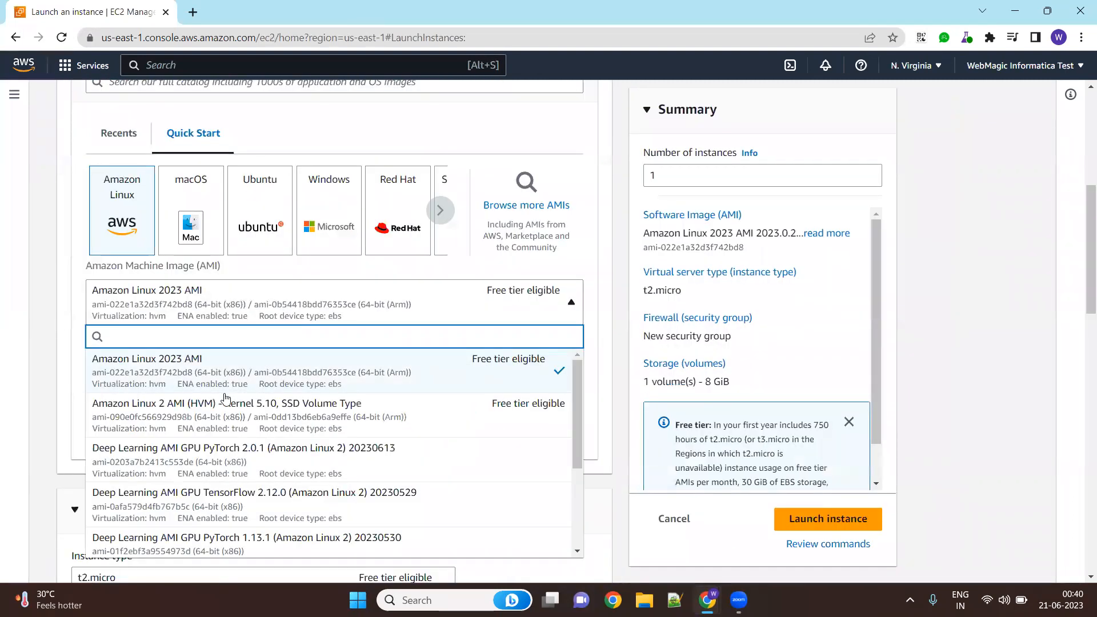
{"action": "left_click", "coordinate": [226, 403]}
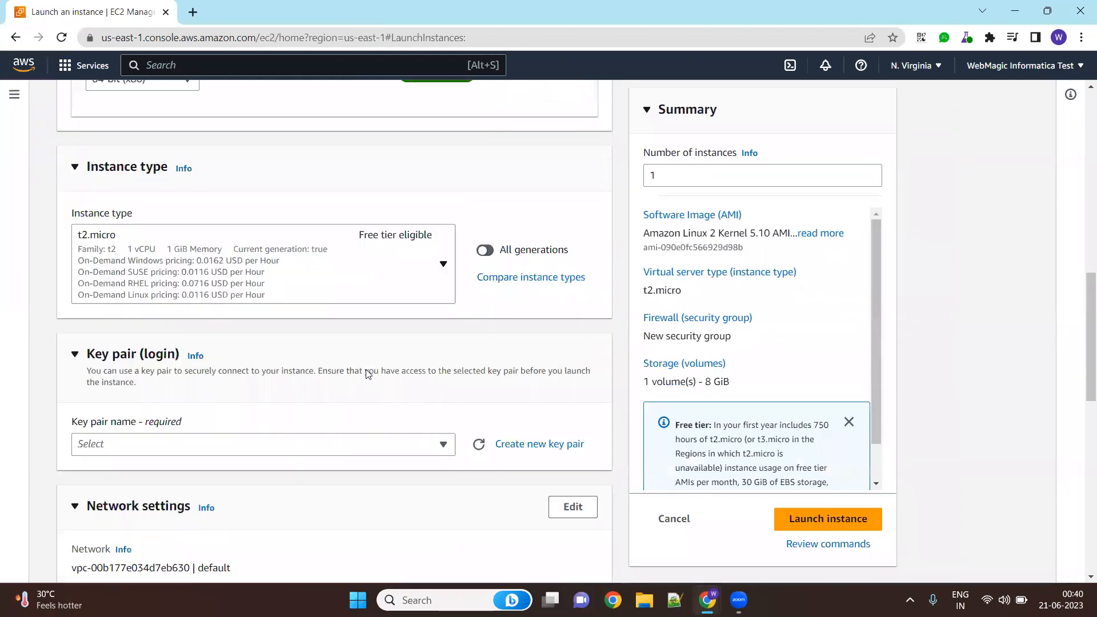
{"action": "left_click", "coordinate": [263, 443]}
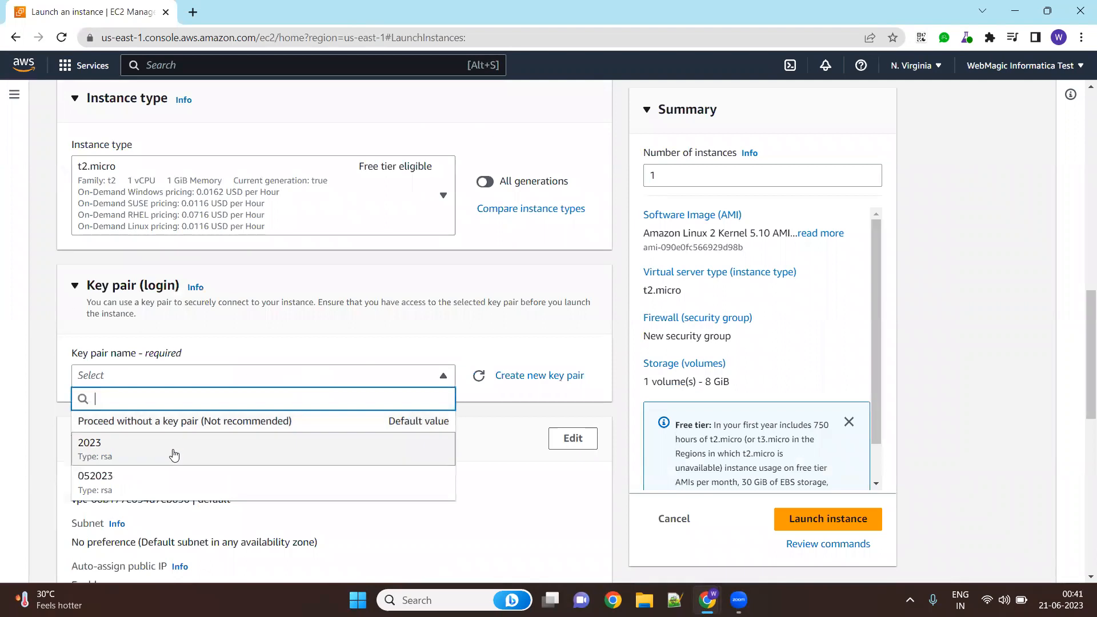
{"action": "left_click", "coordinate": [89, 442]}
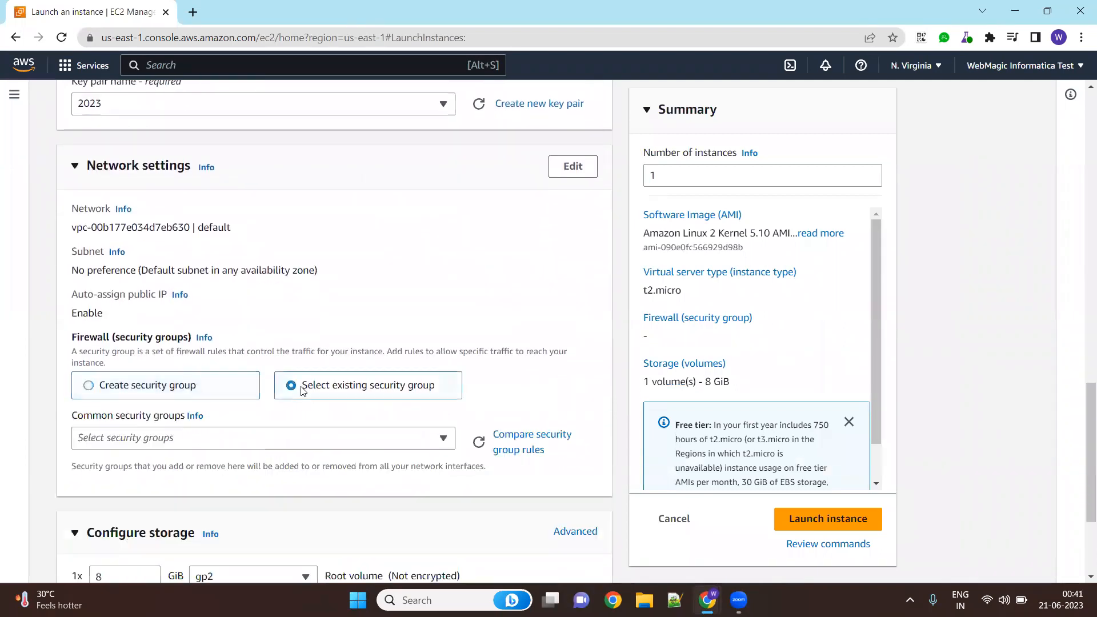
- Select the default security group, launch the instance and return to the instances list
{"action": "left_click", "coordinate": [262, 437]}
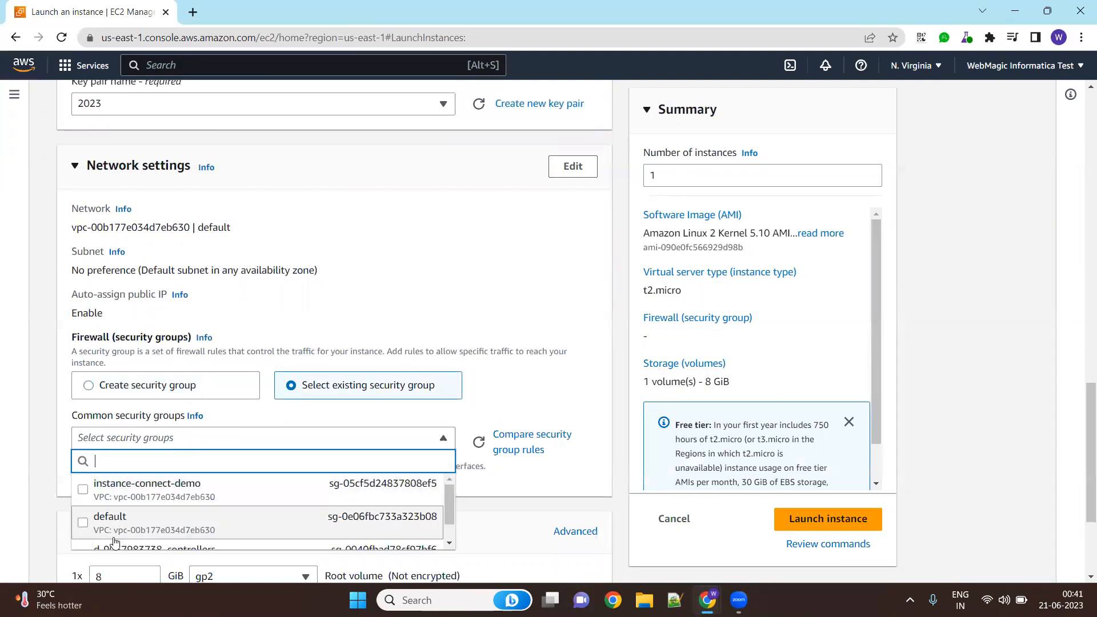
{"action": "scroll", "scroll_direction": "down", "scroll_amount": 3}
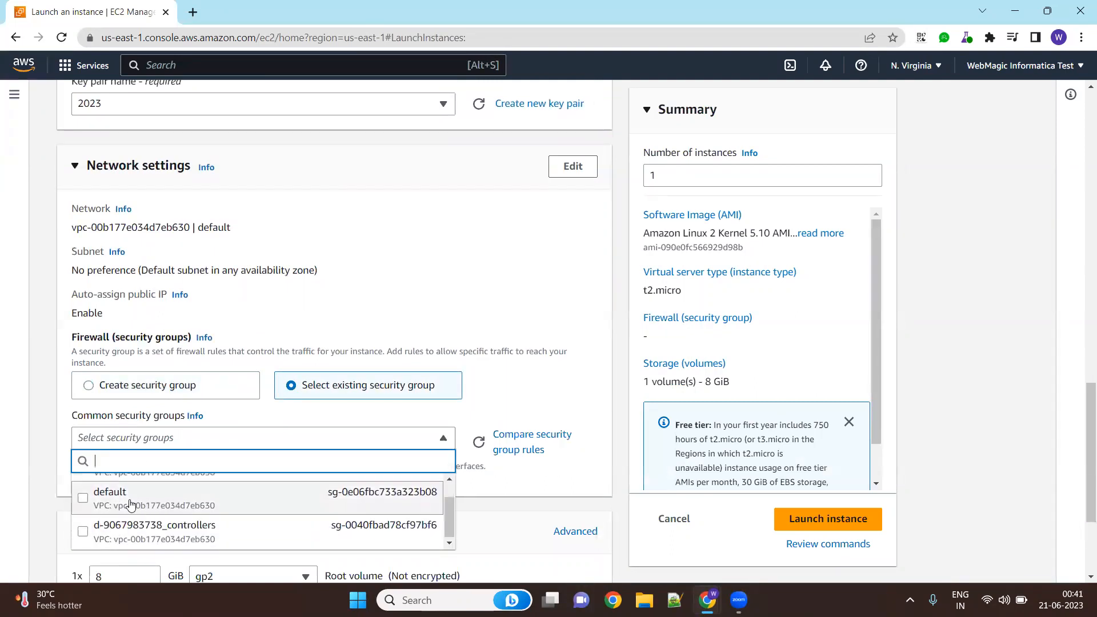
{"action": "left_click", "coordinate": [109, 496]}
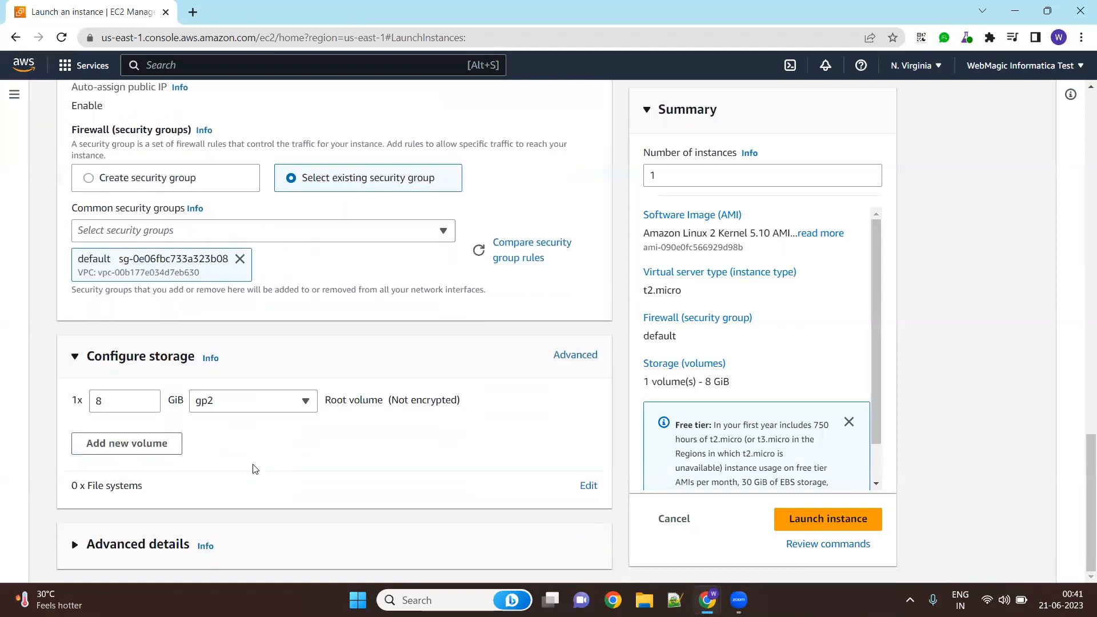
{"action": "left_click", "coordinate": [827, 519]}
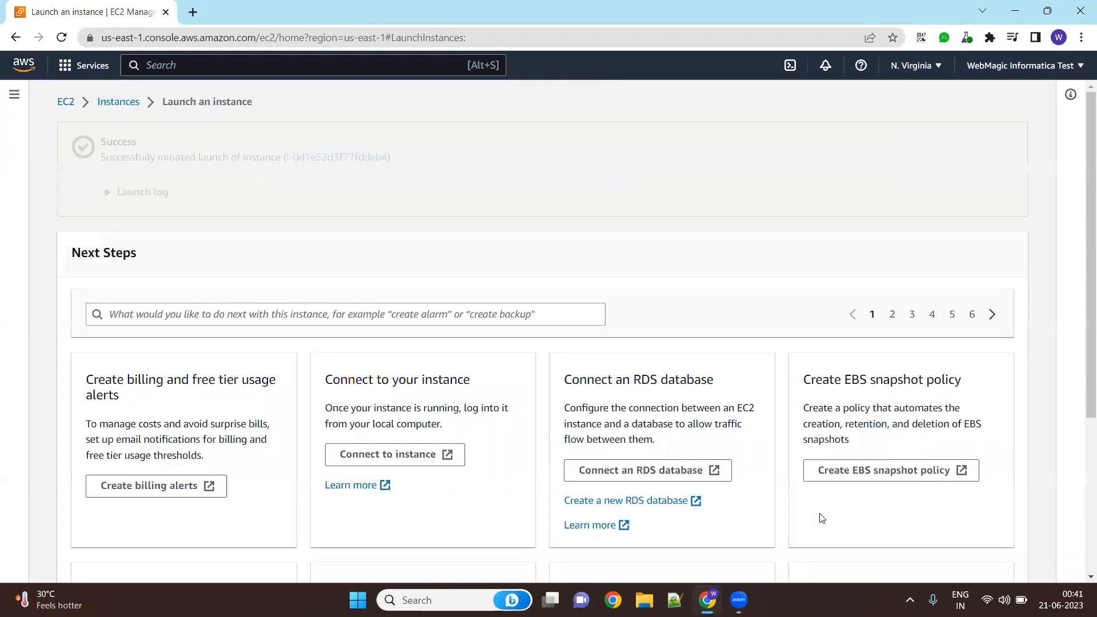
{"action": "left_click", "coordinate": [118, 101]}
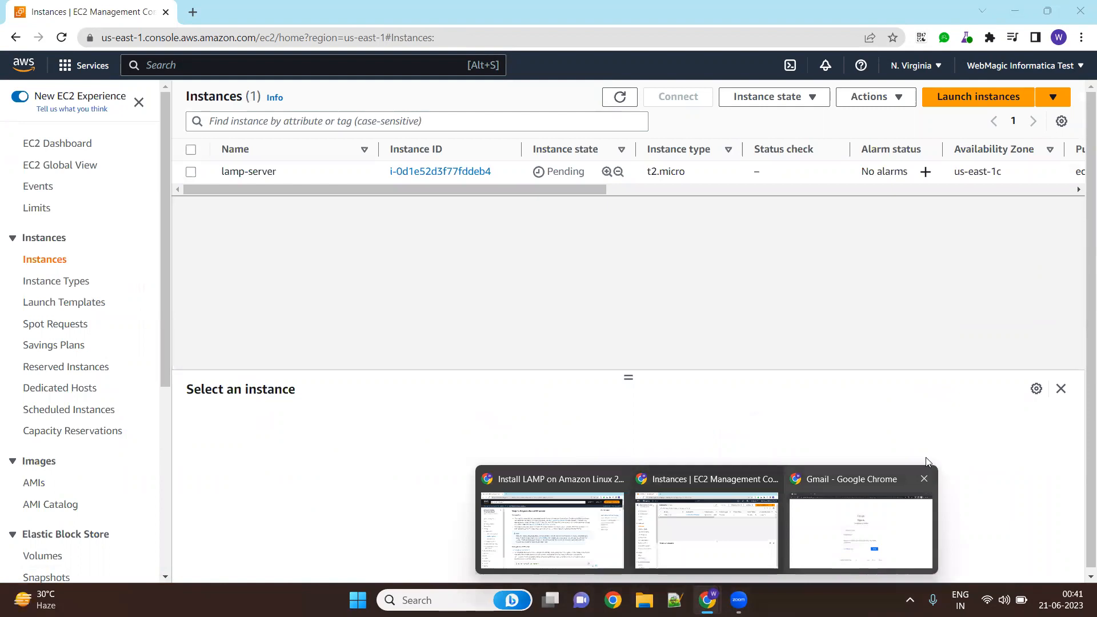
- Review 'Step 1: Prepare the LAMP server' in the docs, then select lamp-server's public IPv4 address
{"action": "left_click", "coordinate": [549, 531]}
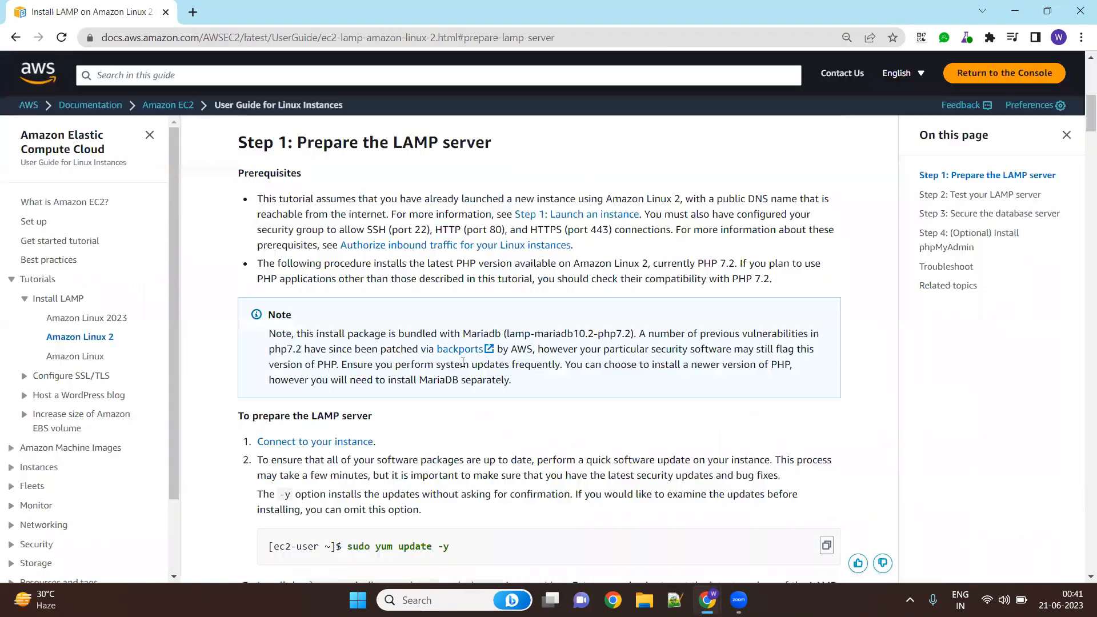
{"action": "scroll", "scroll_direction": "down", "scroll_amount": 3}
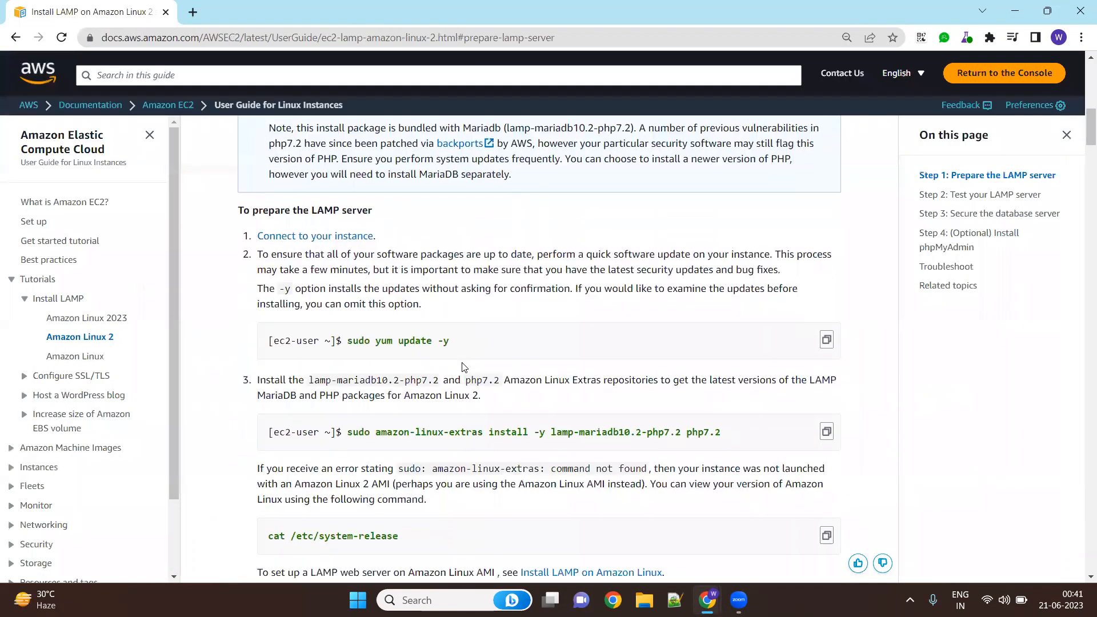
{"action": "scroll", "scroll_direction": "down", "scroll_amount": 3}
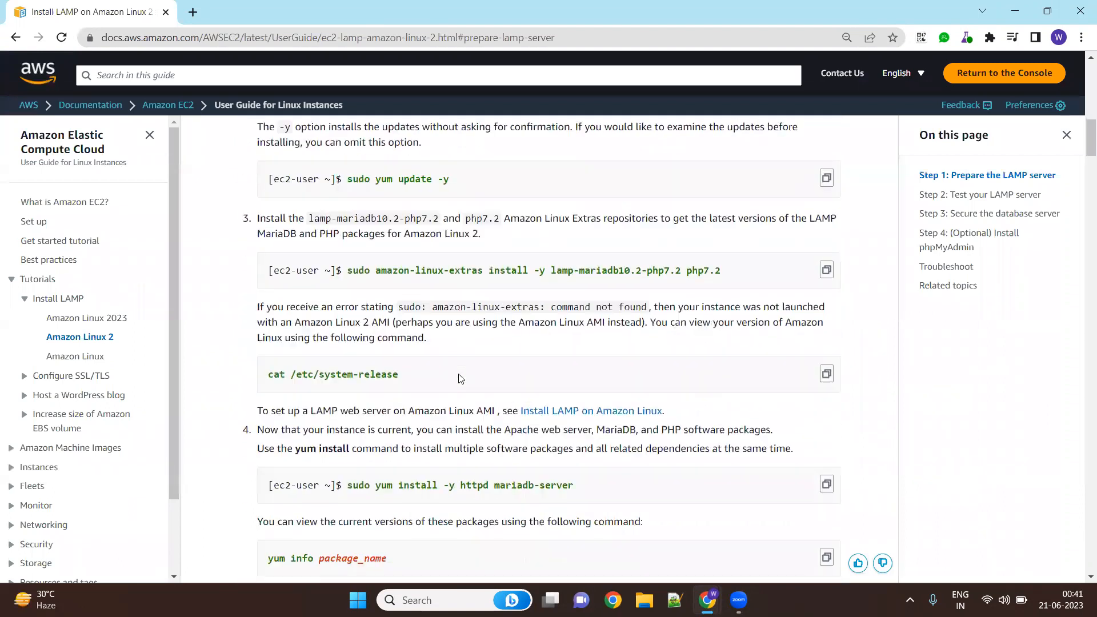
{"action": "scroll", "scroll_direction": "up", "scroll_amount": 3}
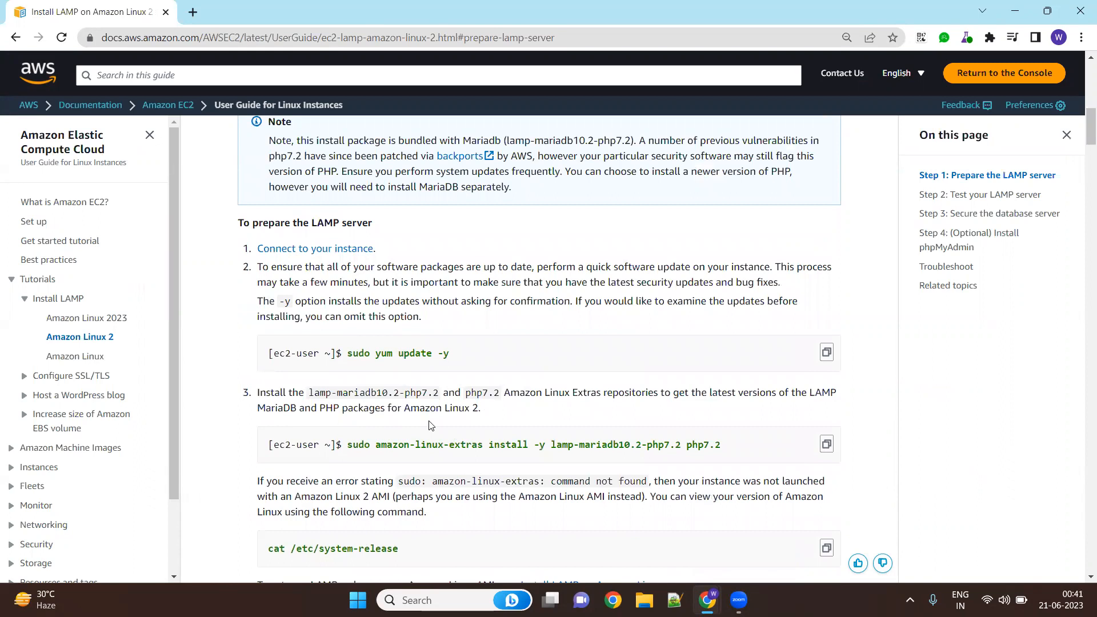
{"action": "scroll", "scroll_direction": "down", "scroll_amount": 3}
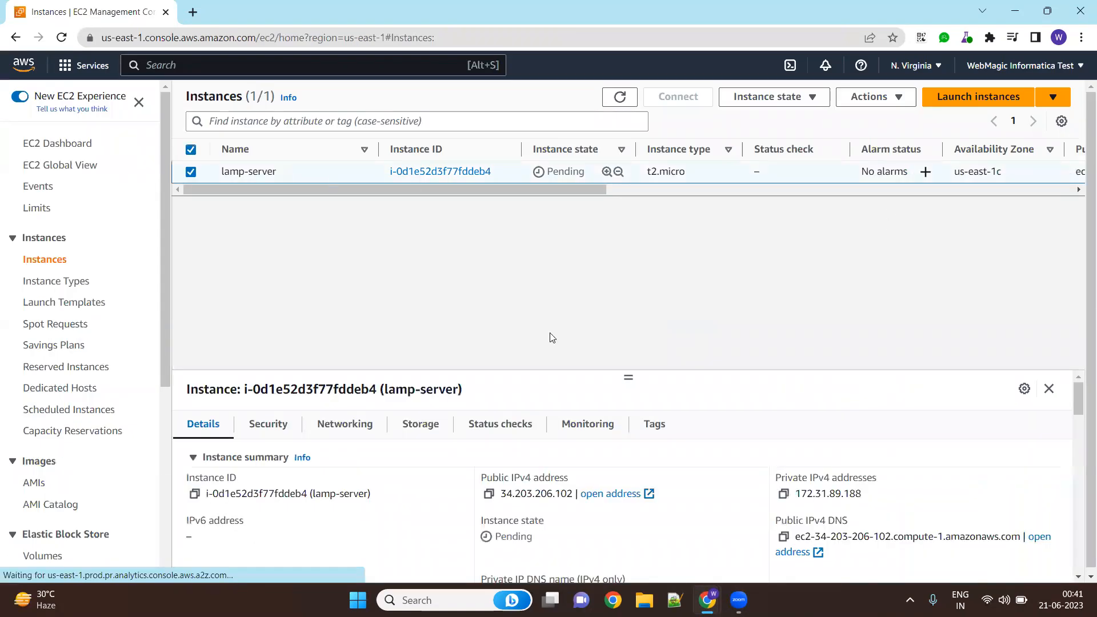
{"action": "double_click", "coordinate": [535, 493]}
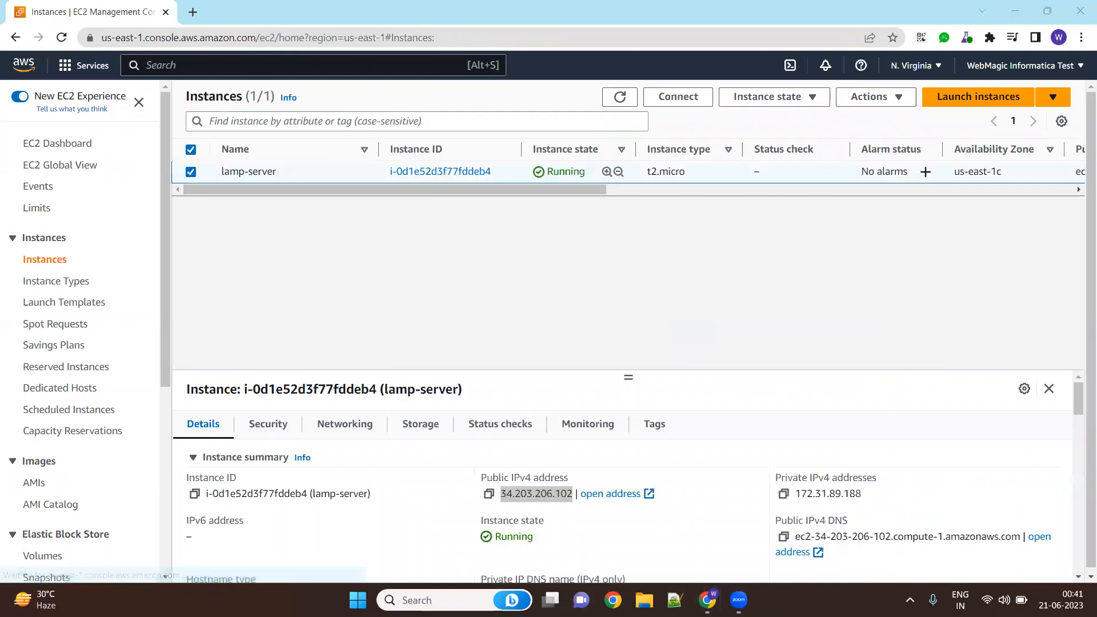
- Open and maximize PowerShell and change into the Downloads folder
{"action": "left_click", "coordinate": [753, 600]}
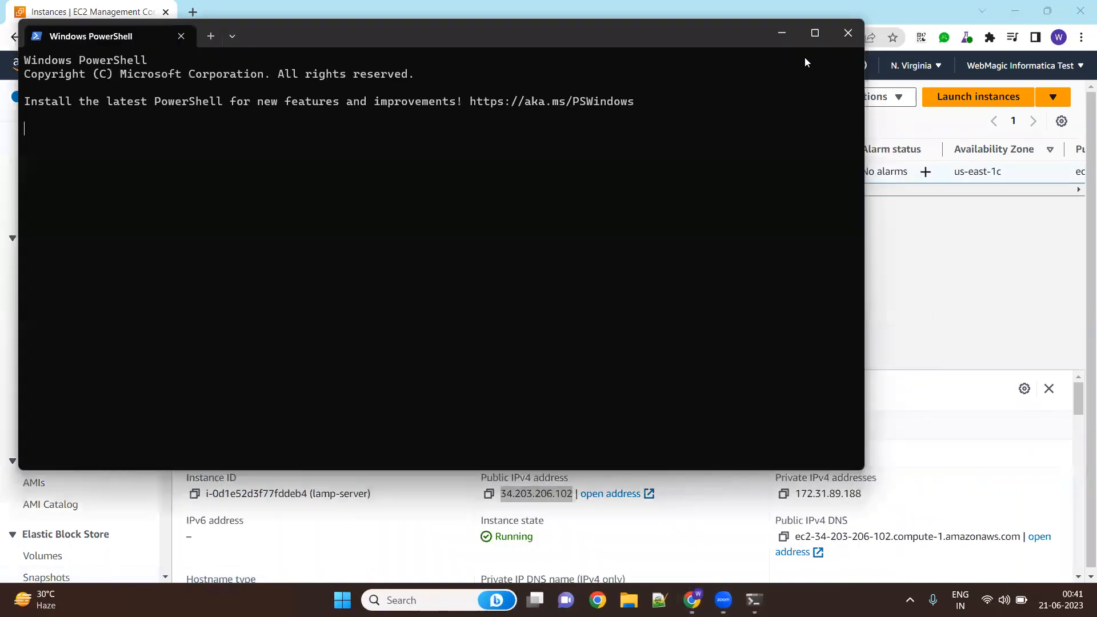
{"action": "left_click", "coordinate": [814, 33]}
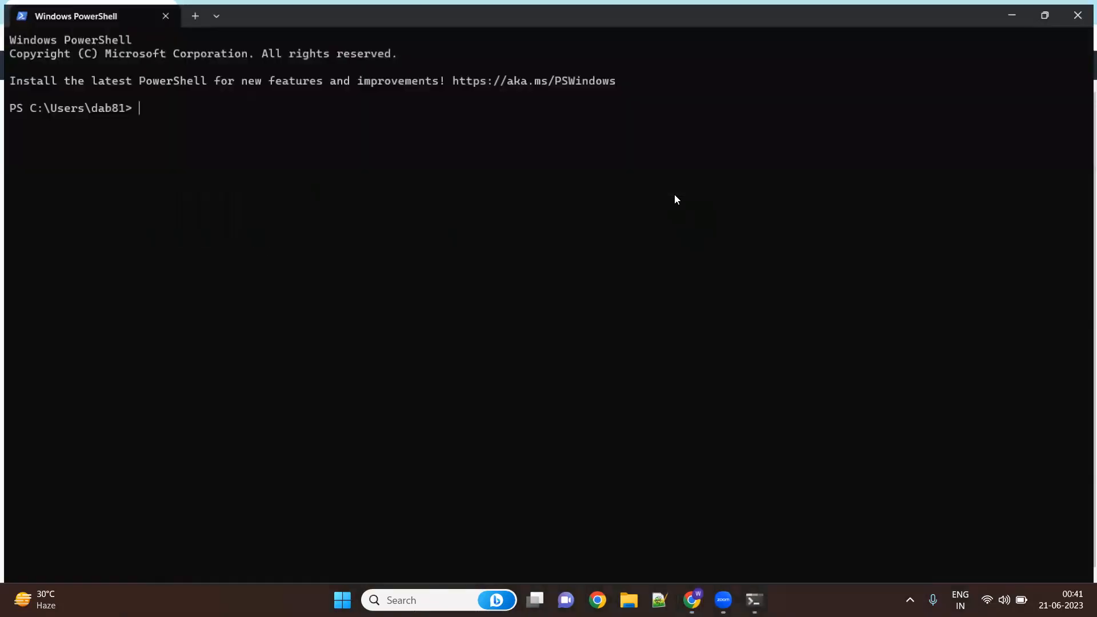
{"action": "type", "text": "cd"}
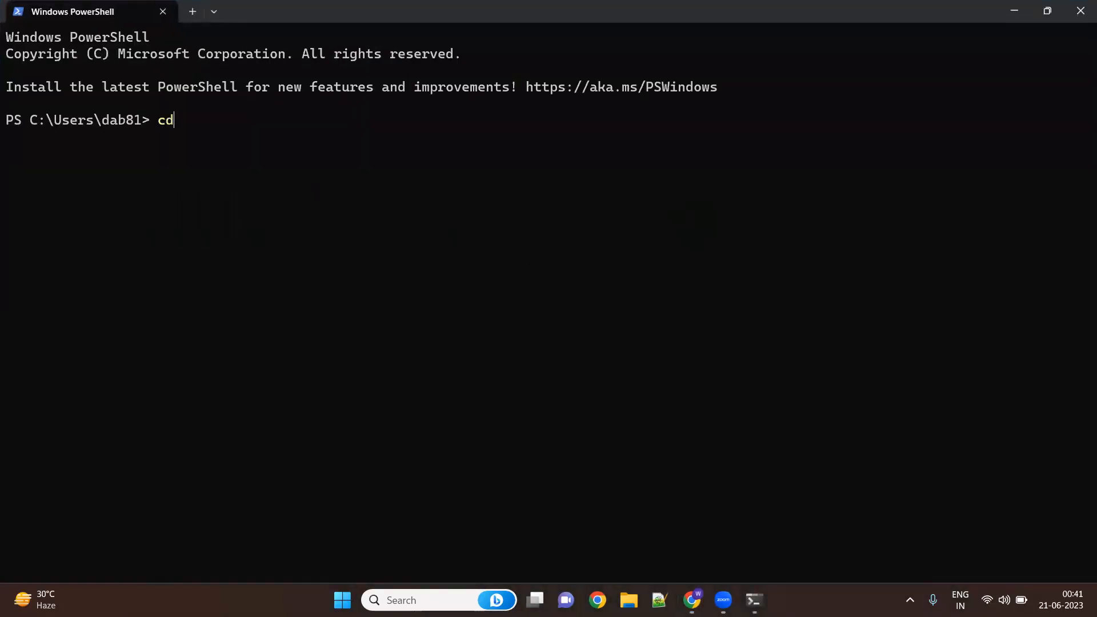
{"action": "key", "text": "Return"}
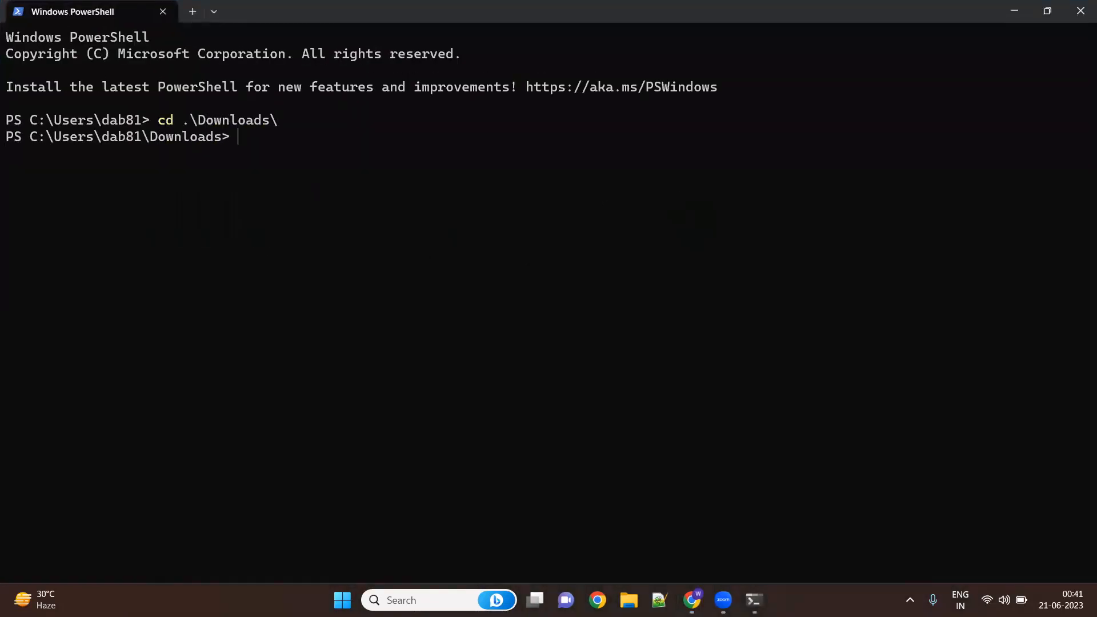
- SSH into the instance as ec2-user with 2023.pem and switch to a root shell with sudo su
{"action": "type", "text": "ssh -i"}
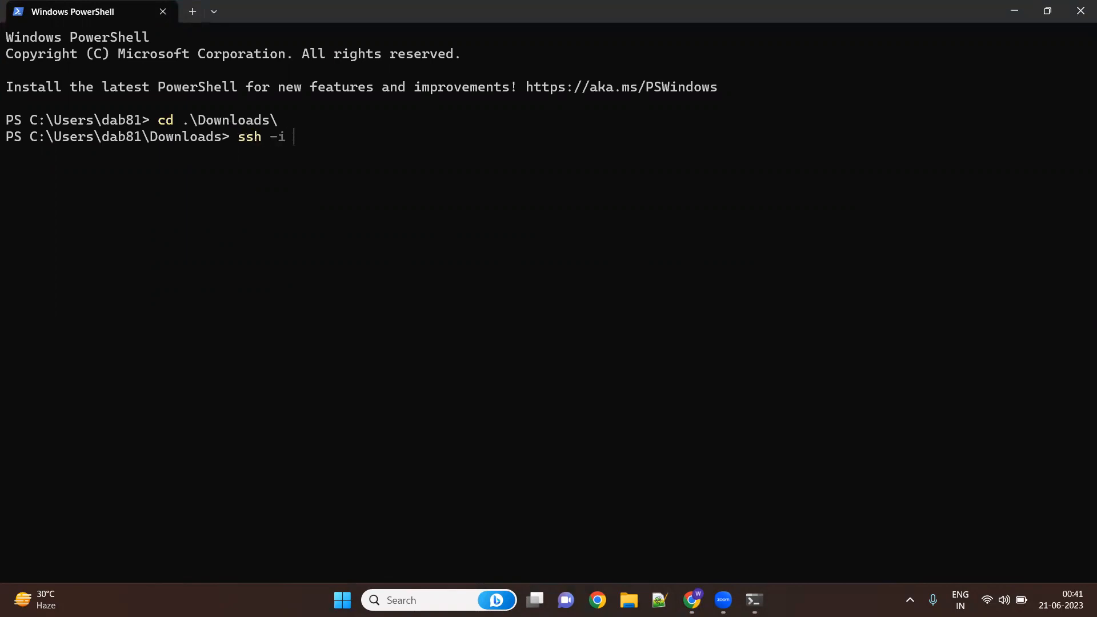
{"action": "type", "text": "2"}
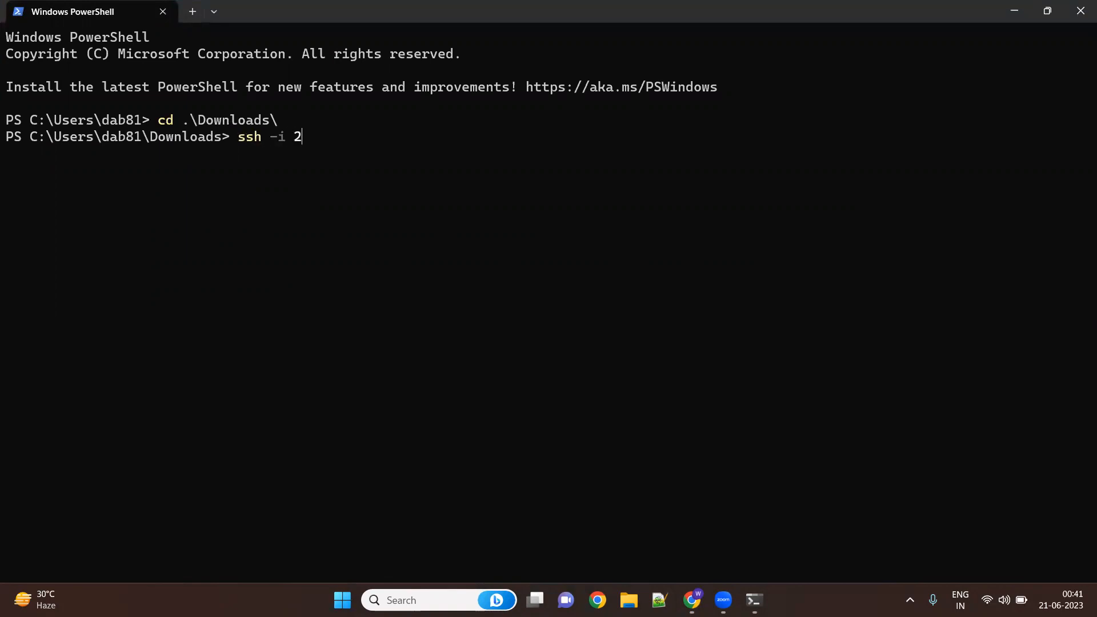
{"action": "type", "text": ".\\2023.pem ec2"}
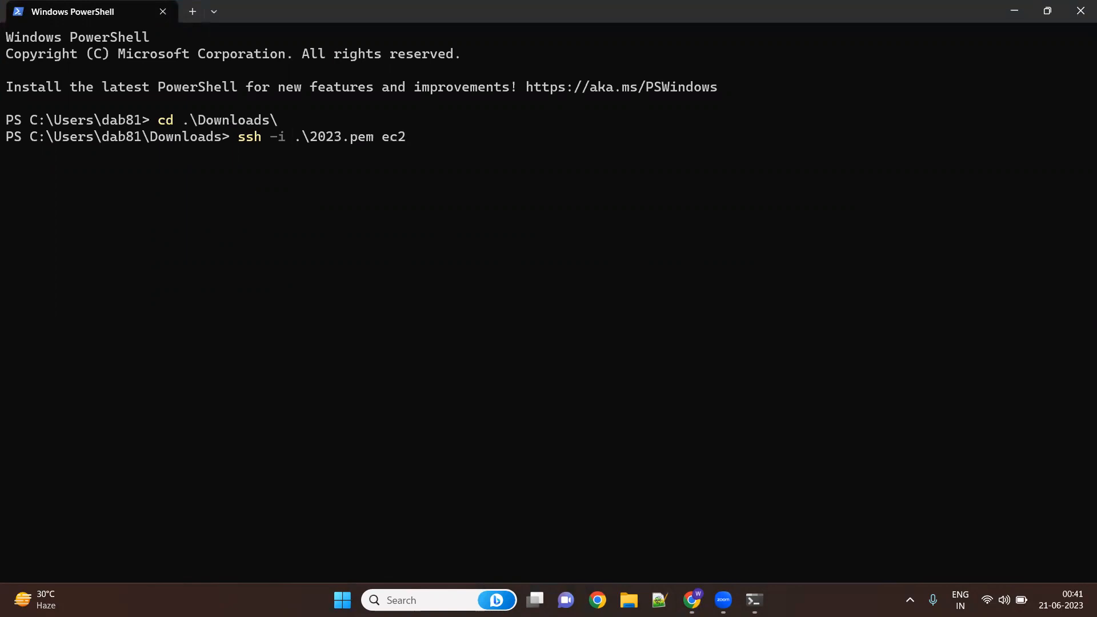
{"action": "type", "text": "-user@34.203.206.102"}
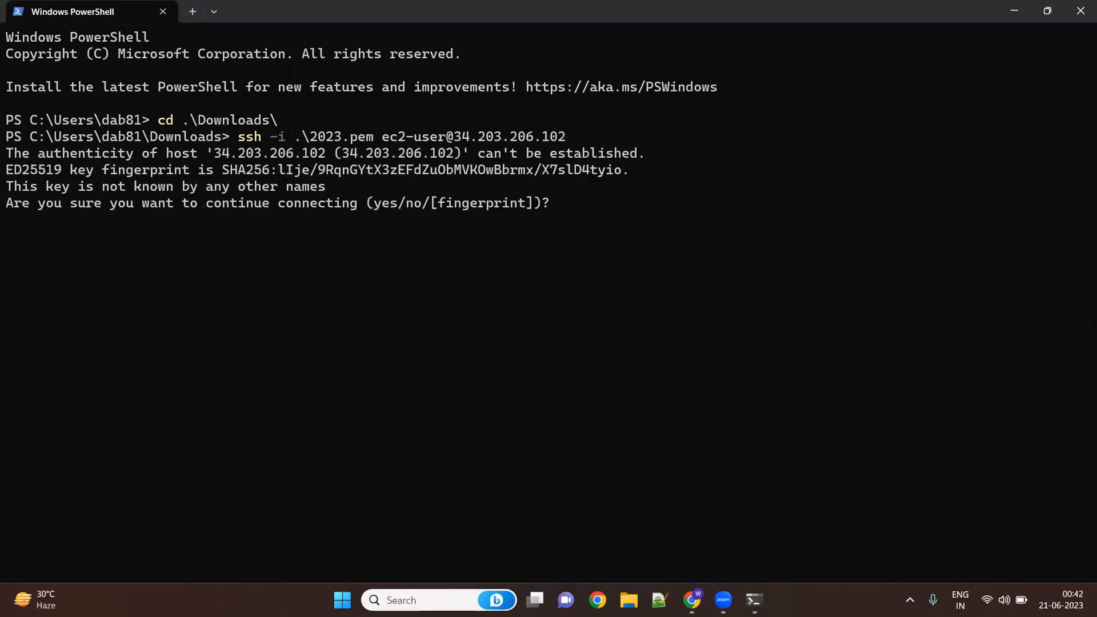
{"action": "type", "text": "yrs"}
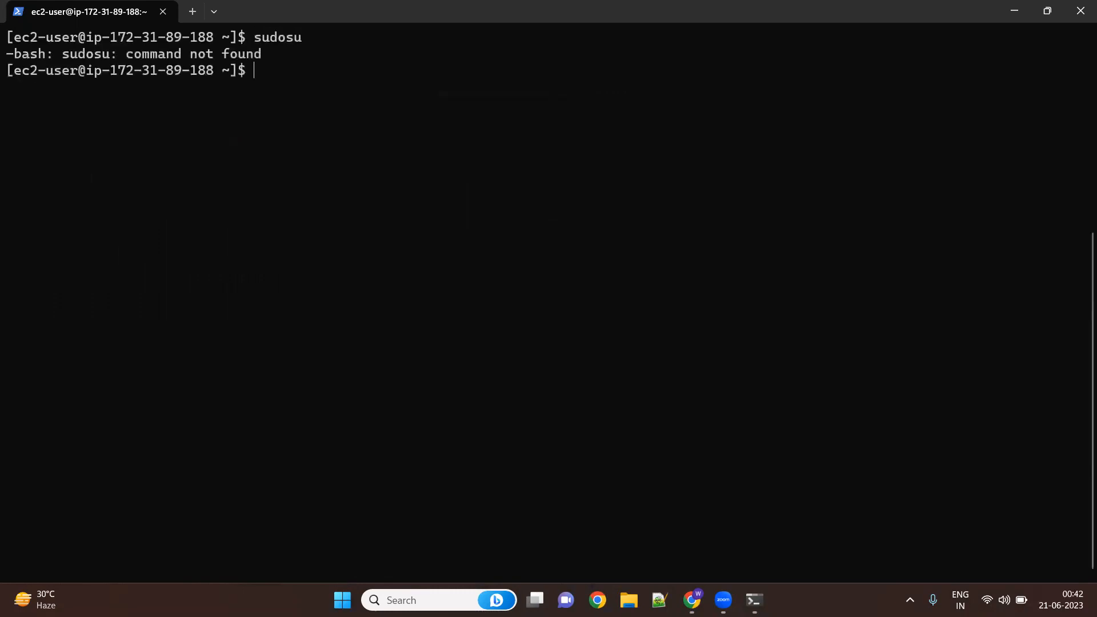
{"action": "type", "text": "s"}
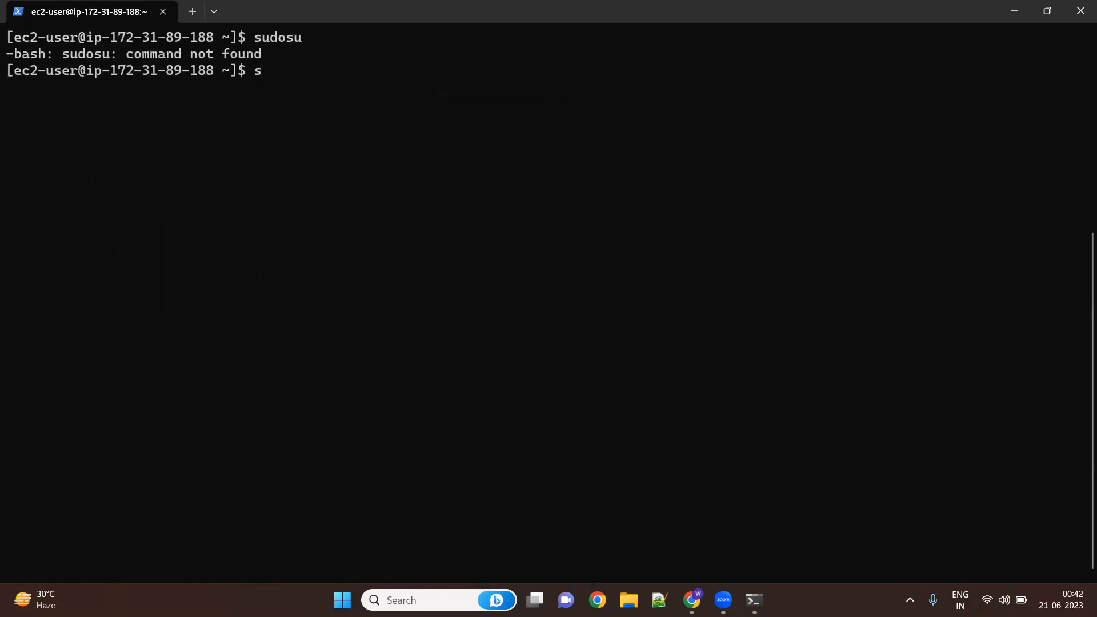
{"action": "key", "text": "Return"}
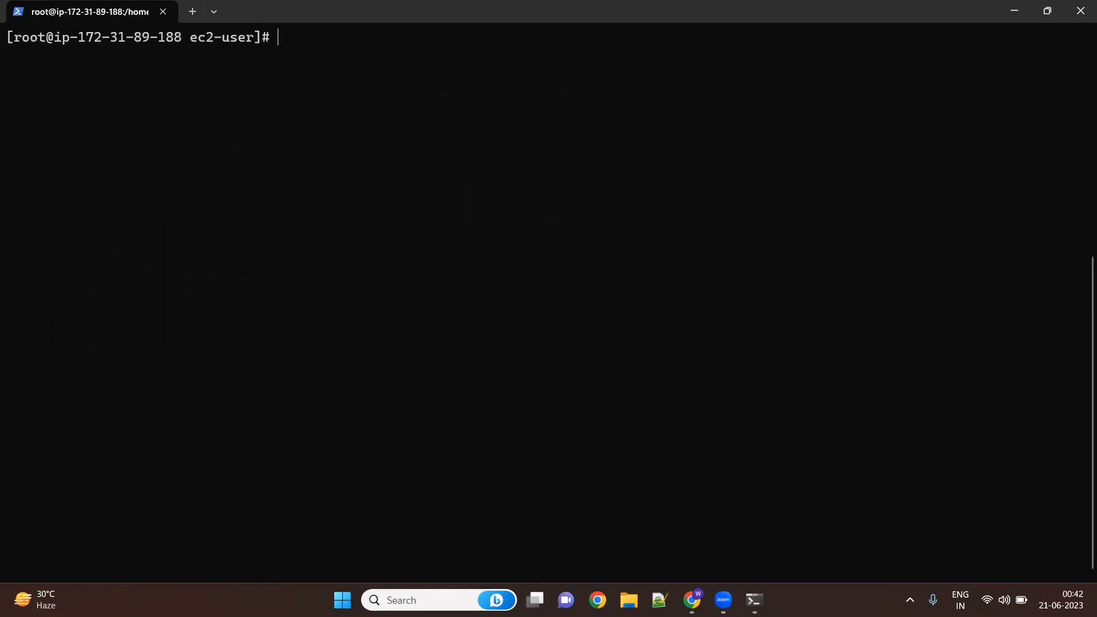
- Check the guide's step 2, then run yum update -y in the root shell
{"action": "left_click", "coordinate": [595, 600]}
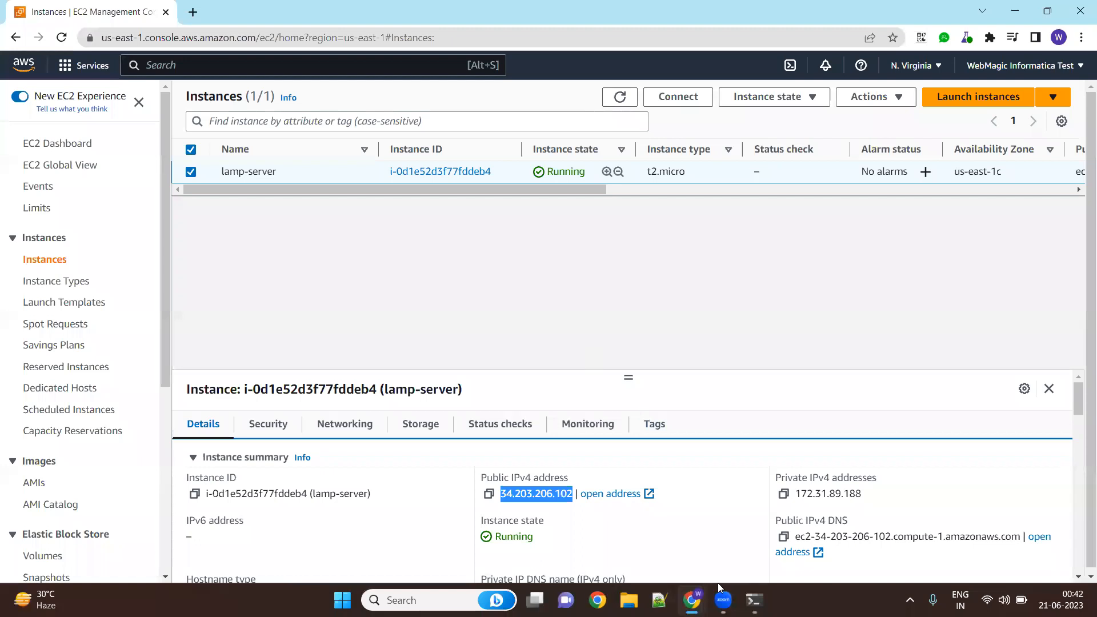
{"action": "mouse_move", "coordinate": [693, 600]}
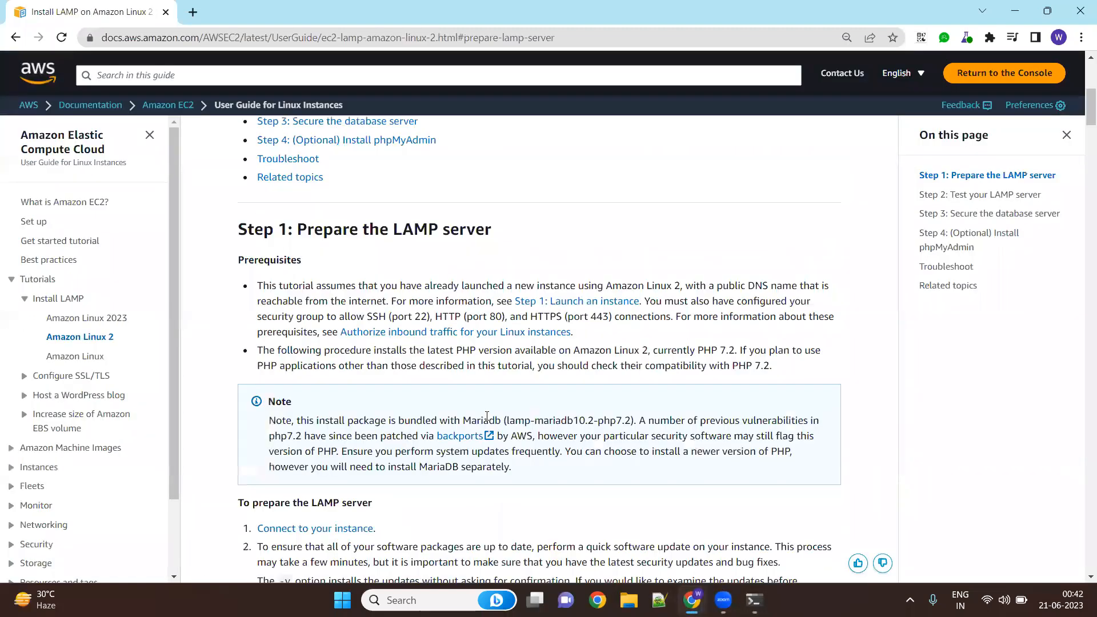
{"action": "scroll", "scroll_direction": "down", "scroll_amount": 3}
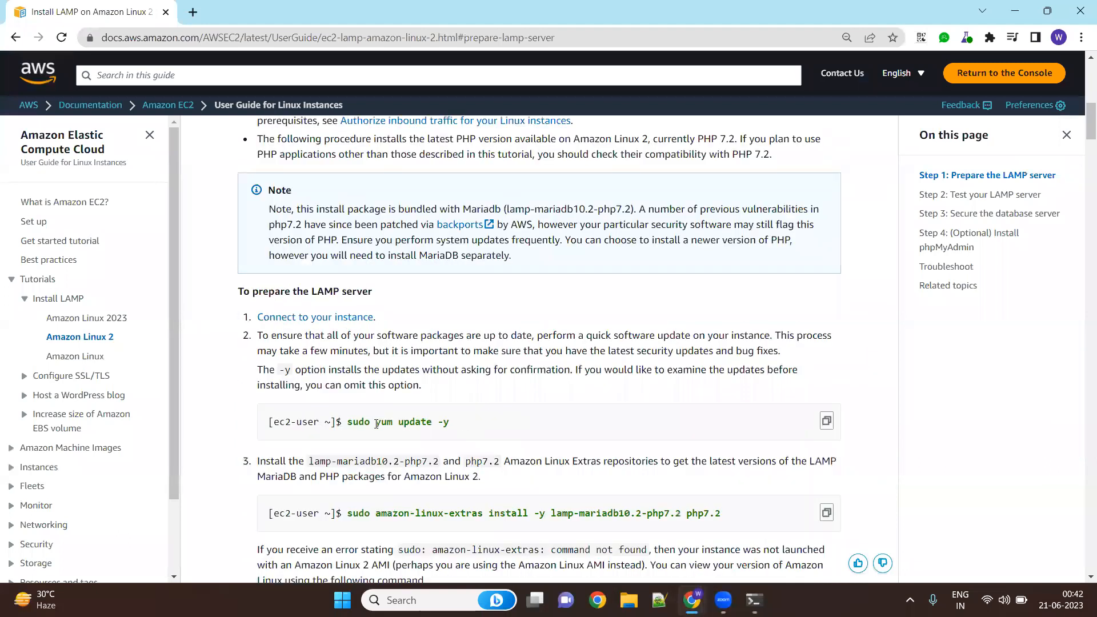
{"action": "left_click", "coordinate": [753, 599]}
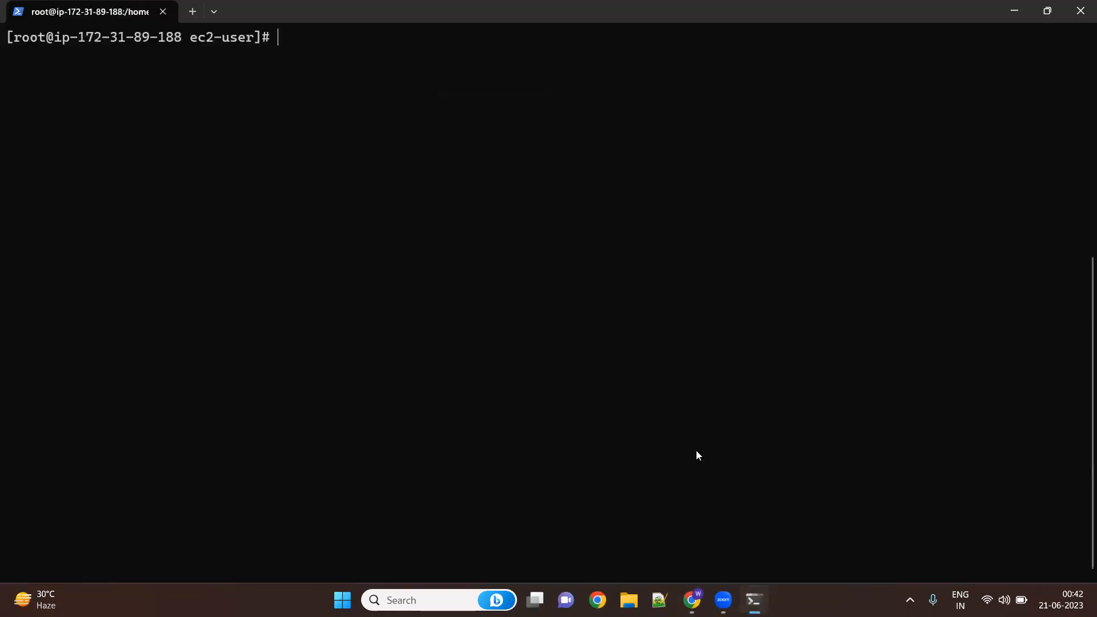
{"action": "type", "text": "yum update -y"}
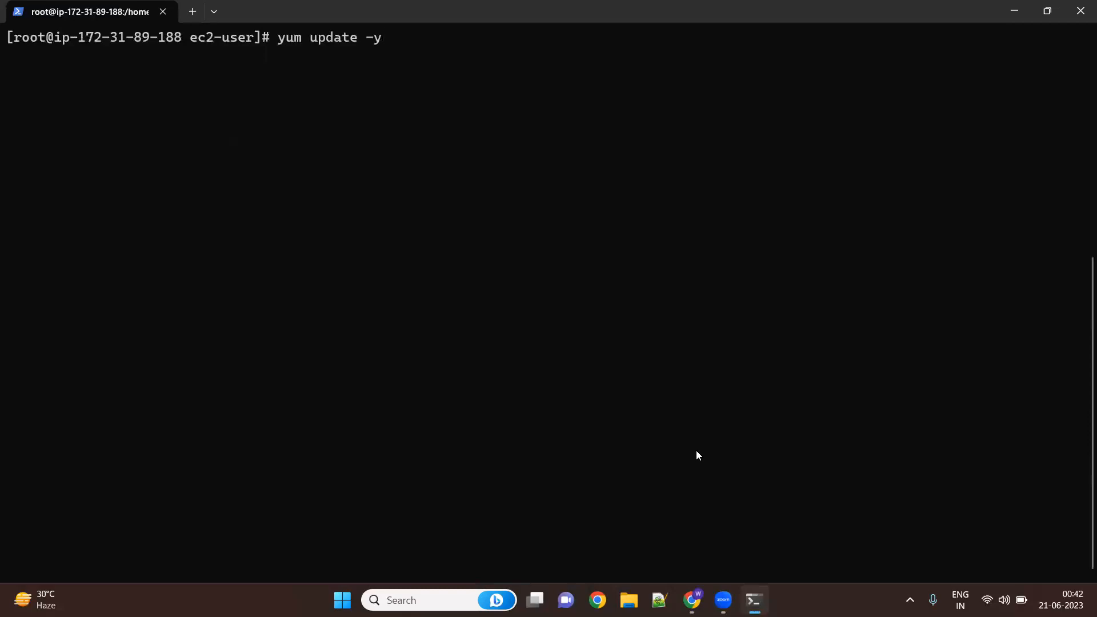
{"action": "key", "text": "Return"}
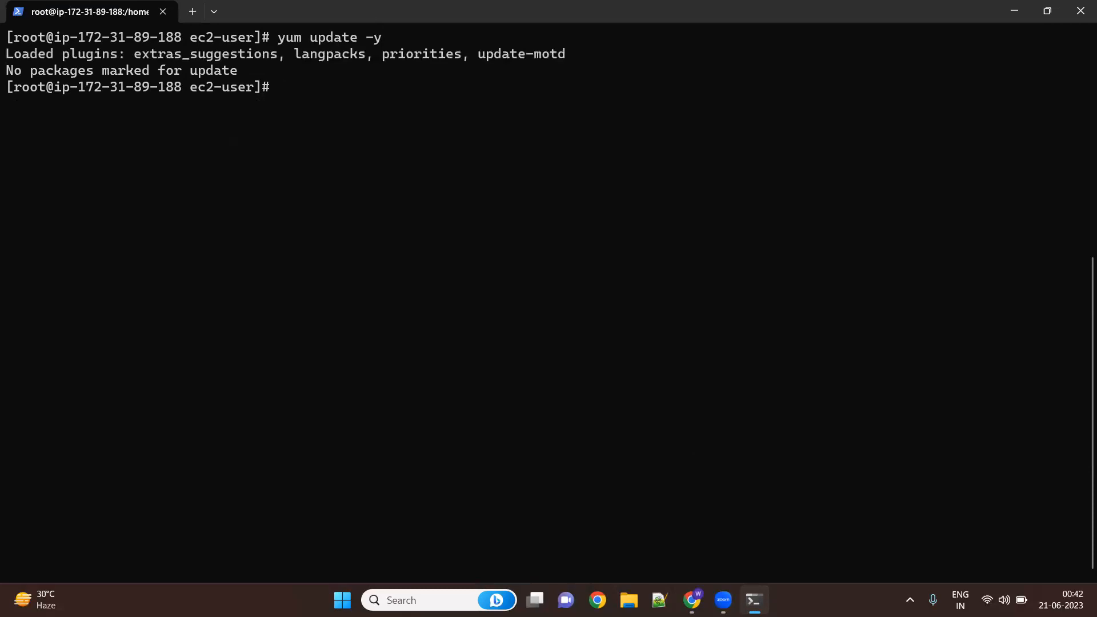
- Read the step 3 amazon-linux-extras command for lamp-mariadb10.2-php7.2 and php7.2, then return to the terminal
{"action": "left_click", "coordinate": [595, 600]}
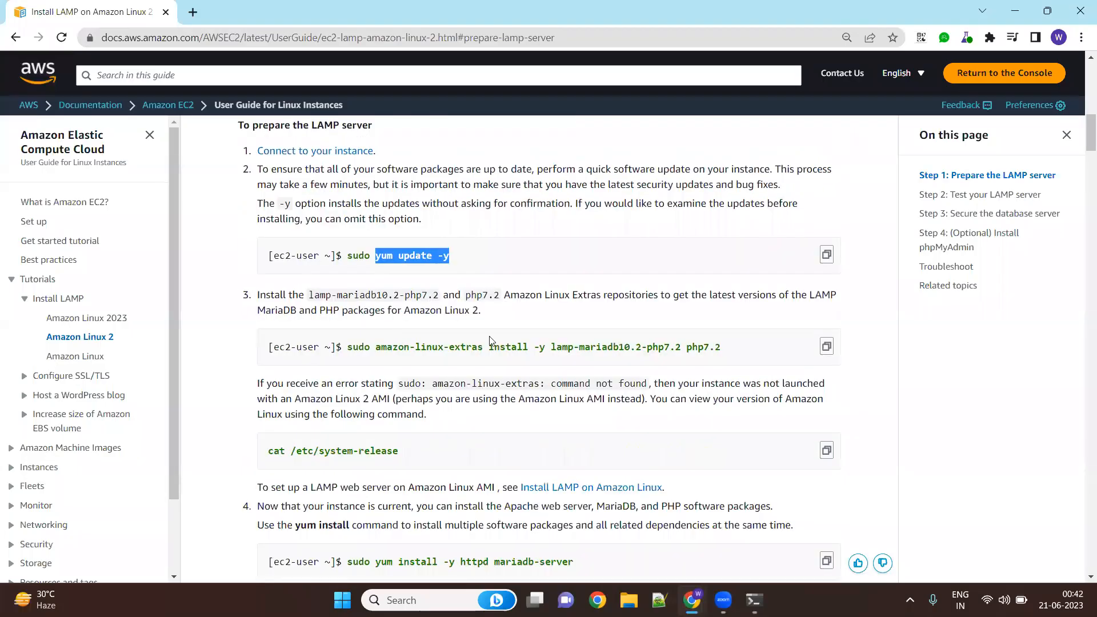
{"action": "scroll", "scroll_direction": "down", "scroll_amount": 3}
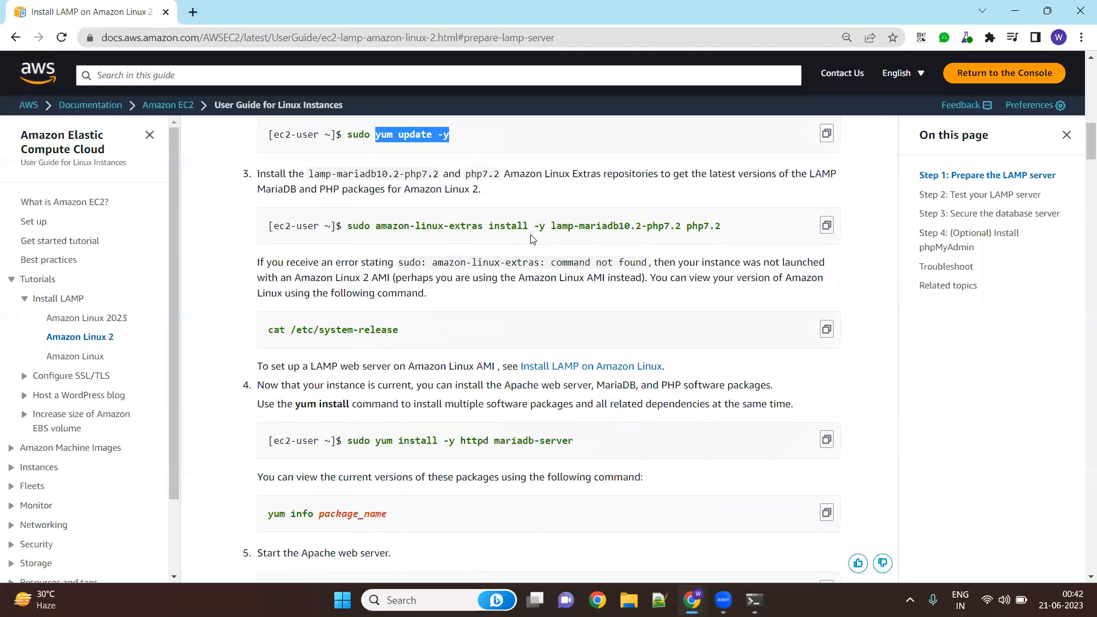
{"action": "mouse_move", "coordinate": [429, 250]}
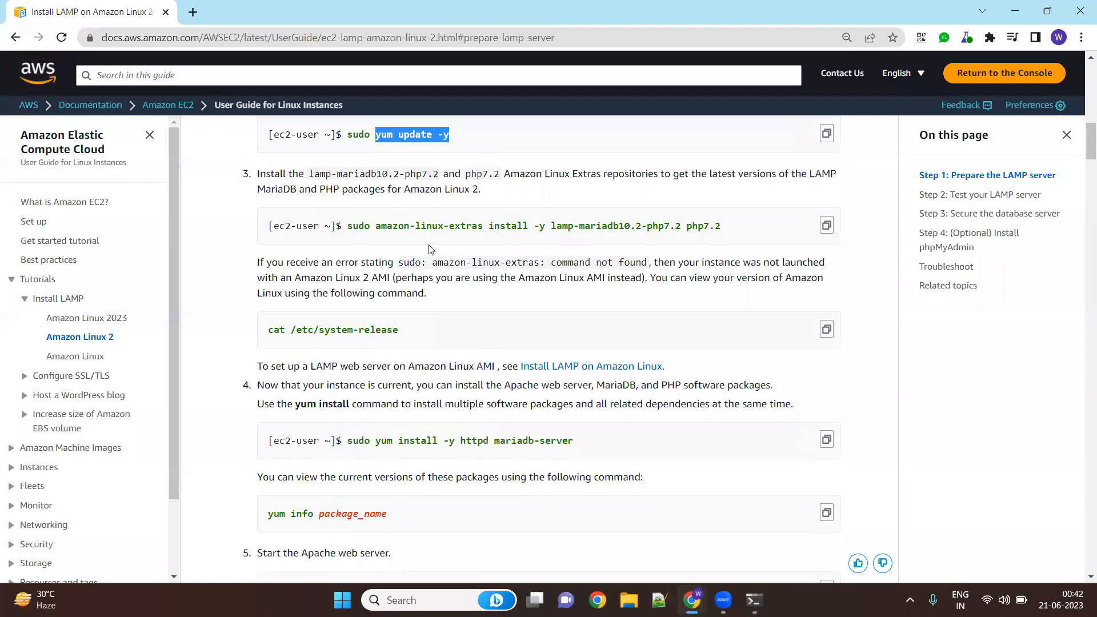
{"action": "double_click", "coordinate": [392, 225]}
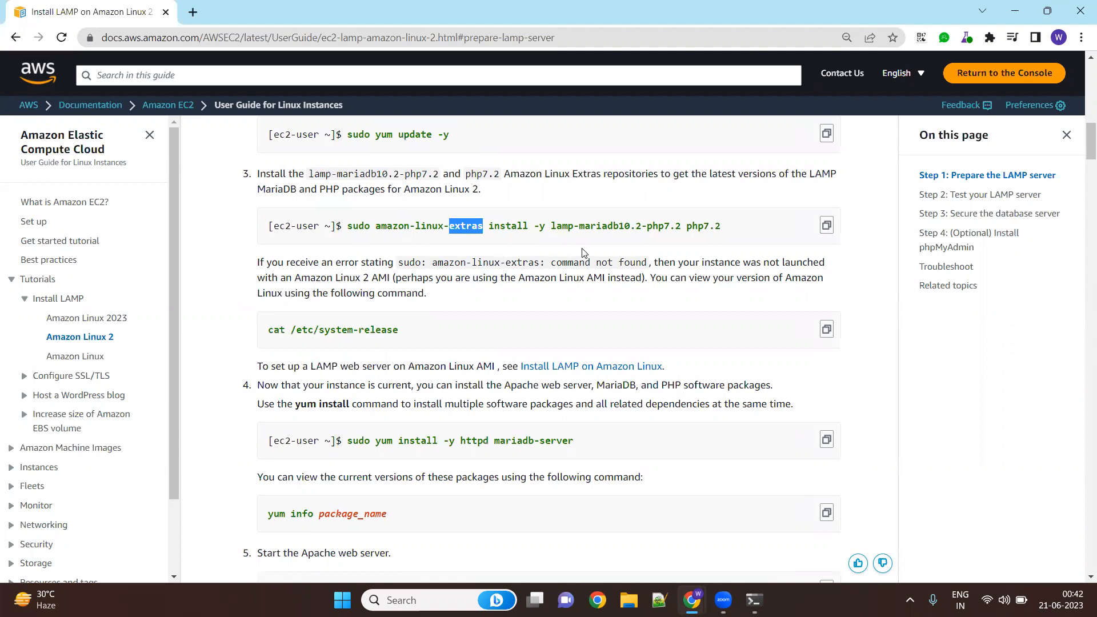
{"action": "mouse_move", "coordinate": [555, 224]}
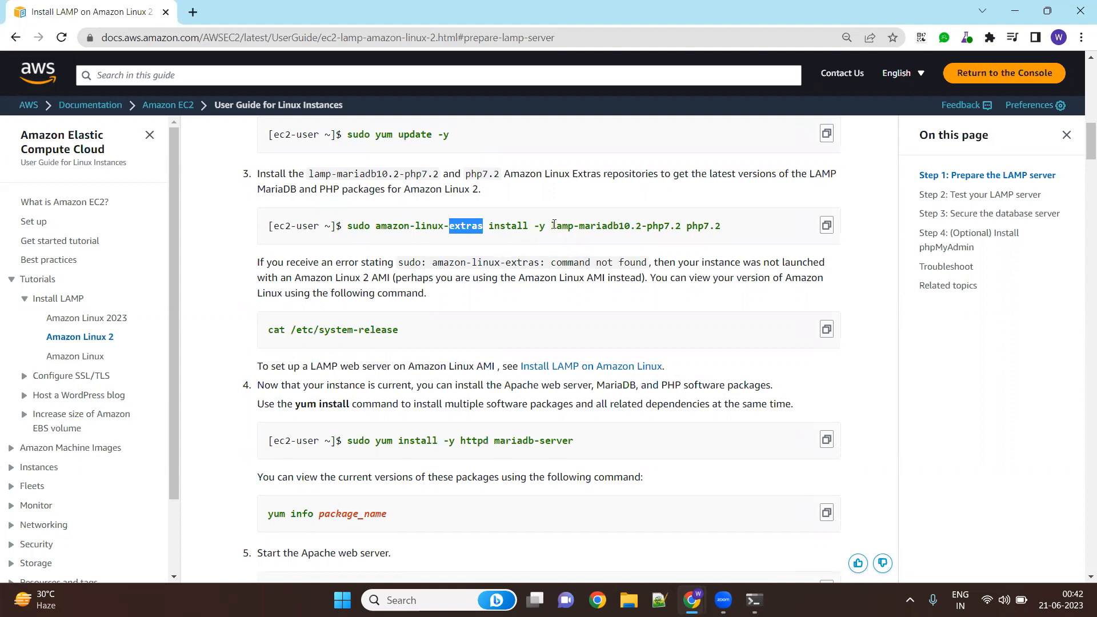
{"action": "double_click", "coordinate": [560, 225]}
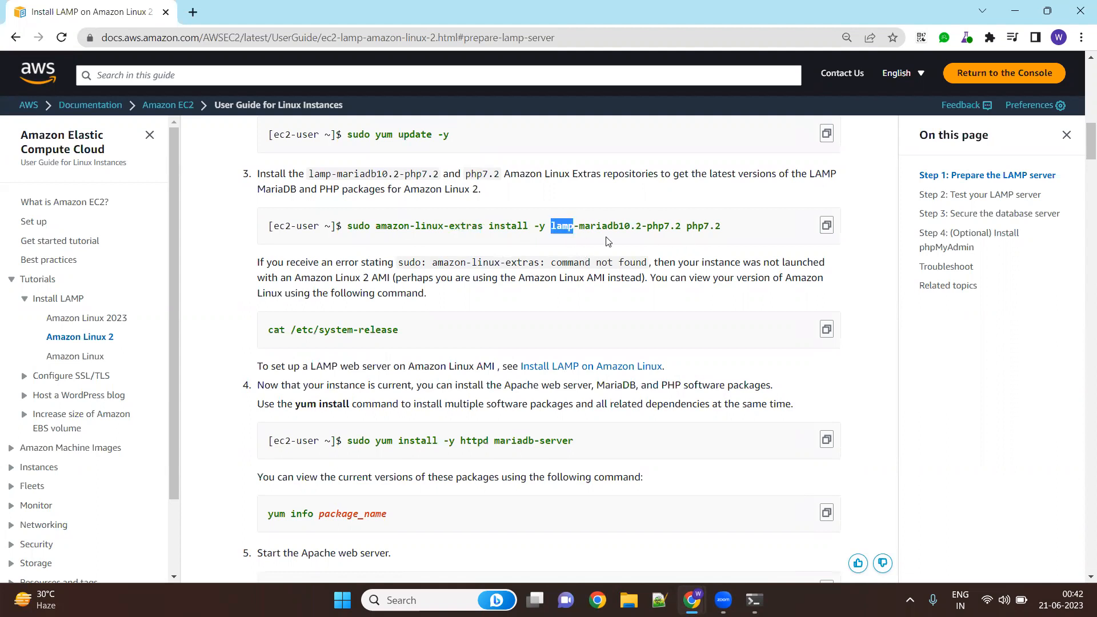
{"action": "double_click", "coordinate": [610, 225]}
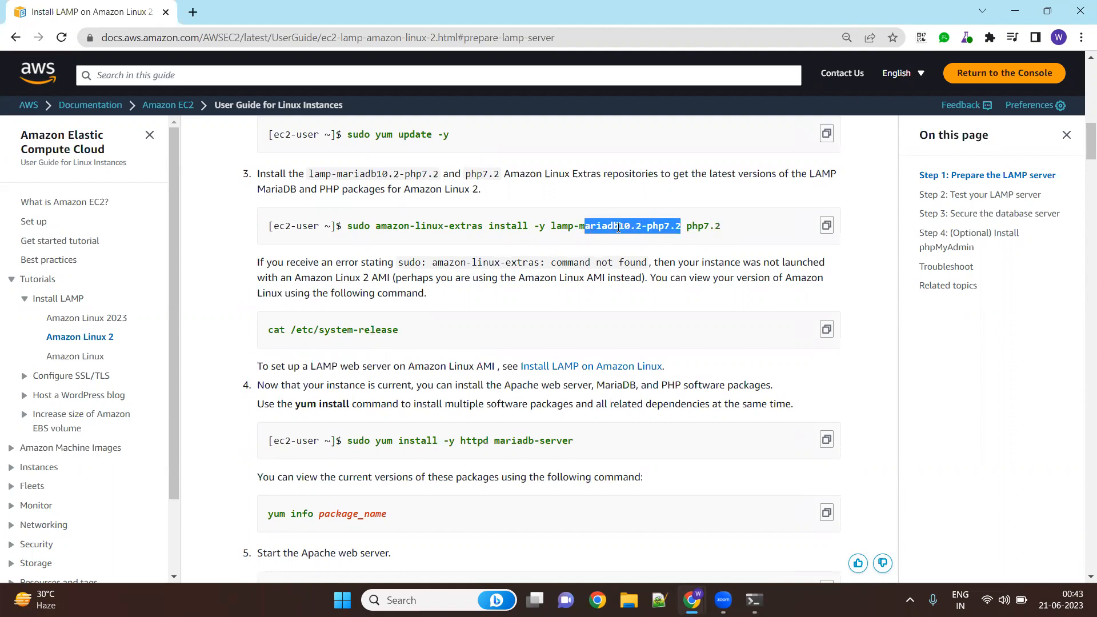
{"action": "left_click", "coordinate": [553, 225]}
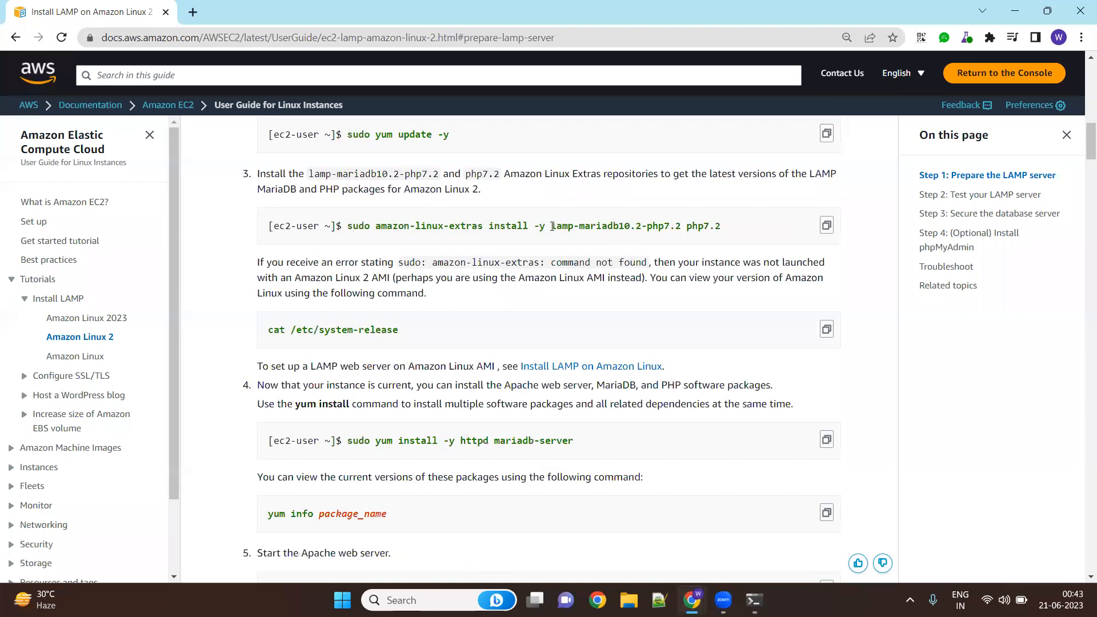
{"action": "double_click", "coordinate": [706, 225]}
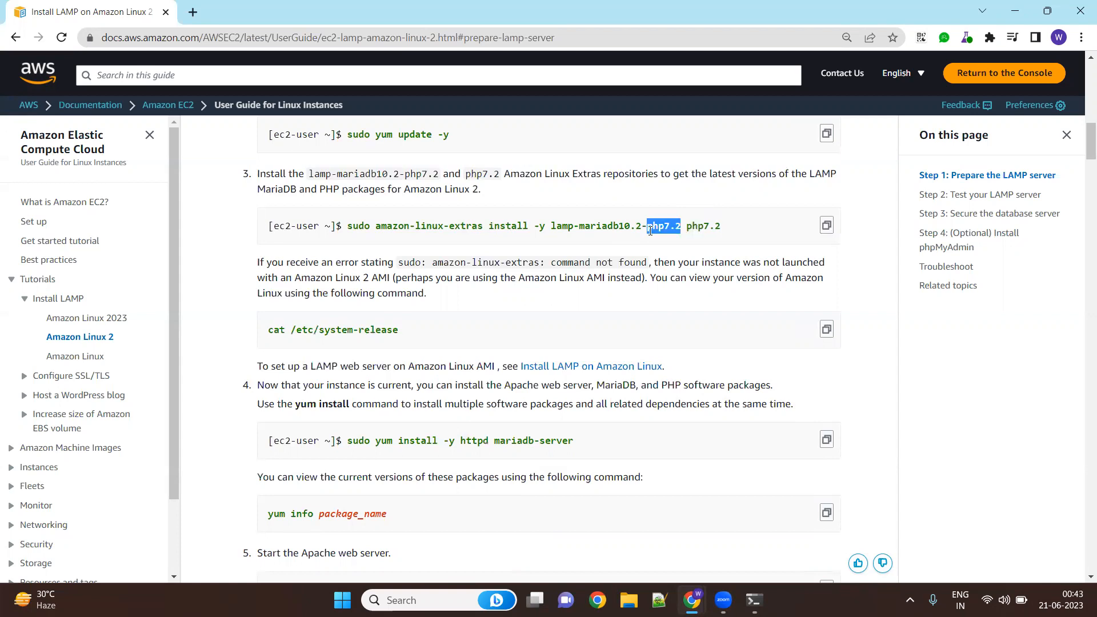
{"action": "mouse_move", "coordinate": [761, 229]}
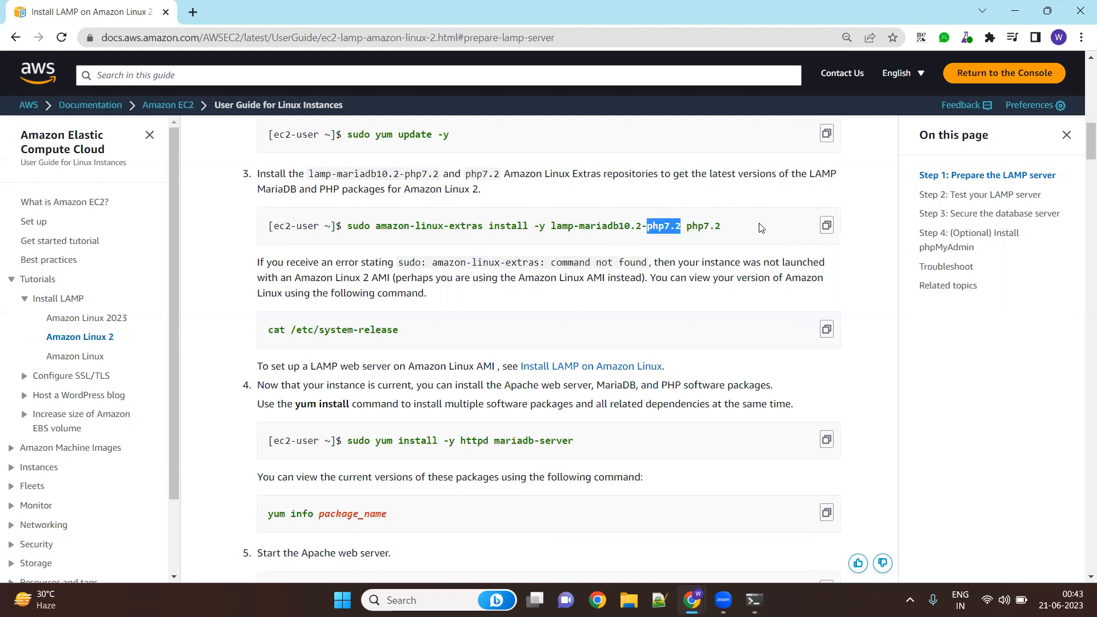
{"action": "left_click", "coordinate": [753, 599]}
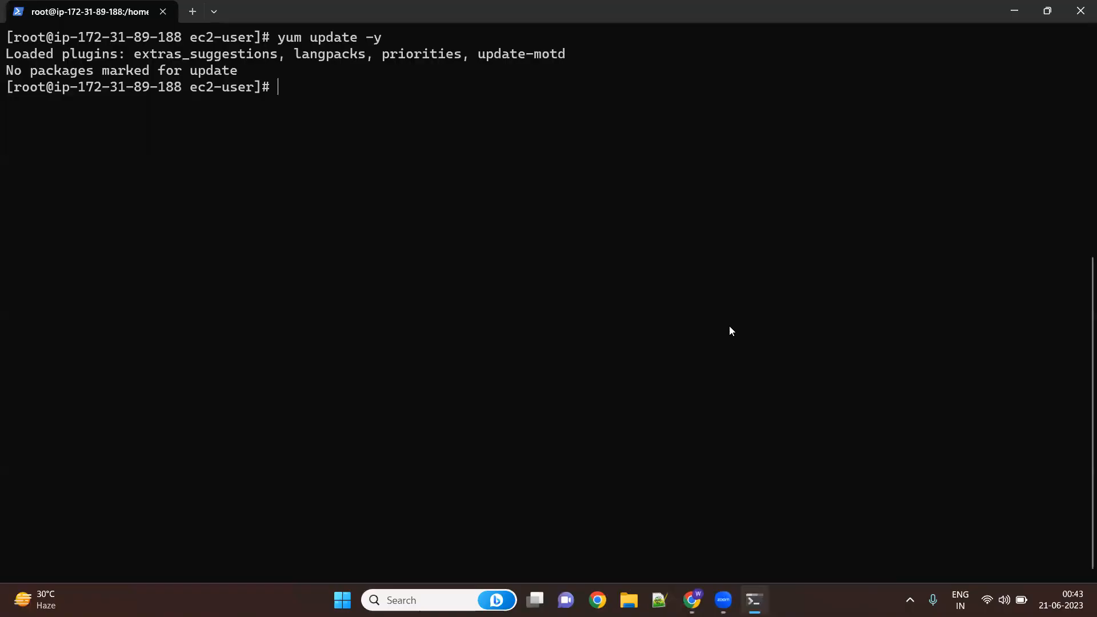
- Run sudo amazon-linux-extras install -y lamp-mariadb10.2-php7.2 php7.2 and review step 4 in the guide
{"action": "type", "text": "sudo amazon-linux-extras install -y lamp-mariadb10.2-php7.2 php7.2"}
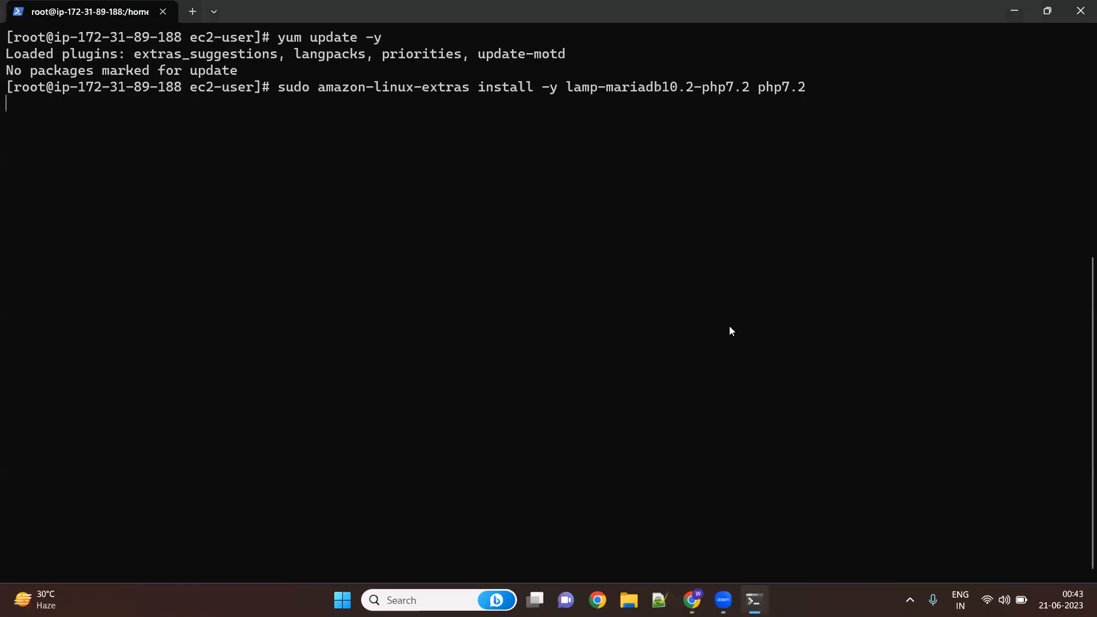
{"action": "left_click", "coordinate": [596, 600]}
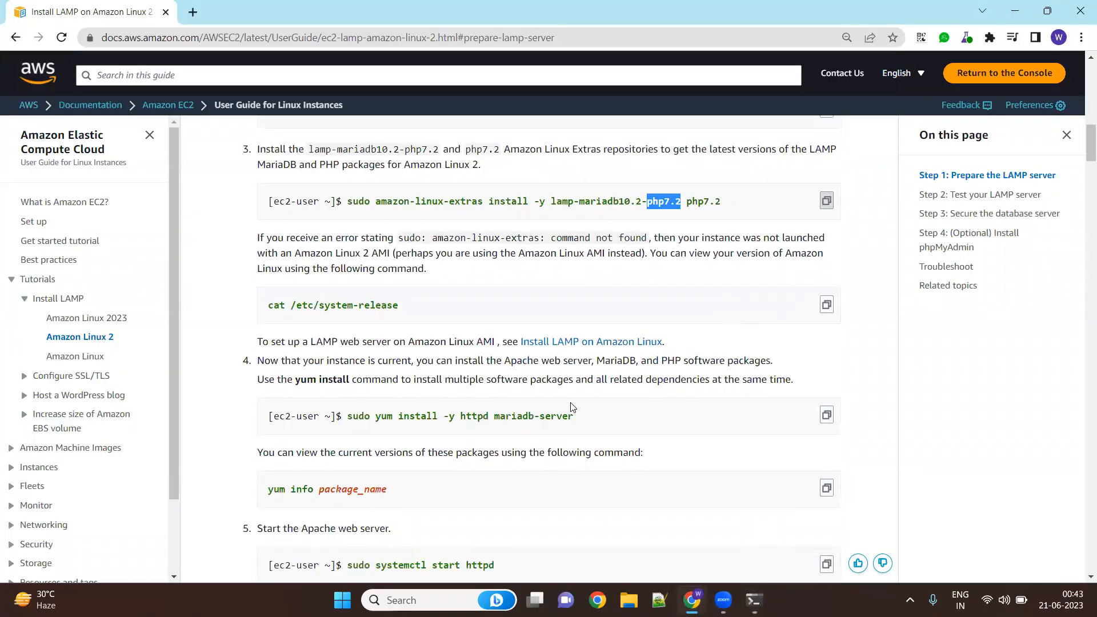
{"action": "scroll", "scroll_direction": "down", "scroll_amount": 3}
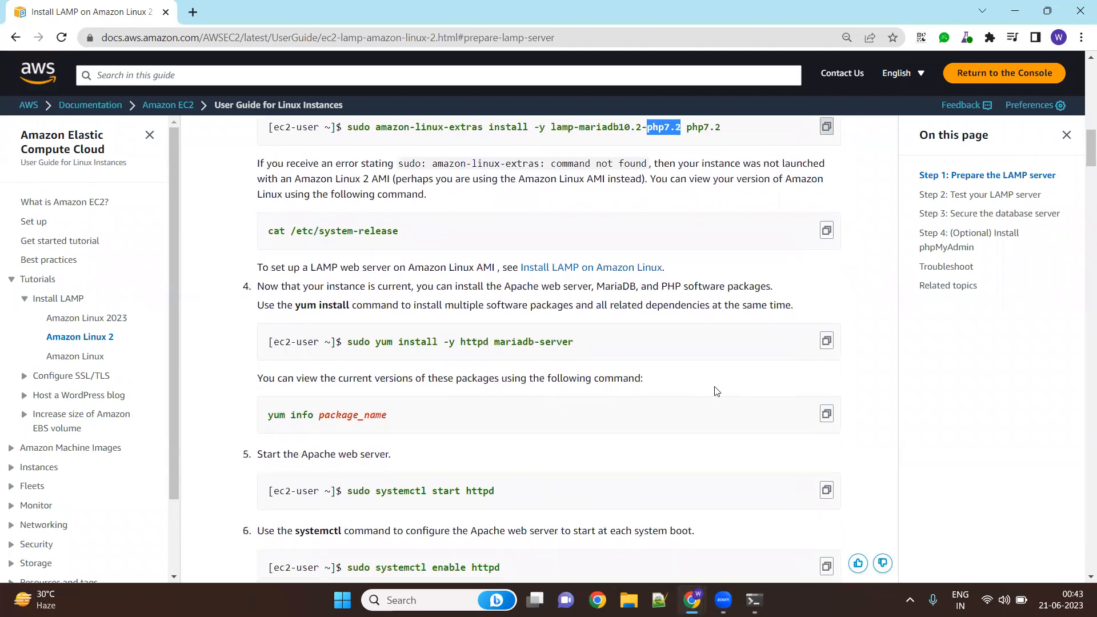
{"action": "scroll", "scroll_direction": "down", "scroll_amount": 3}
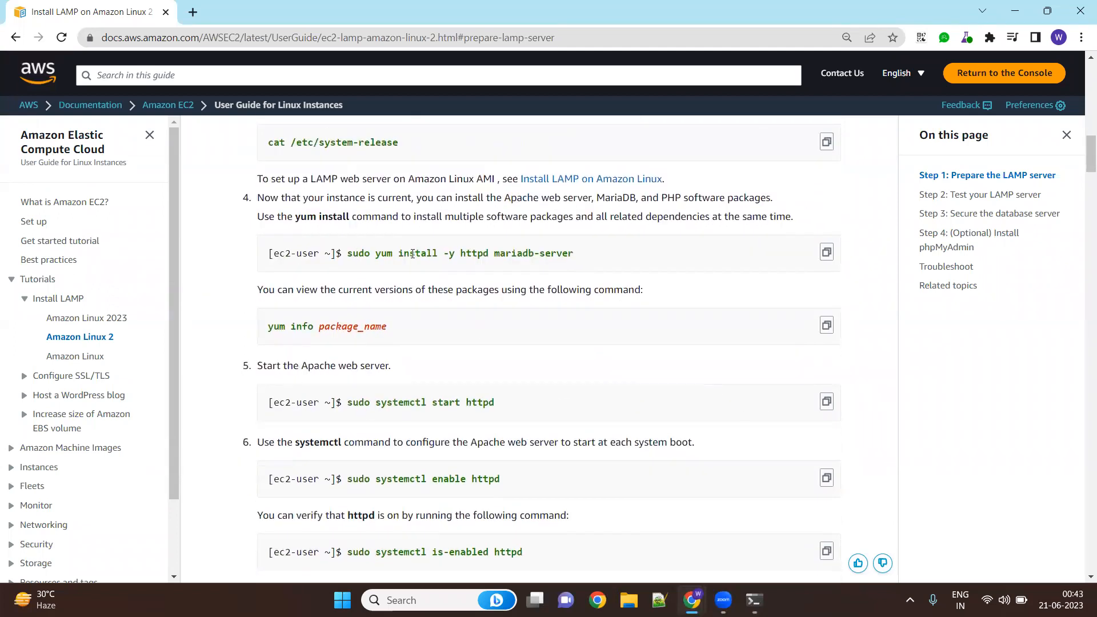
{"action": "double_click", "coordinate": [473, 254]}
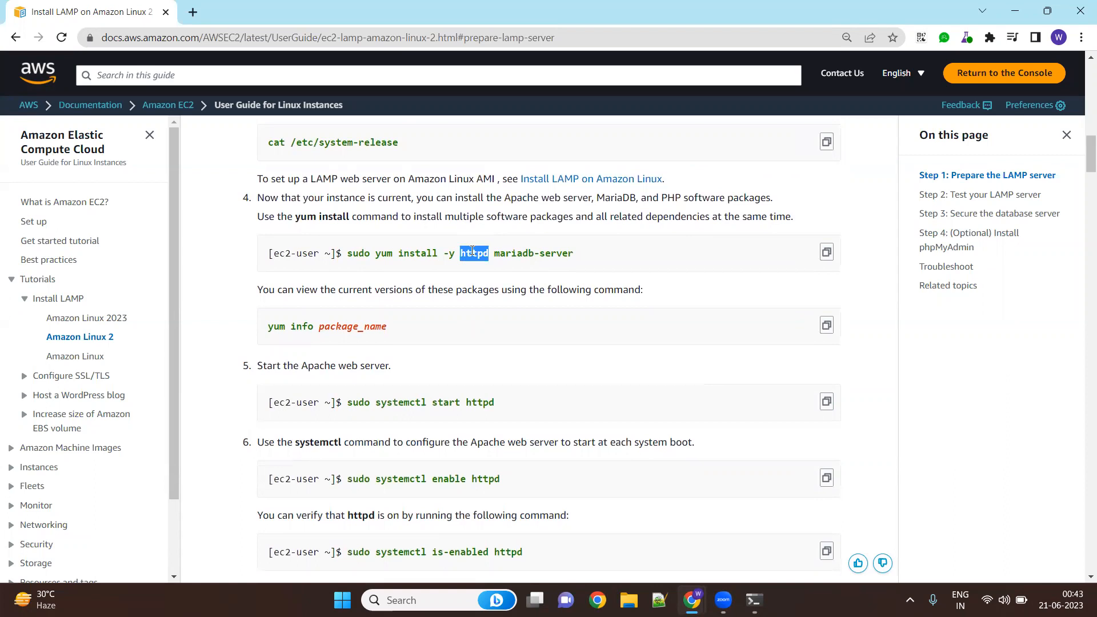
{"action": "double_click", "coordinate": [555, 253]}
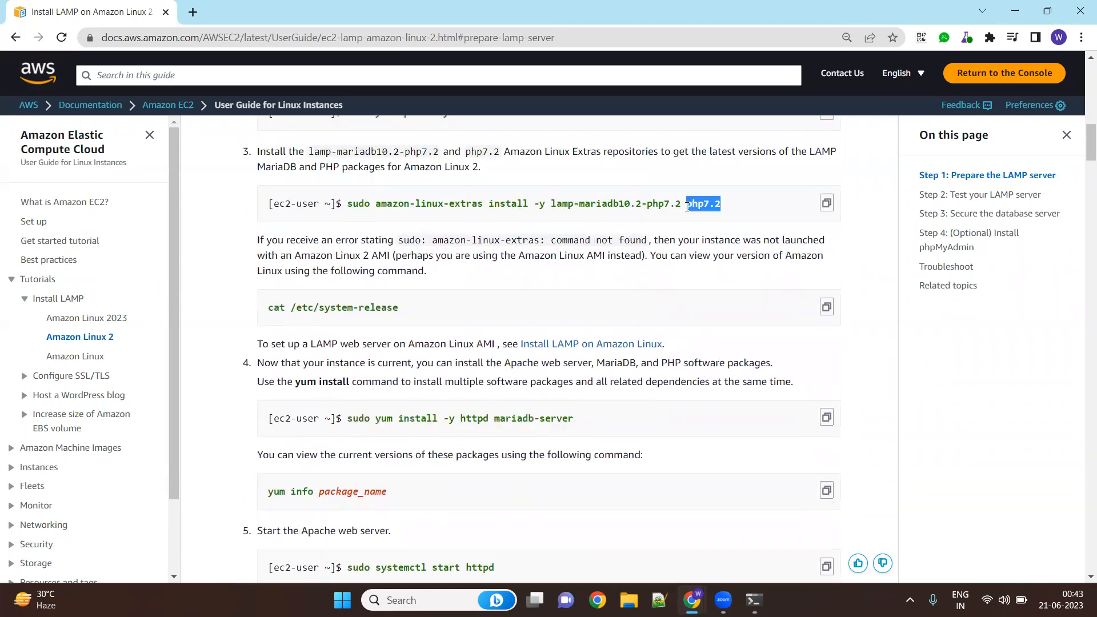
- Enter sudo yum install -y httpd mariadb-server in the root shell
{"action": "scroll", "scroll_direction": "down", "scroll_amount": 3}
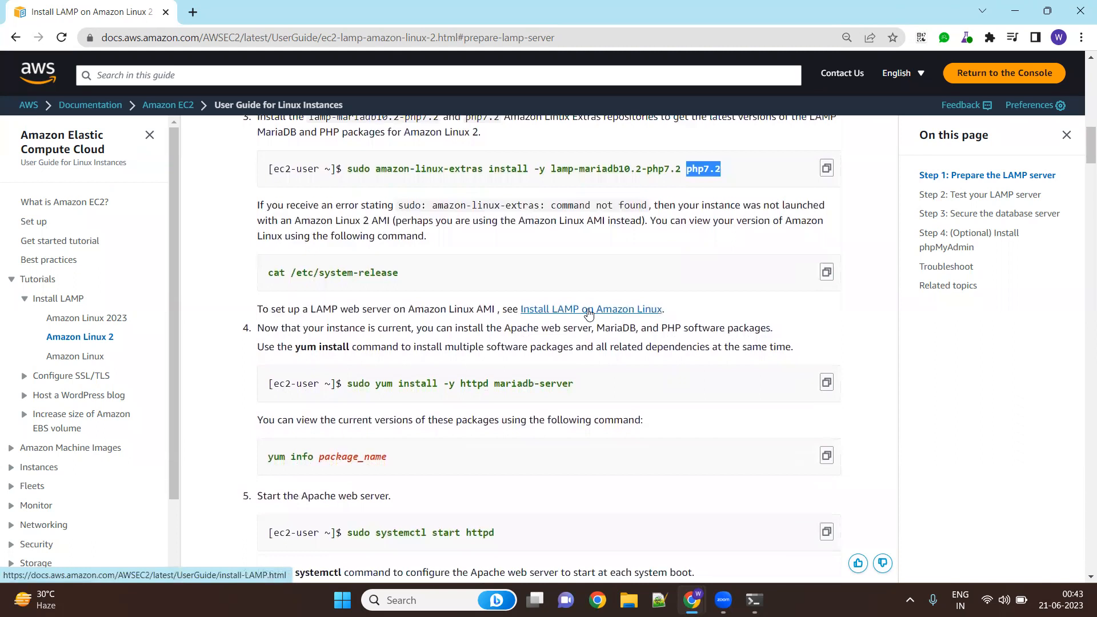
{"action": "scroll", "scroll_direction": "down", "scroll_amount": 3}
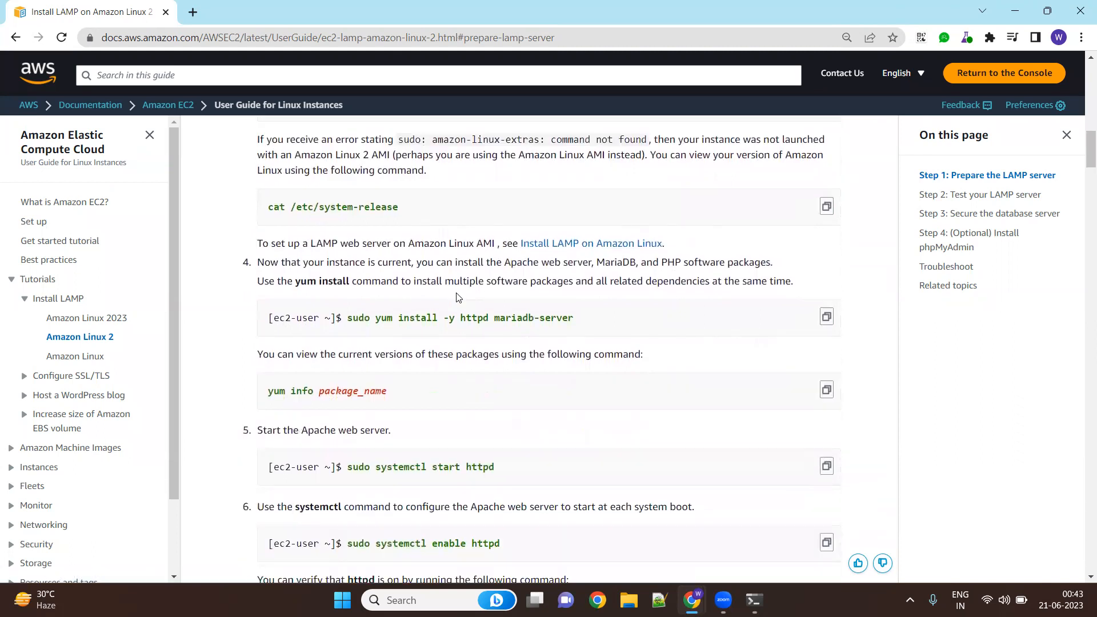
{"action": "double_click", "coordinate": [473, 317]}
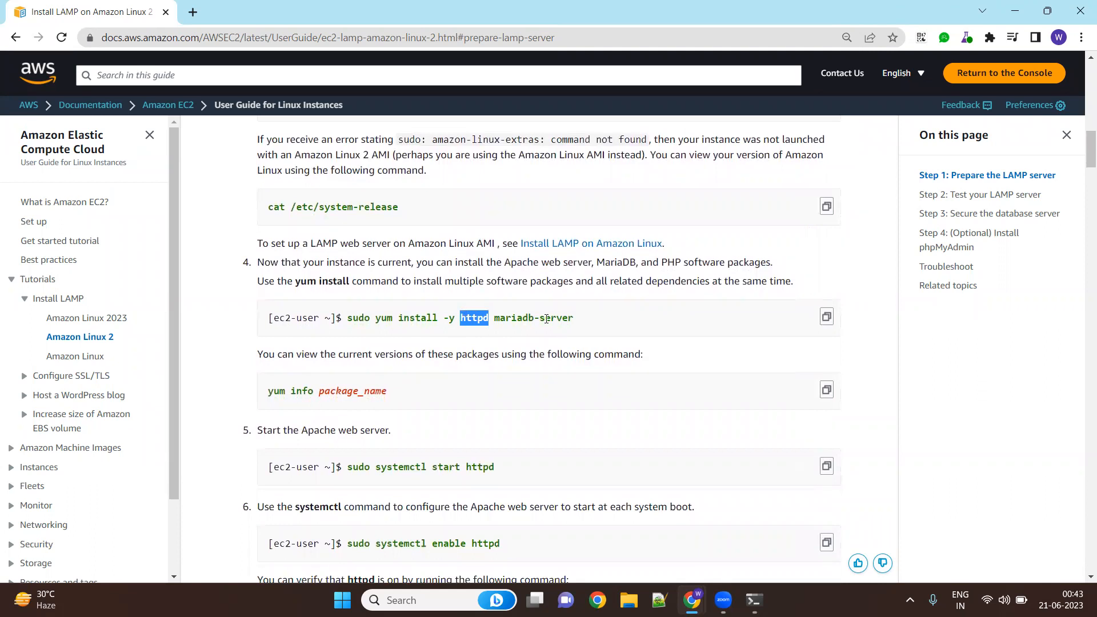
{"action": "triple_click", "coordinate": [419, 317]}
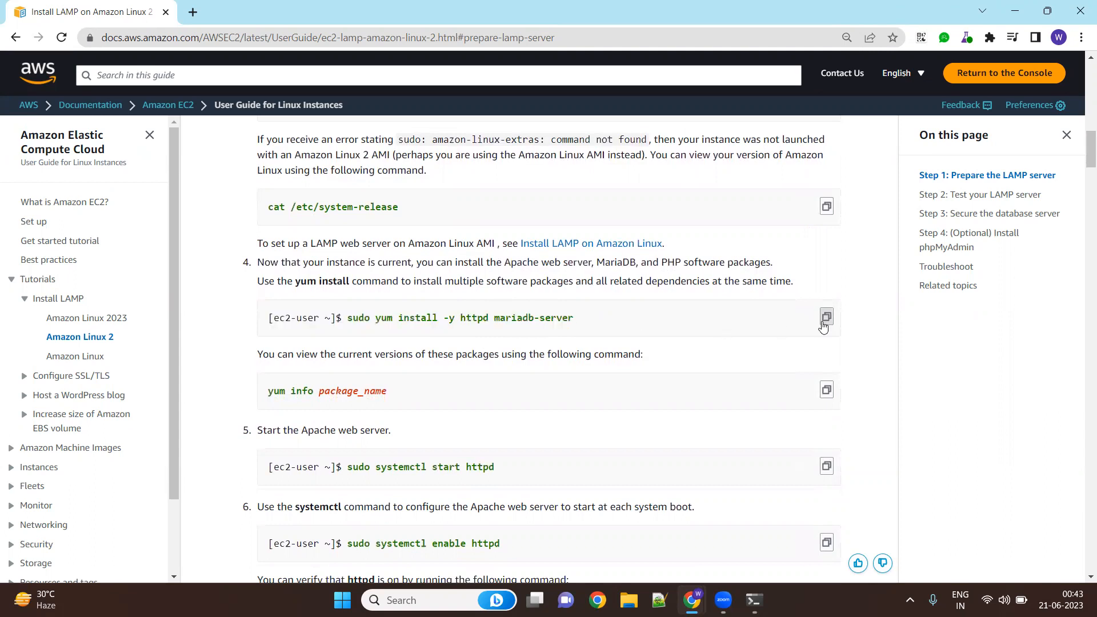
{"action": "left_click", "coordinate": [753, 600]}
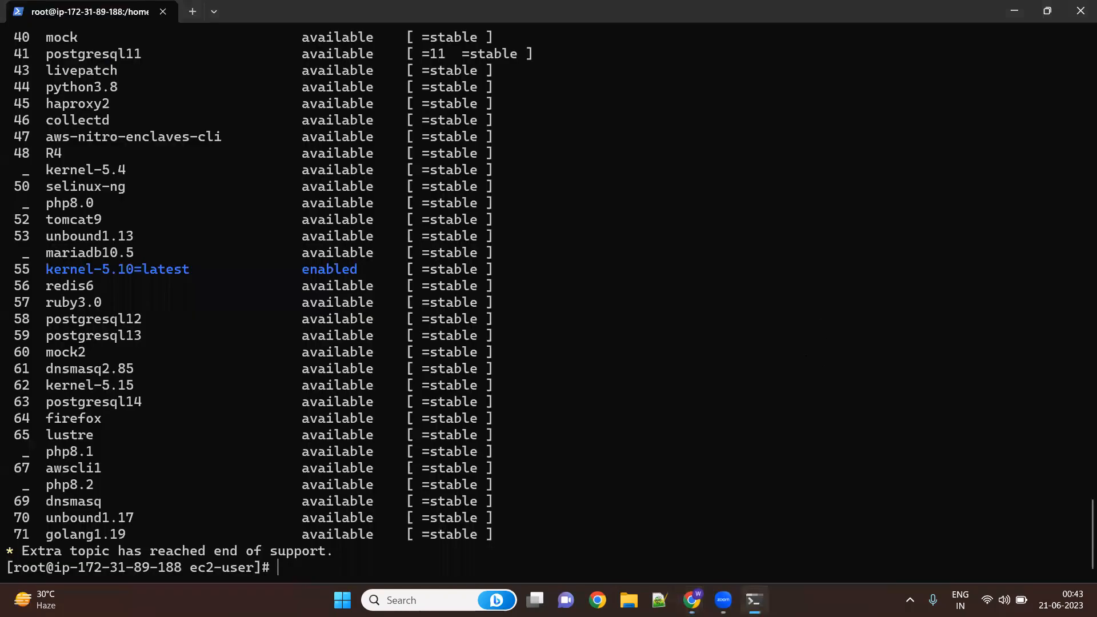
{"action": "type", "text": "sudo yum install -y httpd mariadb-server"}
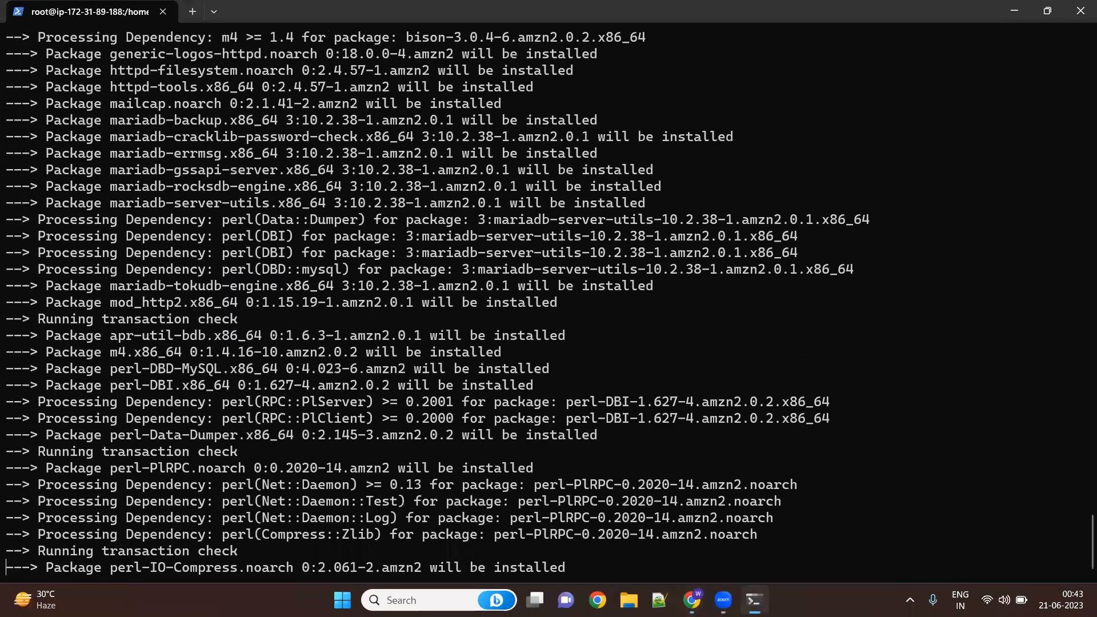
- Run sudo systemctl start httpd on the instance and read the next guide step
{"action": "left_click", "coordinate": [596, 599]}
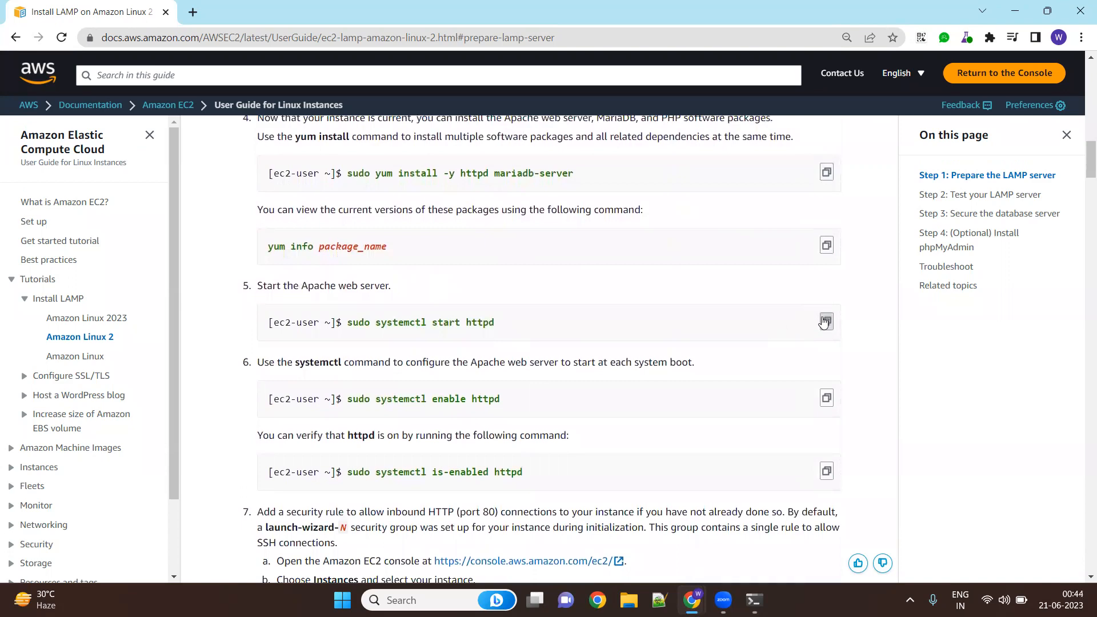
{"action": "left_click", "coordinate": [753, 600]}
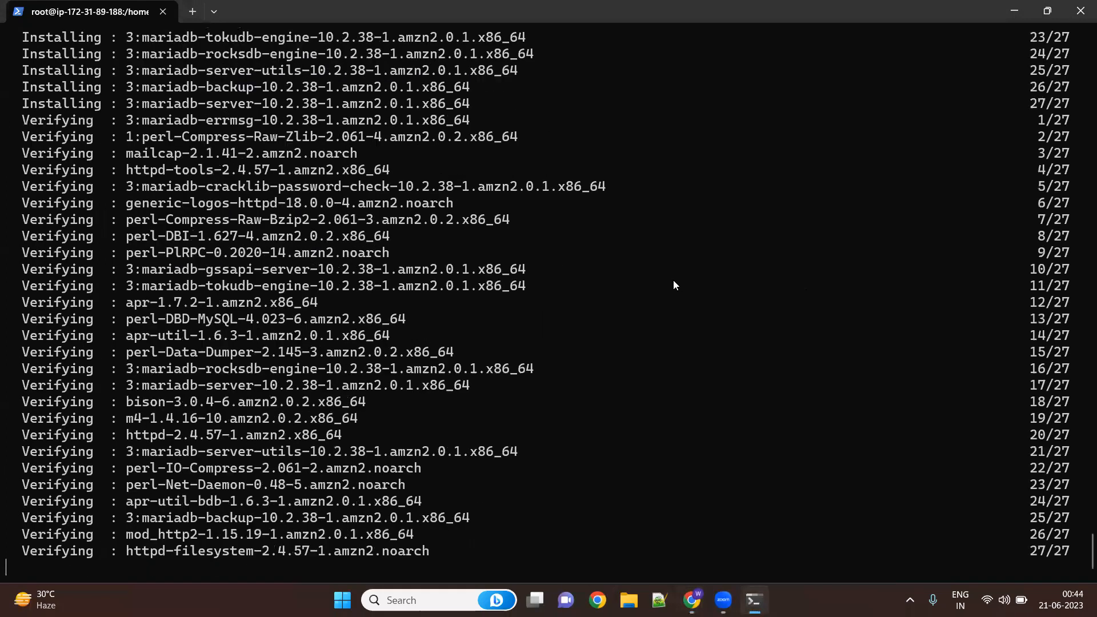
{"action": "key", "text": "Return"}
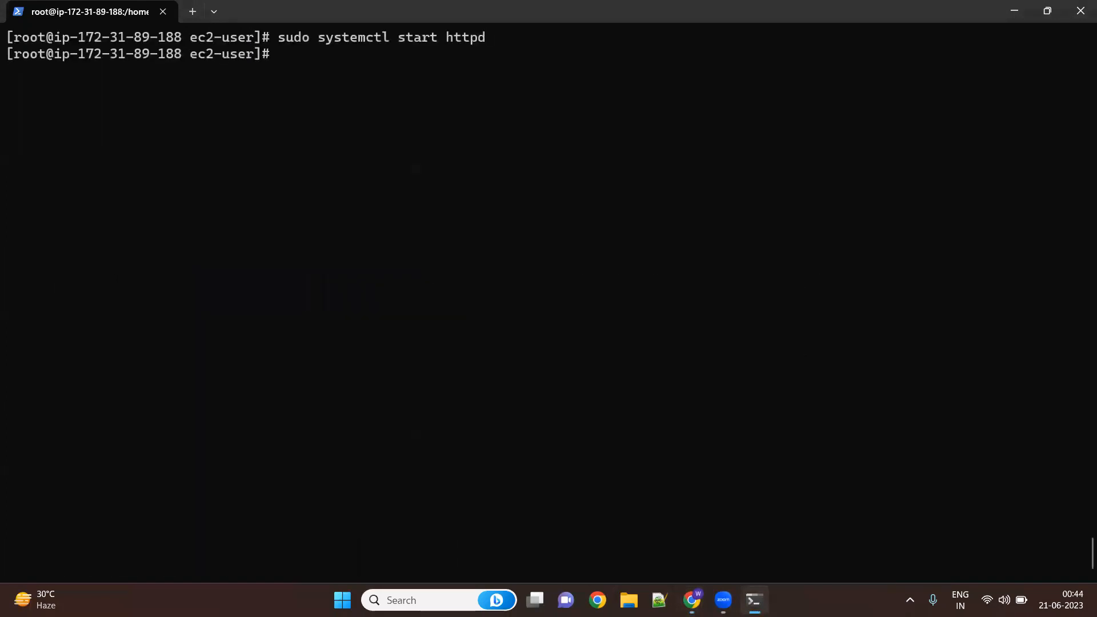
{"action": "left_click", "coordinate": [595, 599]}
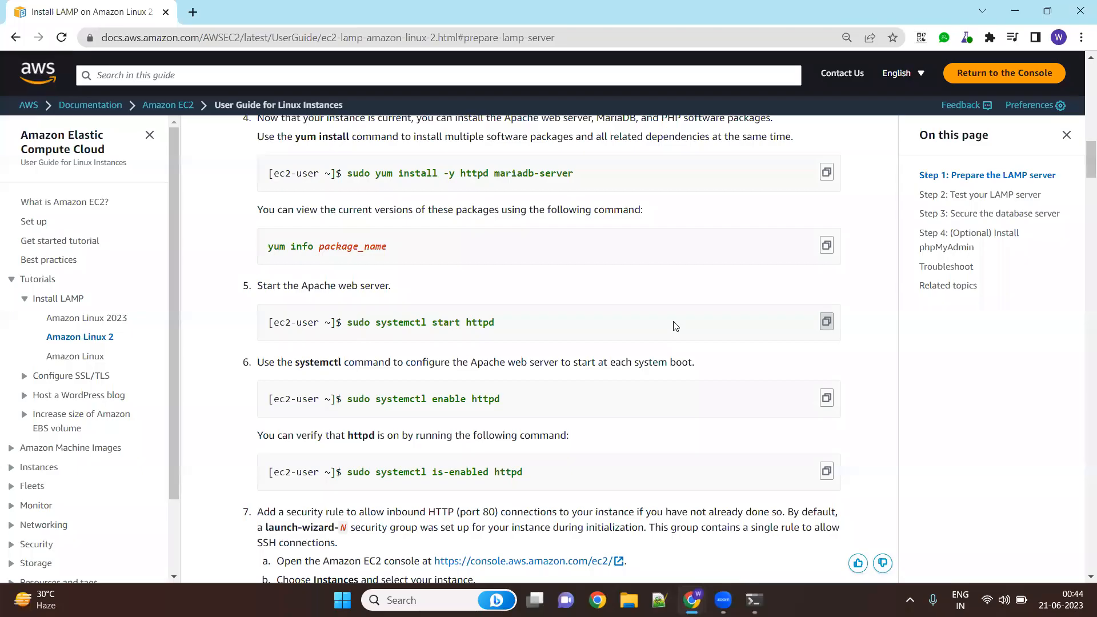
{"action": "scroll", "scroll_direction": "down", "scroll_amount": 3}
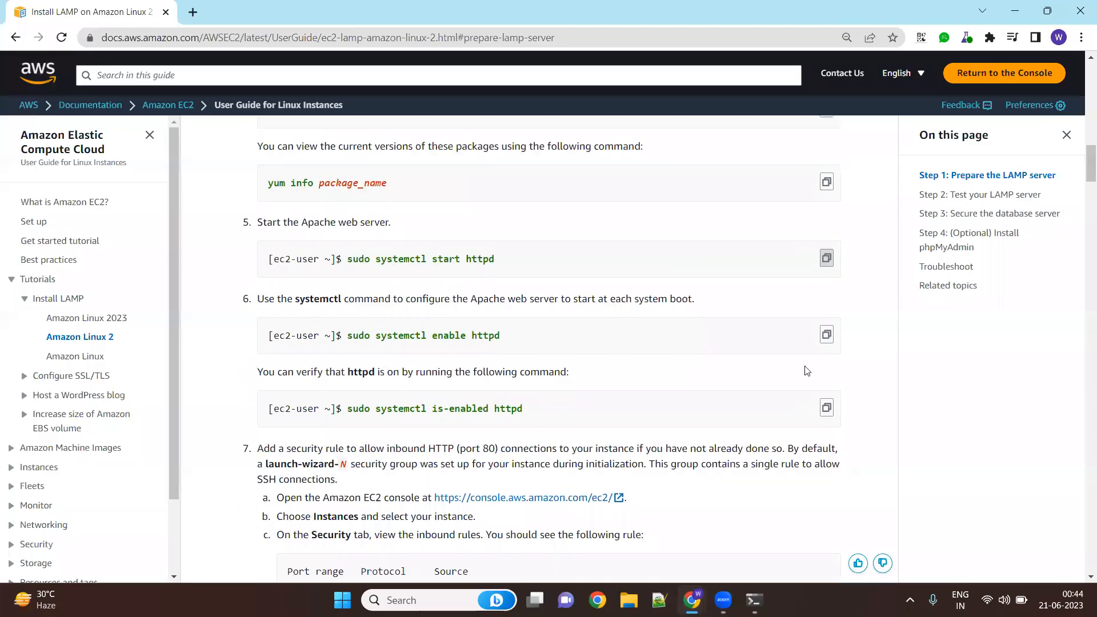
{"action": "scroll", "scroll_direction": "down", "scroll_amount": 3}
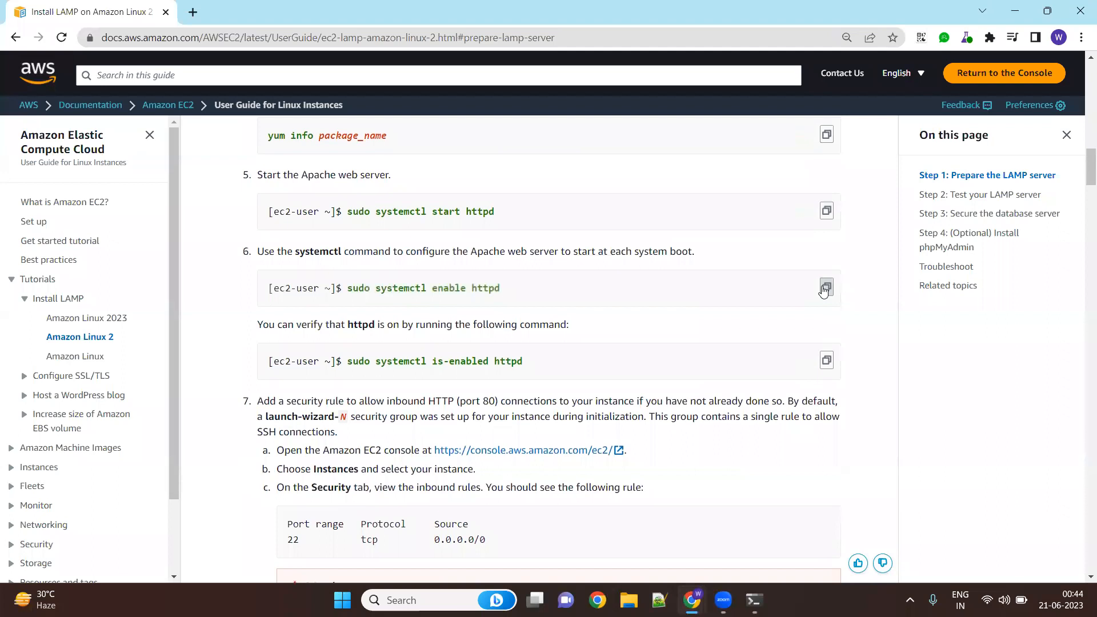
- Run sudo systemctl enable httpd, then scroll the guide to the port-80 step
{"action": "left_click", "coordinate": [754, 600]}
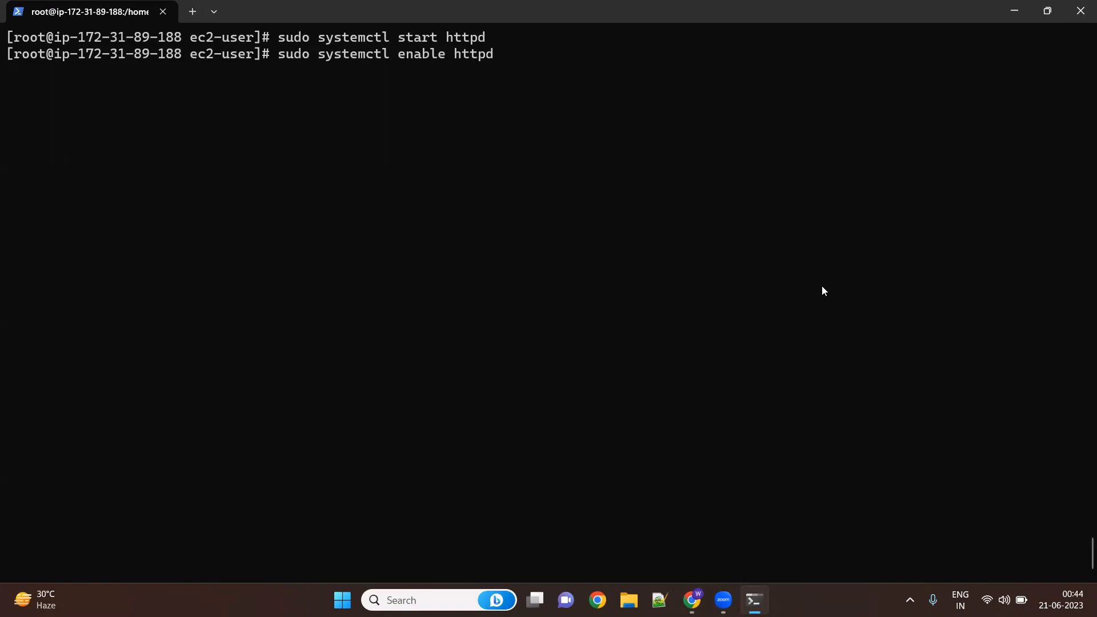
{"action": "left_click", "coordinate": [596, 600]}
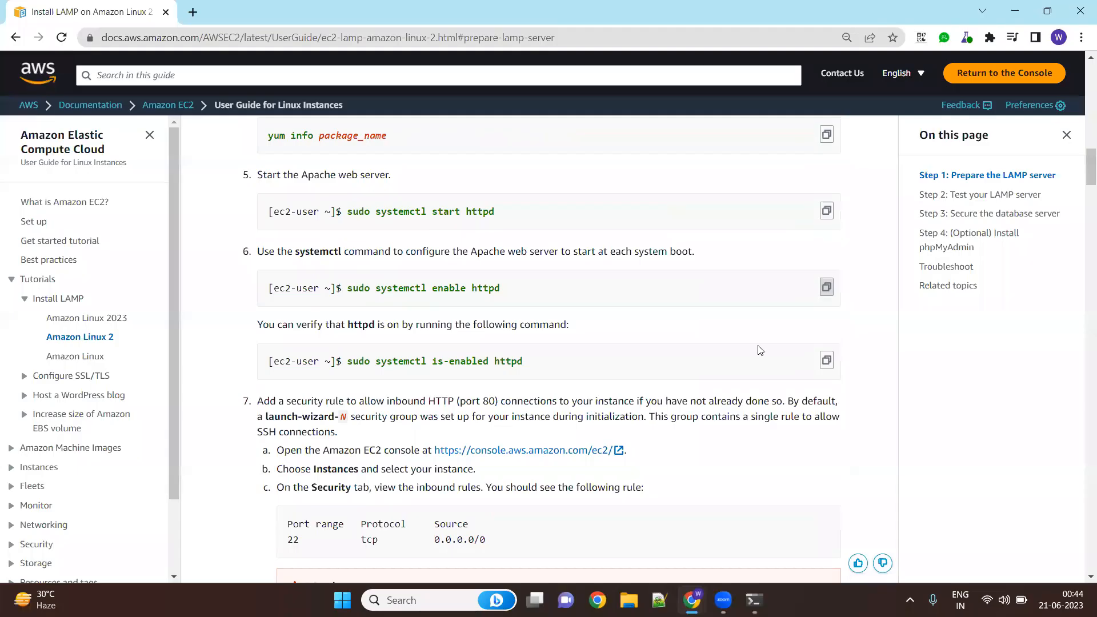
{"action": "scroll", "scroll_direction": "down", "scroll_amount": 3}
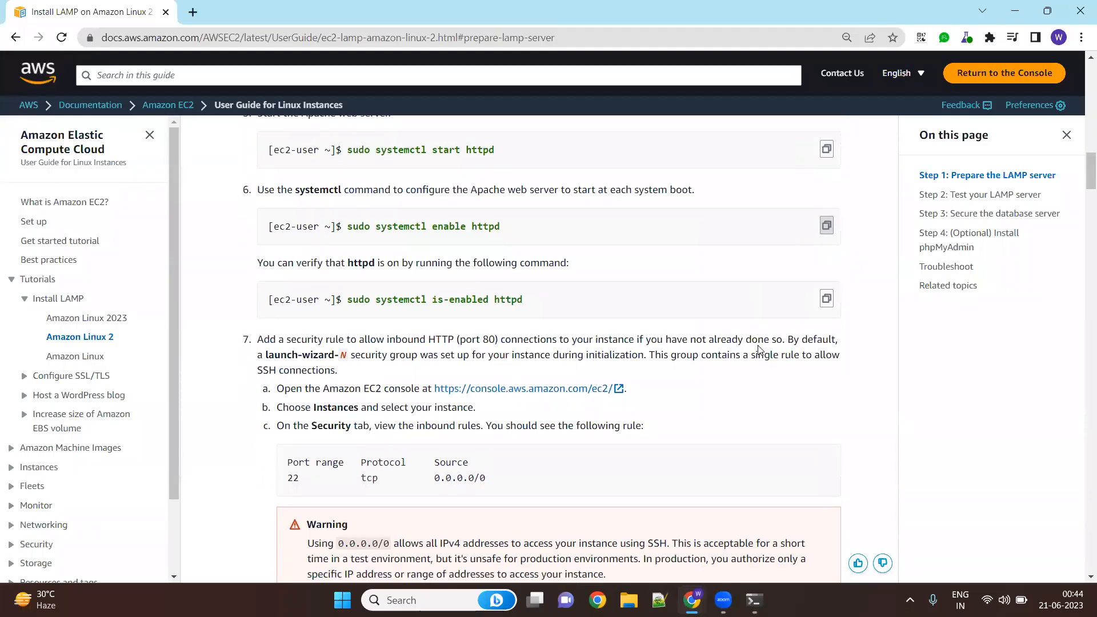
{"action": "scroll", "scroll_direction": "down", "scroll_amount": 3}
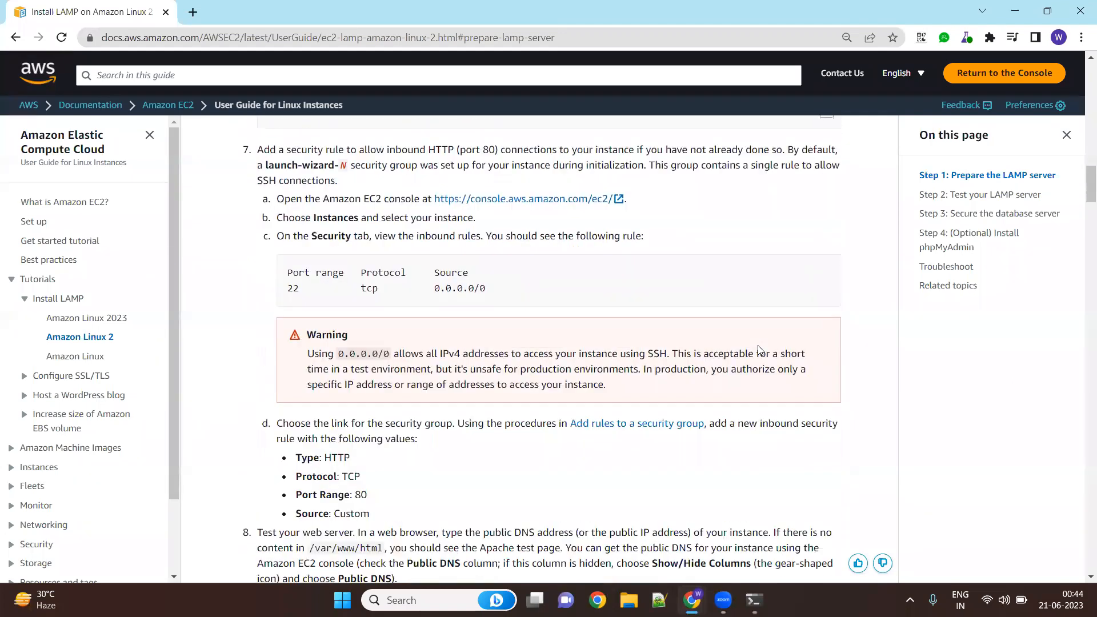
- Open the instance's public IPv4 address in a new tab and confirm the Apache test page loads
{"action": "scroll", "scroll_direction": "down", "scroll_amount": 3}
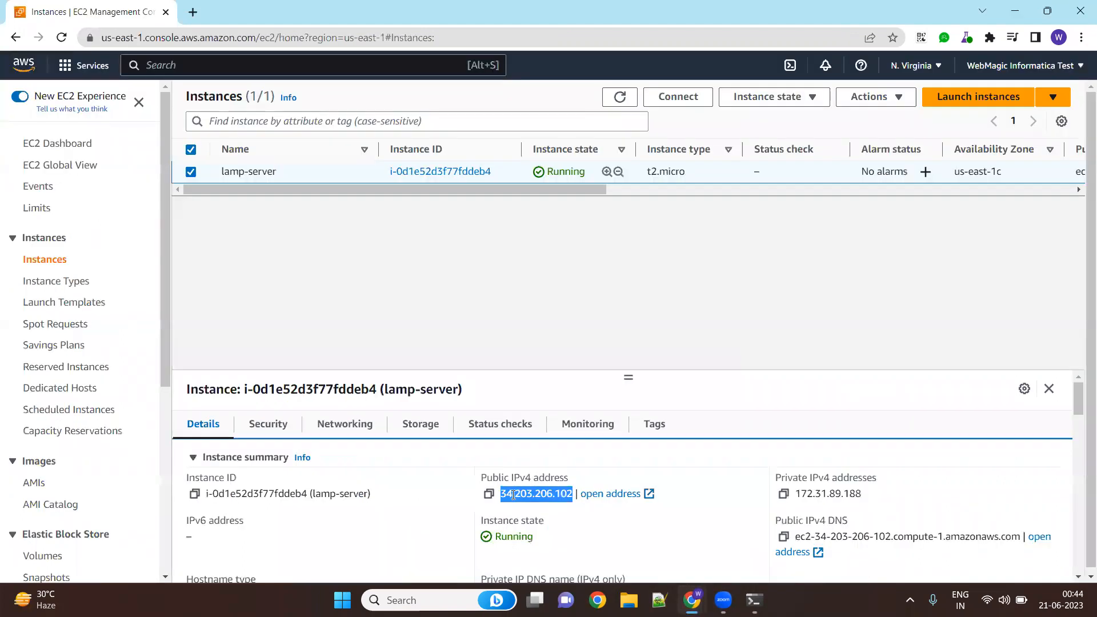
{"action": "left_click", "coordinate": [609, 493]}
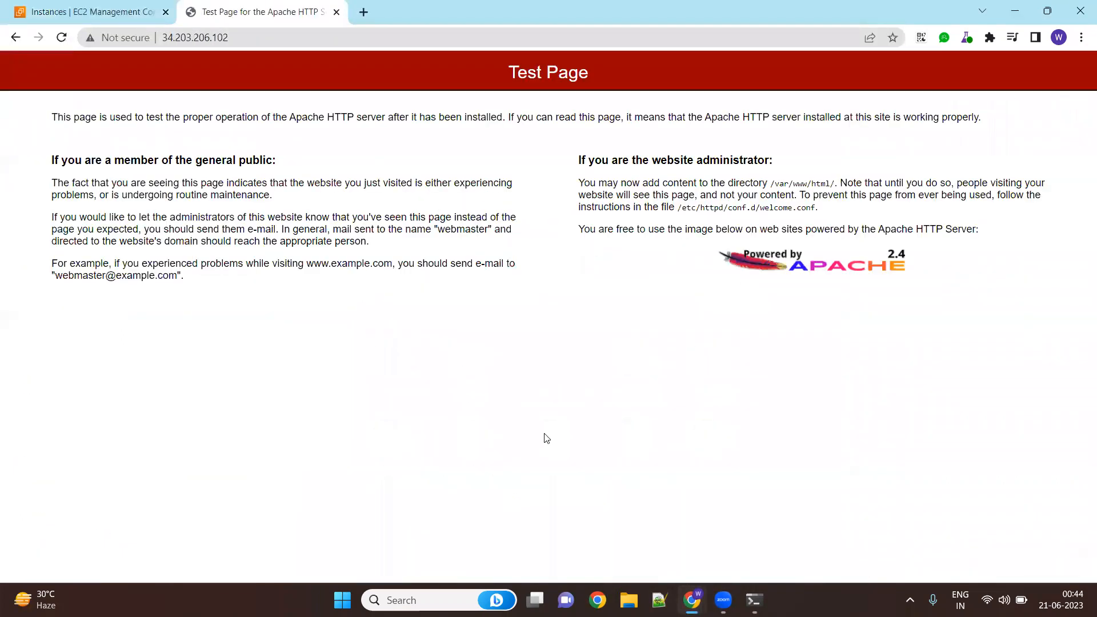
{"action": "left_click", "coordinate": [196, 37]}
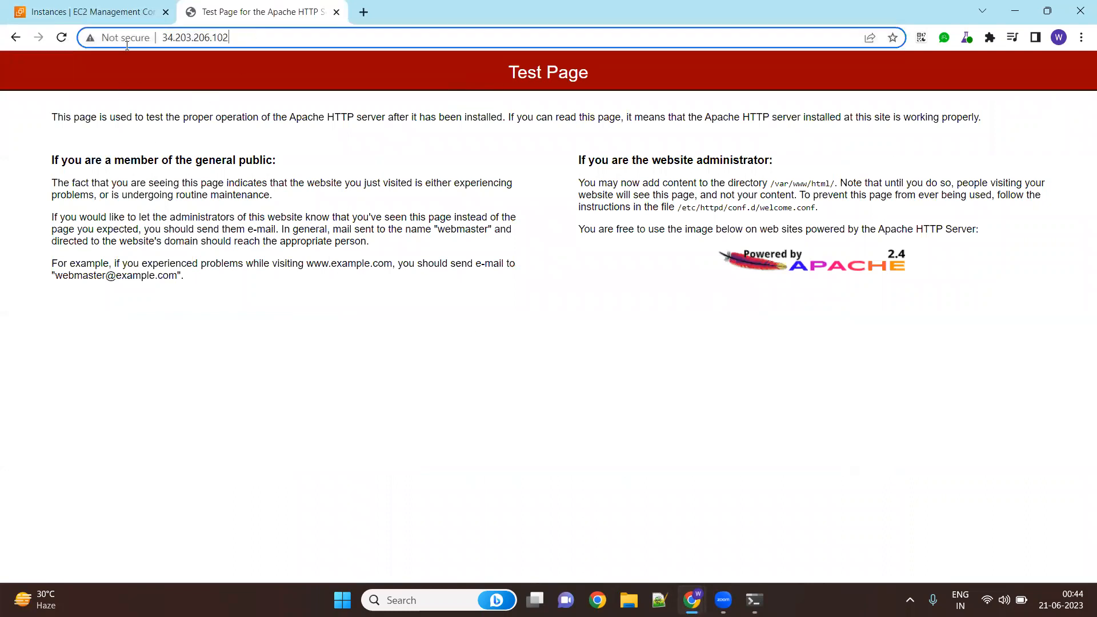
{"action": "left_click", "coordinate": [92, 12]}
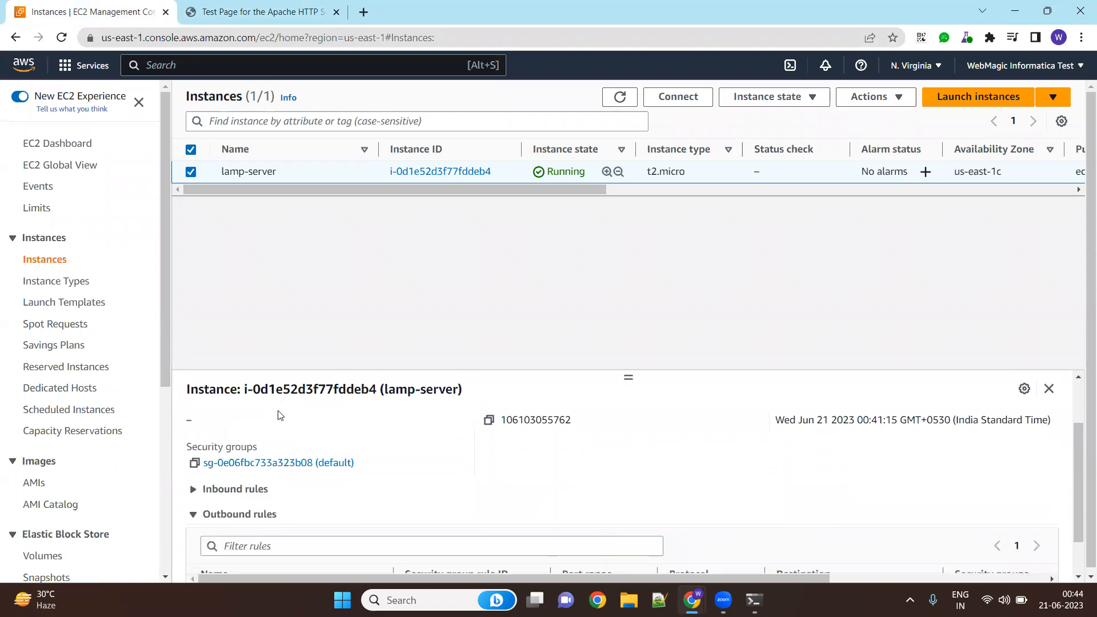
{"action": "left_click", "coordinate": [259, 12]}
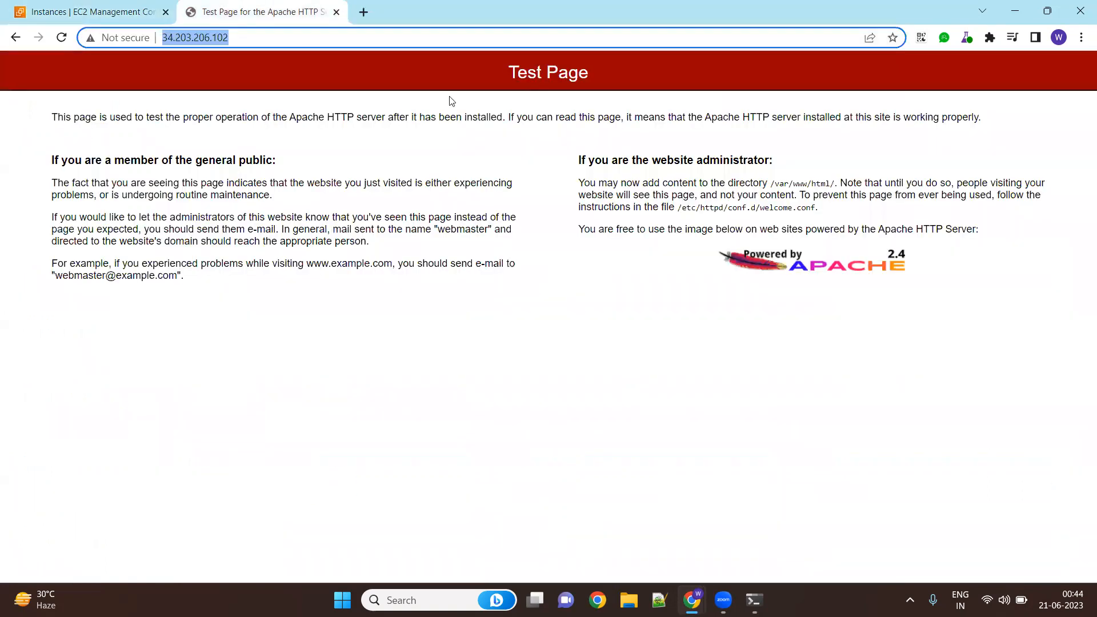
{"action": "left_click", "coordinate": [92, 11]}
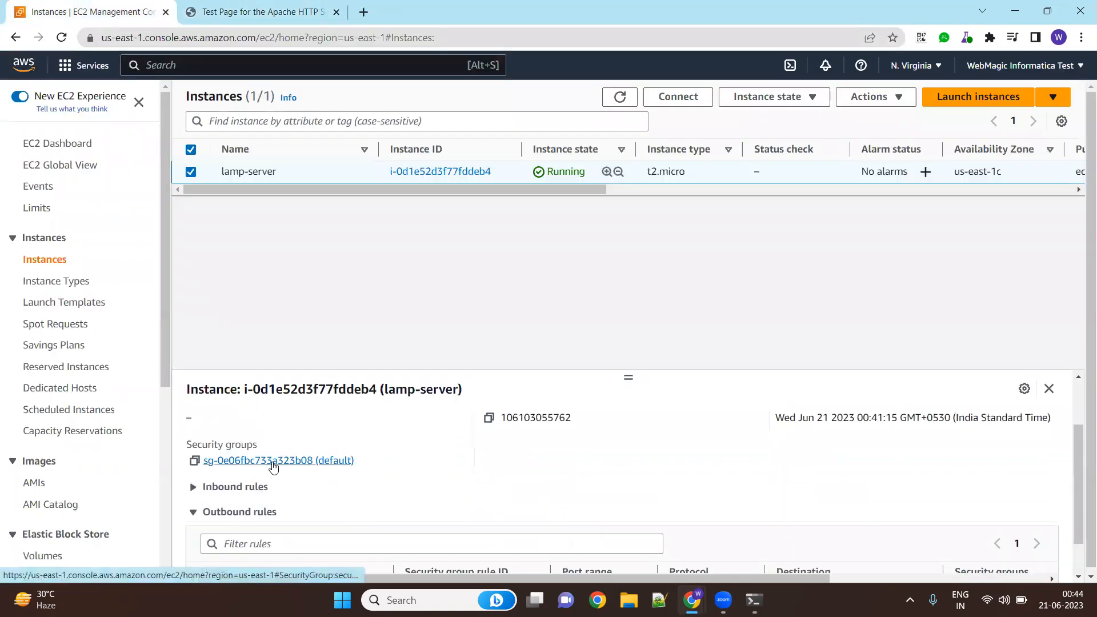
- Open the default security group and confirm its inbound rule allows All traffic
{"action": "left_click", "coordinate": [278, 460]}
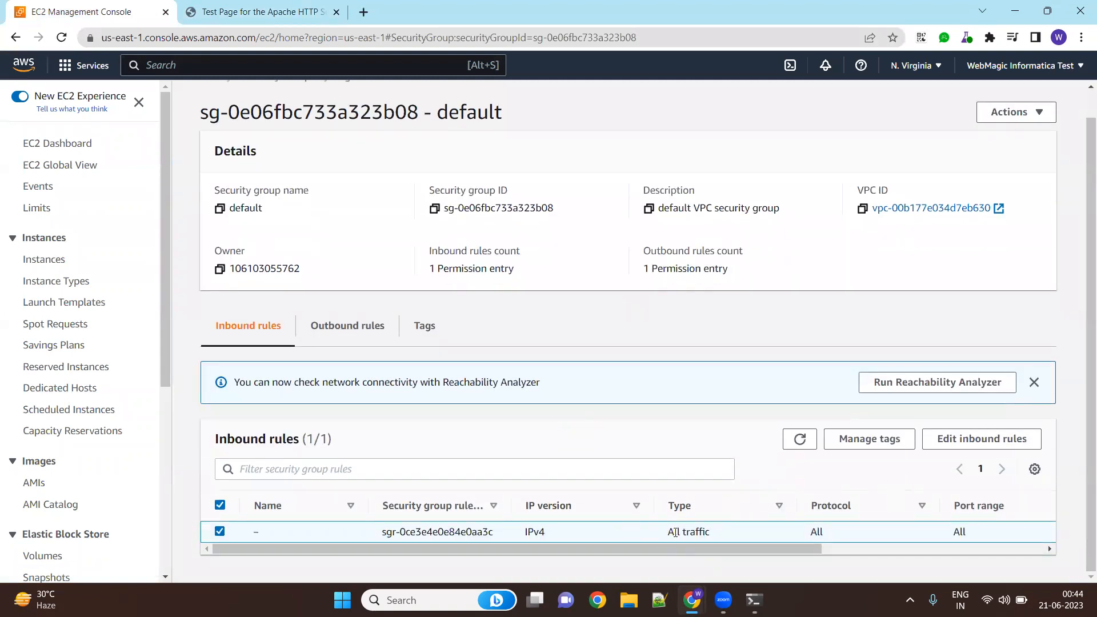
{"action": "double_click", "coordinate": [816, 531]}
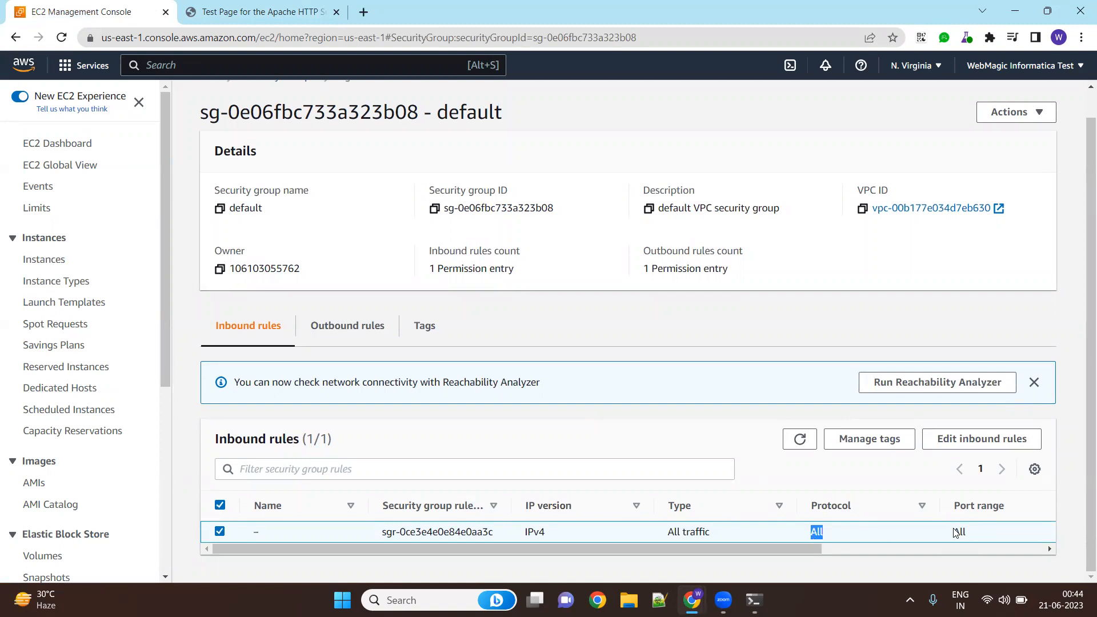
{"action": "scroll", "scroll_direction": "up", "scroll_amount": 3}
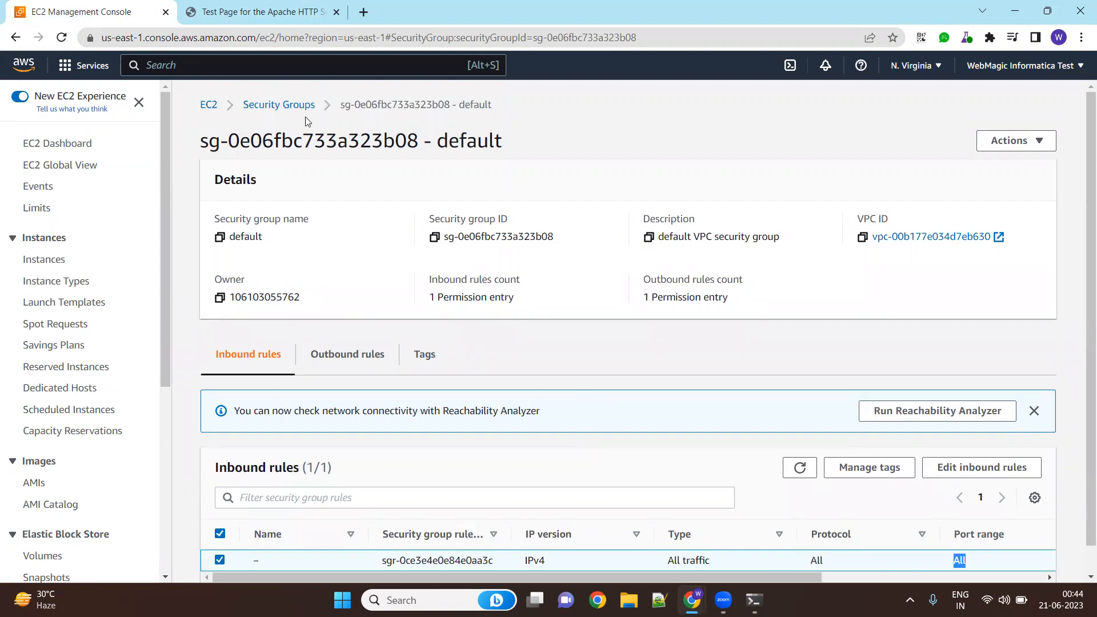
{"action": "left_click", "coordinate": [43, 259]}
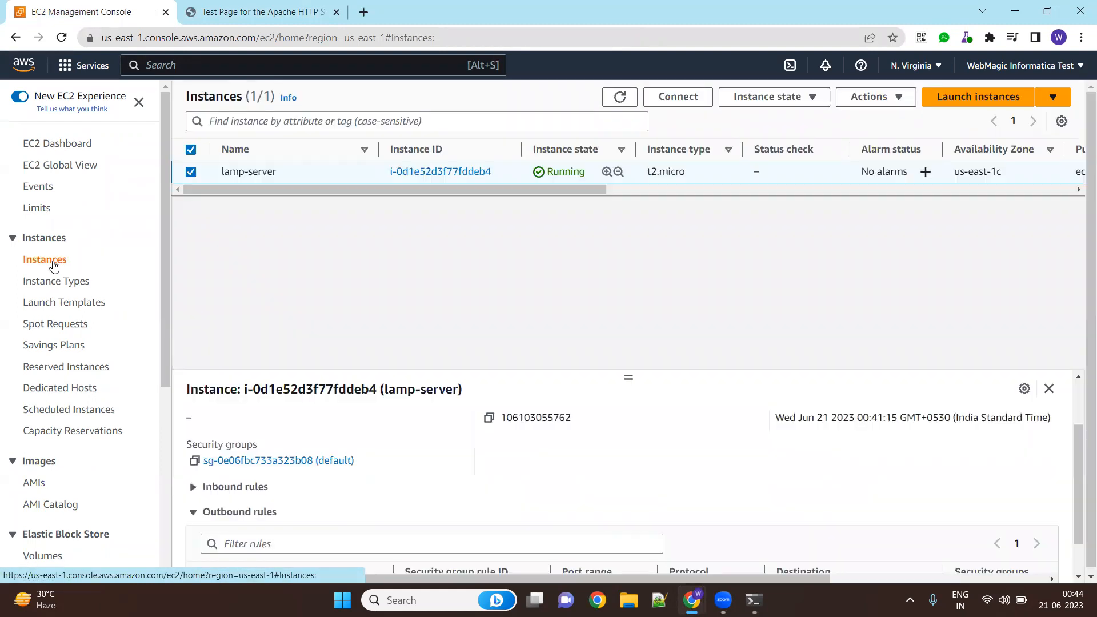
{"action": "left_click", "coordinate": [268, 423]}
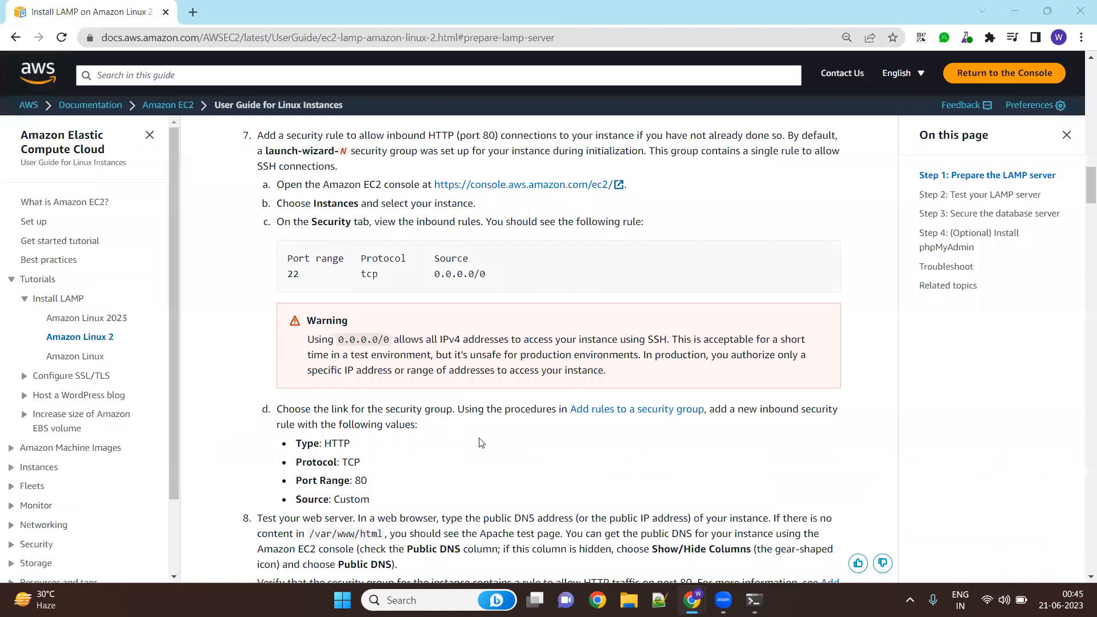
- Copy sudo usermod -a -G apache ec2-user from the guide and paste it into the SSH shell
{"action": "scroll", "scroll_direction": "down", "scroll_amount": 3}
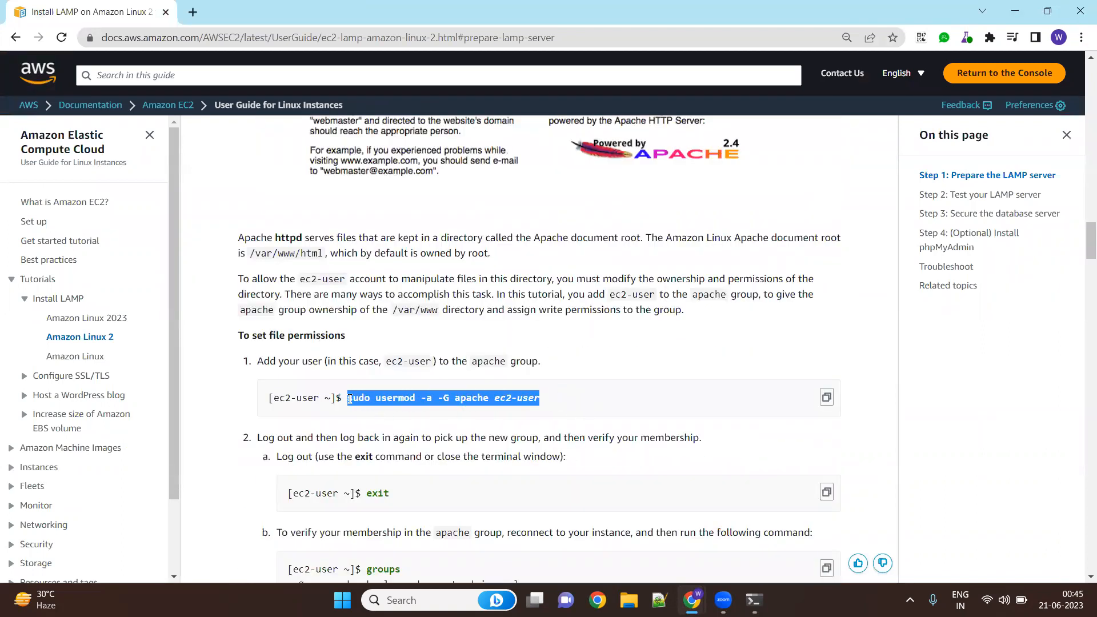
{"action": "scroll", "scroll_direction": "down", "scroll_amount": 3}
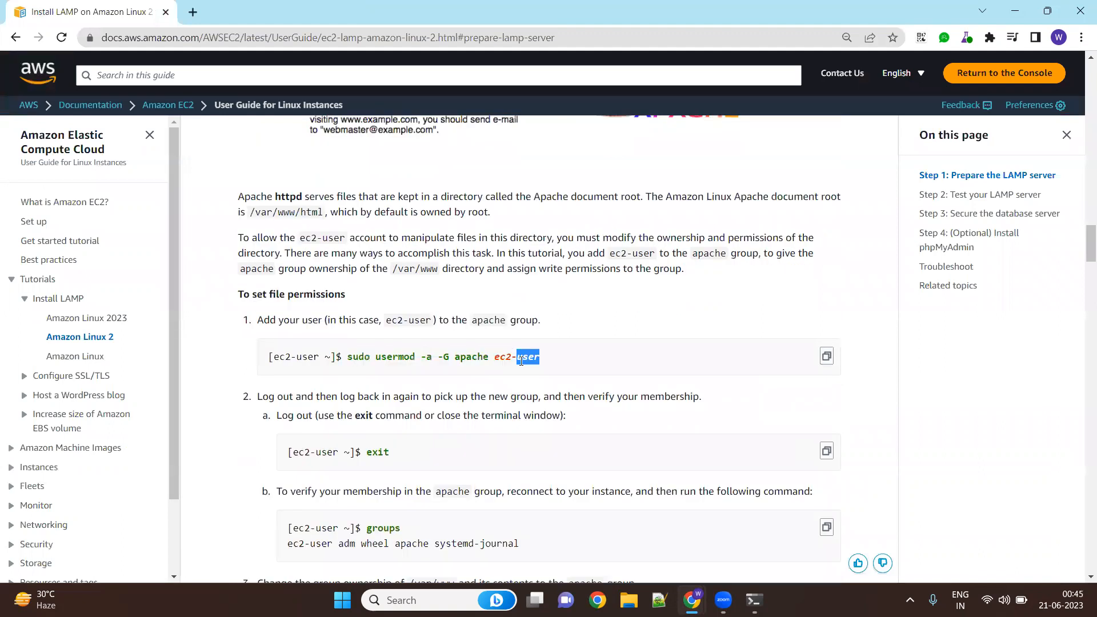
{"action": "double_click", "coordinate": [471, 357]}
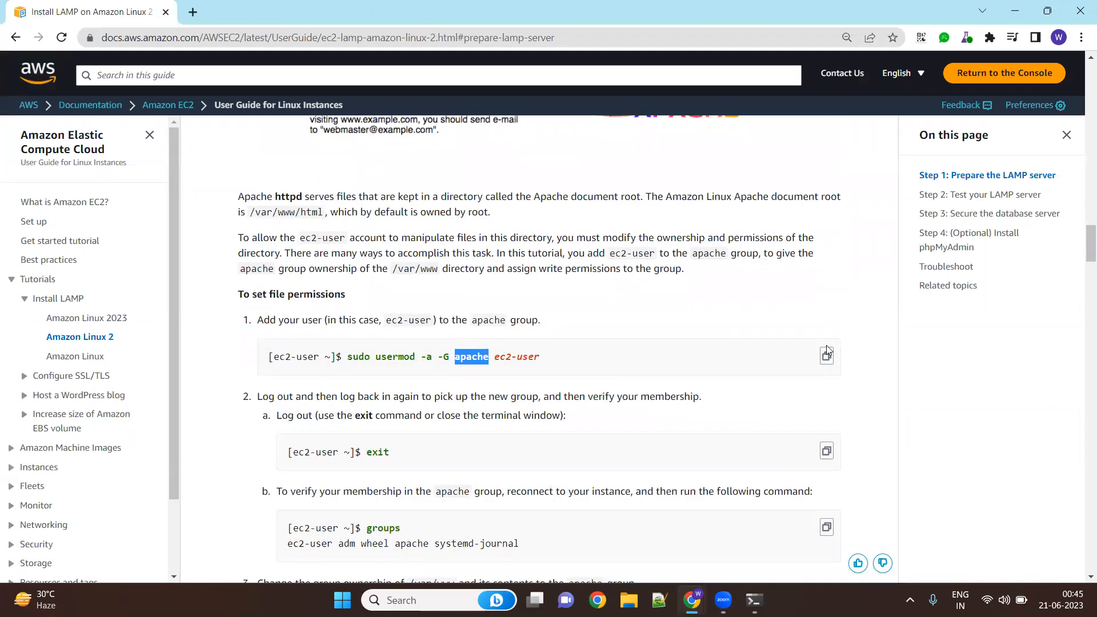
{"action": "mouse_move", "coordinate": [657, 360]}
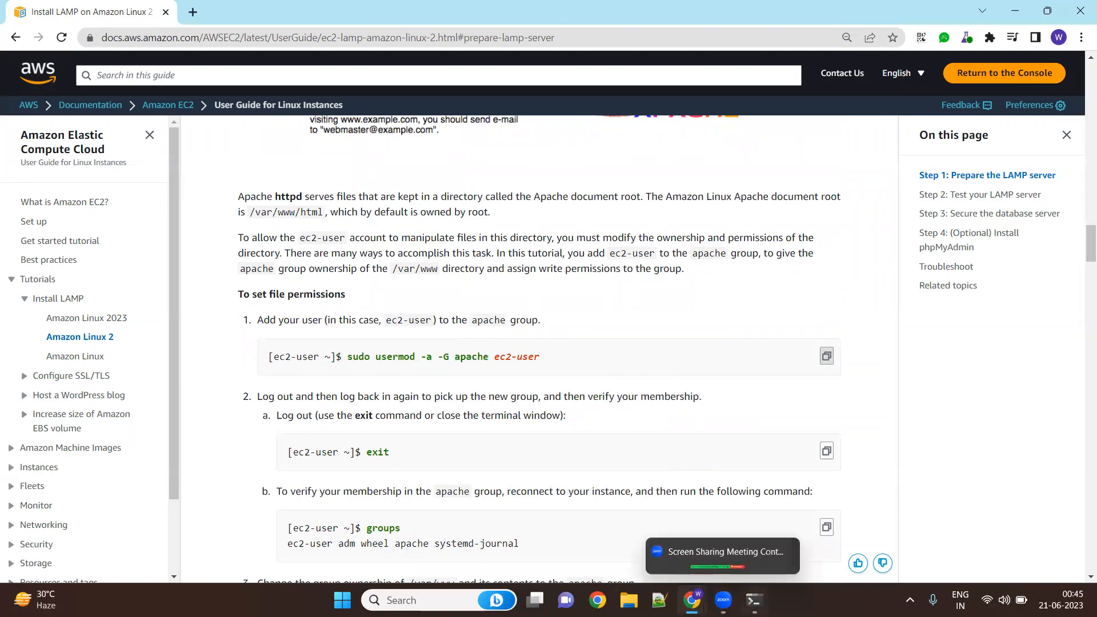
{"action": "left_click", "coordinate": [752, 599]}
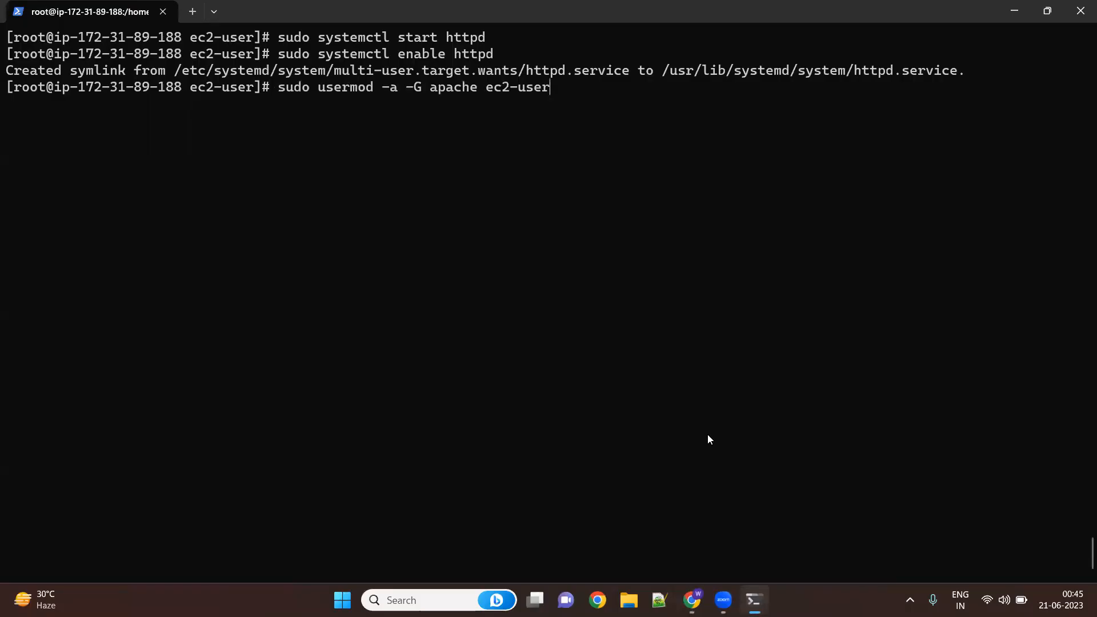
{"action": "left_click", "coordinate": [596, 600]}
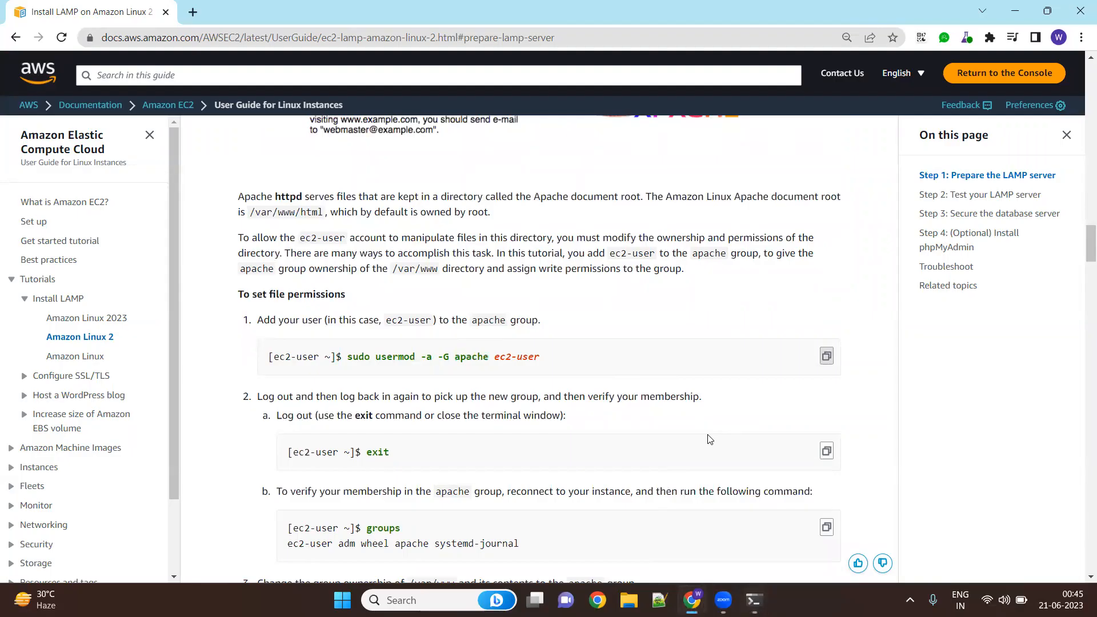
- Run the chown command setting apache group ownership on /var/www in the SSH shell
{"action": "scroll", "scroll_direction": "down", "scroll_amount": 3}
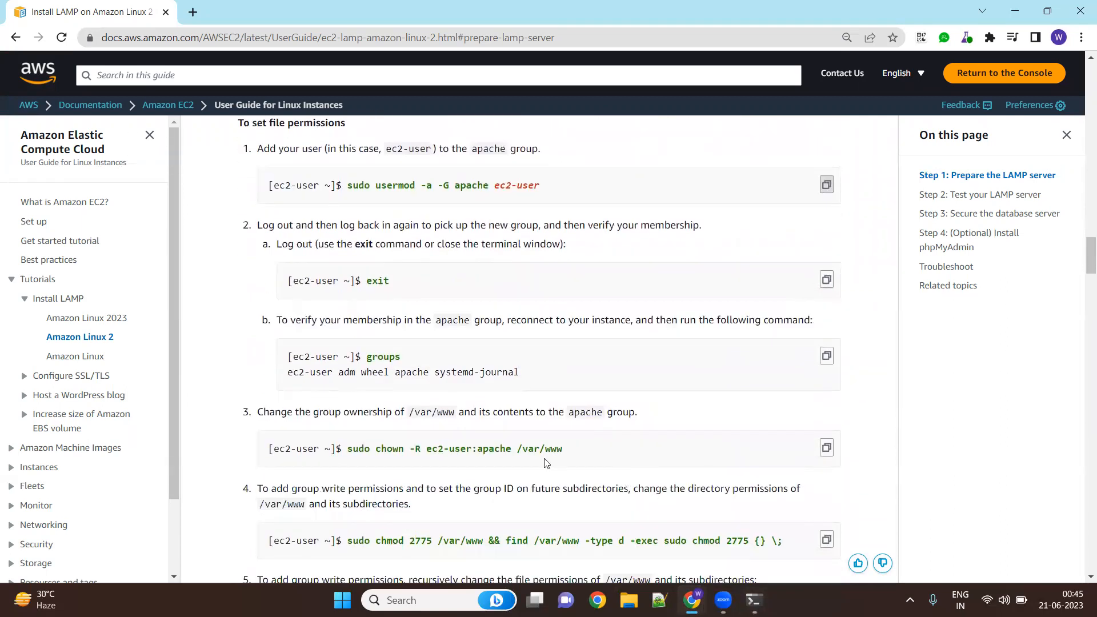
{"action": "scroll", "scroll_direction": "down", "scroll_amount": 3}
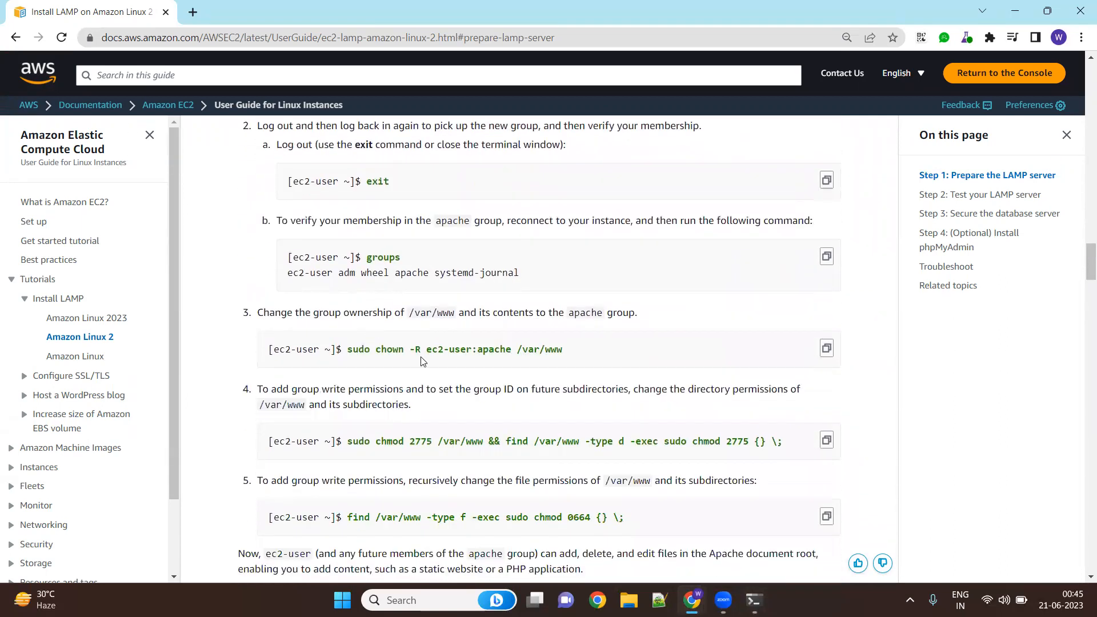
{"action": "scroll", "scroll_direction": "down", "scroll_amount": 3}
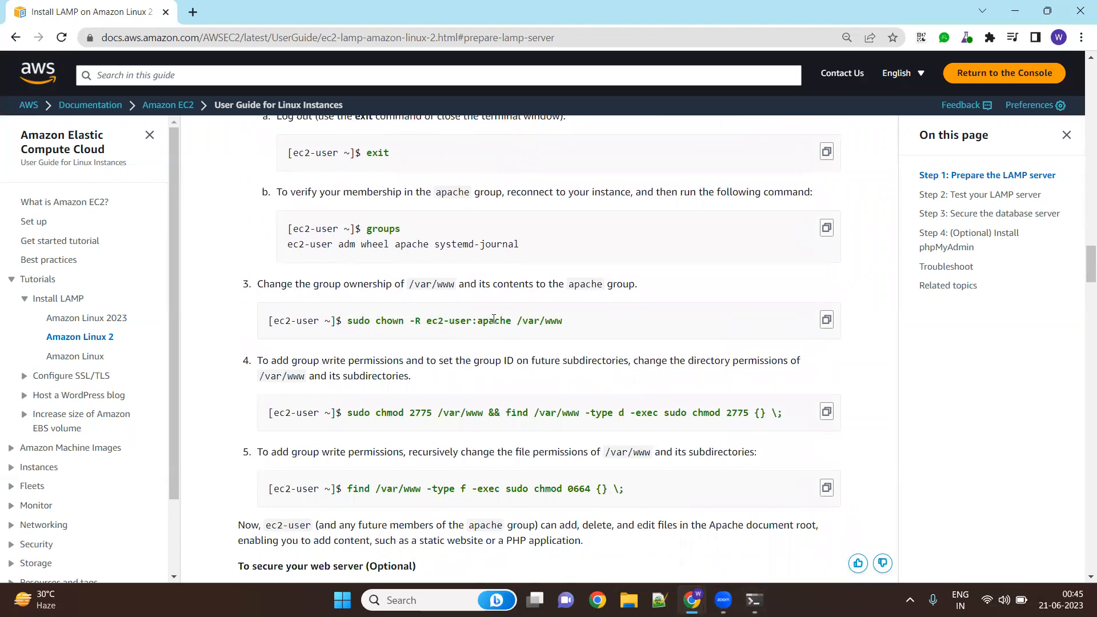
{"action": "double_click", "coordinate": [494, 320]}
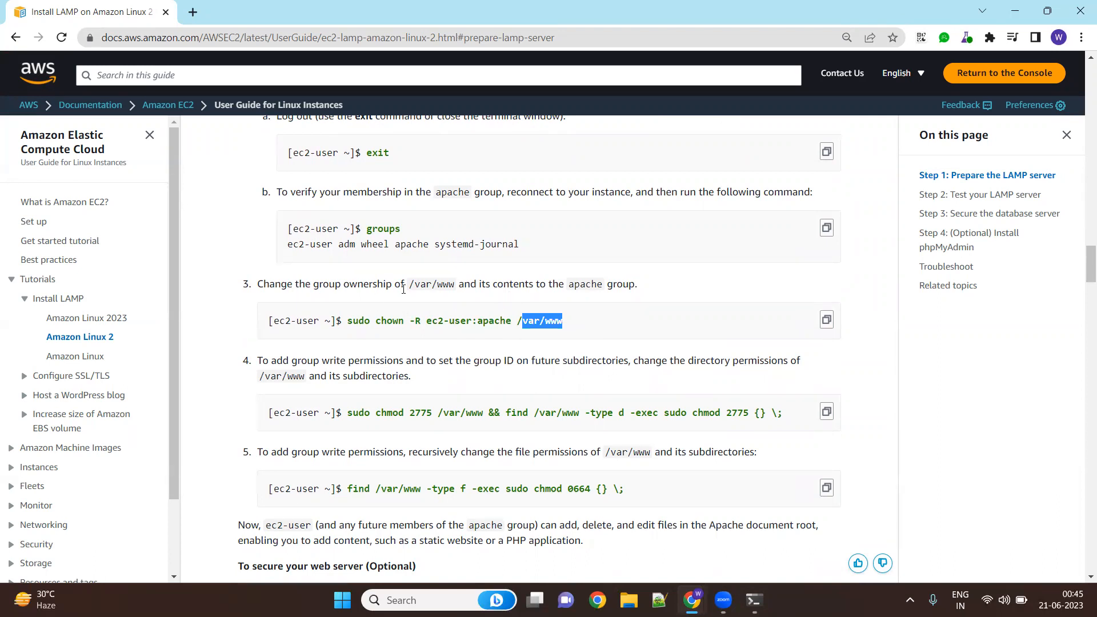
{"action": "left_click", "coordinate": [461, 291]}
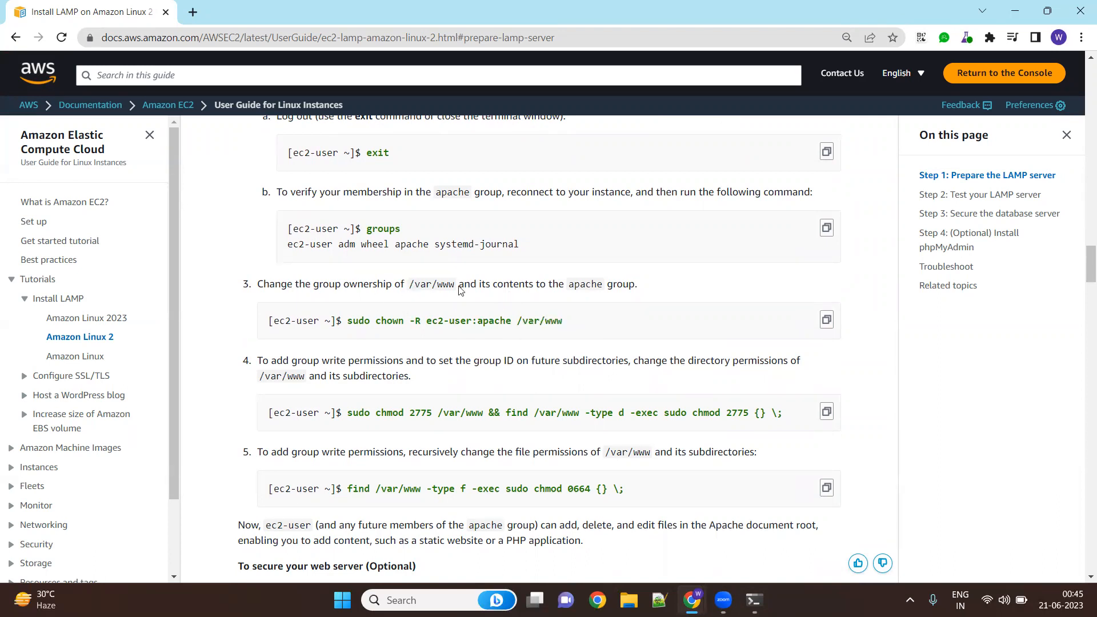
{"action": "mouse_move", "coordinate": [454, 316]}
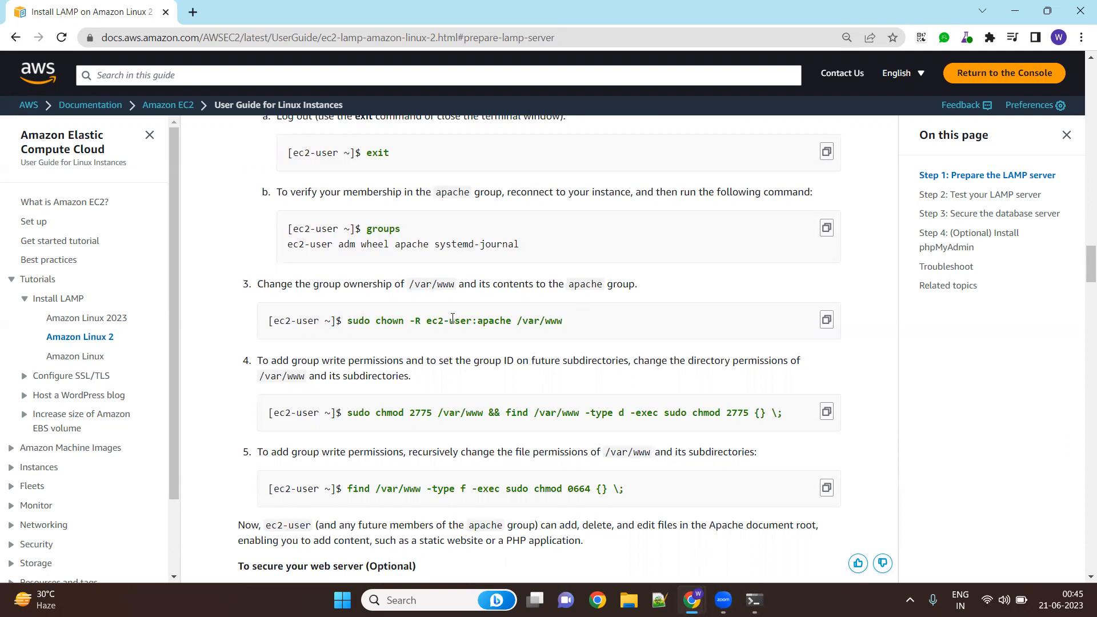
{"action": "double_click", "coordinate": [538, 320]}
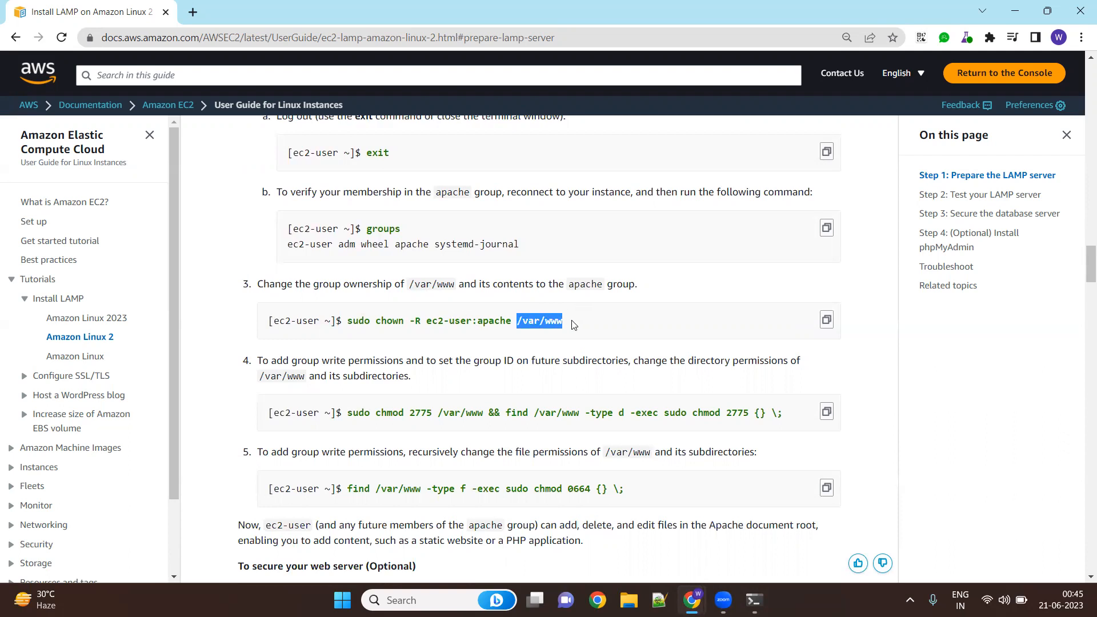
{"action": "left_click", "coordinate": [446, 320]}
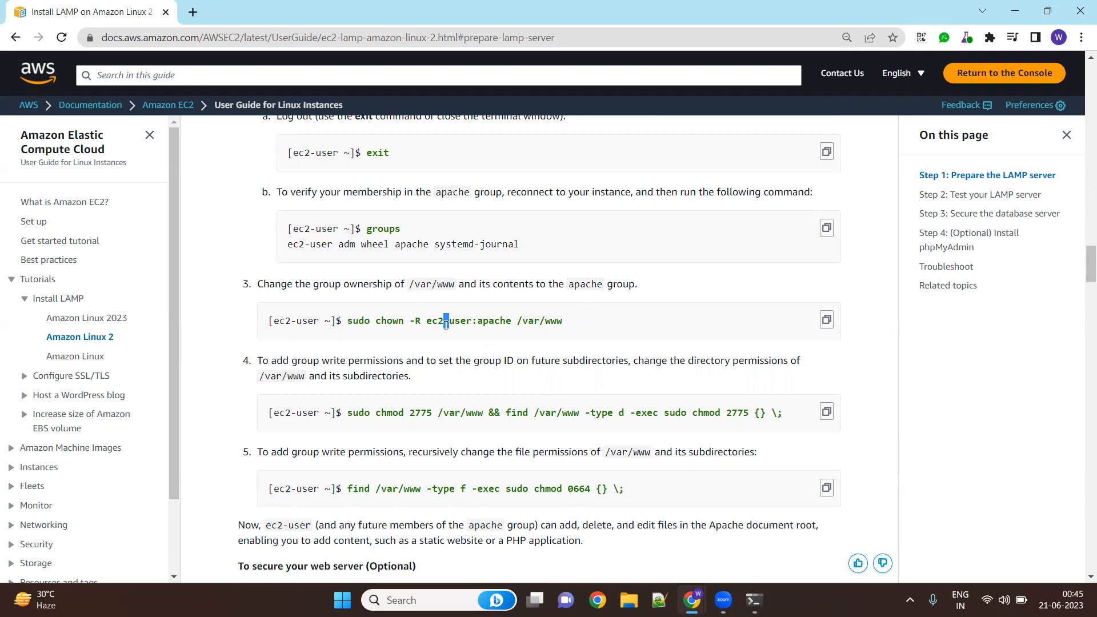
{"action": "mouse_move", "coordinate": [505, 326]}
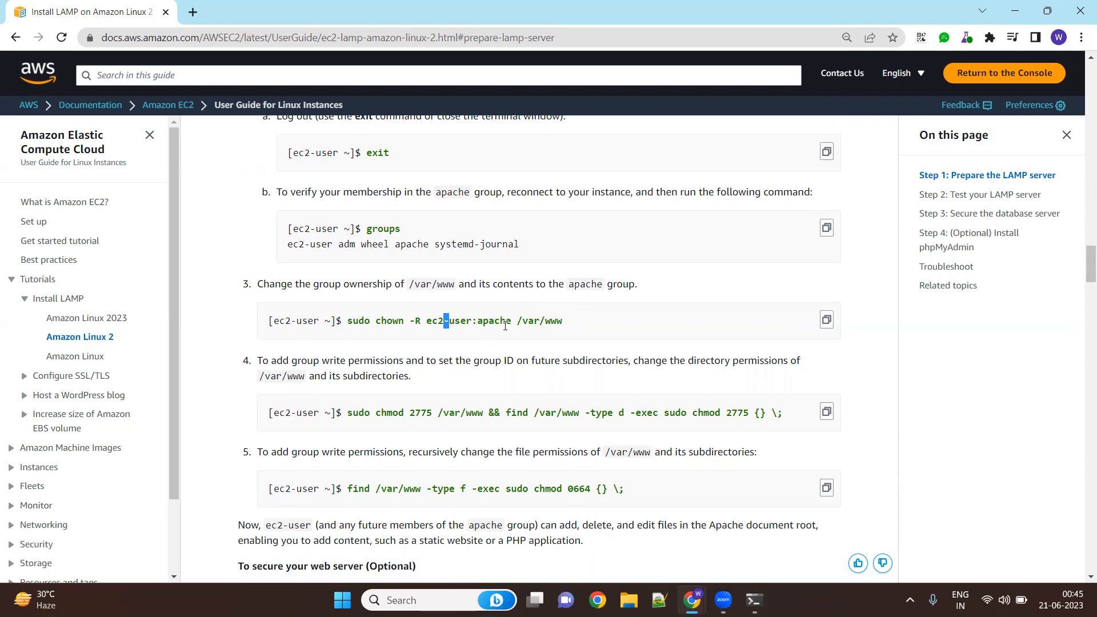
{"action": "double_click", "coordinate": [494, 320]}
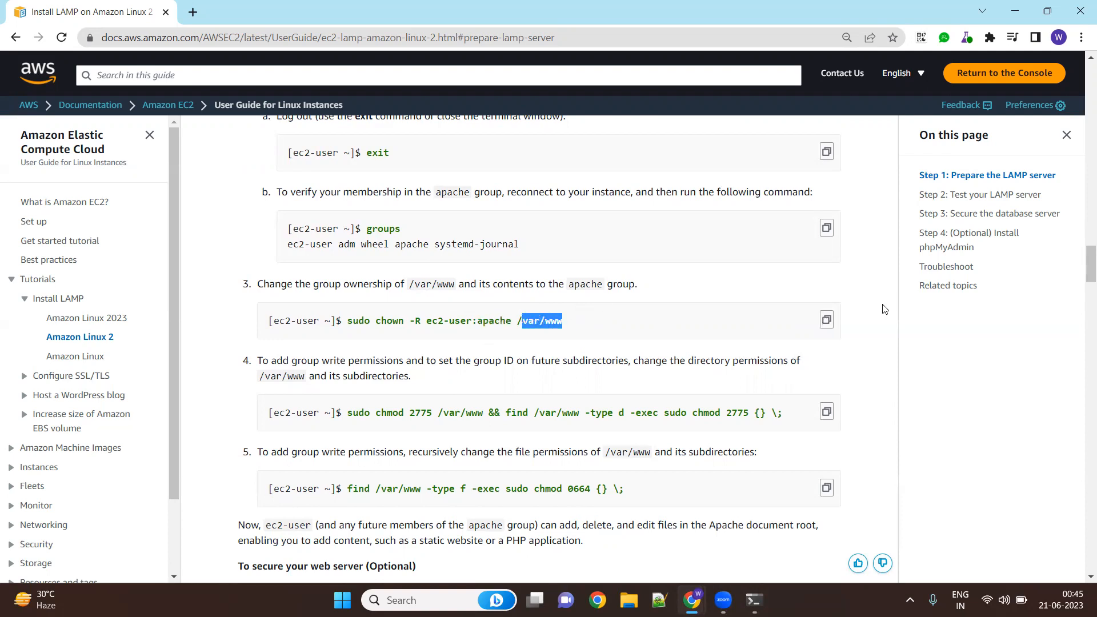
{"action": "left_click", "coordinate": [752, 599]}
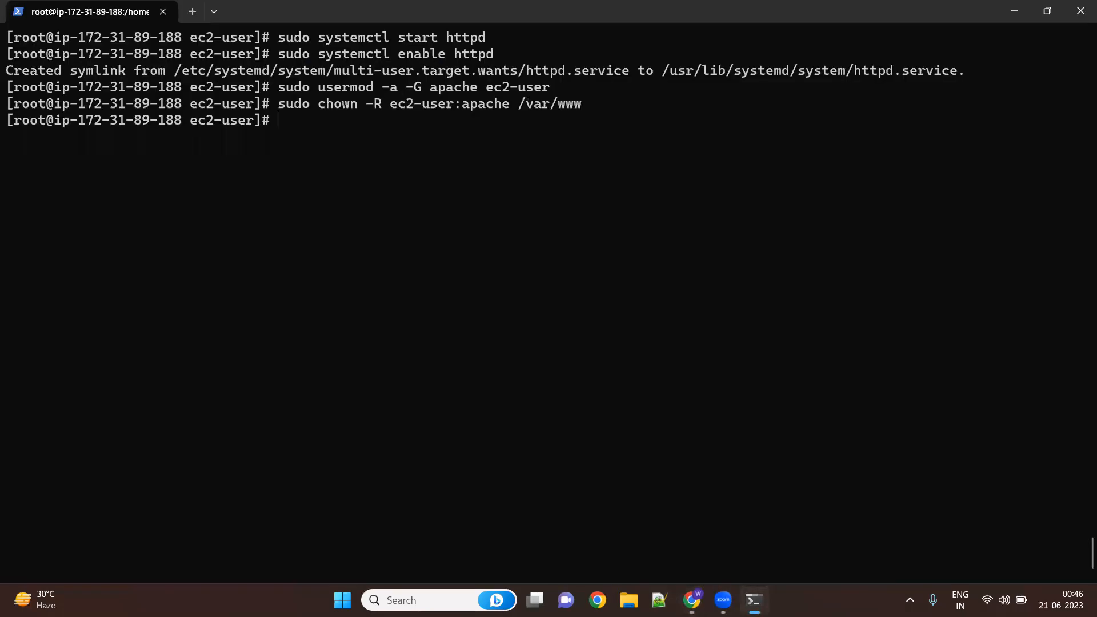
{"action": "left_click", "coordinate": [596, 600]}
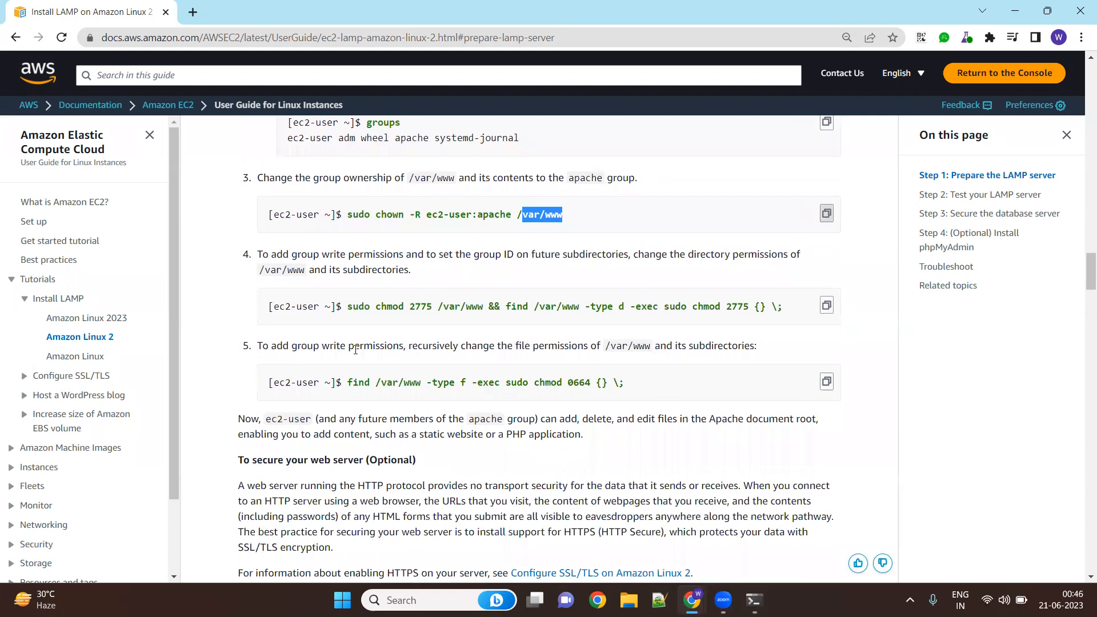
{"action": "mouse_move", "coordinate": [475, 357]}
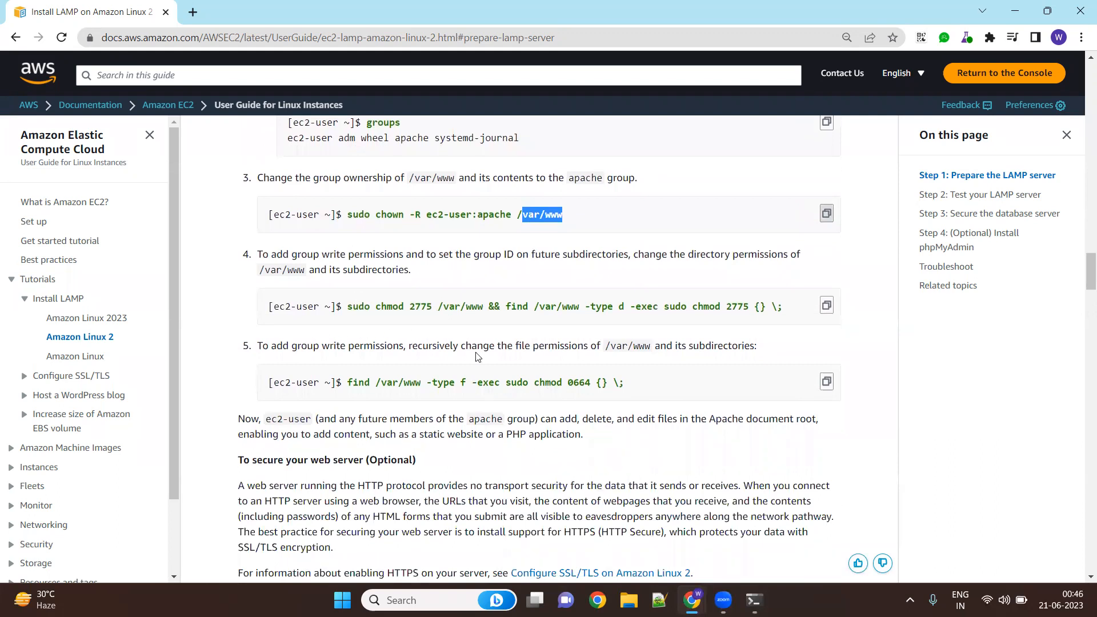
{"action": "mouse_move", "coordinate": [435, 306]}
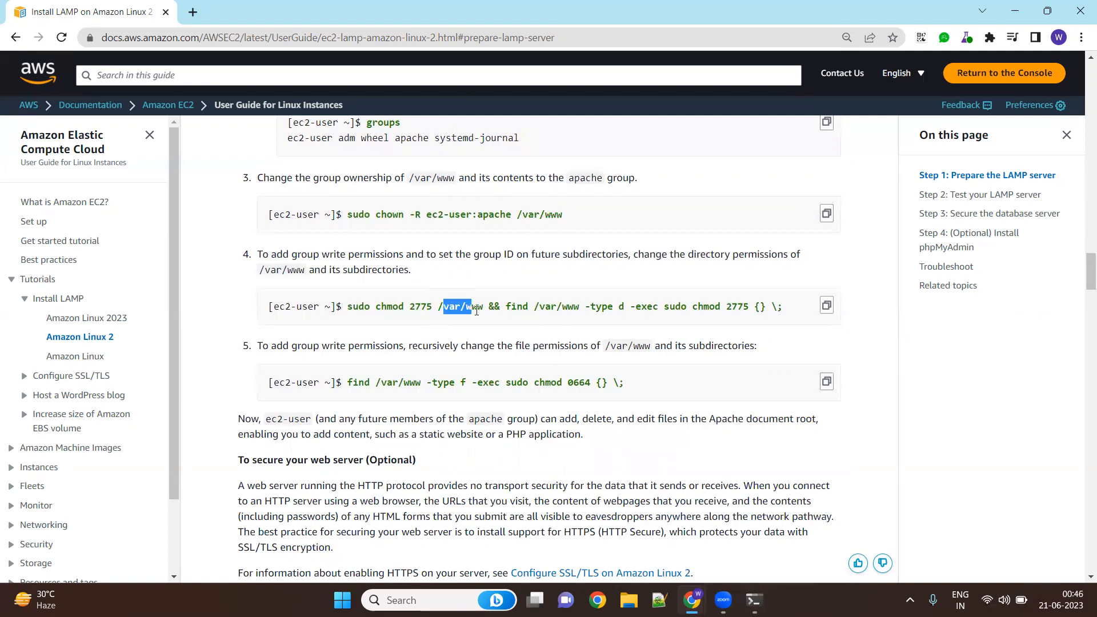
{"action": "left_click", "coordinate": [534, 306]}
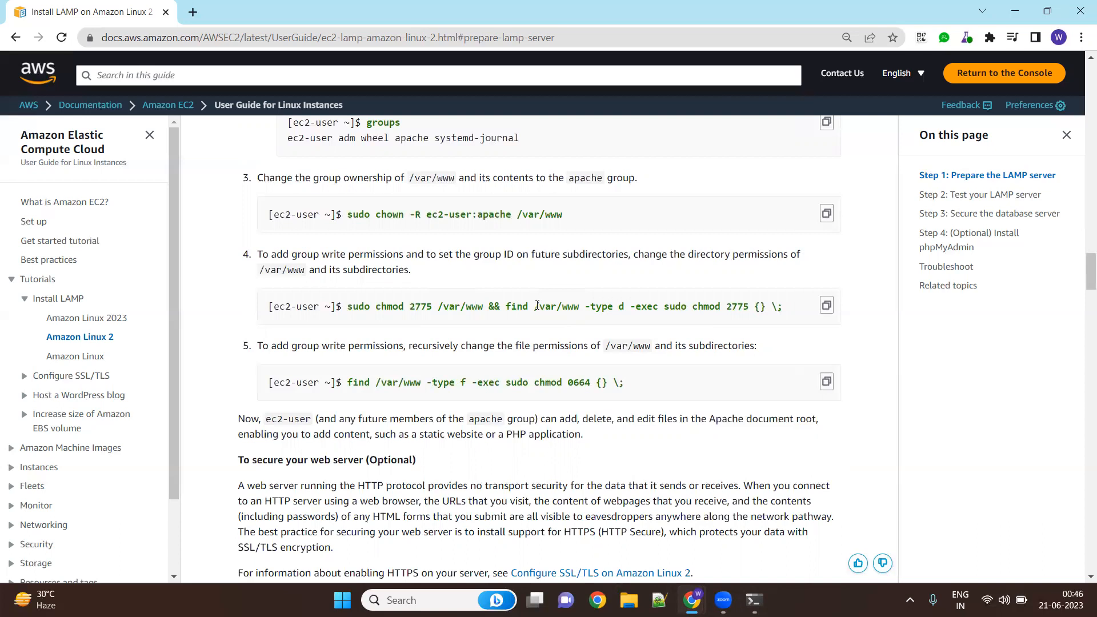
{"action": "double_click", "coordinate": [550, 306]}
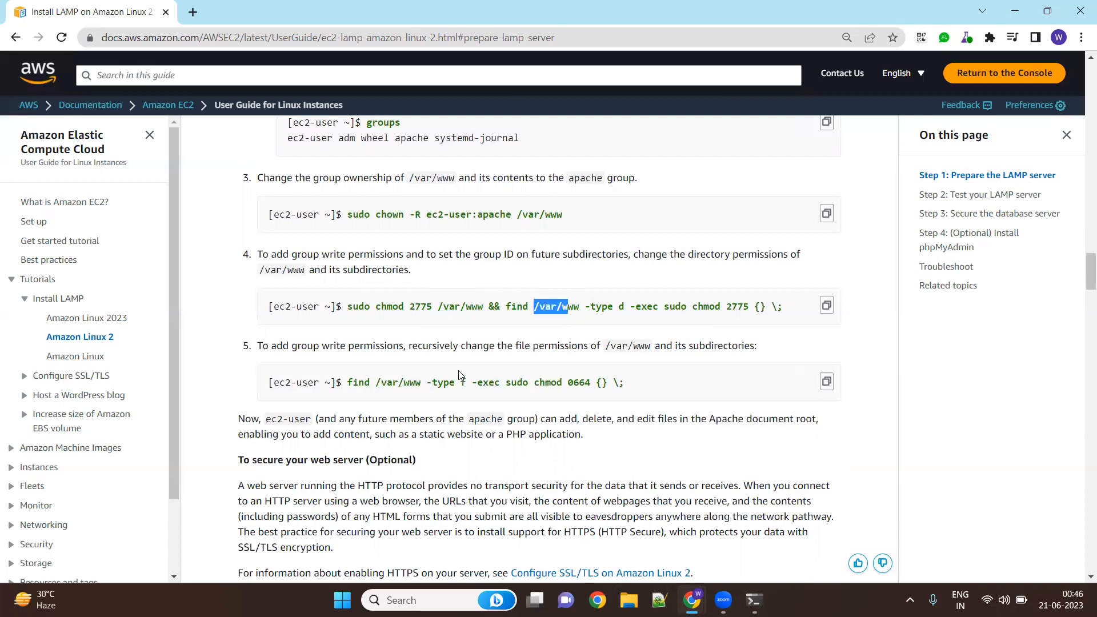
{"action": "mouse_move", "coordinate": [729, 348]}
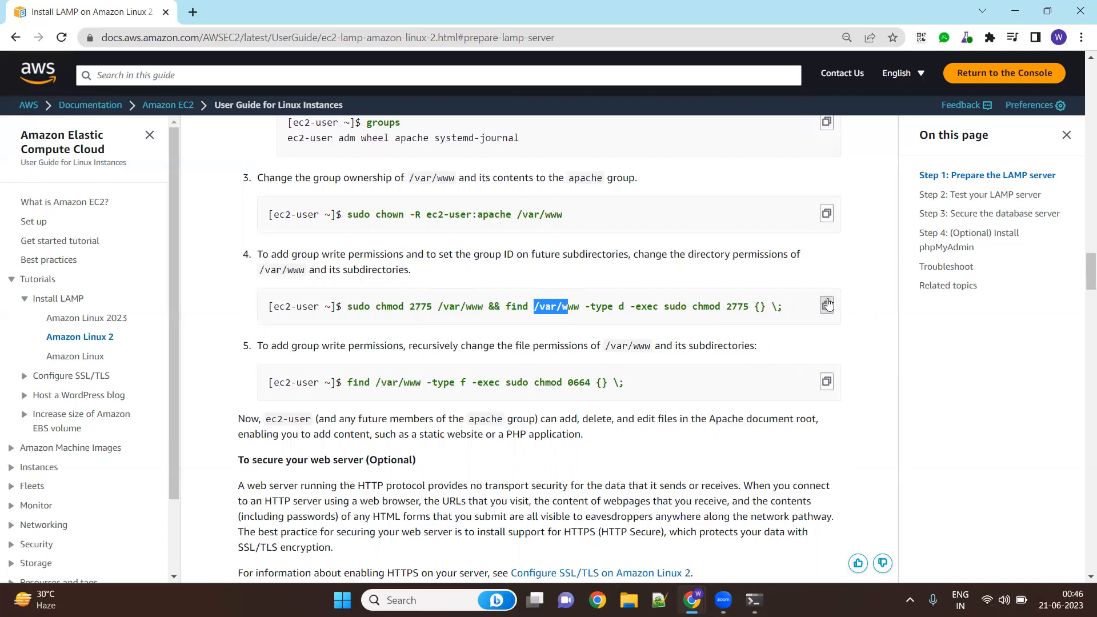
{"action": "left_click", "coordinate": [754, 600]}
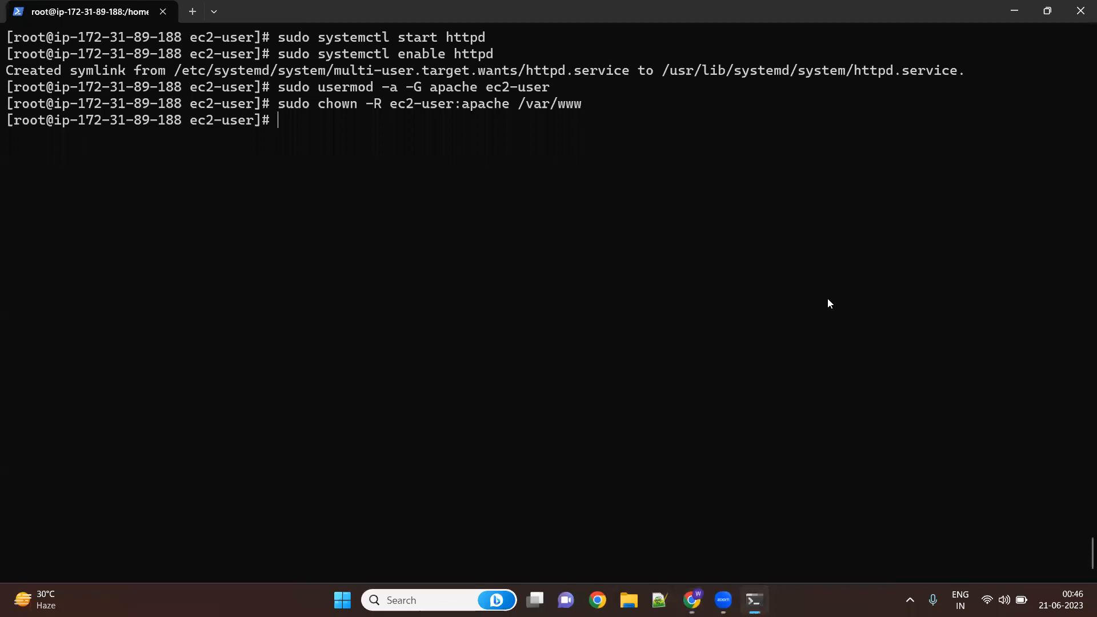
{"action": "left_click", "coordinate": [596, 599]}
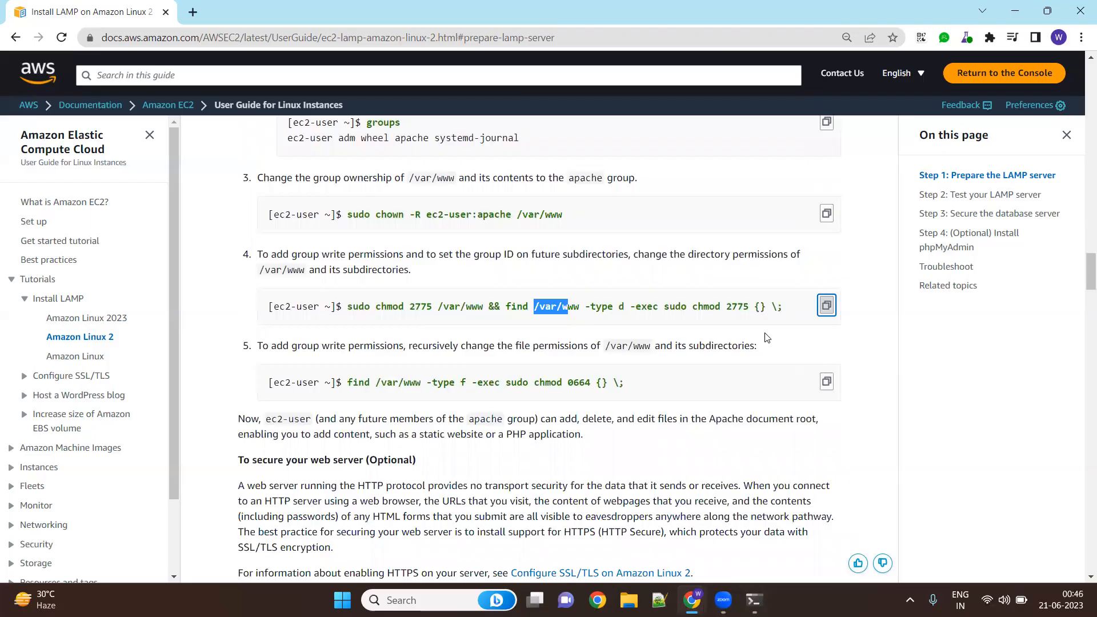
{"action": "left_click", "coordinate": [753, 600]}
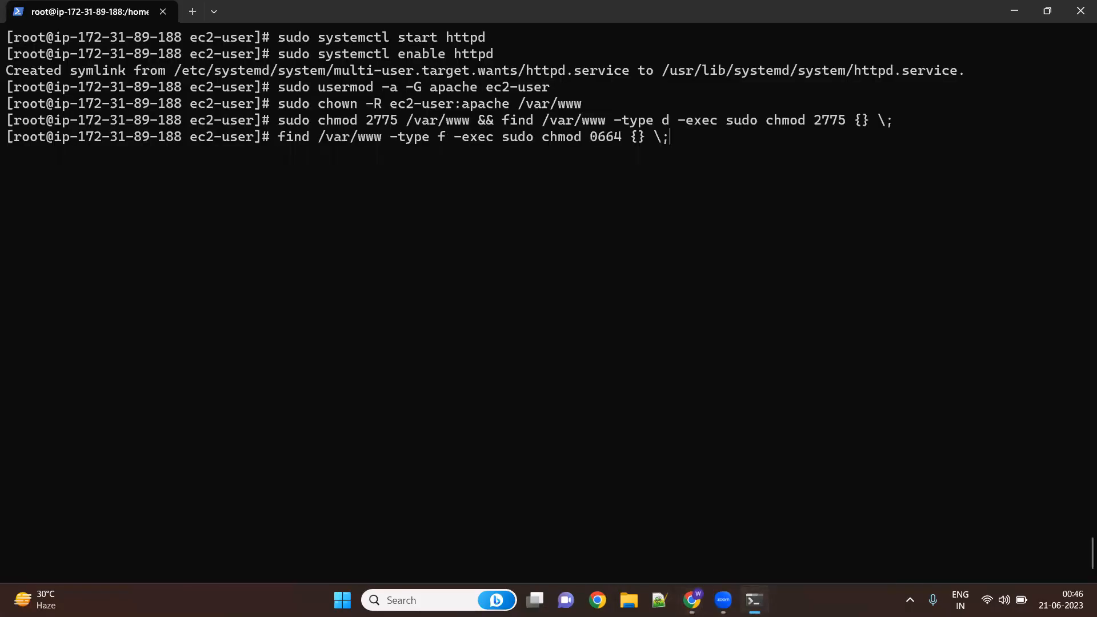
{"action": "left_click", "coordinate": [597, 600]}
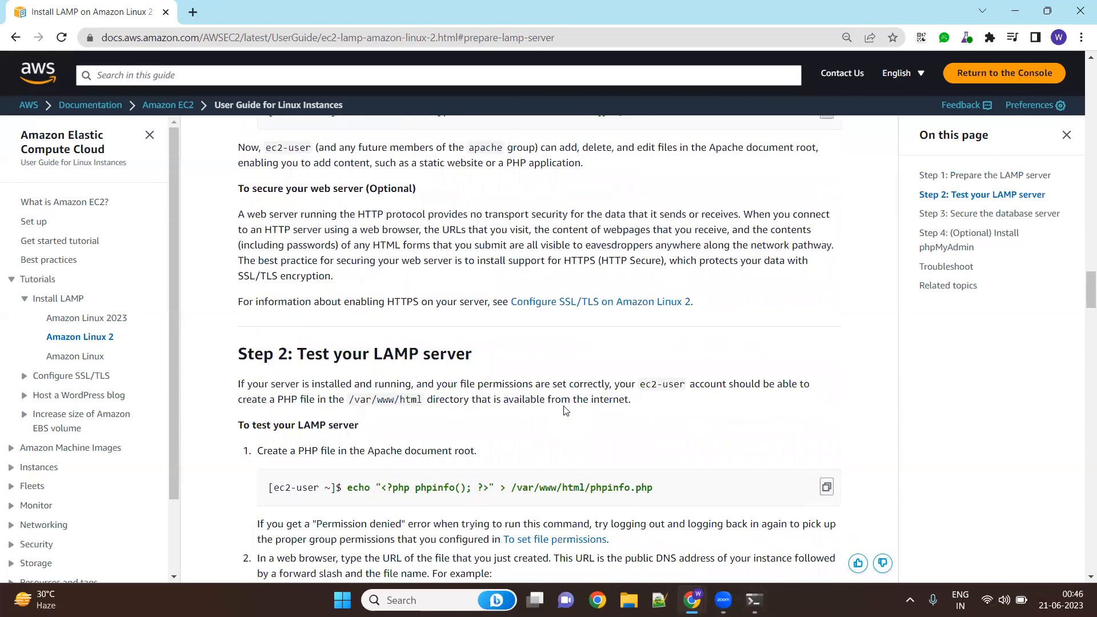
- Create phpinfo.php on the server and load it at the instance's public IP /phpinfo.php
{"action": "scroll", "scroll_direction": "down", "scroll_amount": 3}
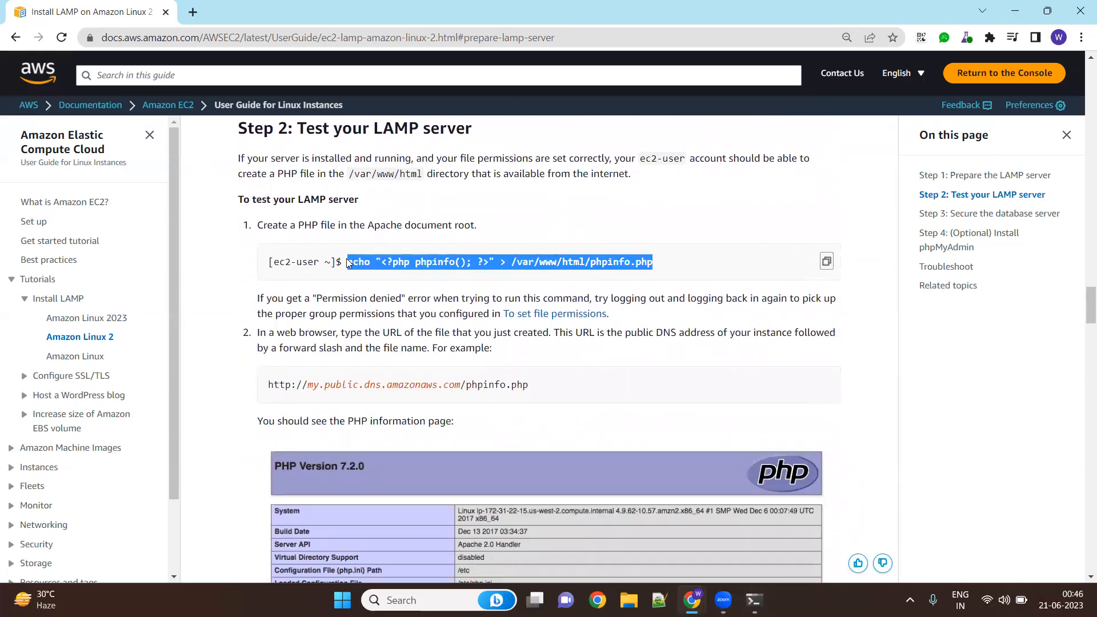
{"action": "left_click", "coordinate": [753, 599]}
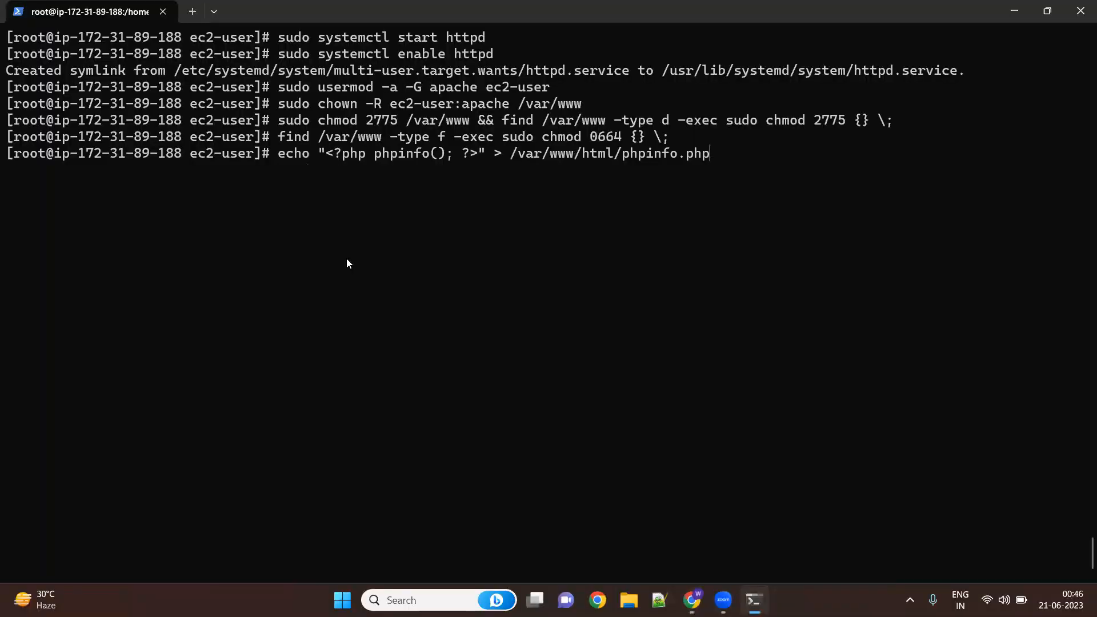
{"action": "left_click", "coordinate": [597, 599]}
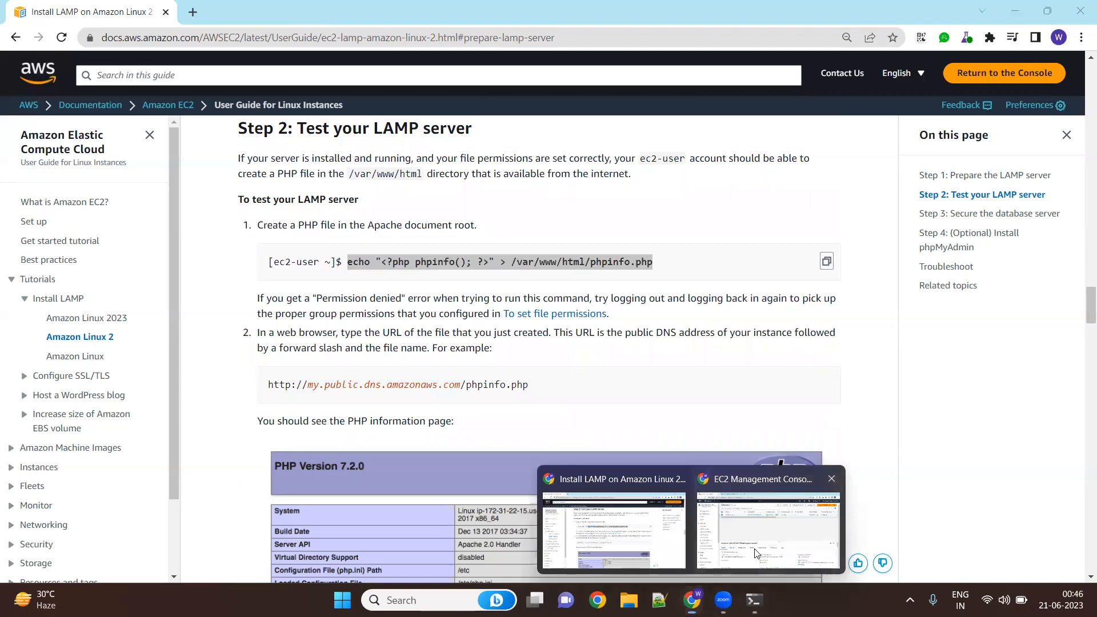
{"action": "left_click", "coordinate": [259, 11]}
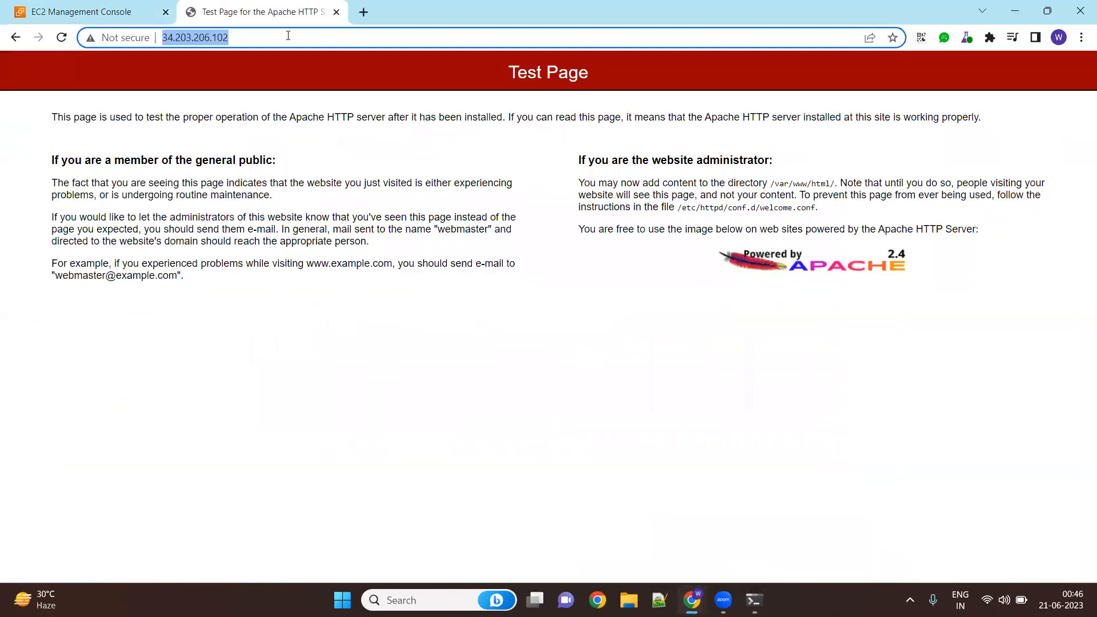
{"action": "type", "text": "/in"}
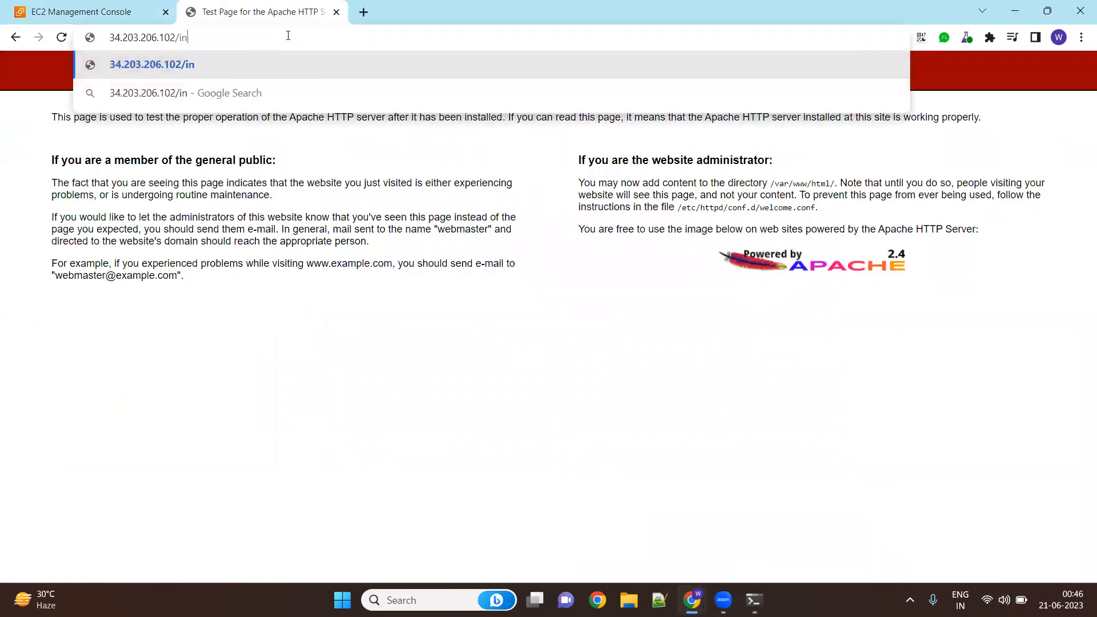
{"action": "type", "text": "fophp.ph"}
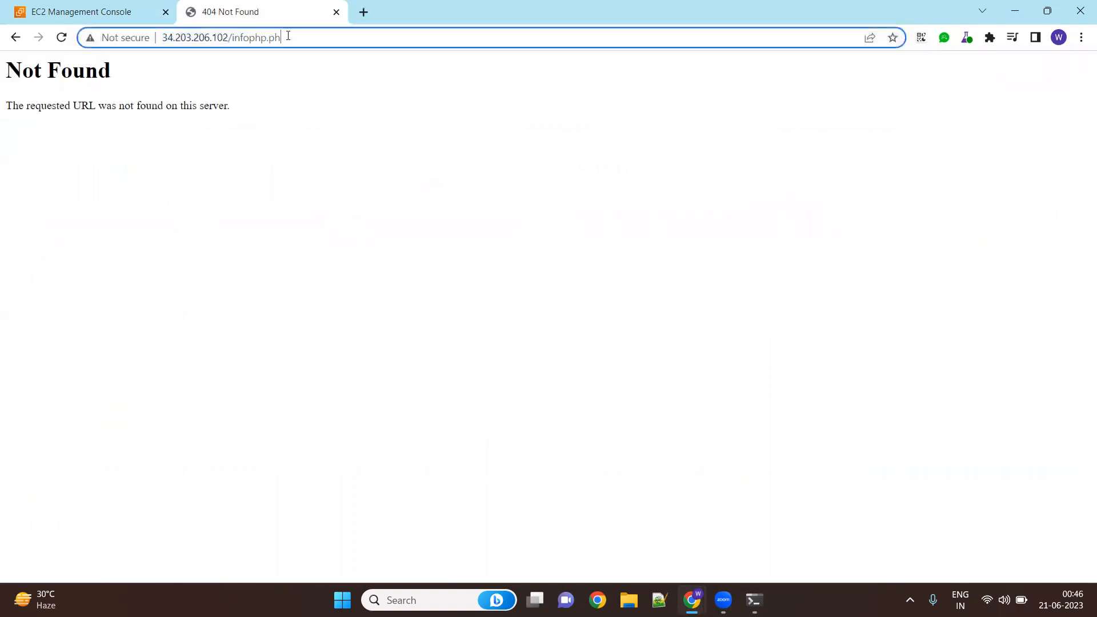
{"action": "key", "text": "Return"}
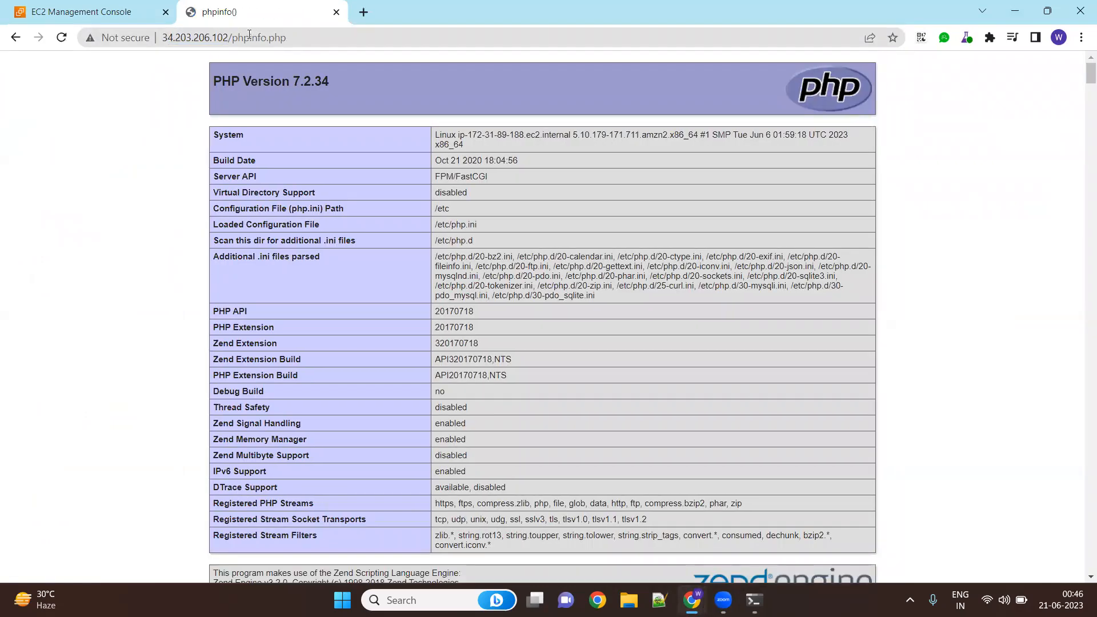
- Review the PHP info page, noting upload_max_filesize is 2M, then return to the guide
{"action": "scroll", "scroll_direction": "down", "scroll_amount": 3}
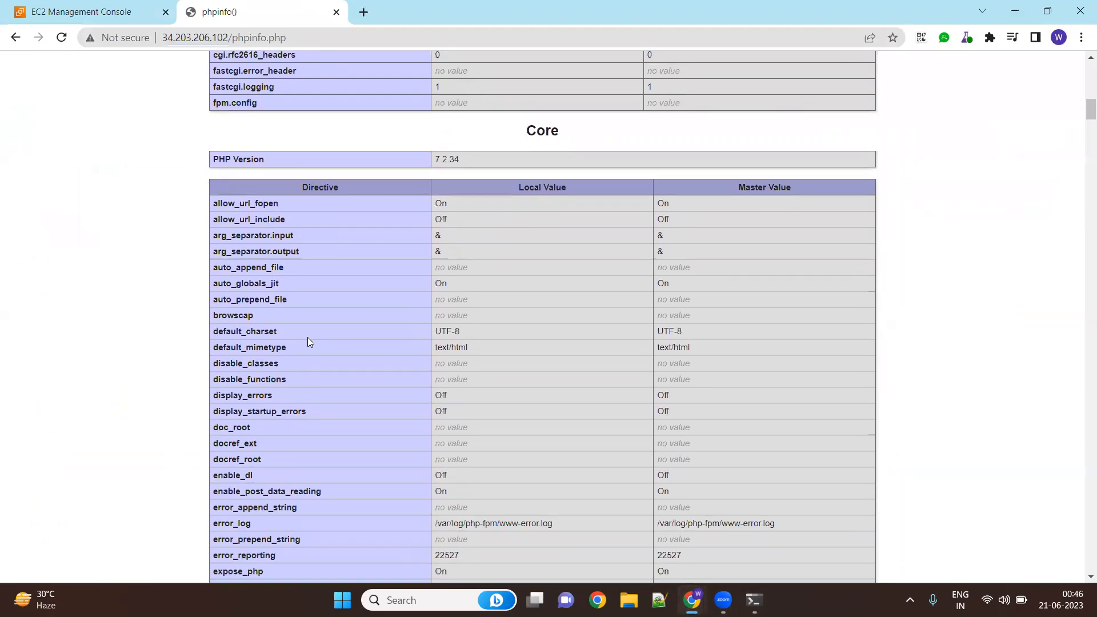
{"action": "scroll", "scroll_direction": "down", "scroll_amount": 3}
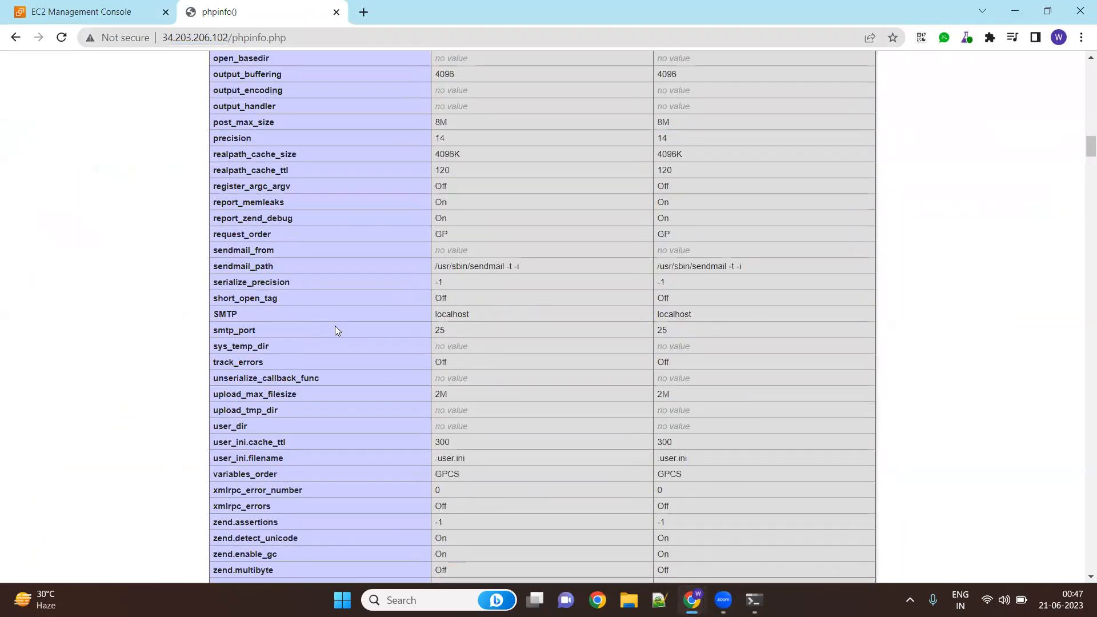
{"action": "scroll", "scroll_direction": "down", "scroll_amount": 3}
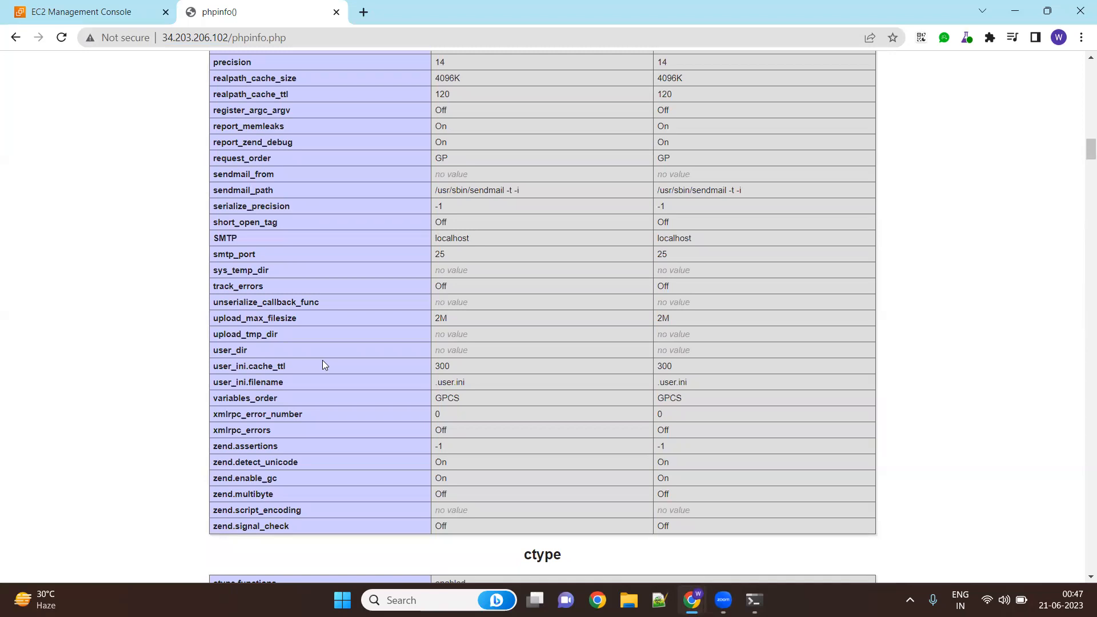
{"action": "mouse_move", "coordinate": [272, 322]}
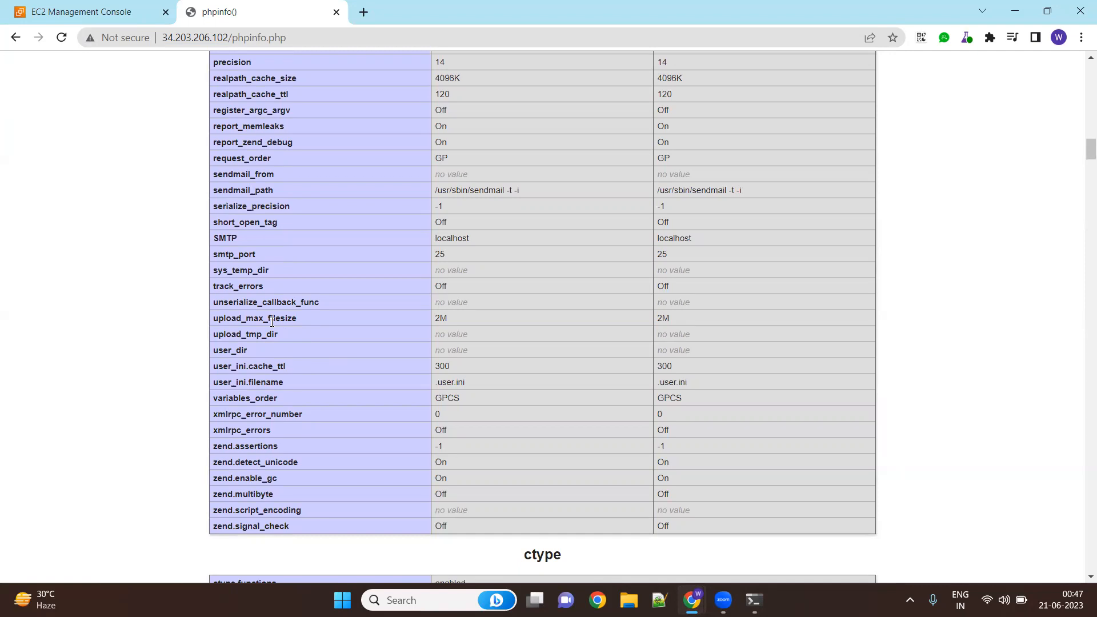
{"action": "mouse_move", "coordinate": [301, 329]}
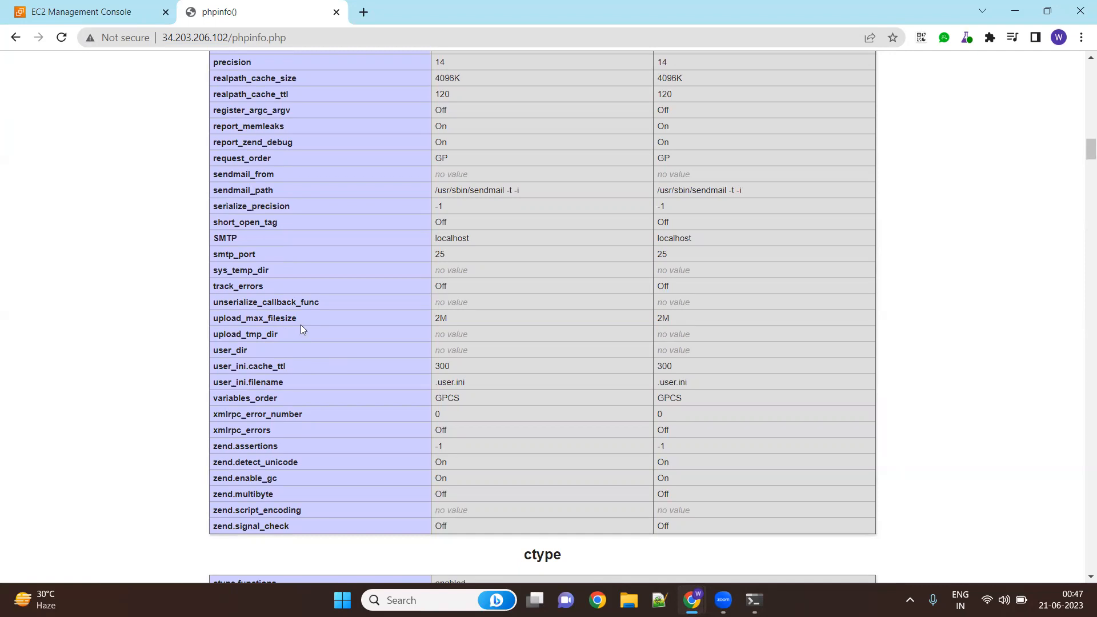
{"action": "double_click", "coordinate": [254, 317]}
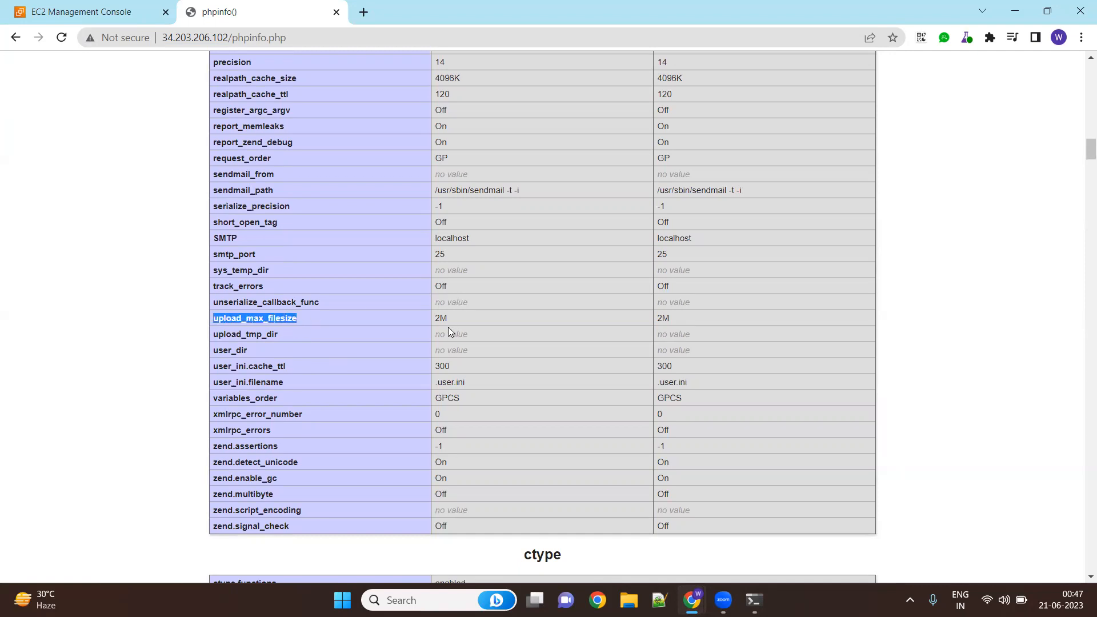
{"action": "double_click", "coordinate": [438, 317]}
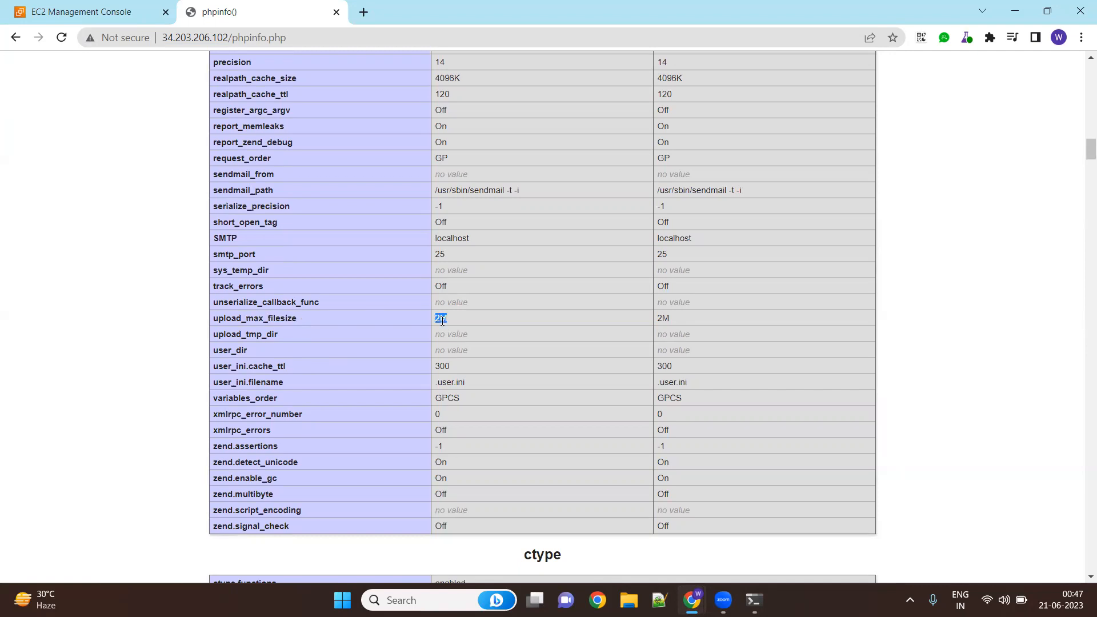
{"action": "scroll", "scroll_direction": "up", "scroll_amount": 3}
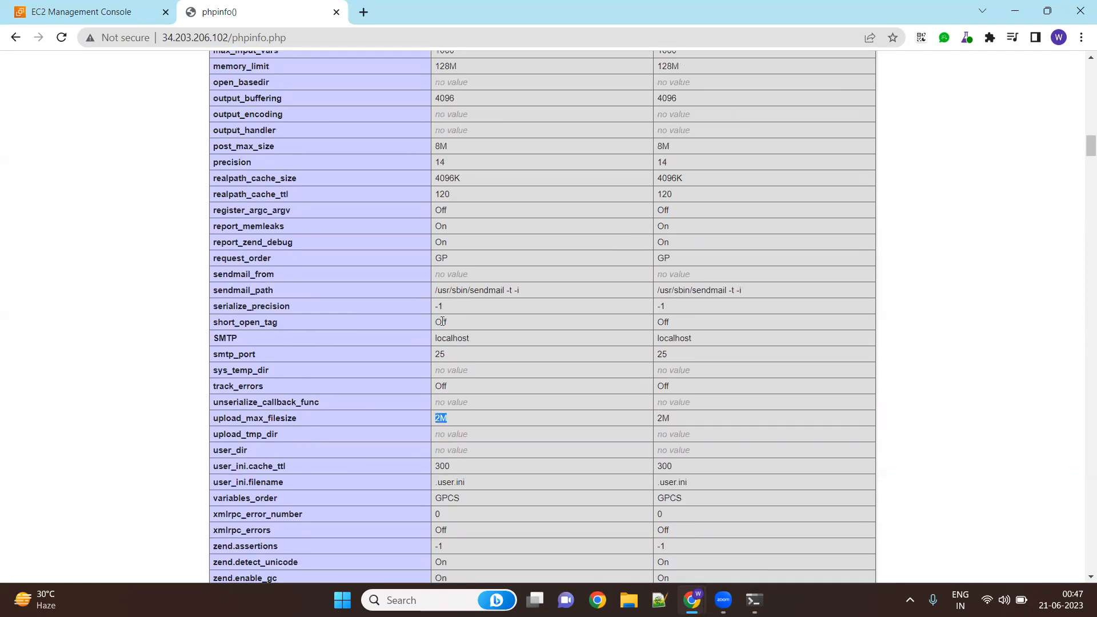
{"action": "left_click", "coordinate": [83, 12]}
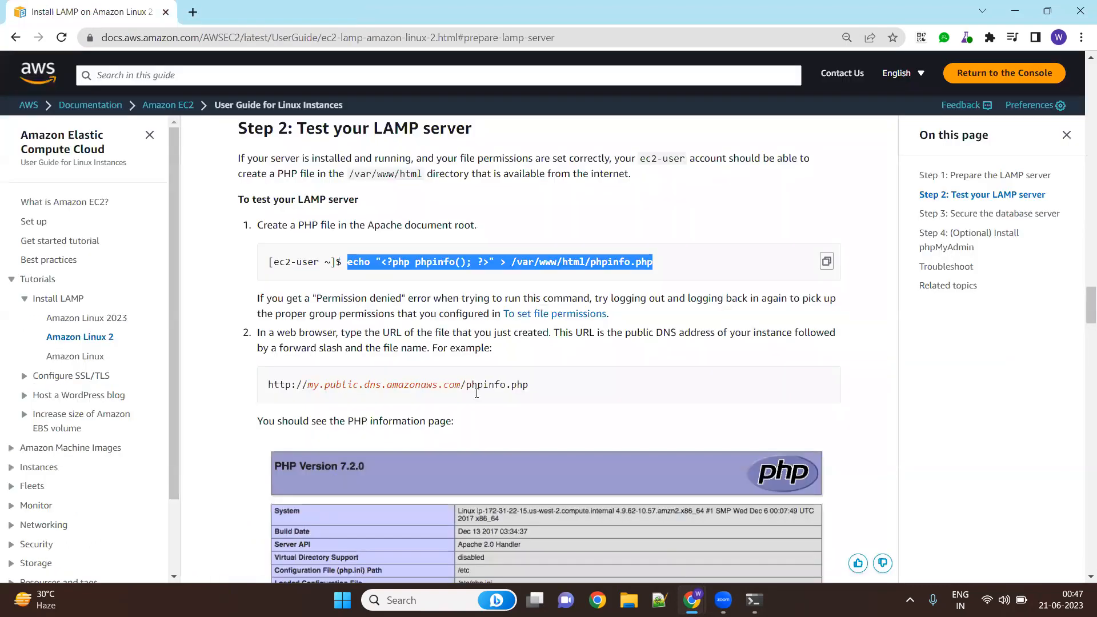
- Run rm /var/www/html/phpinfo.php from the guide in the SSH shell
{"action": "scroll", "scroll_direction": "down", "scroll_amount": 3}
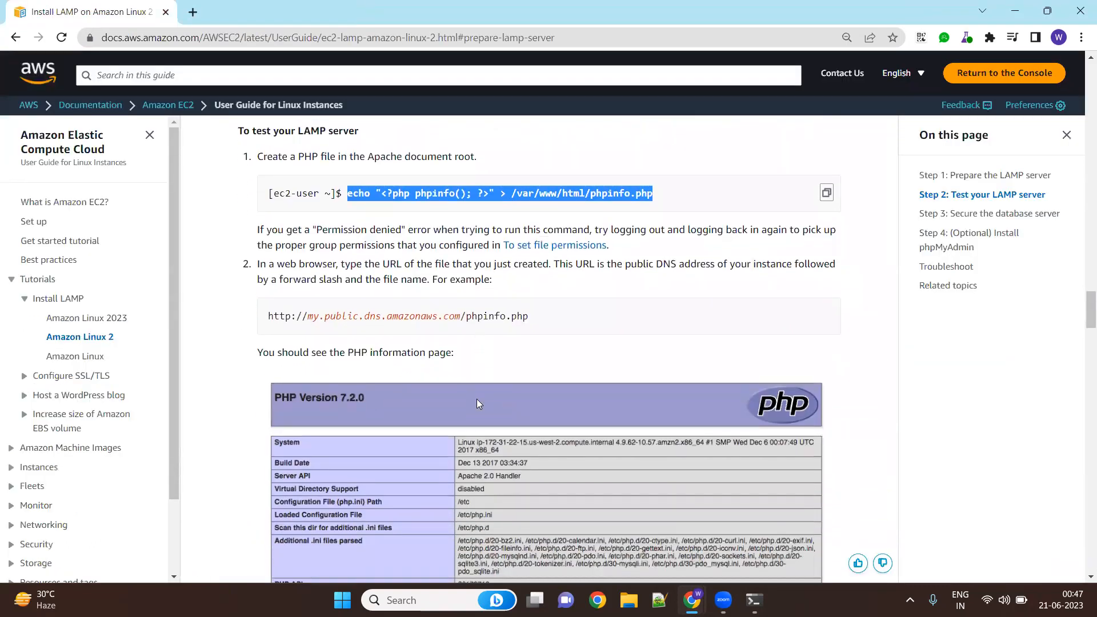
{"action": "scroll", "scroll_direction": "down", "scroll_amount": 3}
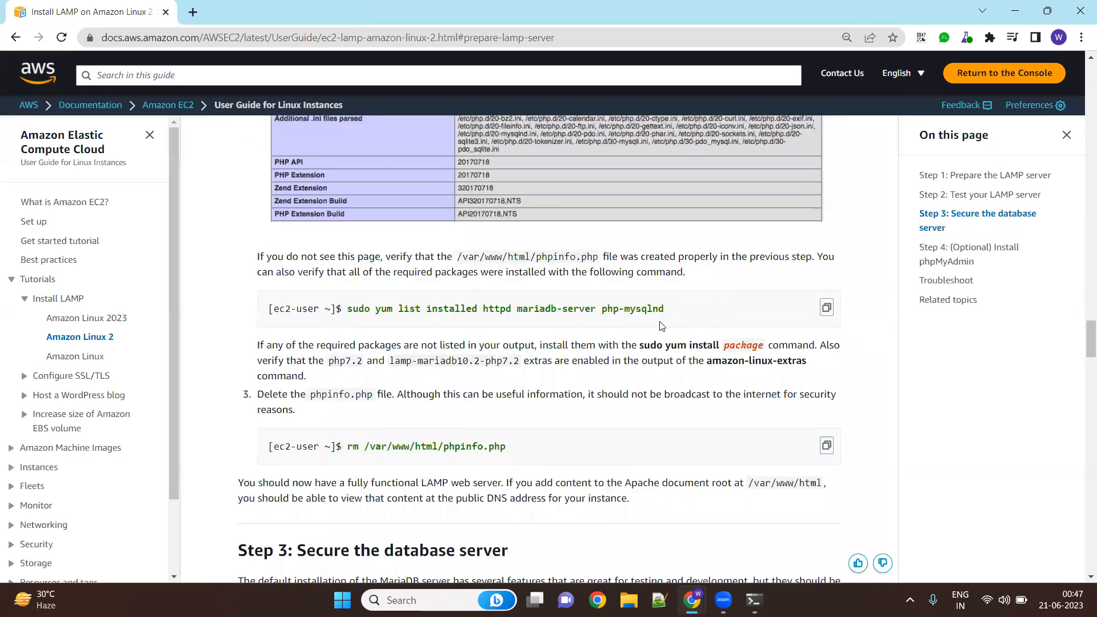
{"action": "scroll", "scroll_direction": "down", "scroll_amount": 3}
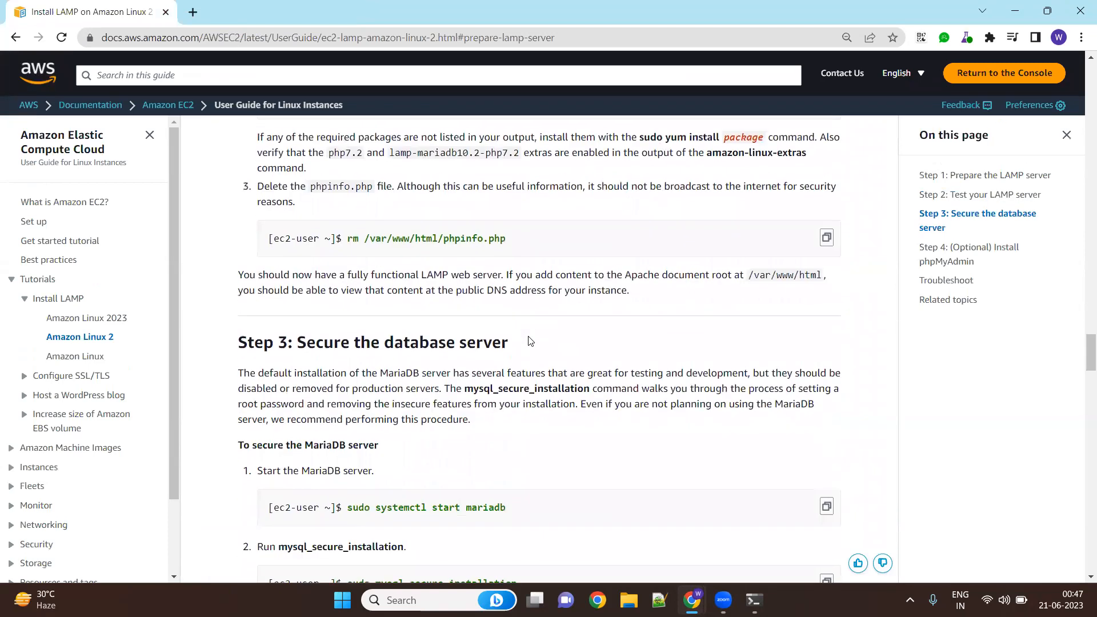
{"action": "double_click", "coordinate": [423, 238]}
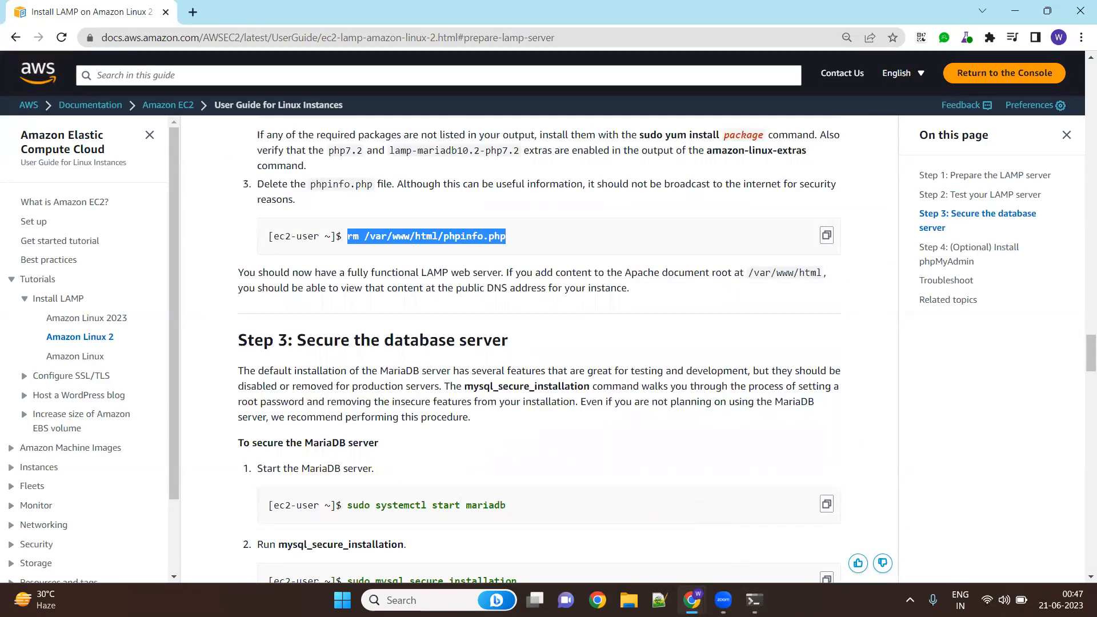
{"action": "left_click", "coordinate": [753, 600]}
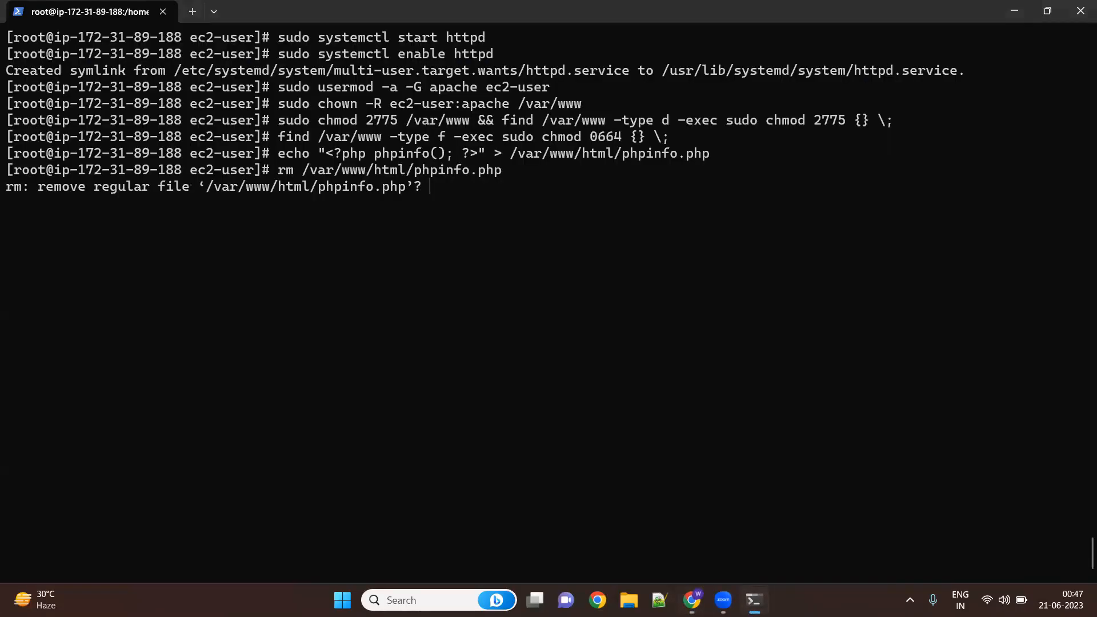
{"action": "left_click", "coordinate": [596, 600]}
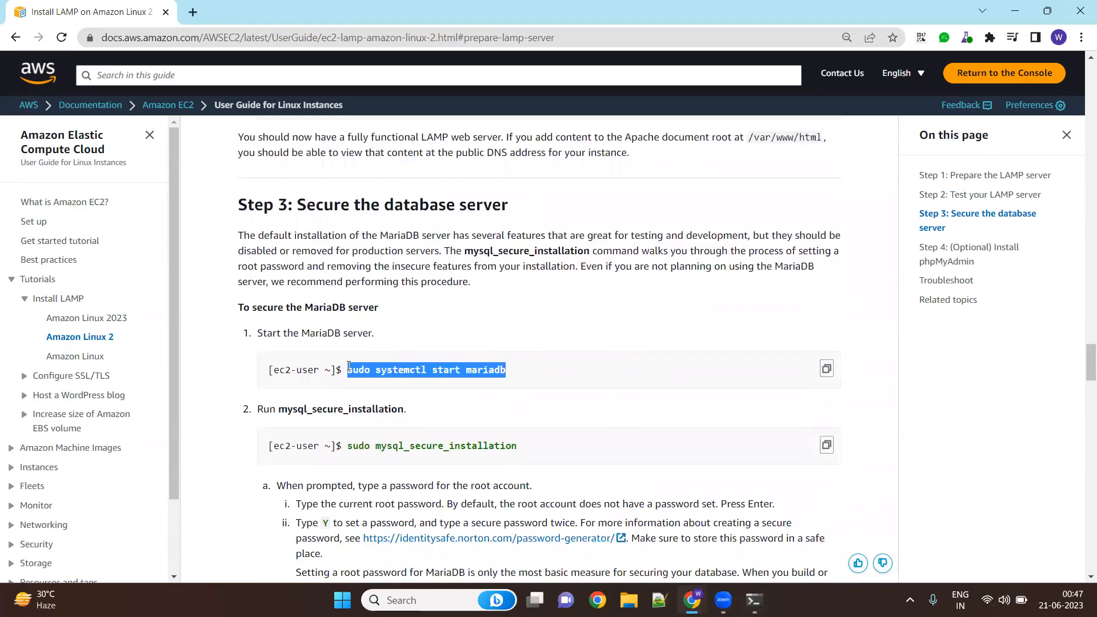
- Start MariaDB and launch sudo mysql_secure_installation in the SSH shell
{"action": "left_click", "coordinate": [753, 600]}
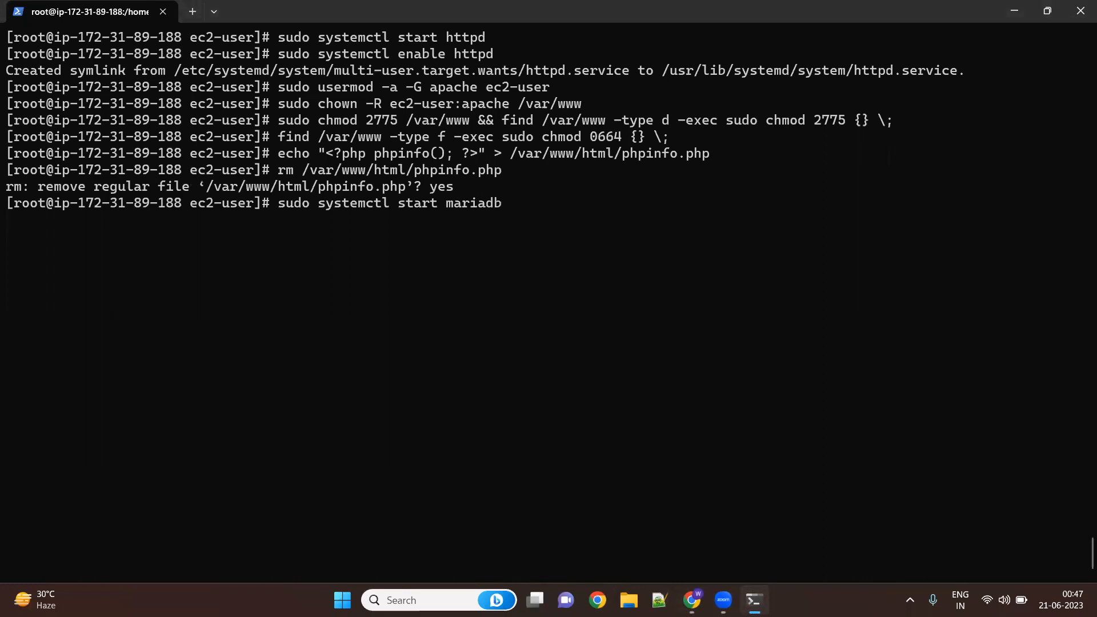
{"action": "left_click", "coordinate": [596, 600]}
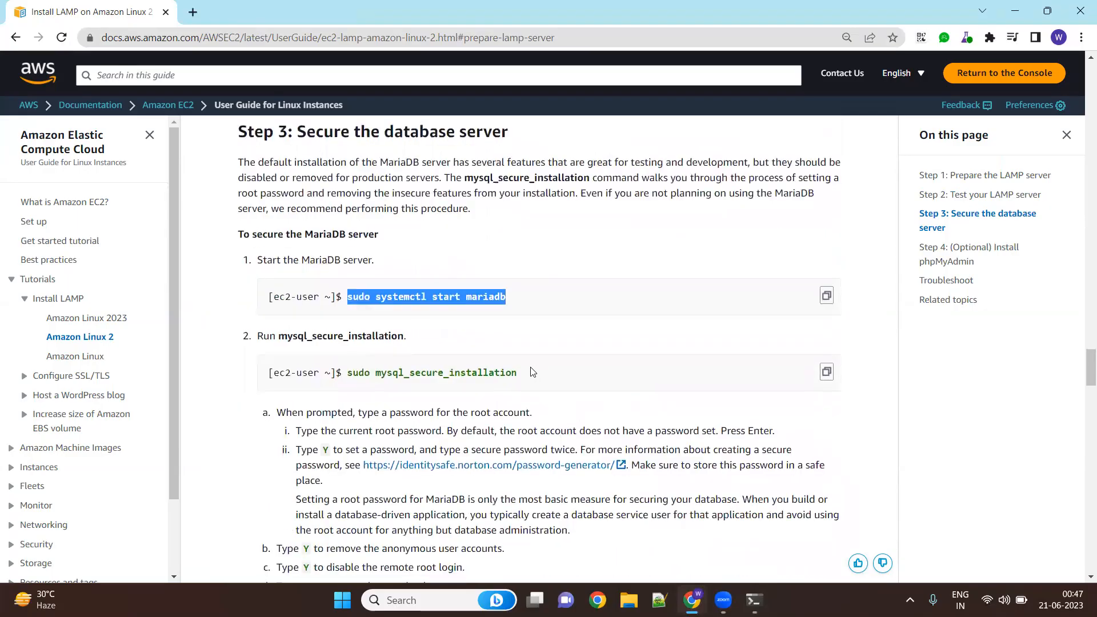
{"action": "double_click", "coordinate": [431, 372]}
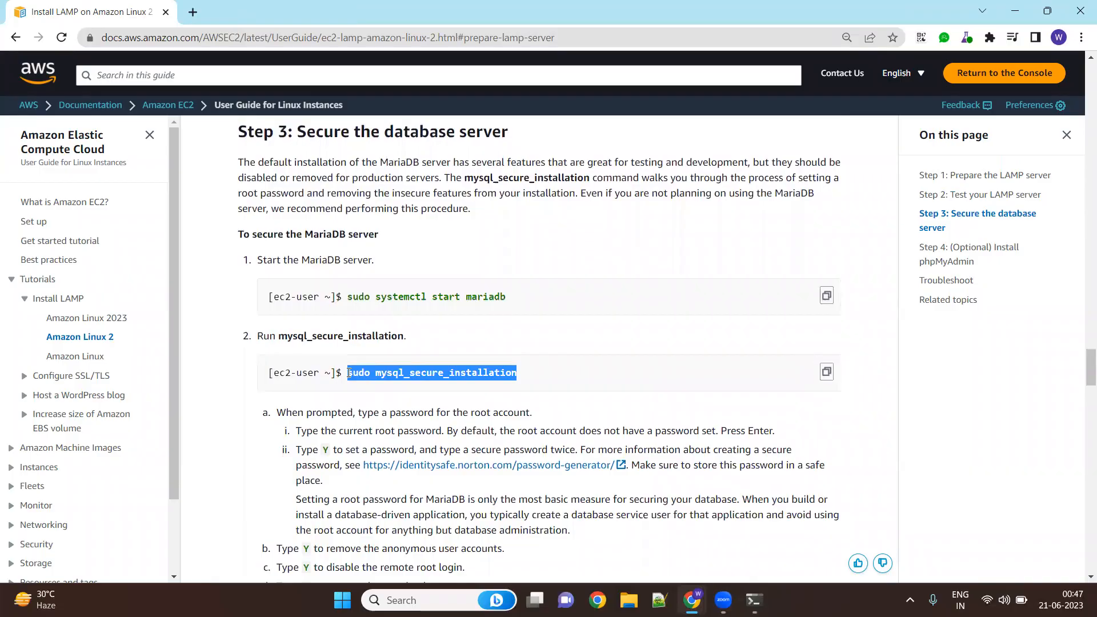
{"action": "left_click", "coordinate": [753, 599]}
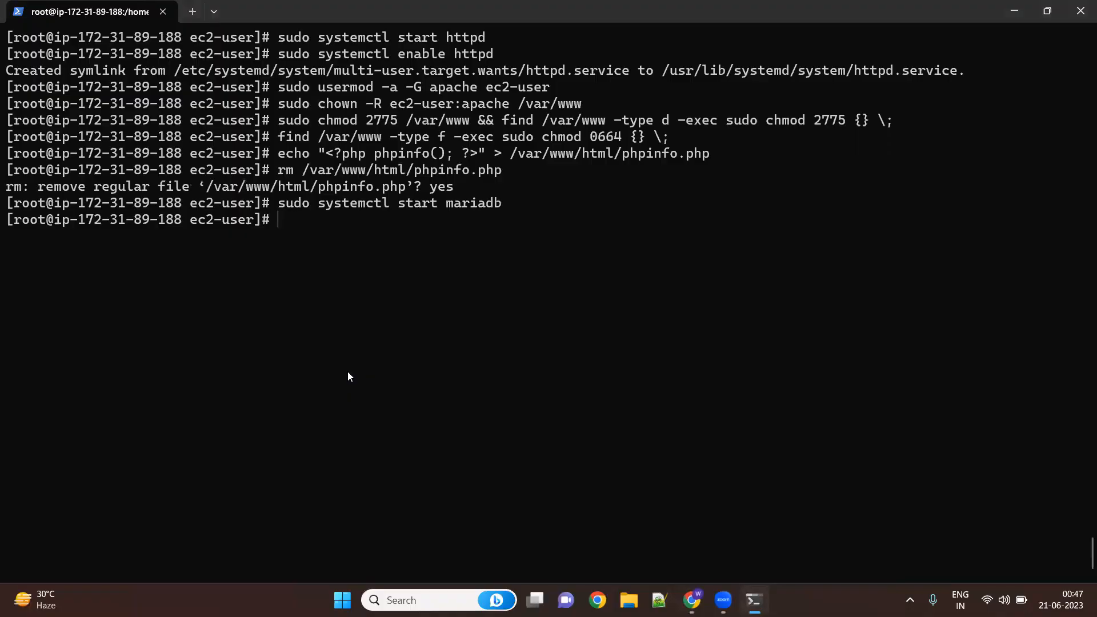
{"action": "type", "text": "sudo mysql_secure_installation"}
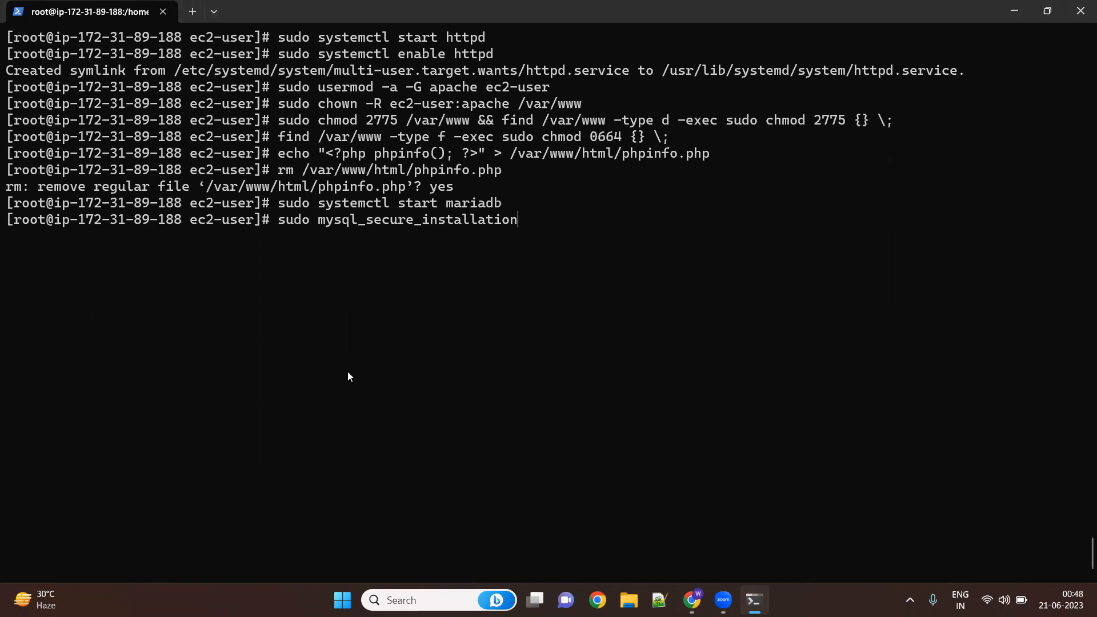
{"action": "key", "text": "Return"}
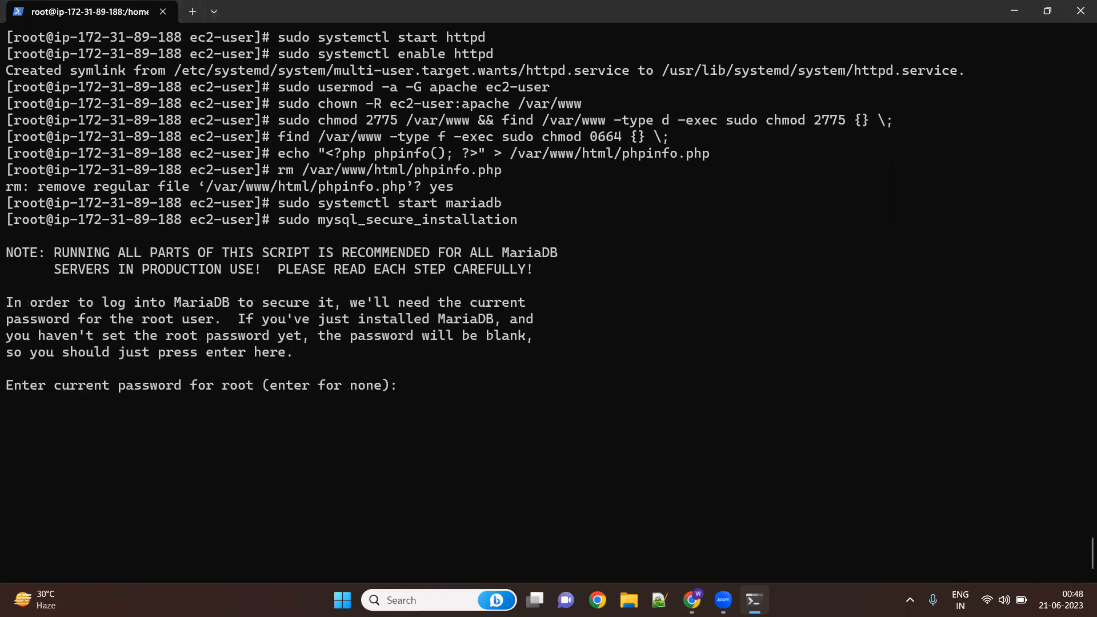
- Answer the prompts: set a root password, remove anonymous users, keep remote root login
{"action": "key", "text": "Return"}
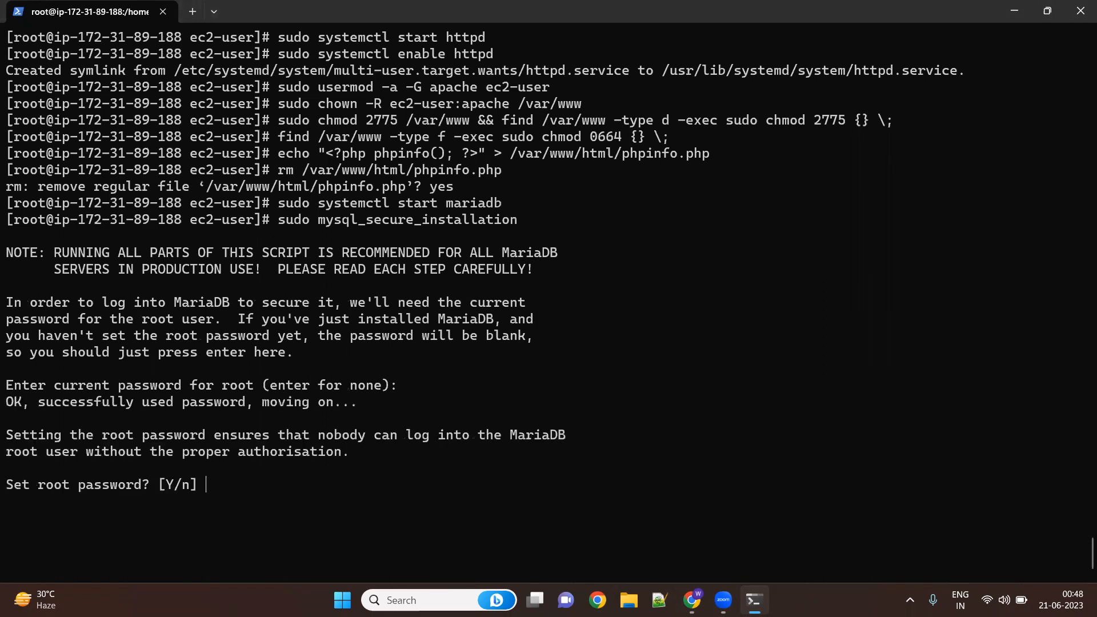
{"action": "type", "text": "Y"}
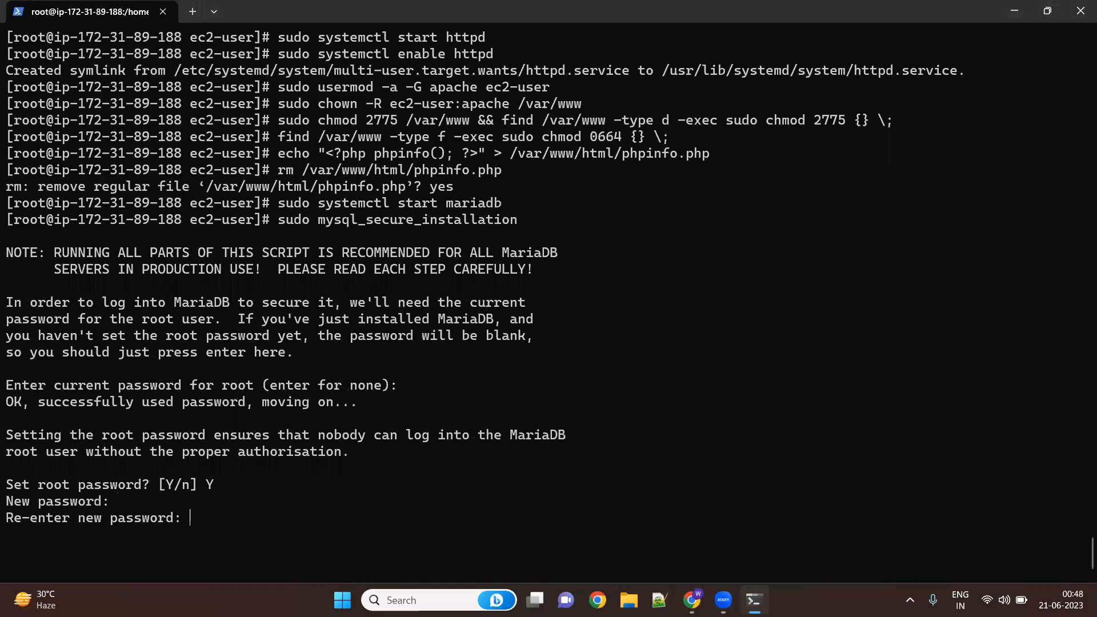
{"action": "key", "text": "Return"}
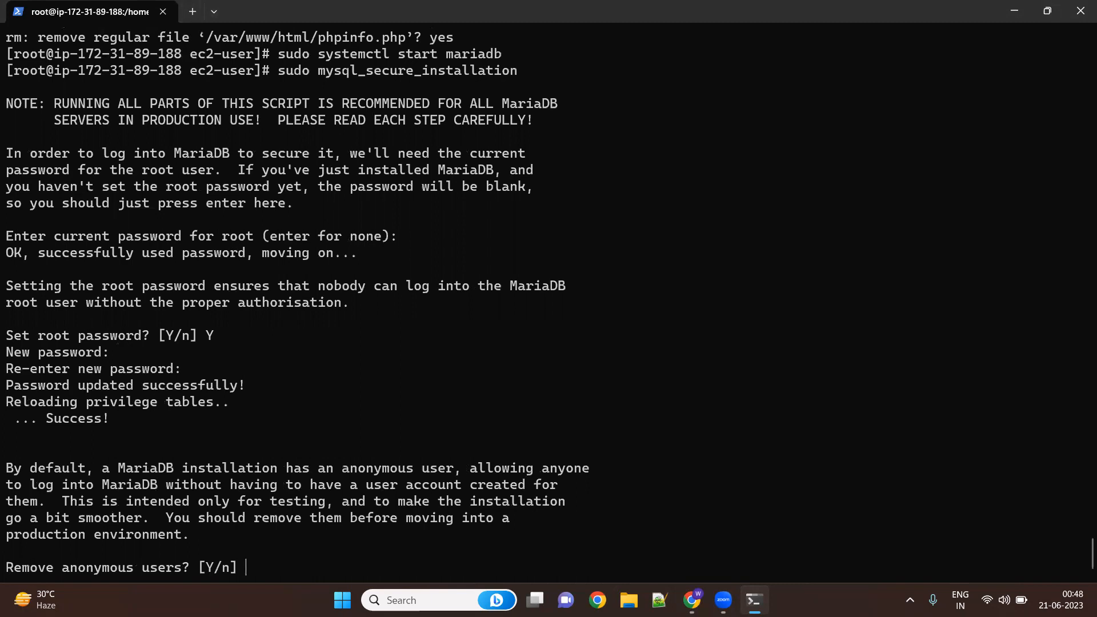
{"action": "type", "text": "Y"}
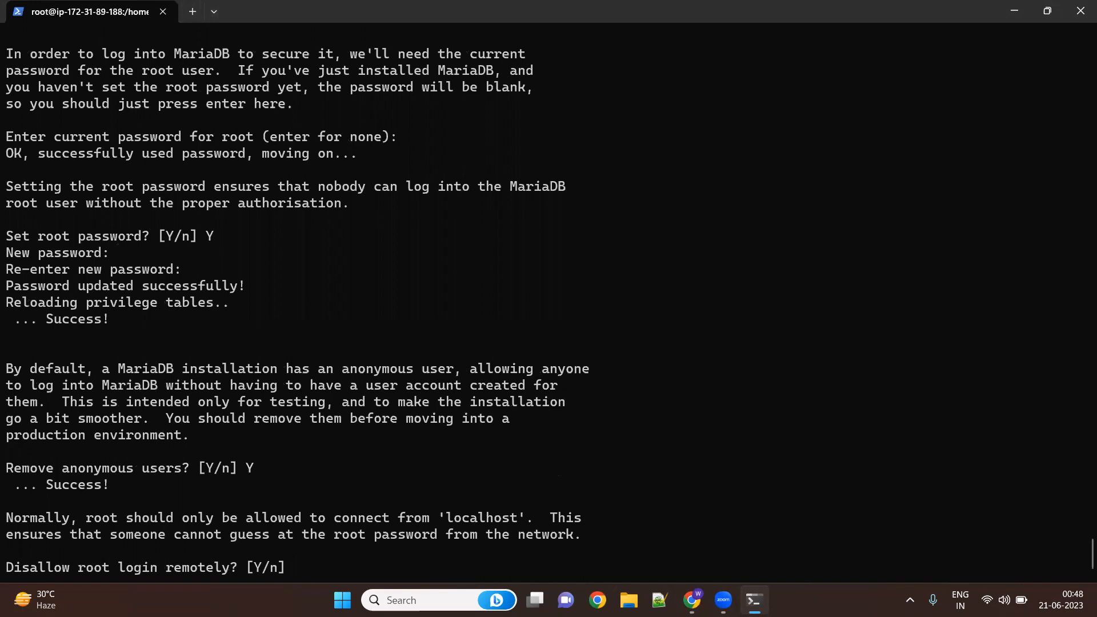
{"action": "type", "text": "n"}
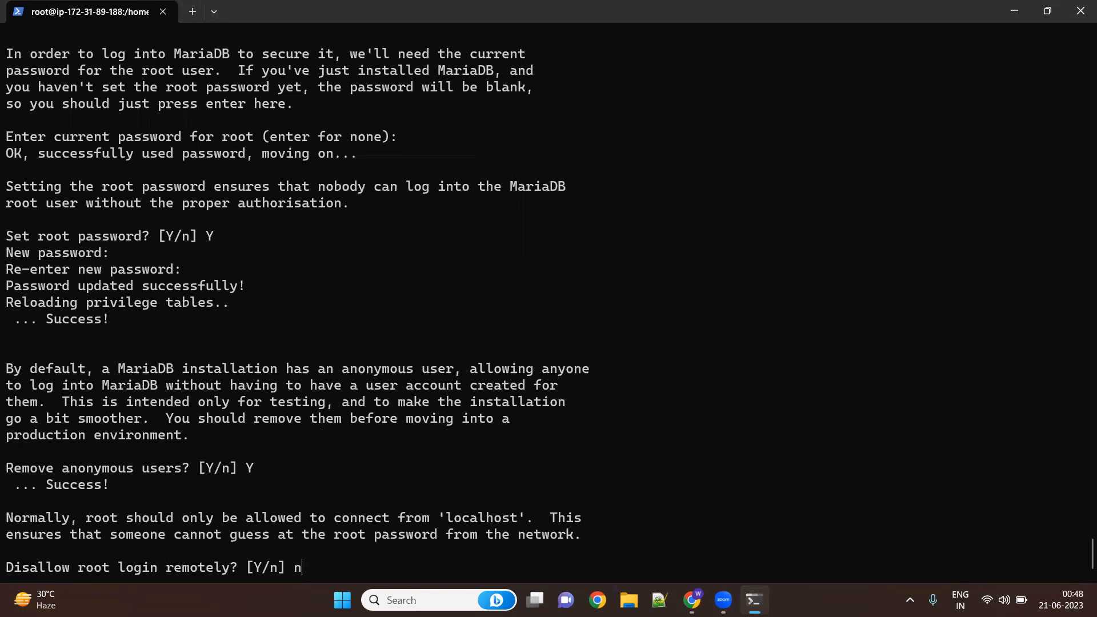
{"action": "key", "text": "Return"}
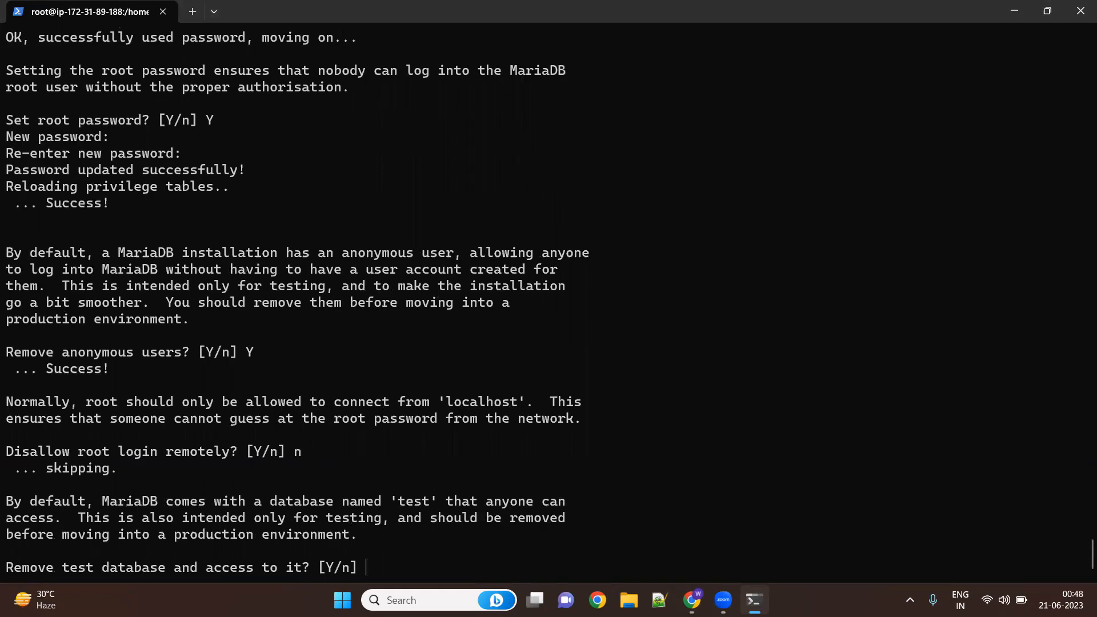
{"action": "type", "text": "n"}
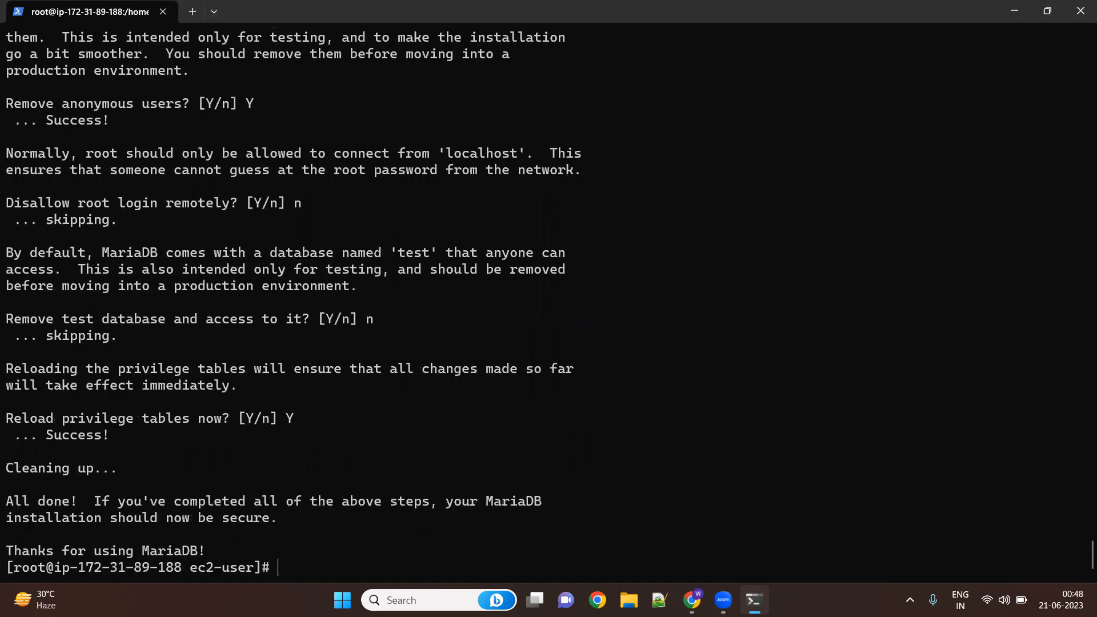
{"action": "left_click", "coordinate": [596, 599]}
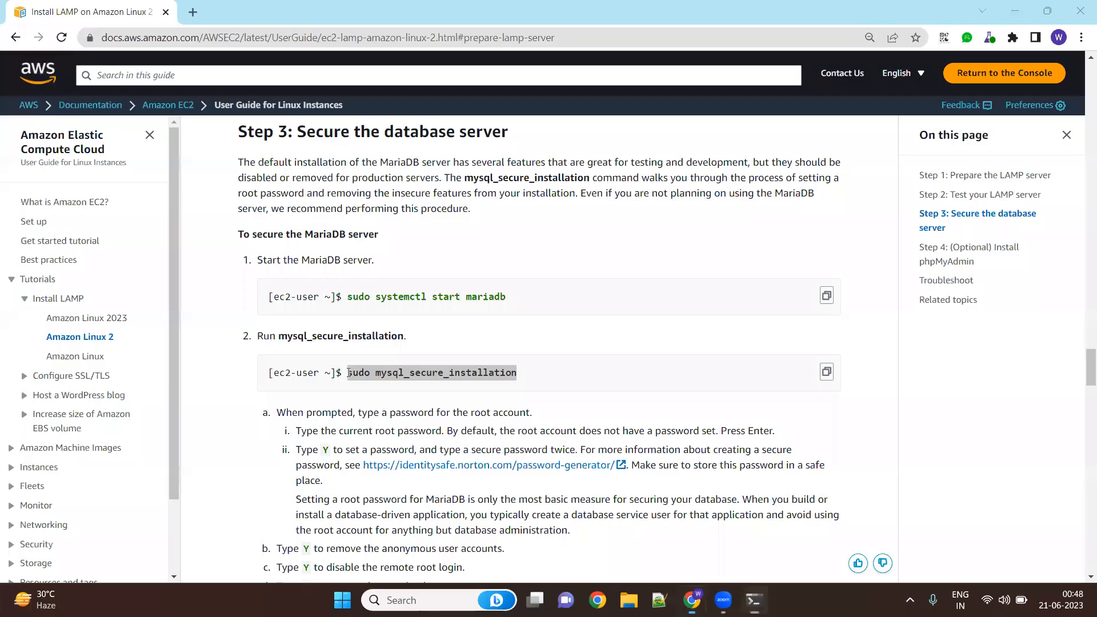
- Run sudo systemctl stop mariadb then sudo systemctl enable mariadb for start at boot
{"action": "scroll", "scroll_direction": "down", "scroll_amount": 3}
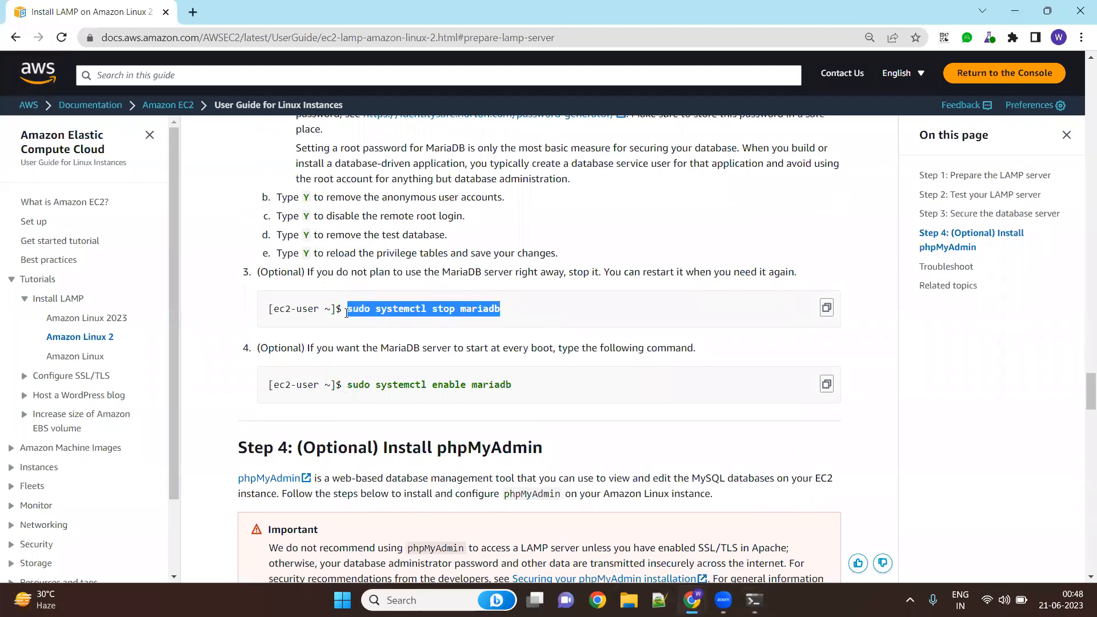
{"action": "left_click", "coordinate": [754, 600]}
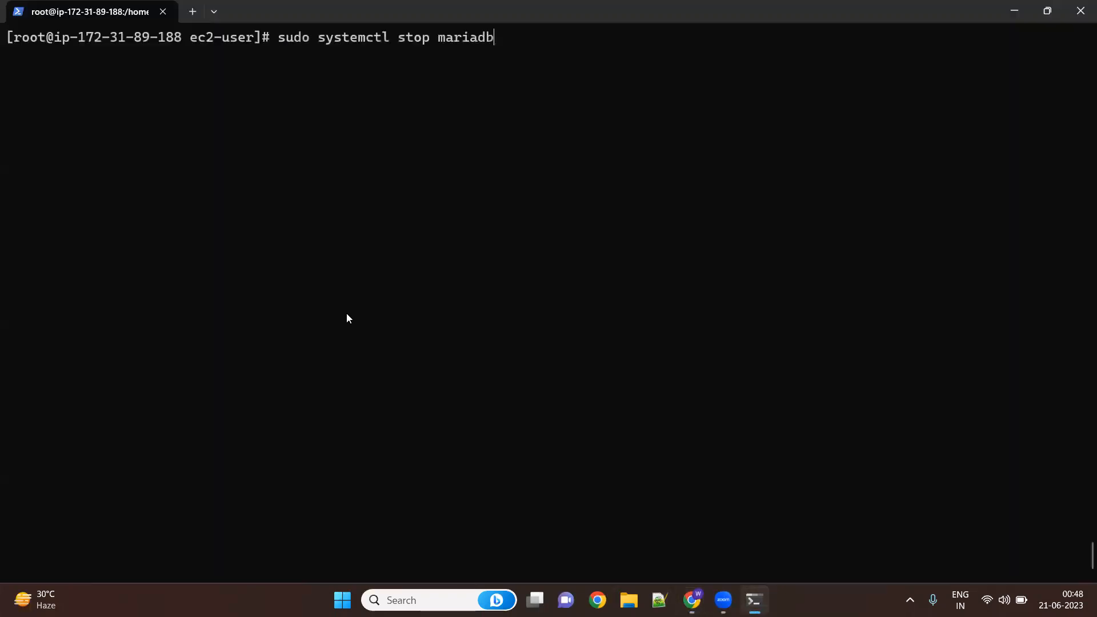
{"action": "left_click", "coordinate": [596, 600]}
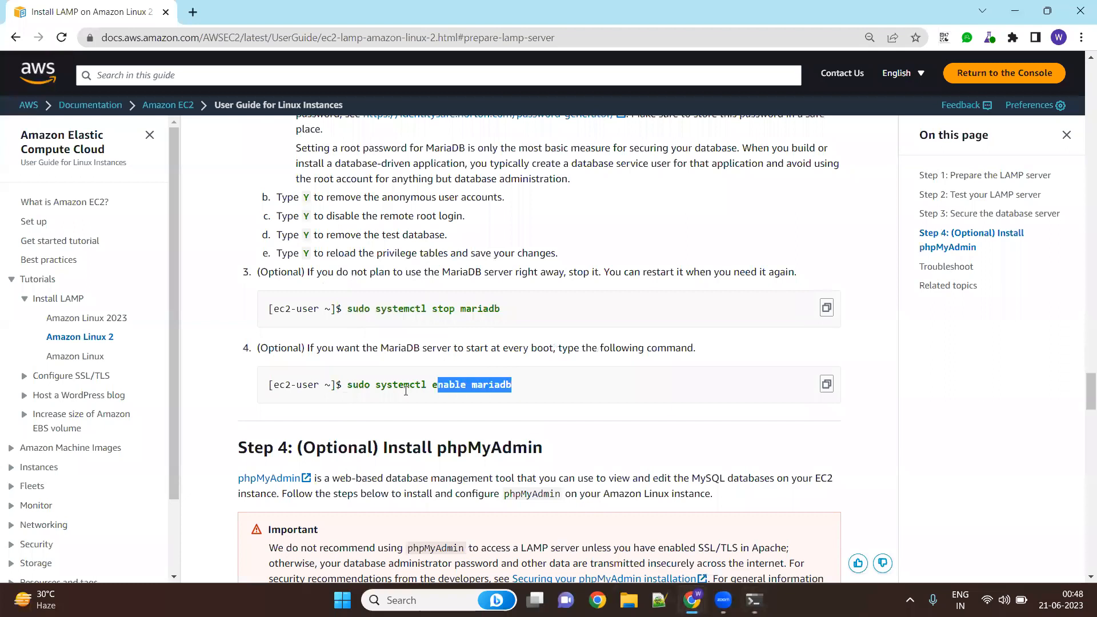
{"action": "left_click", "coordinate": [754, 600]}
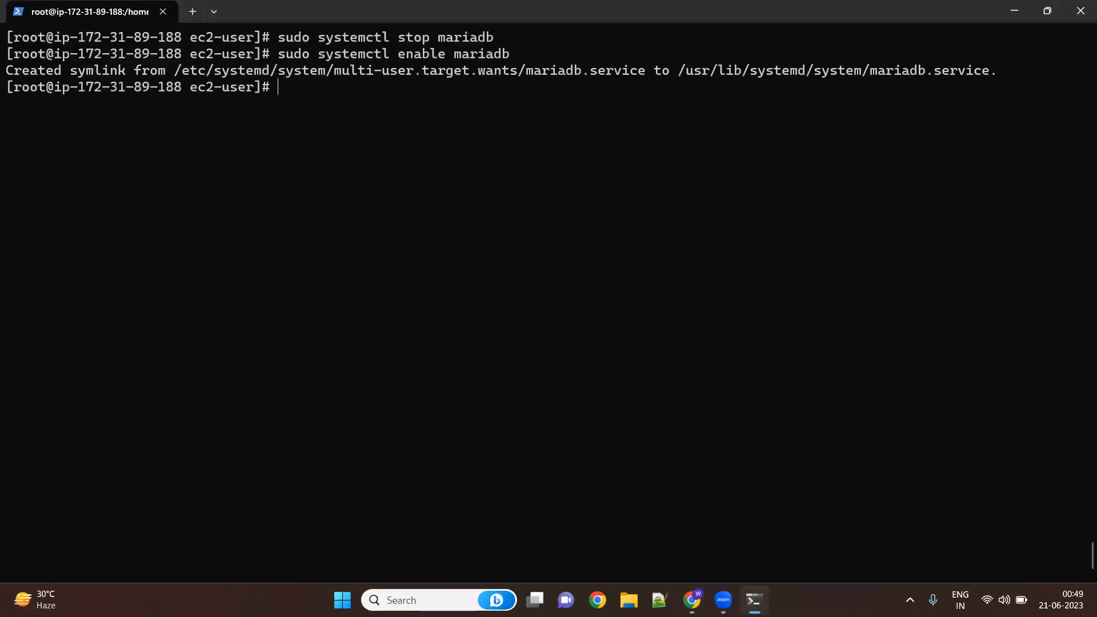
{"action": "left_click", "coordinate": [596, 600]}
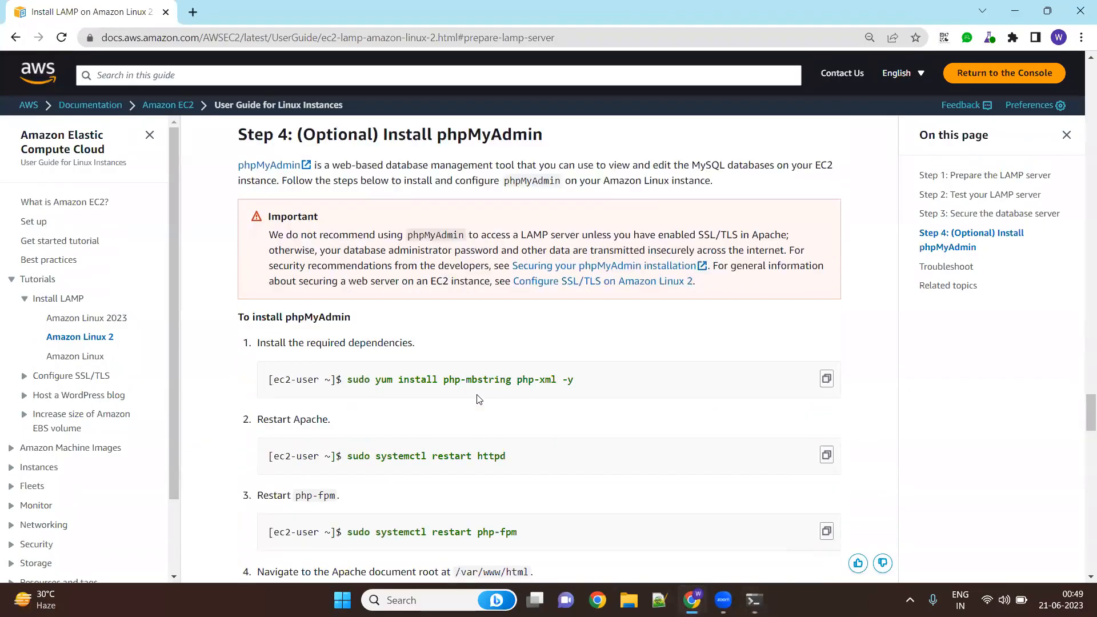
{"action": "scroll", "scroll_direction": "up", "scroll_amount": 3}
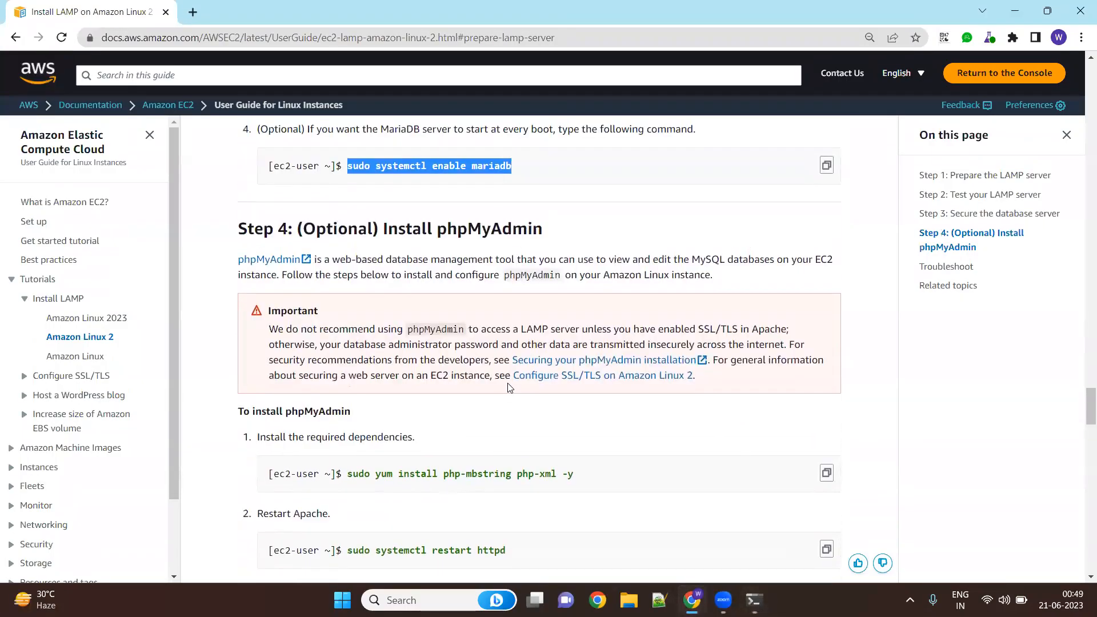
{"action": "double_click", "coordinate": [489, 229]}
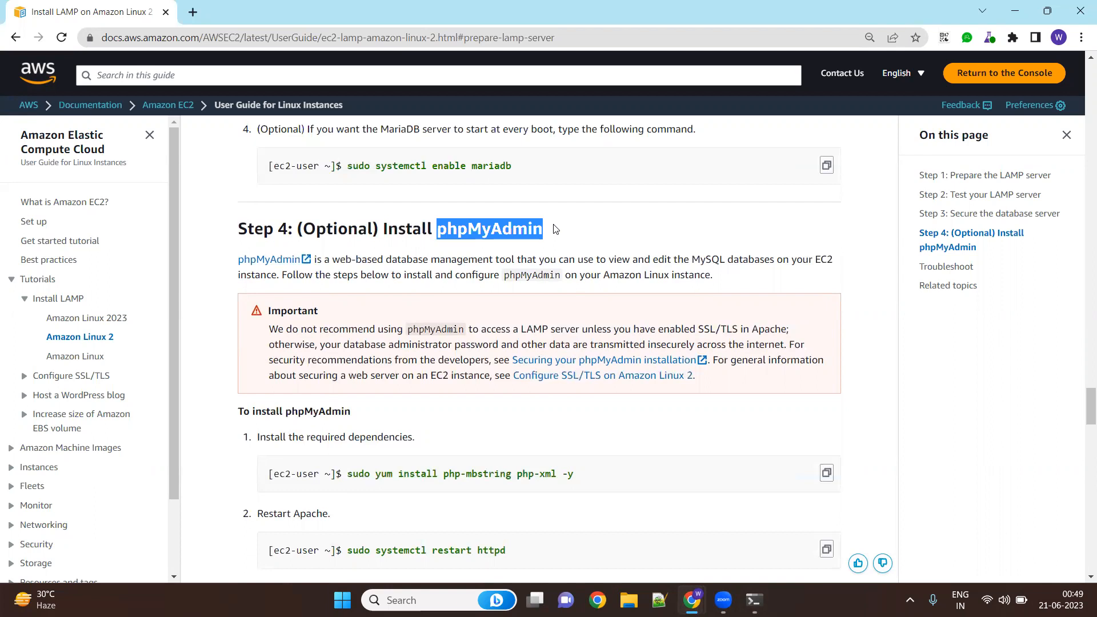
{"action": "scroll", "scroll_direction": "down", "scroll_amount": 3}
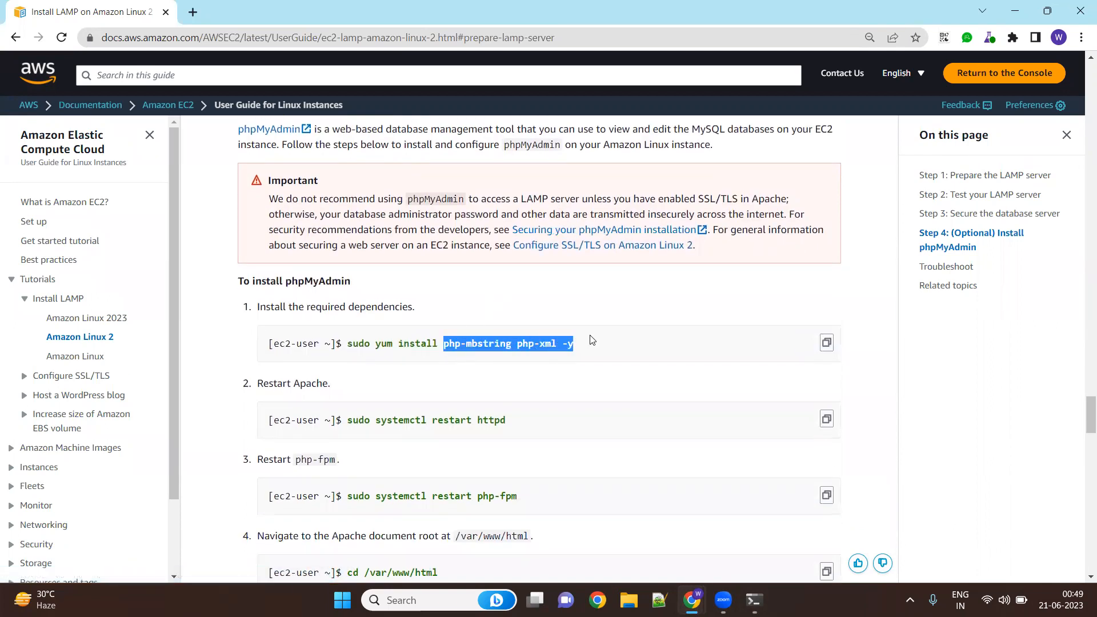
{"action": "mouse_move", "coordinate": [471, 367]}
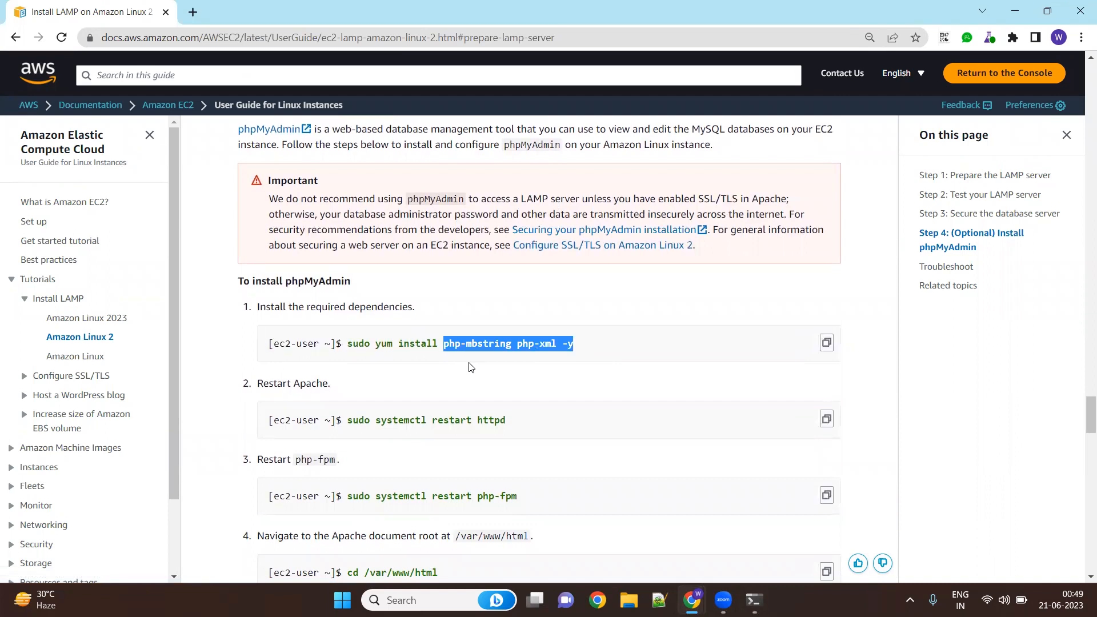
{"action": "scroll", "scroll_direction": "down", "scroll_amount": 3}
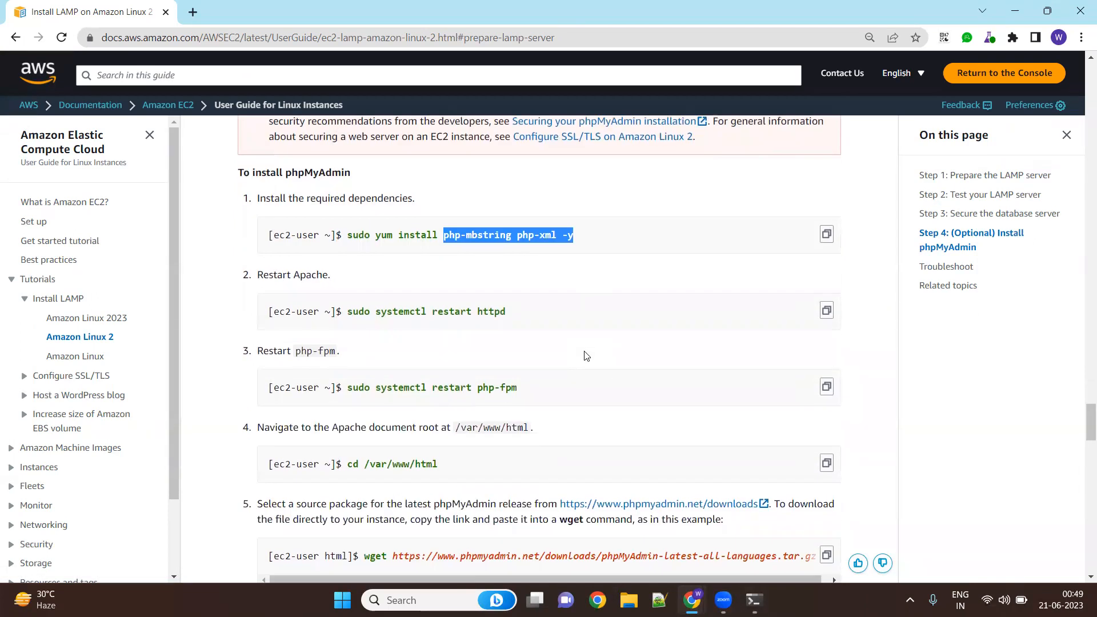
{"action": "scroll", "scroll_direction": "down", "scroll_amount": 3}
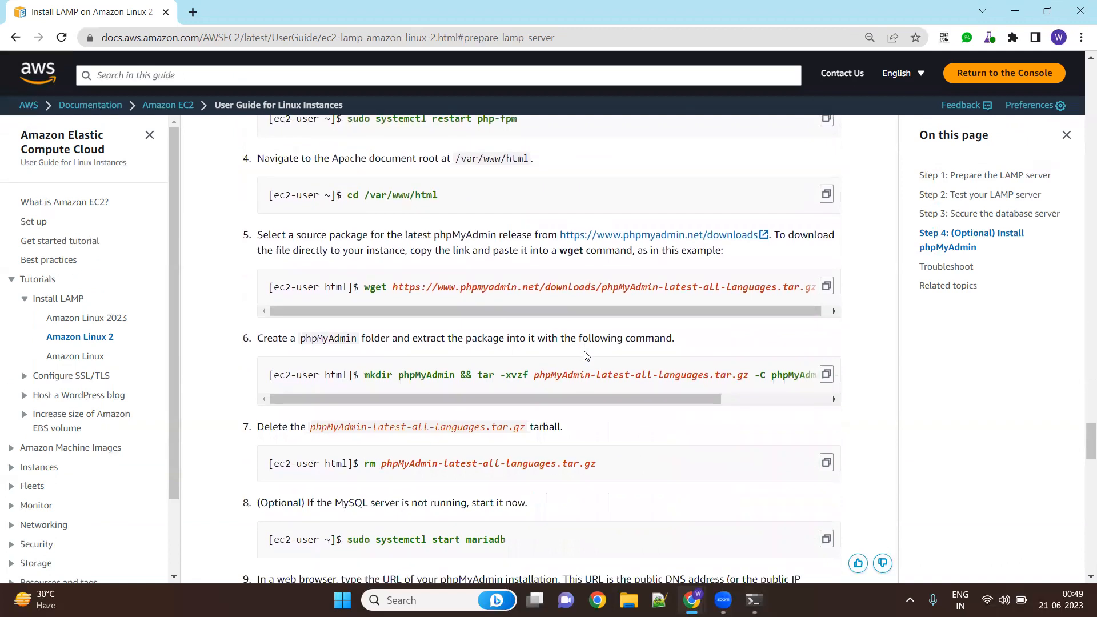
{"action": "scroll", "scroll_direction": "down", "scroll_amount": 3}
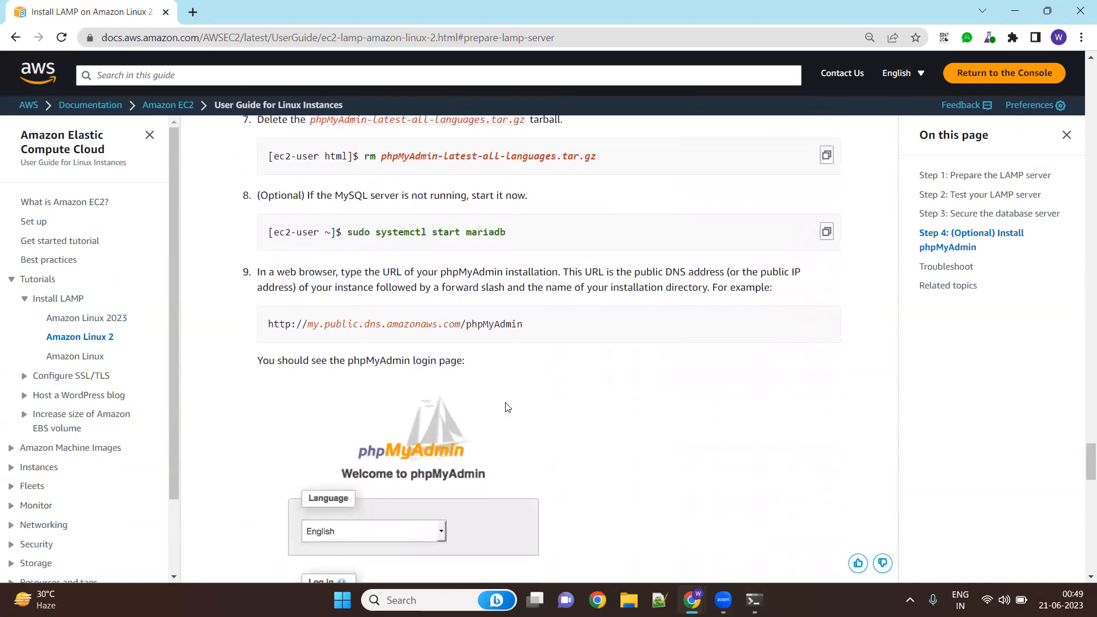
{"action": "scroll", "scroll_direction": "down", "scroll_amount": 3}
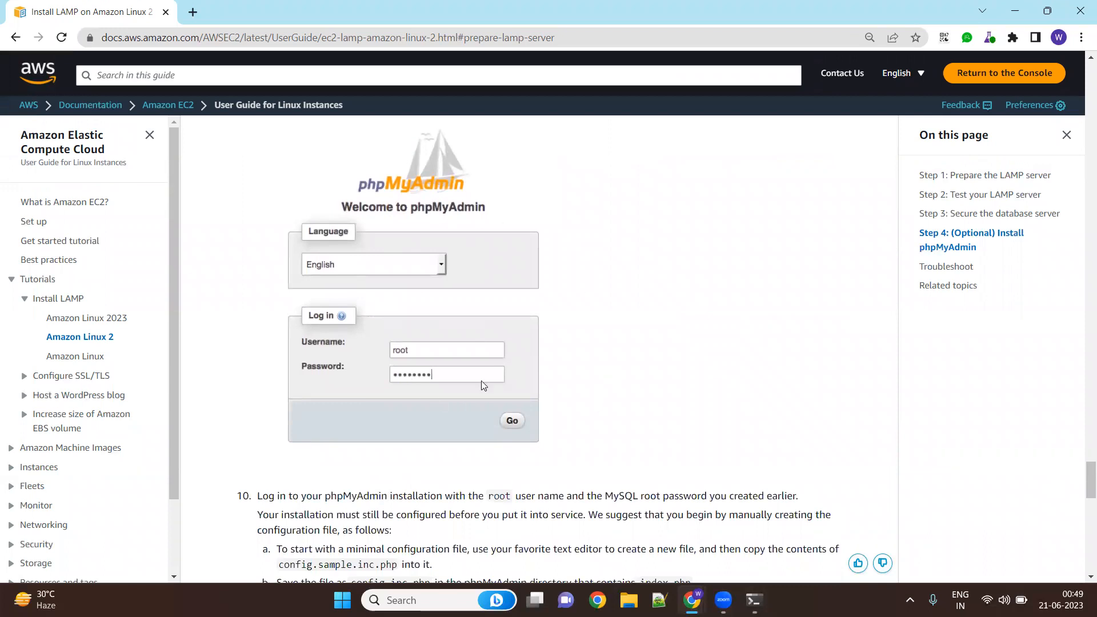
{"action": "scroll", "scroll_direction": "down", "scroll_amount": 3}
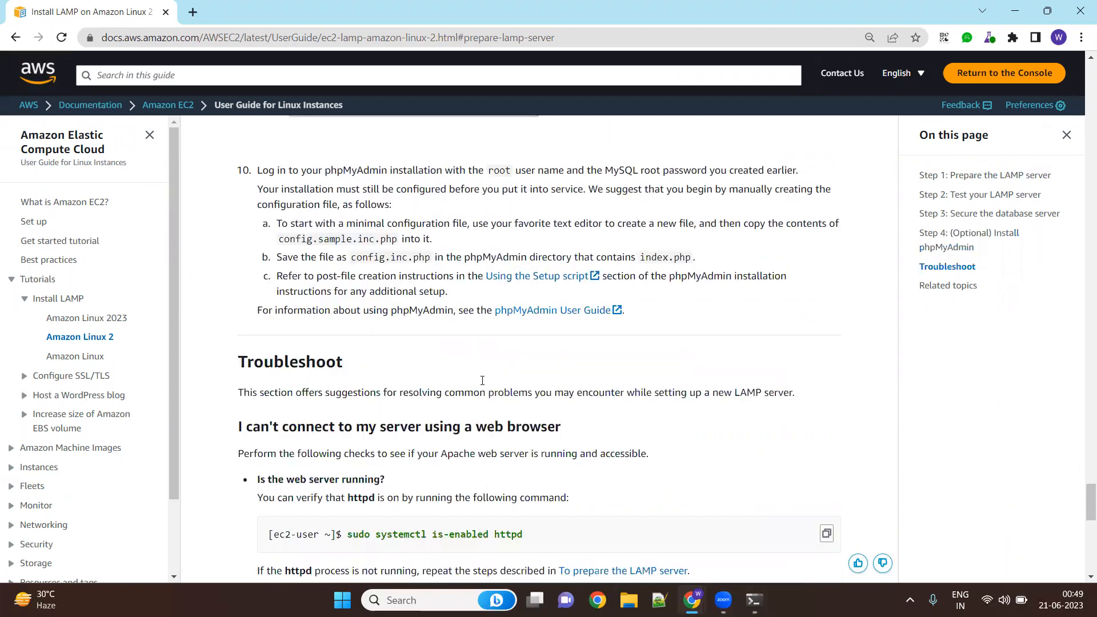
{"action": "scroll", "scroll_direction": "down", "scroll_amount": 3}
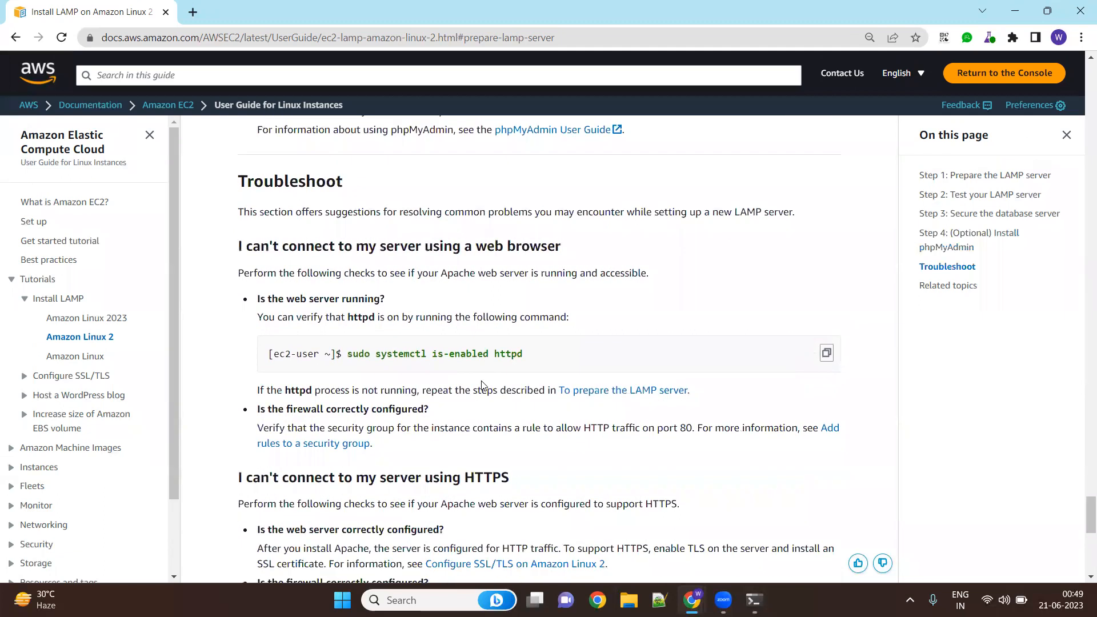
{"action": "scroll", "scroll_direction": "down", "scroll_amount": 3}
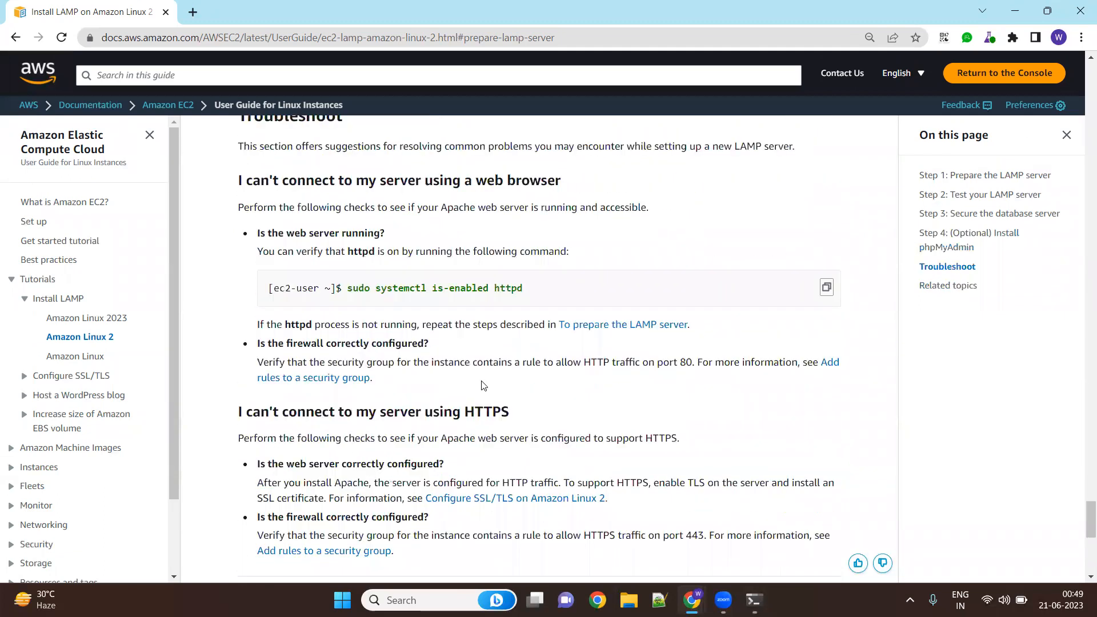
{"action": "scroll", "scroll_direction": "up", "scroll_amount": 3}
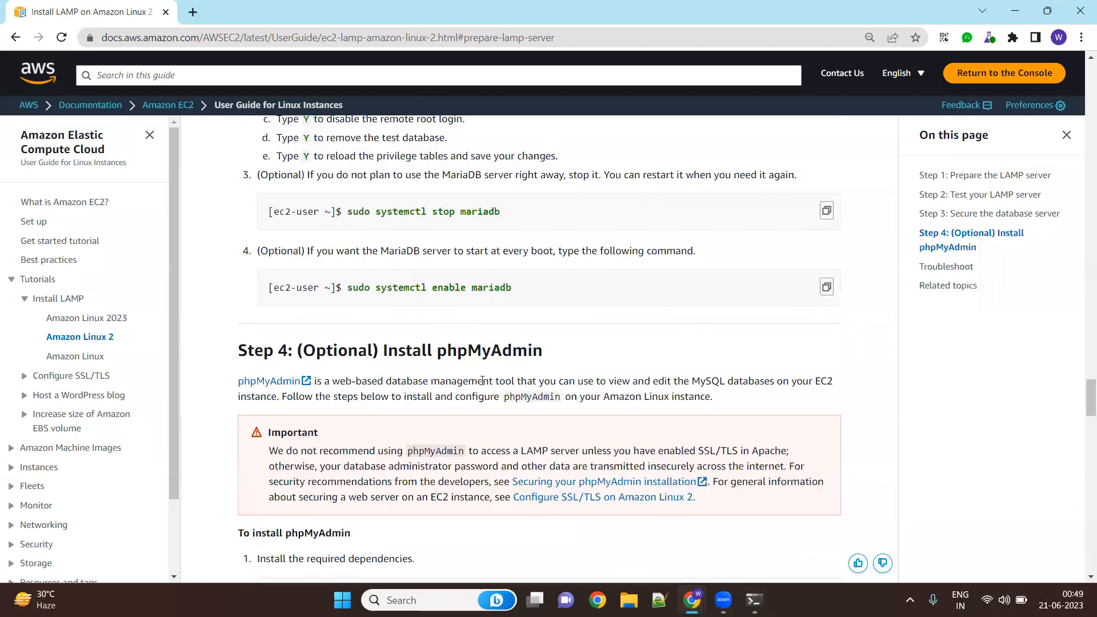
{"action": "scroll", "scroll_direction": "up", "scroll_amount": 3}
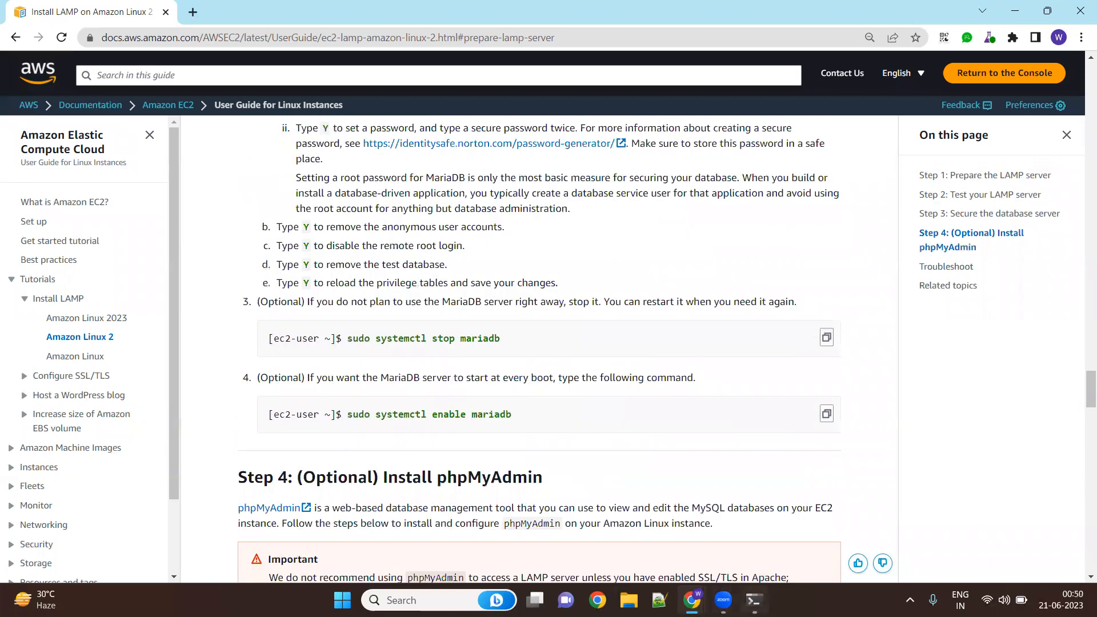
{"action": "scroll", "scroll_direction": "up", "scroll_amount": 3}
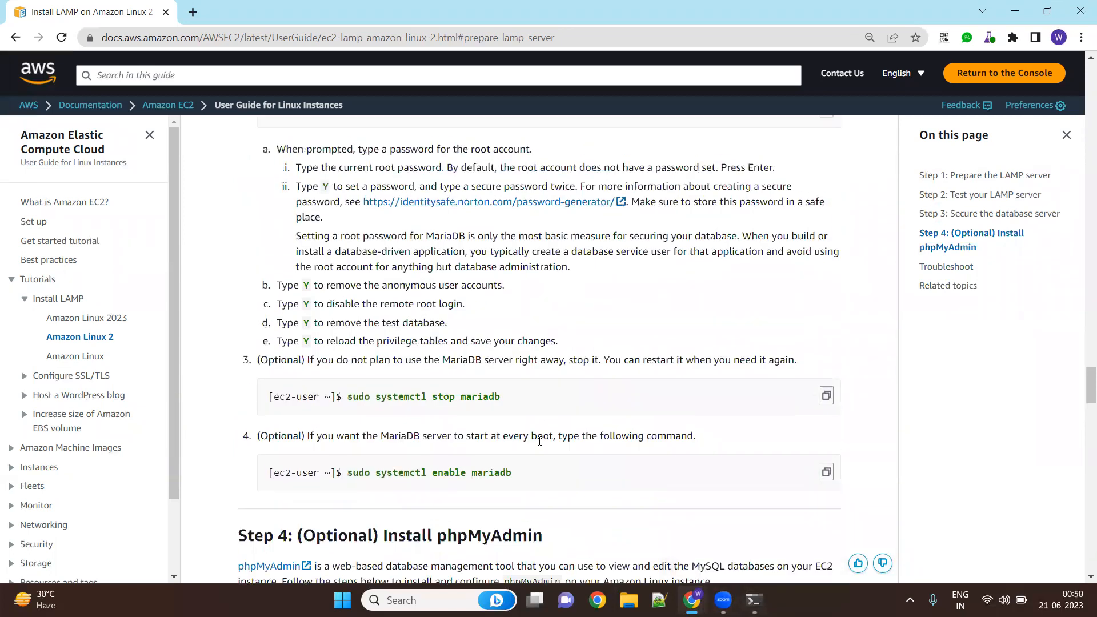
{"action": "mouse_move", "coordinate": [507, 409]}
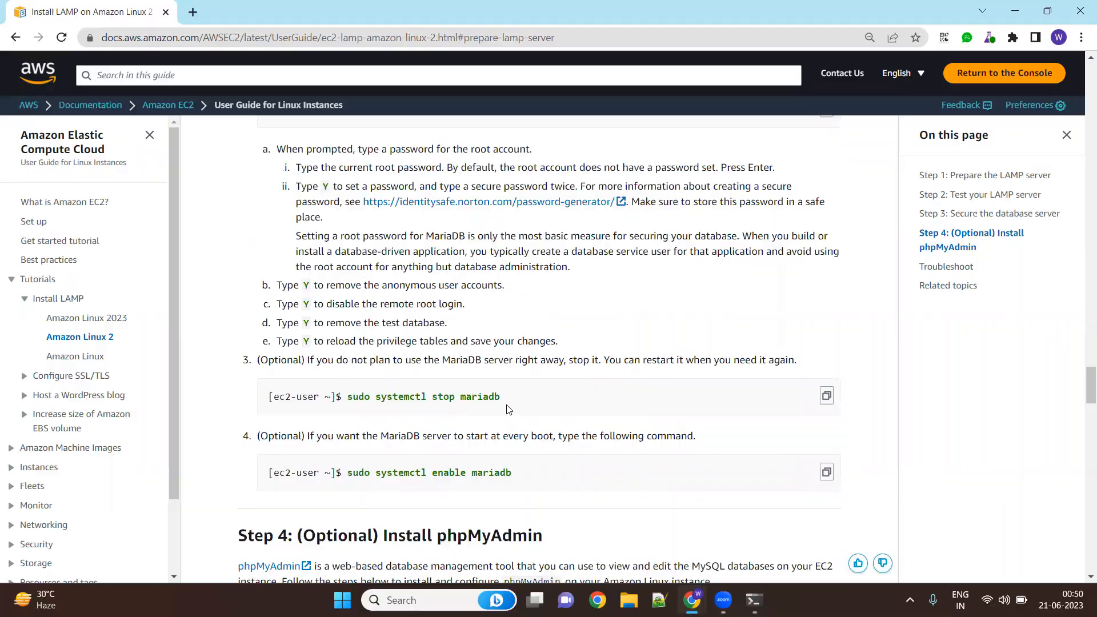
- Run sudo systemctl start mariadb in the SSH shell
{"action": "left_click", "coordinate": [753, 600]}
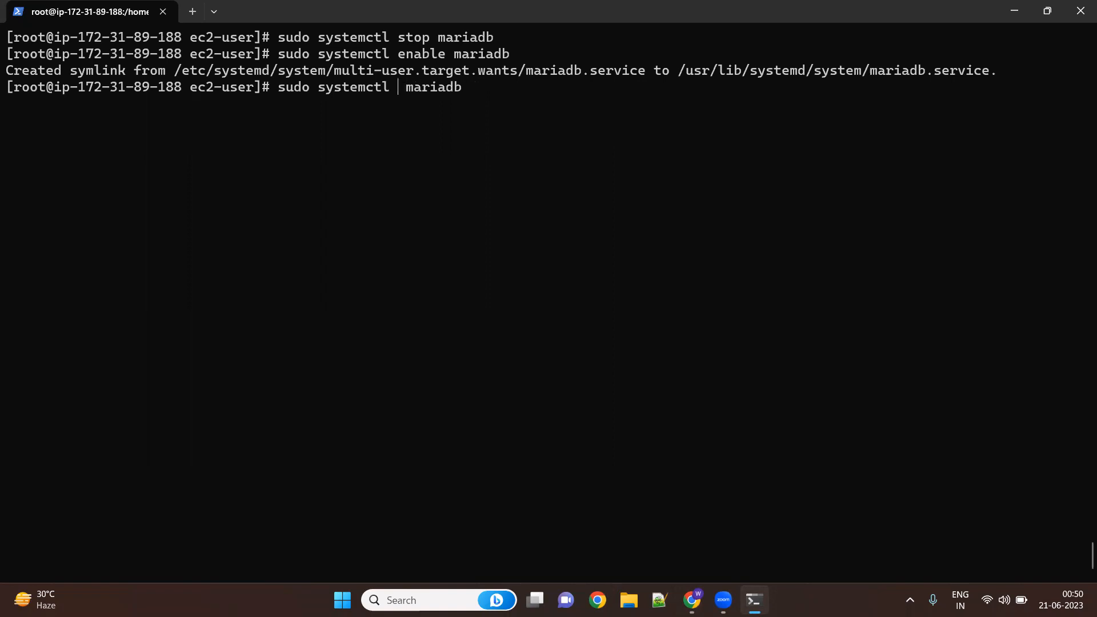
{"action": "key", "text": "Return"}
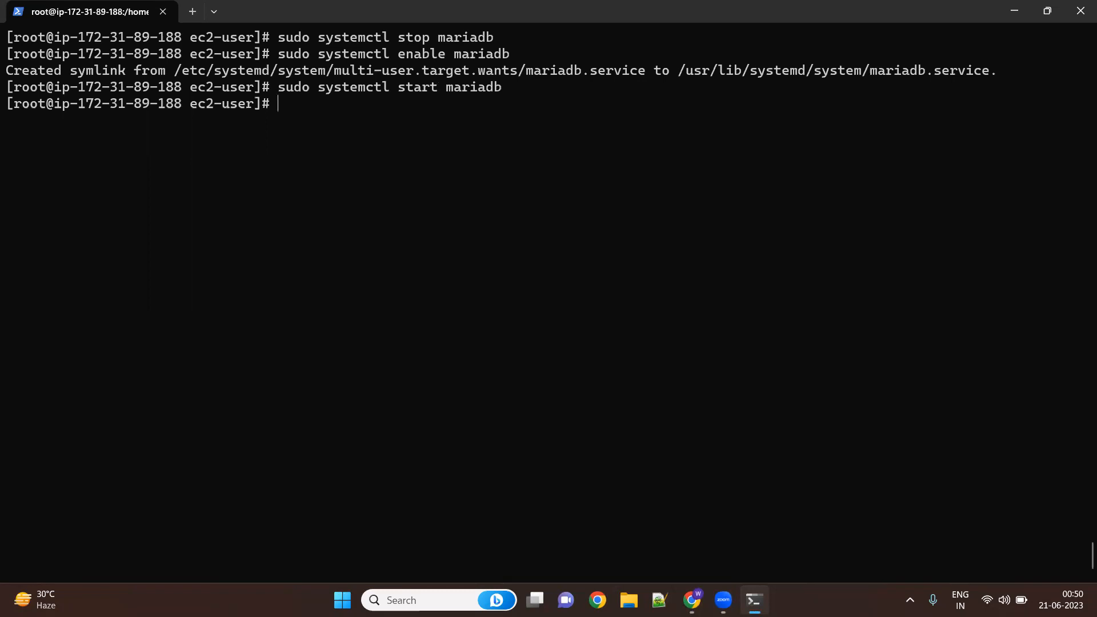
{"action": "type", "text": "sudo systemctl start mariadb"}
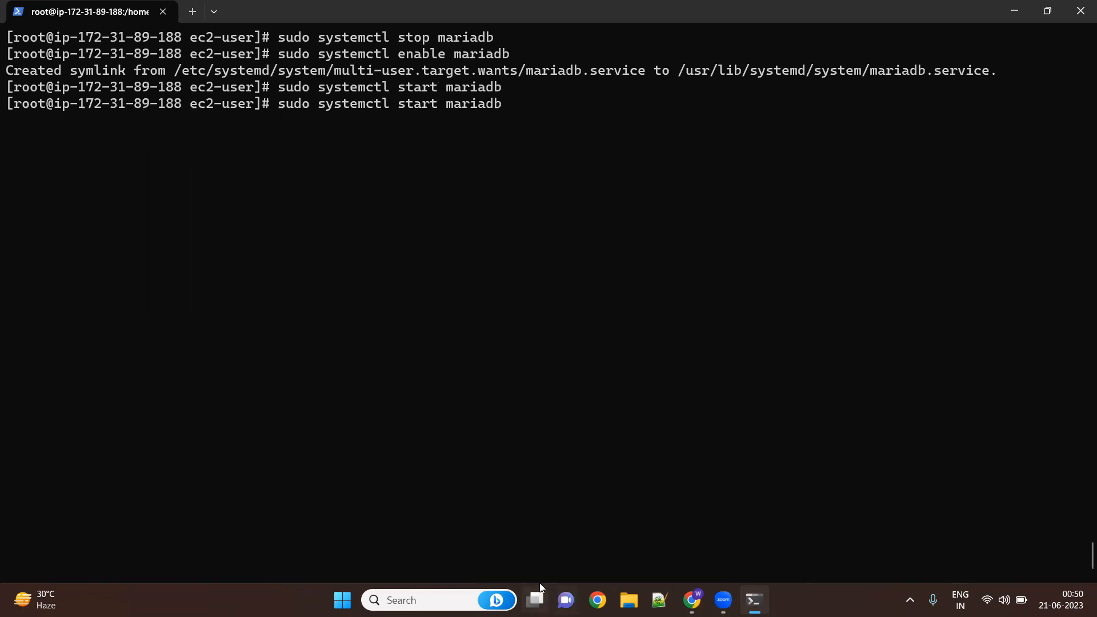
{"action": "mouse_move", "coordinate": [872, 594]}
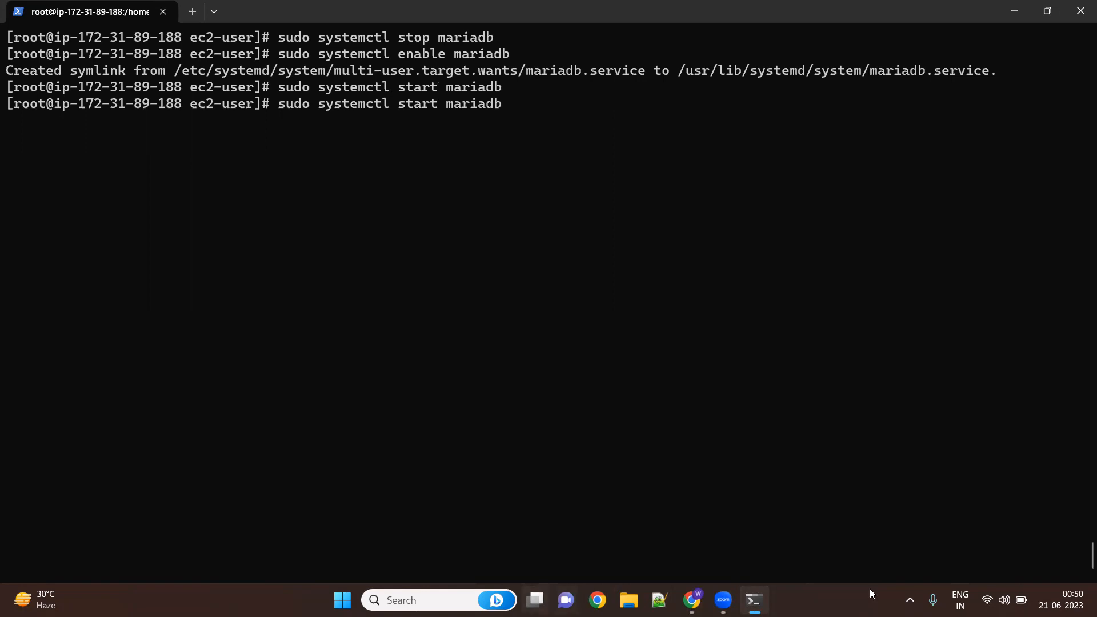
{"action": "left_click", "coordinate": [658, 600]}
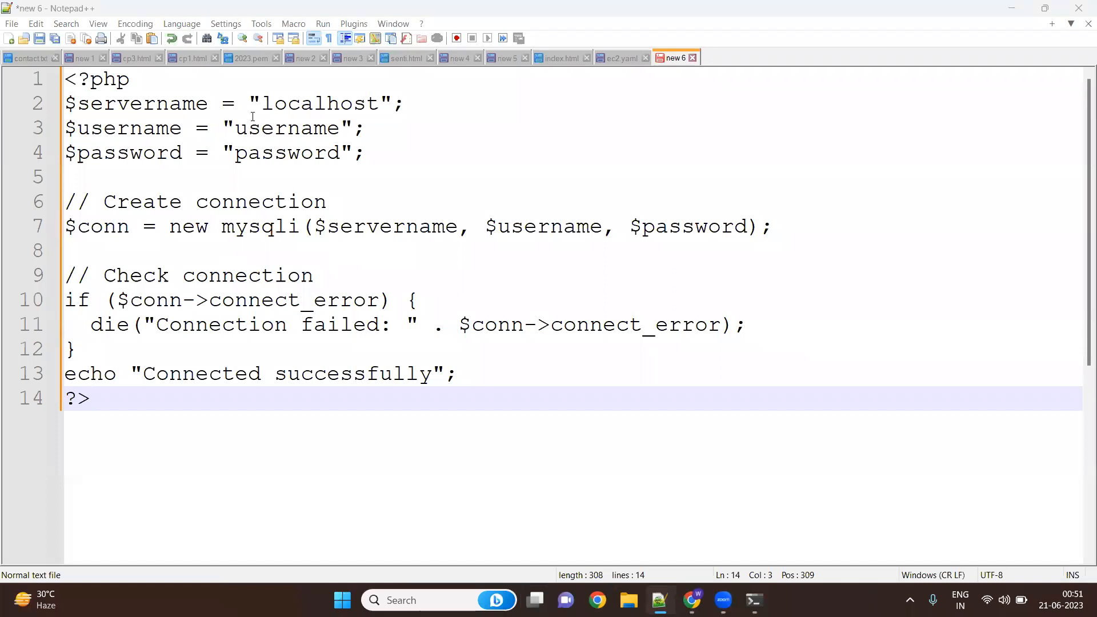
{"action": "mouse_move", "coordinate": [275, 103]}
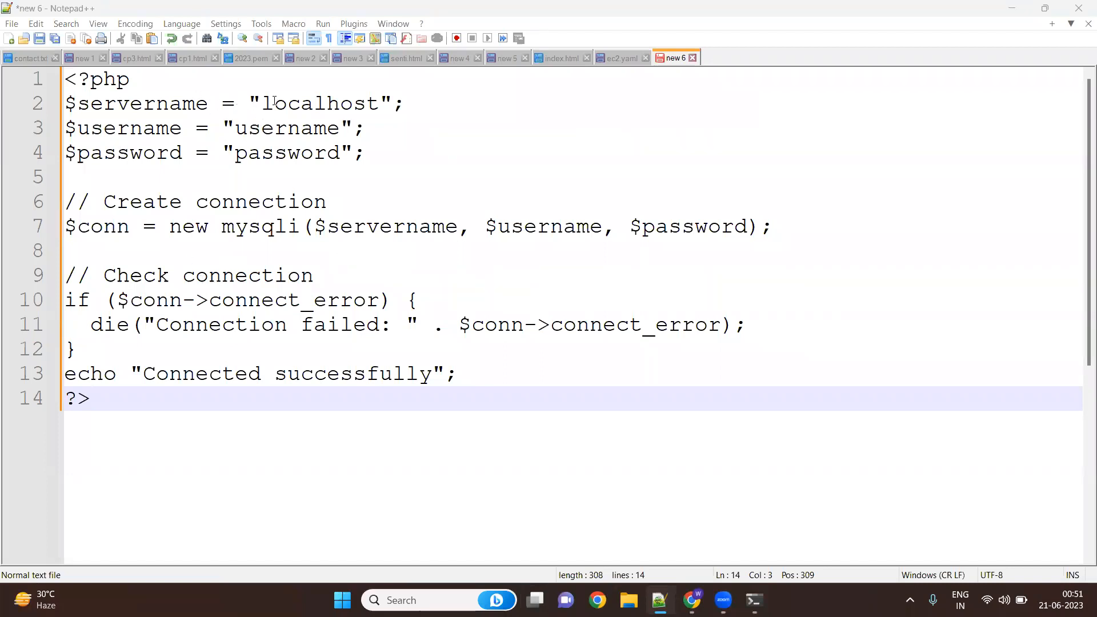
{"action": "double_click", "coordinate": [319, 104]}
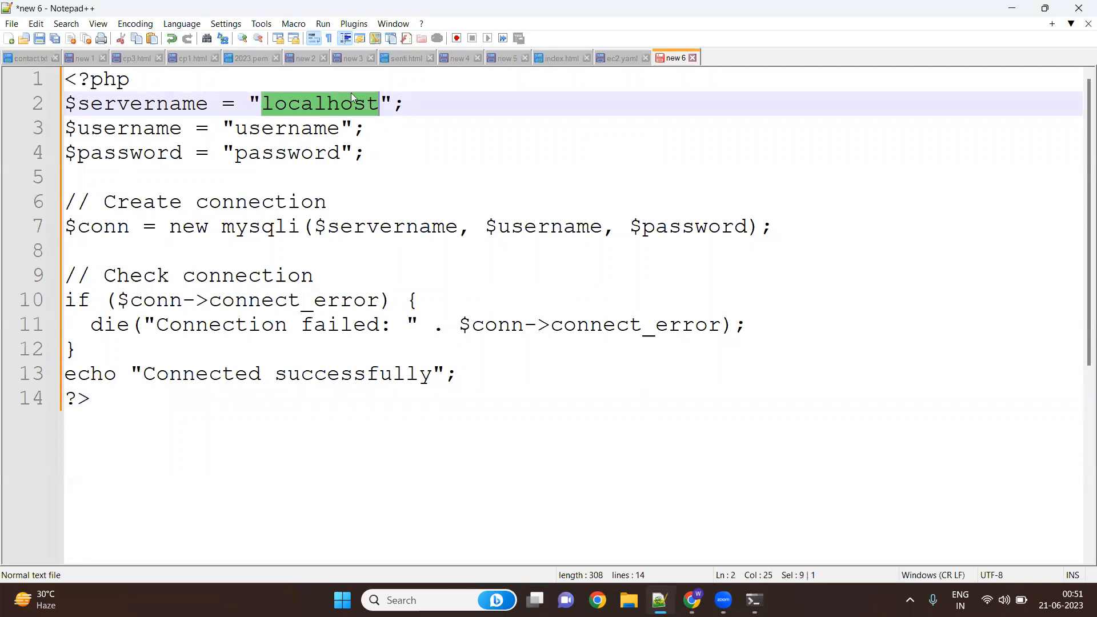
{"action": "double_click", "coordinate": [287, 128]}
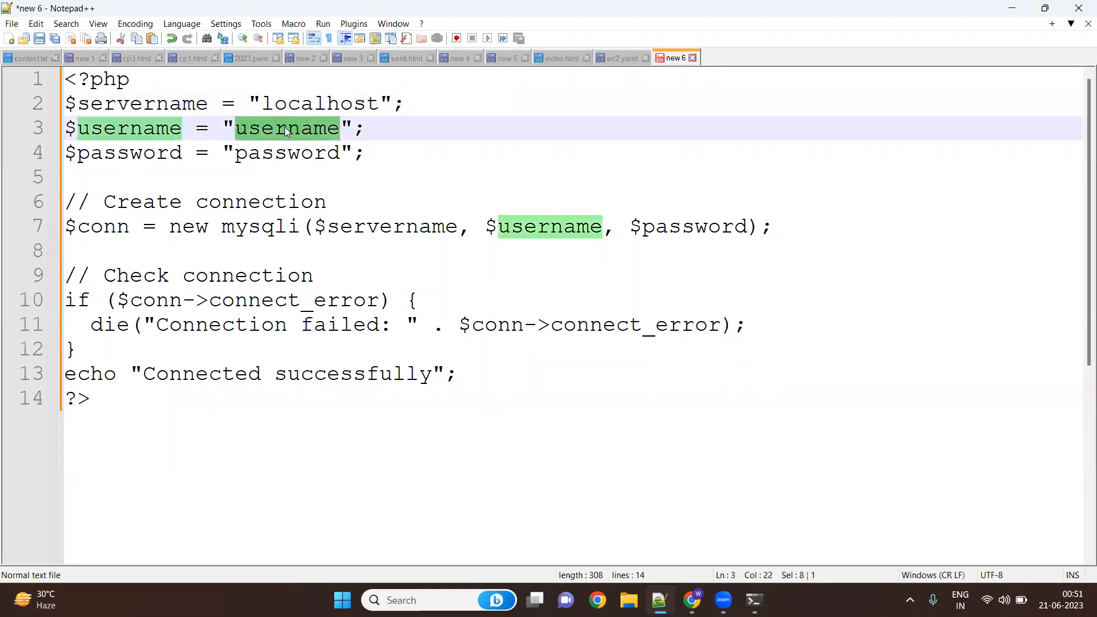
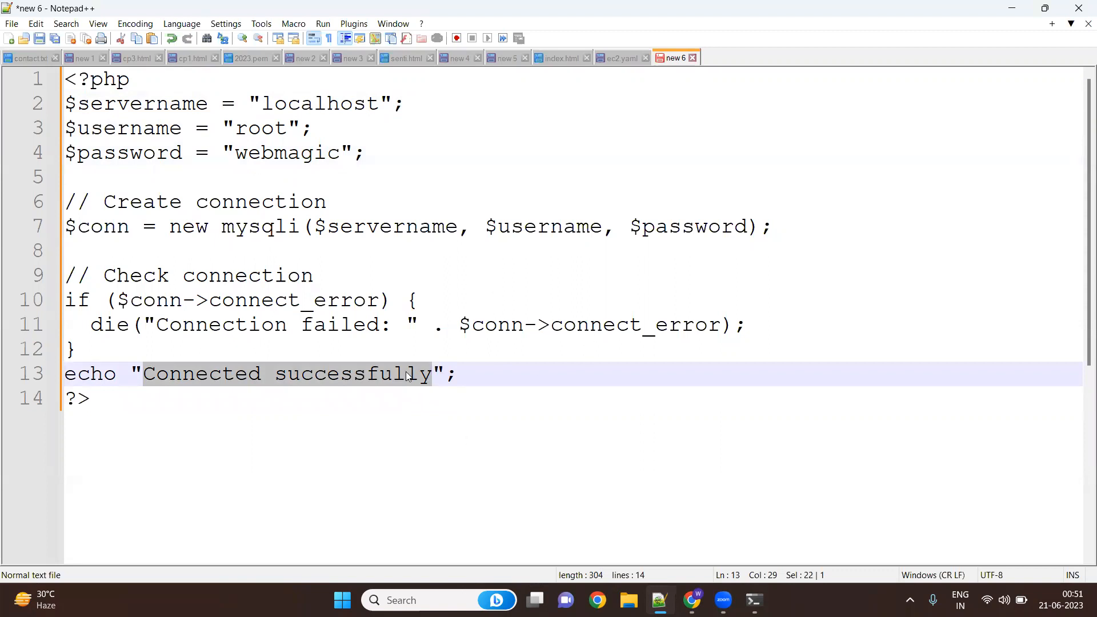
{"action": "key", "text": "ctrl+a"}
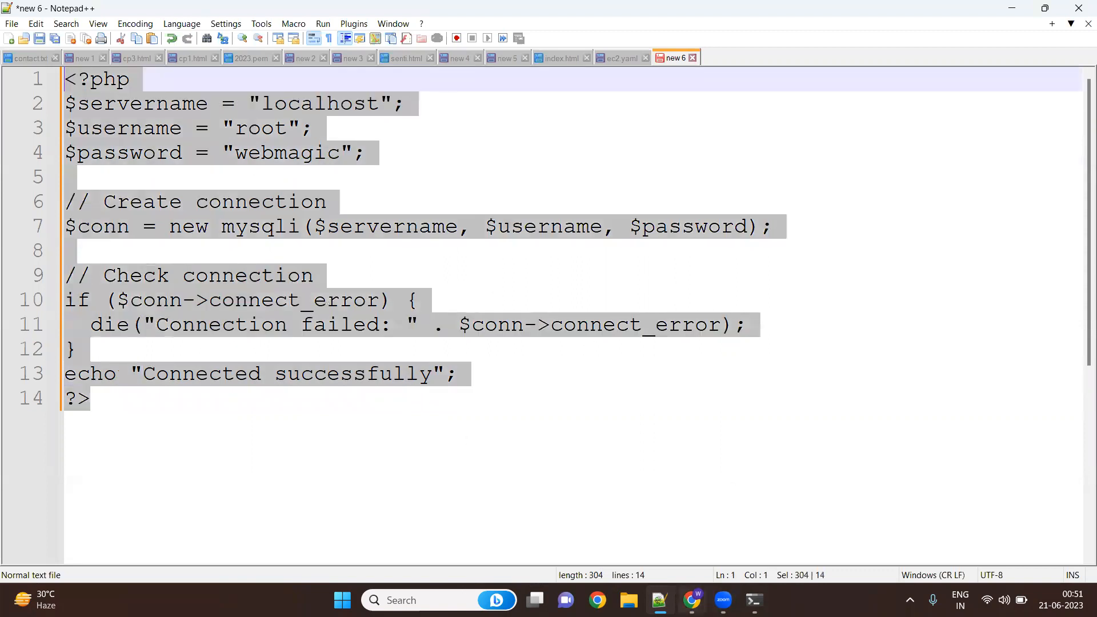
- Change to /var/www/html and open index.php in vim
{"action": "left_click", "coordinate": [754, 600]}
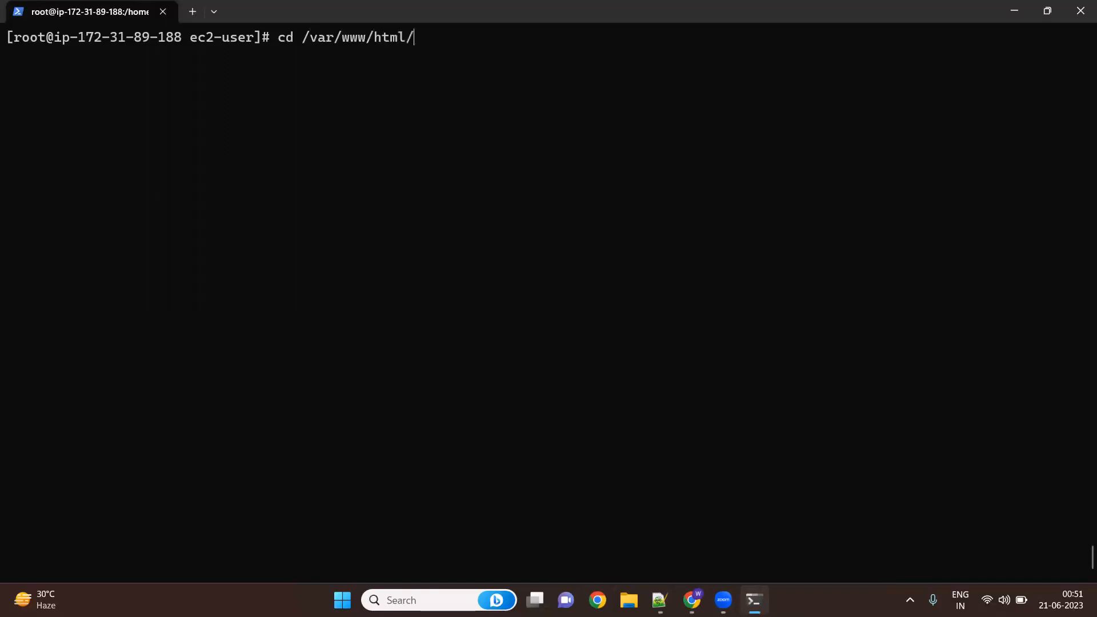
{"action": "key", "text": "Return"}
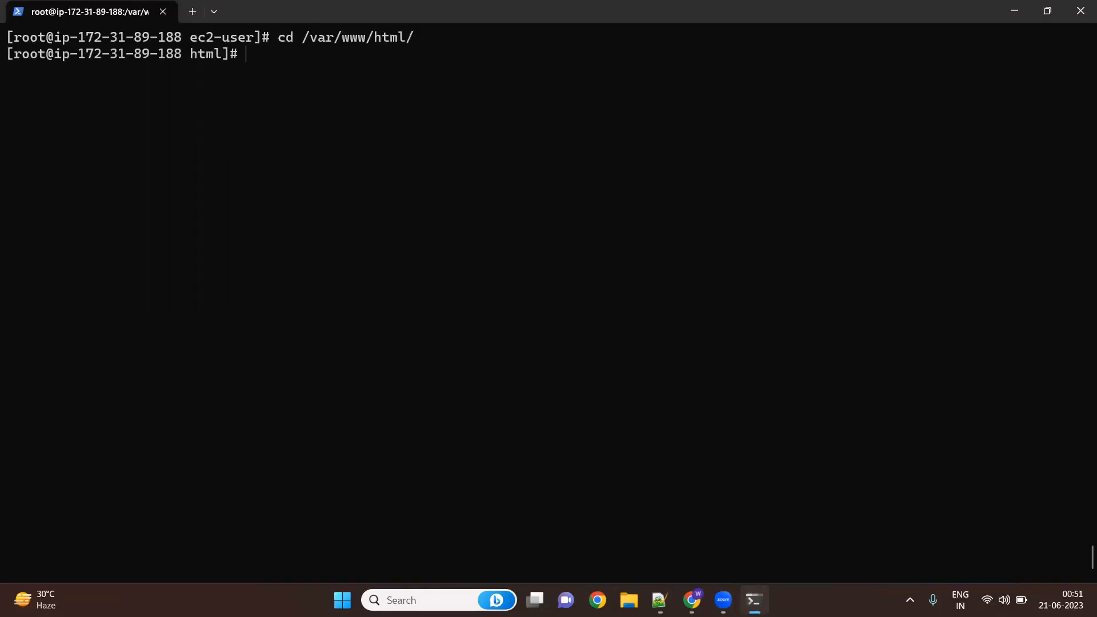
{"action": "type", "text": "vim index.ph"}
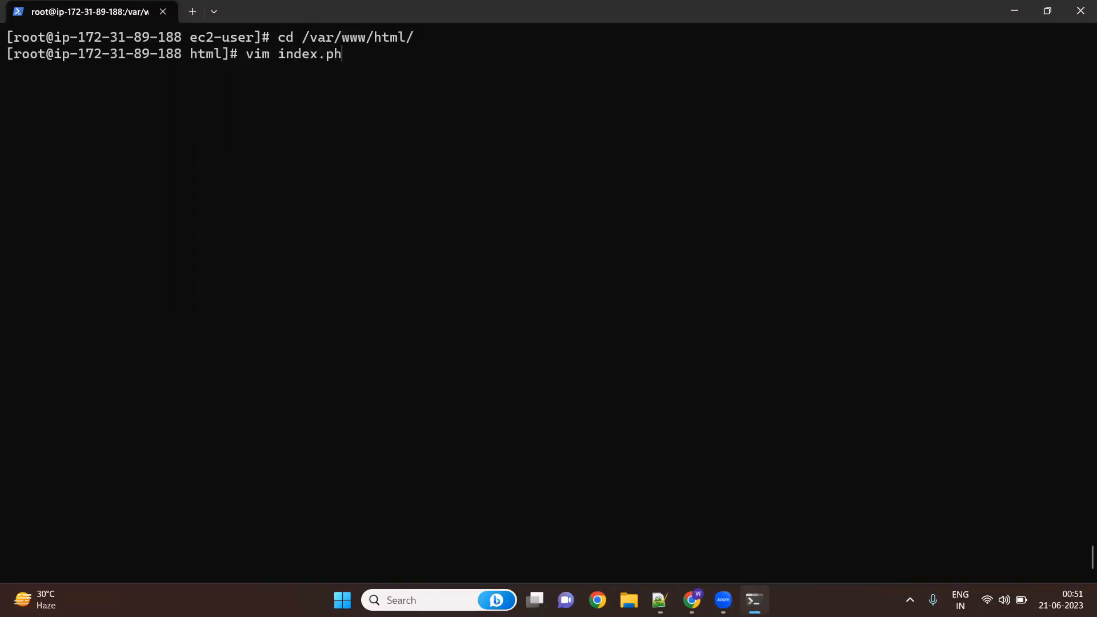
{"action": "key", "text": "Return"}
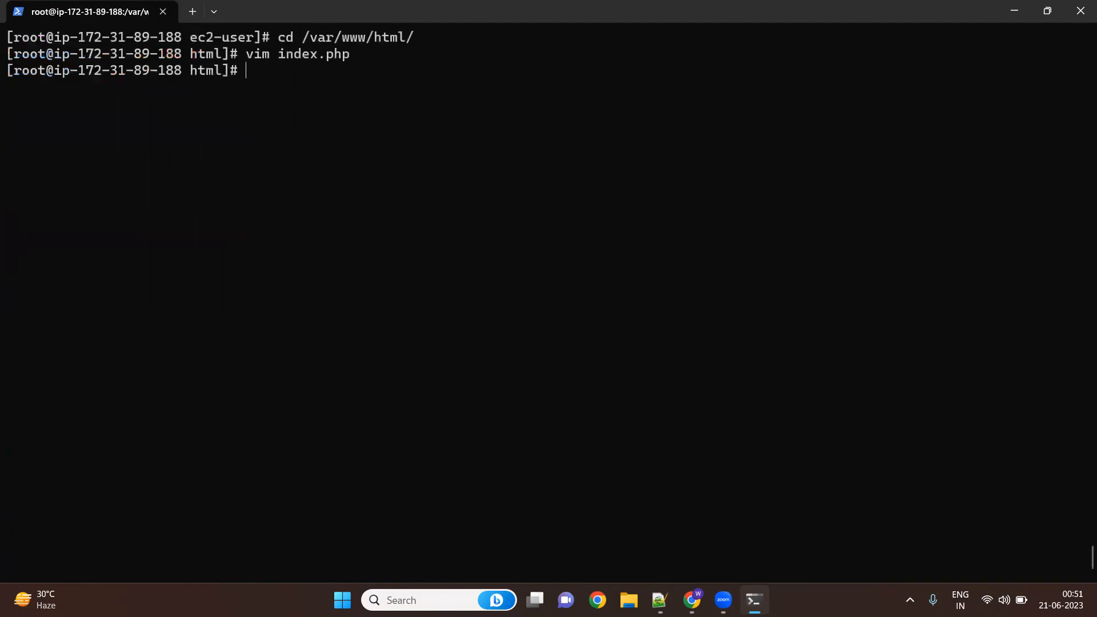
{"action": "mouse_move", "coordinate": [730, 550]}
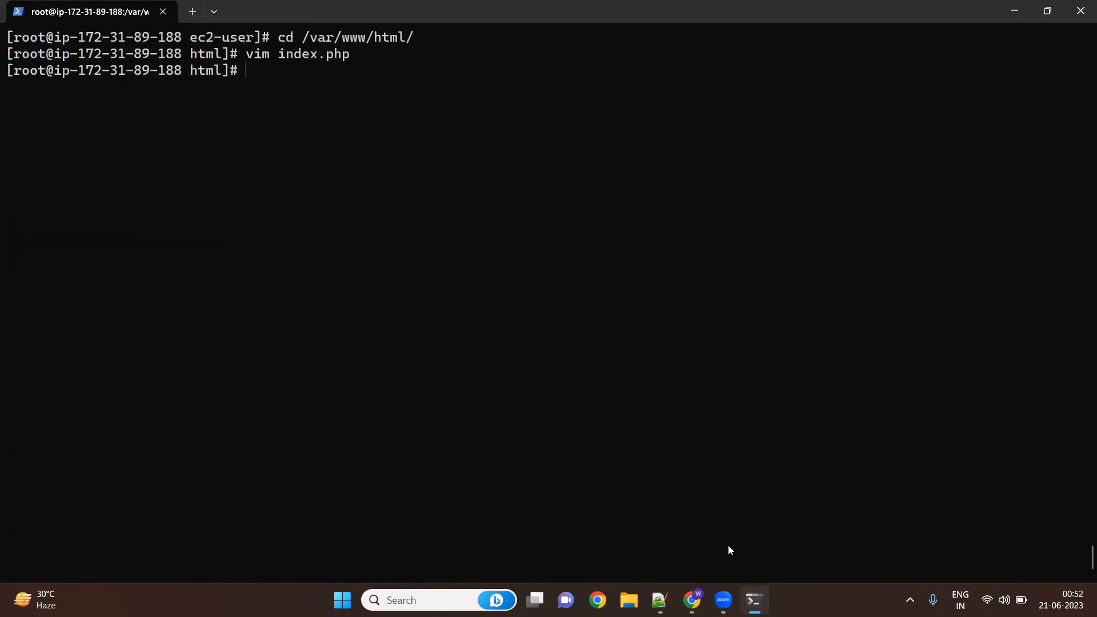
{"action": "left_click", "coordinate": [597, 600]}
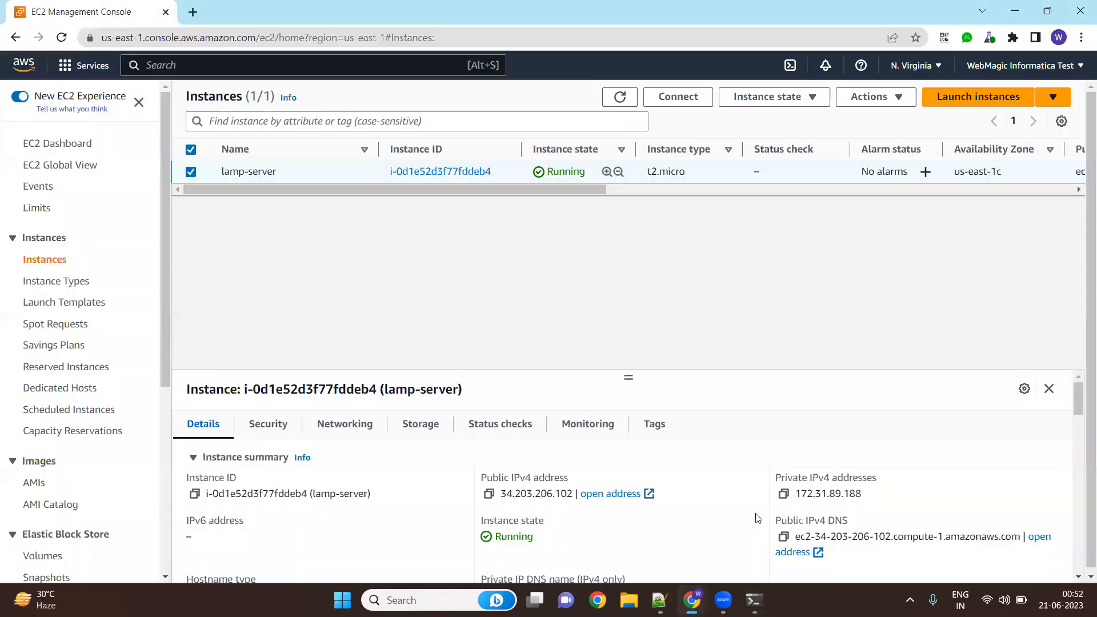
{"action": "double_click", "coordinate": [536, 494]}
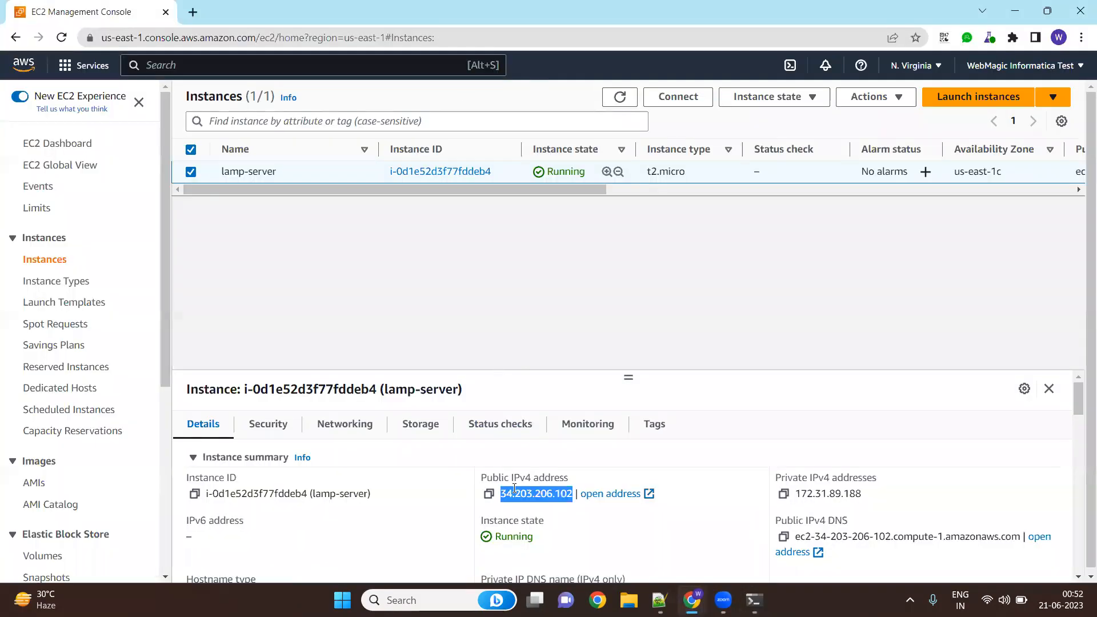
{"action": "left_click", "coordinate": [363, 11]}
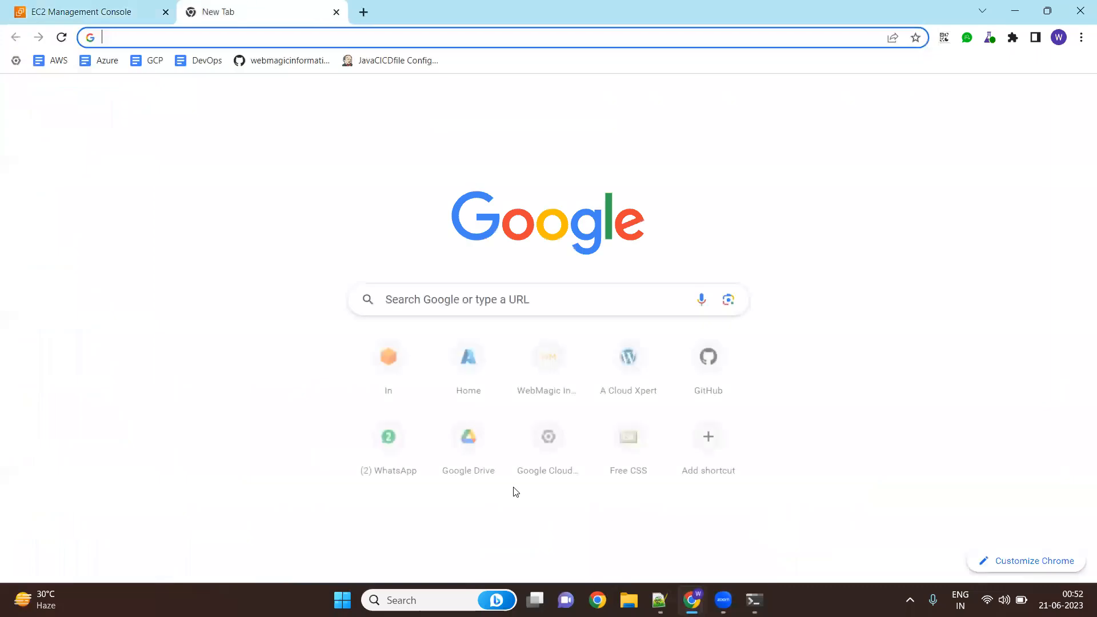
{"action": "type", "text": "34.203.206.102"}
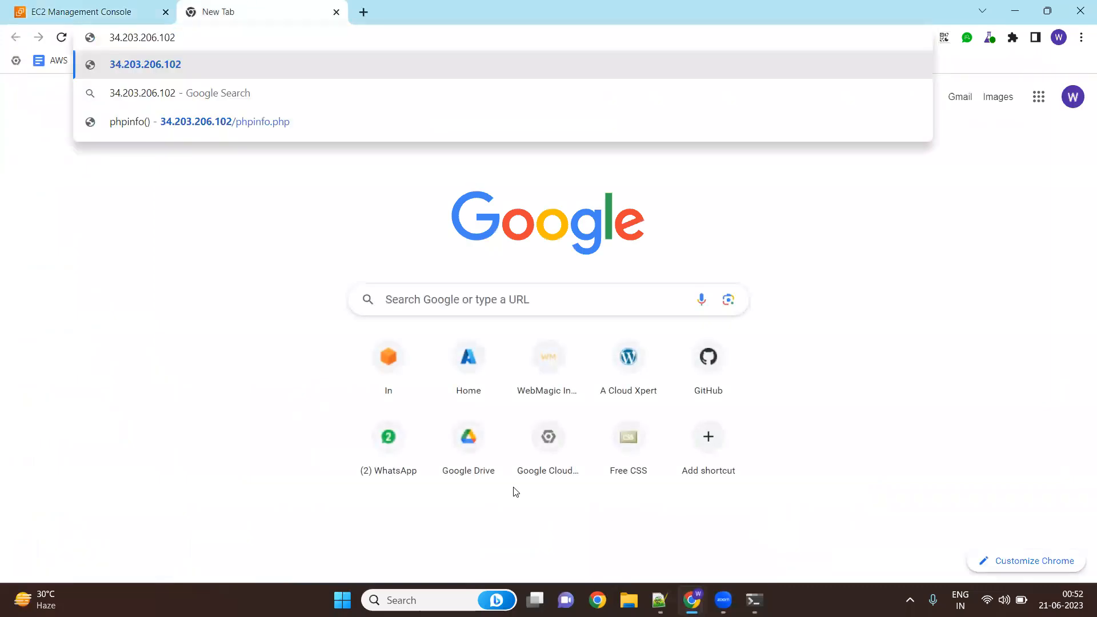
{"action": "key", "text": "Return"}
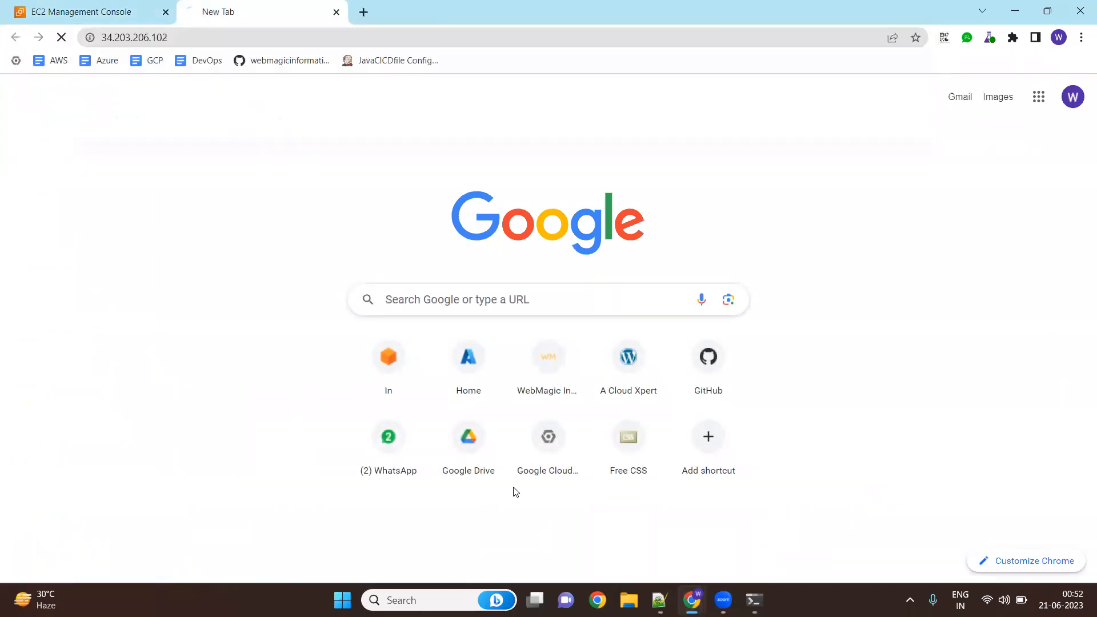
{"action": "left_click", "coordinate": [84, 11]}
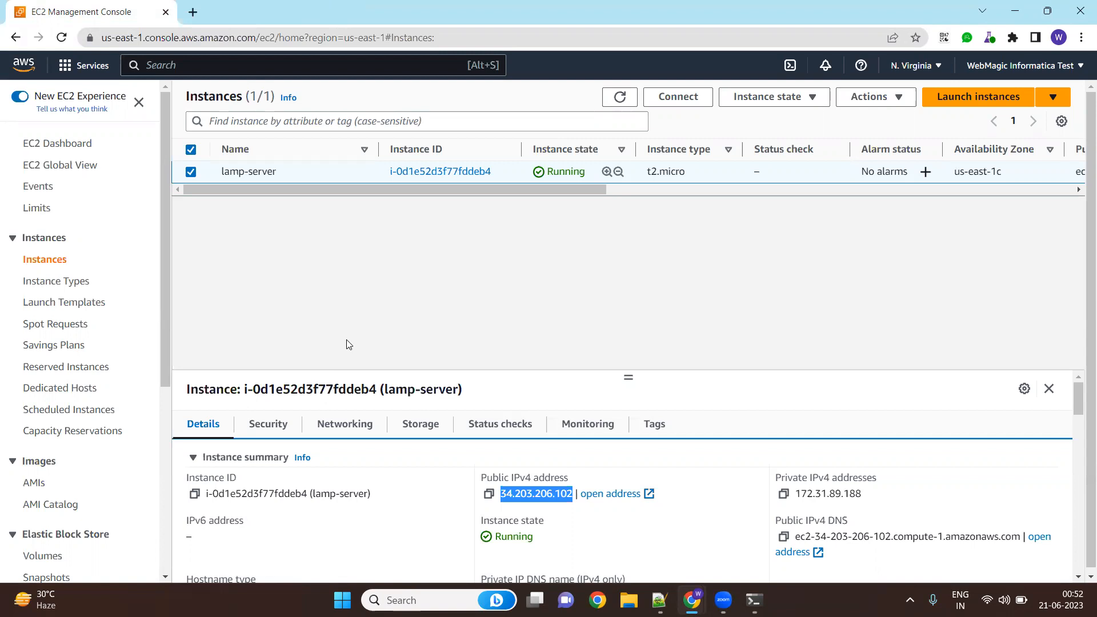
{"action": "mouse_move", "coordinate": [855, 497]}
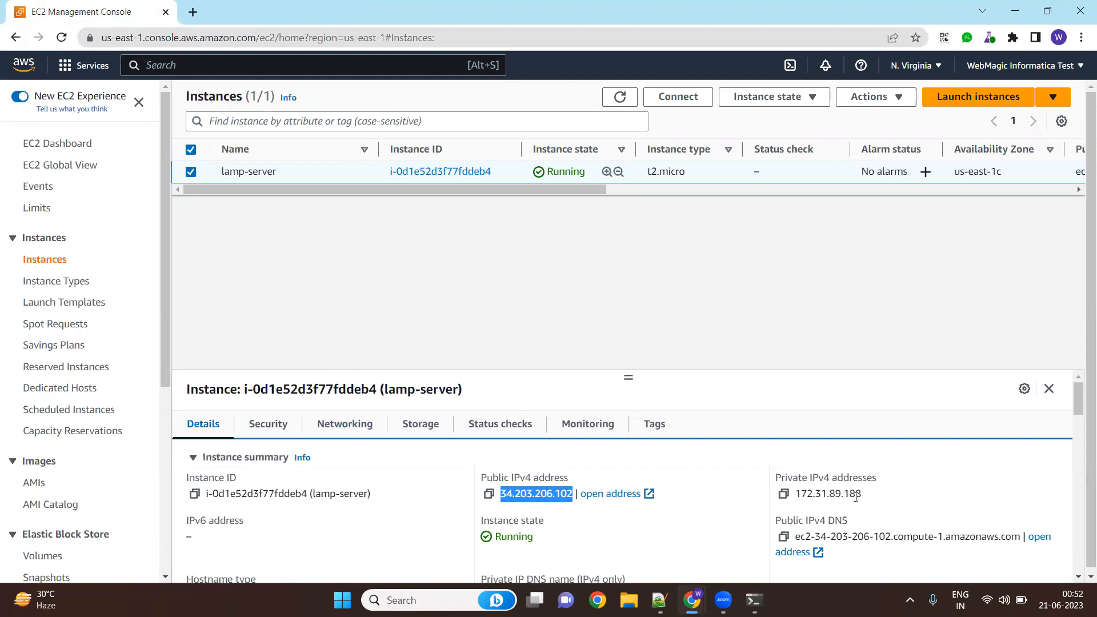